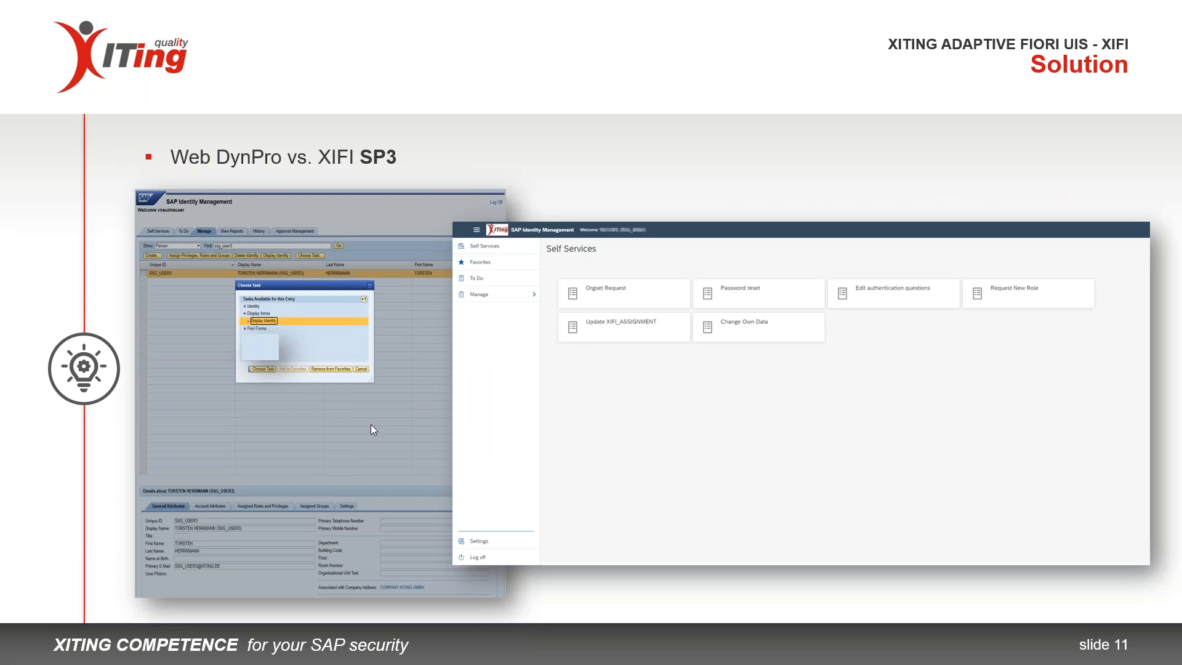
mouse_move(110, 472)
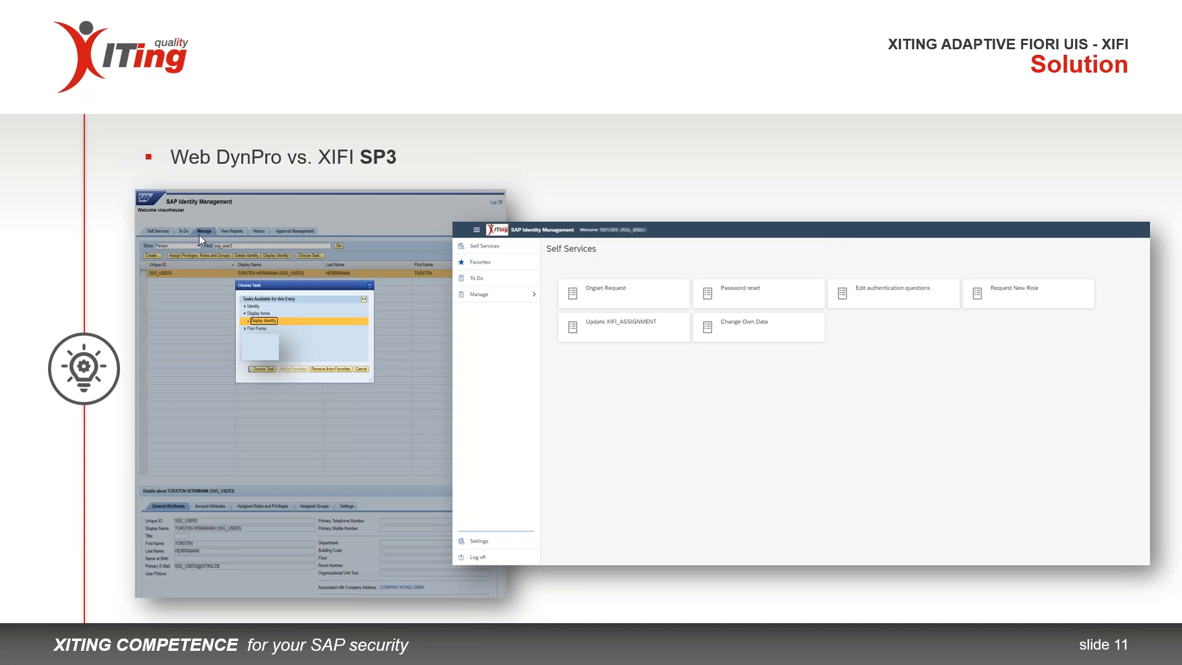
mouse_move(109, 250)
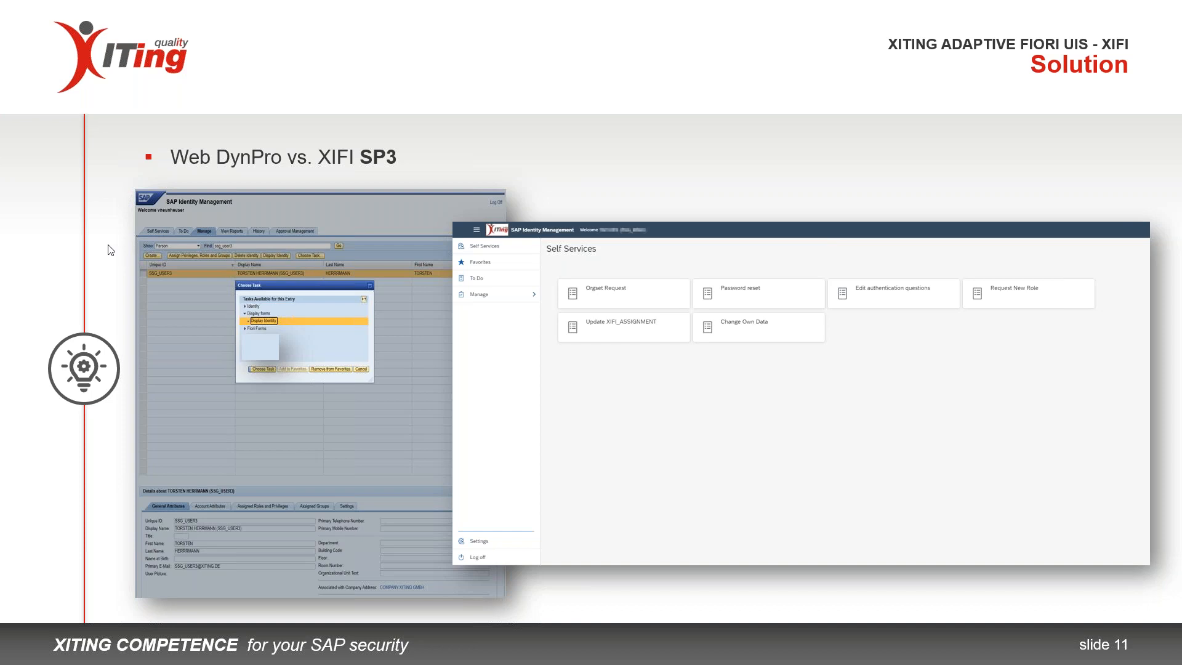
mouse_move(200, 237)
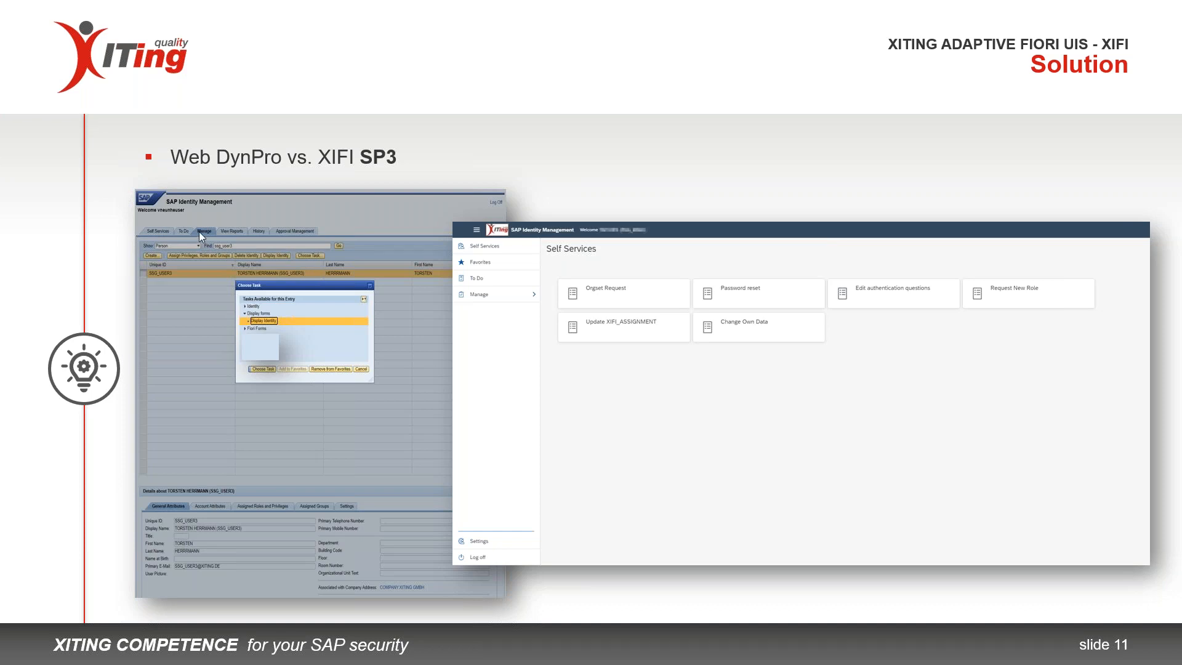
mouse_move(157, 227)
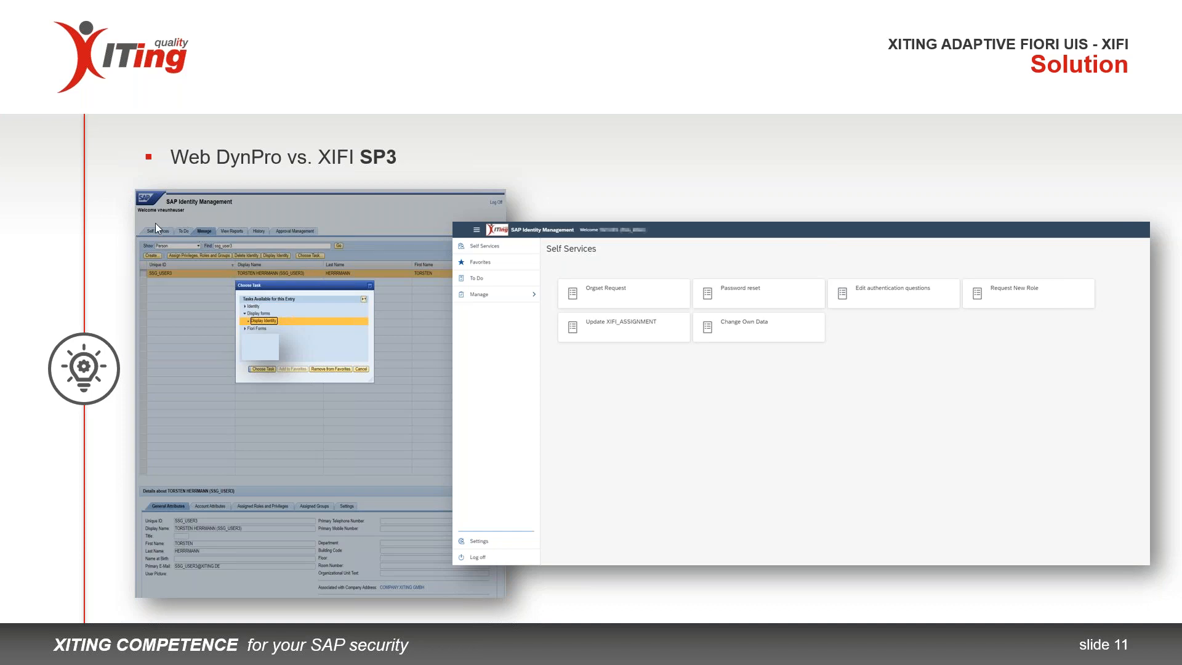
mouse_move(234, 231)
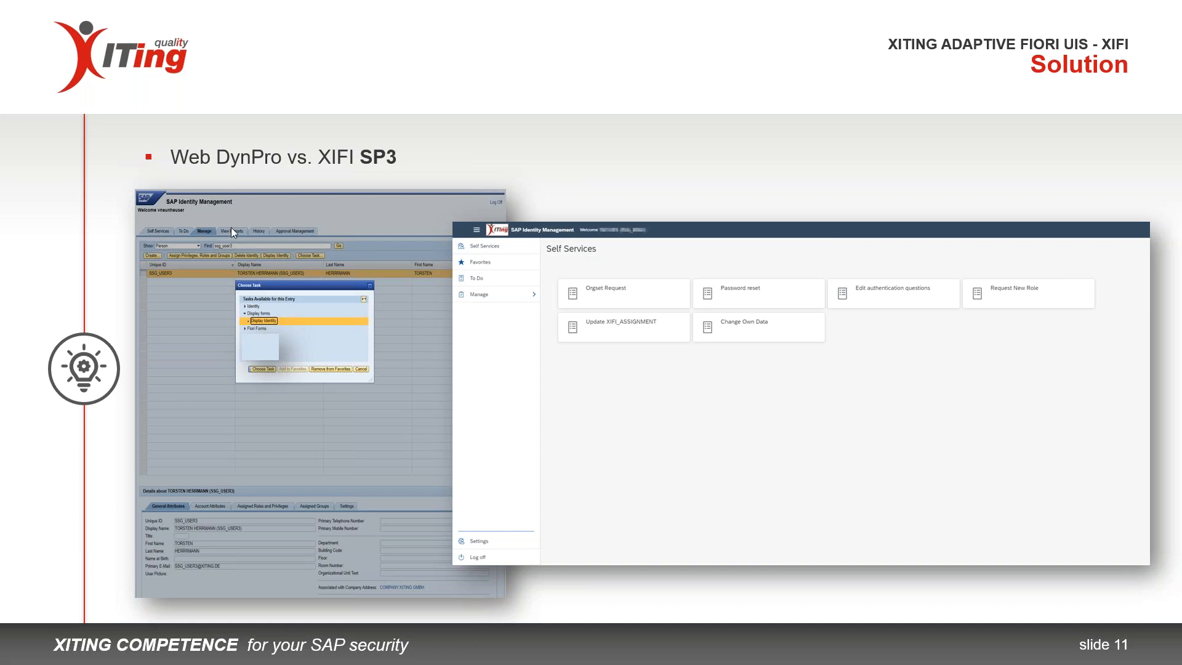
mouse_move(99, 244)
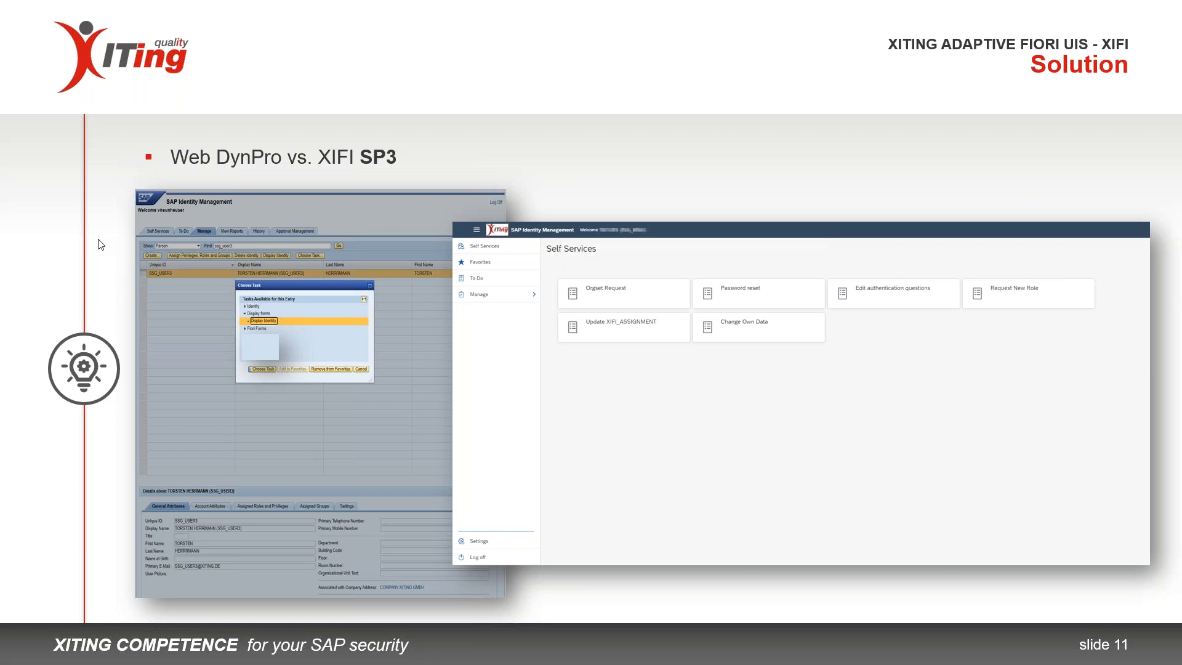
mouse_move(160, 263)
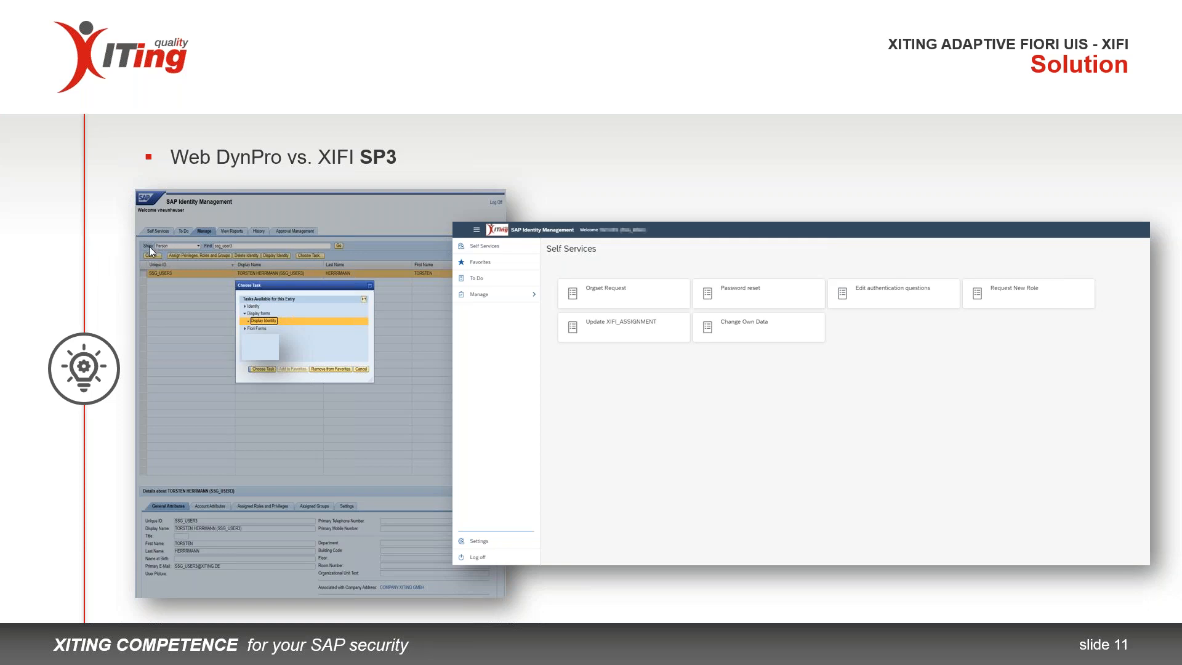
mouse_move(106, 262)
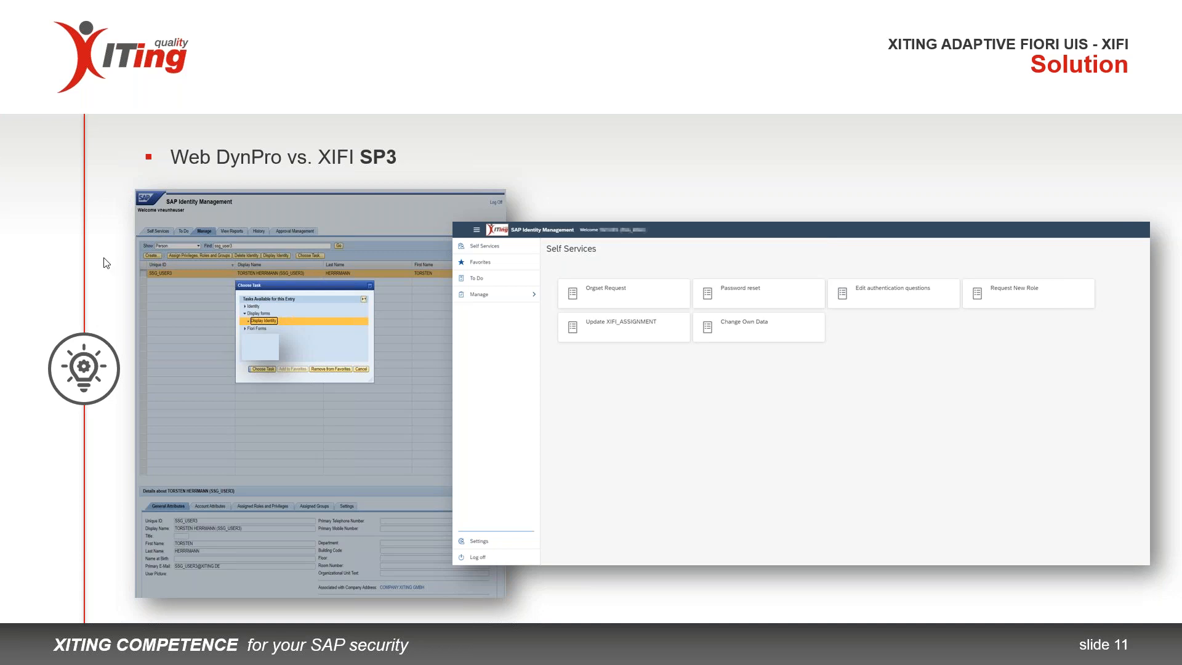
mouse_move(158, 280)
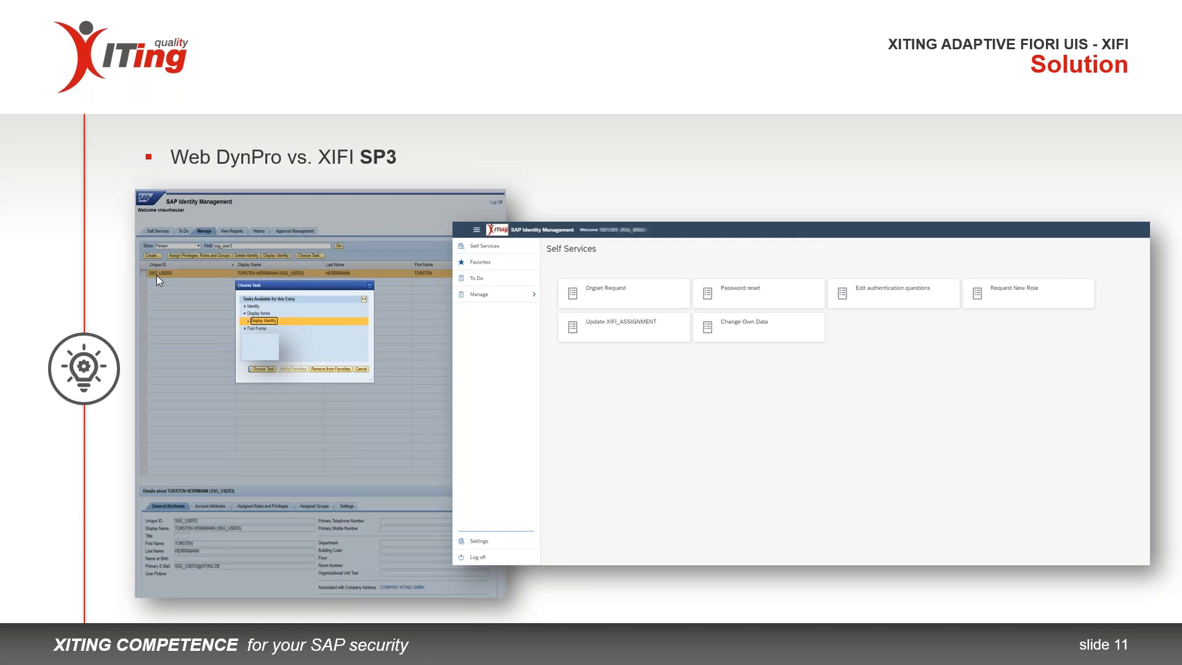
mouse_move(504, 258)
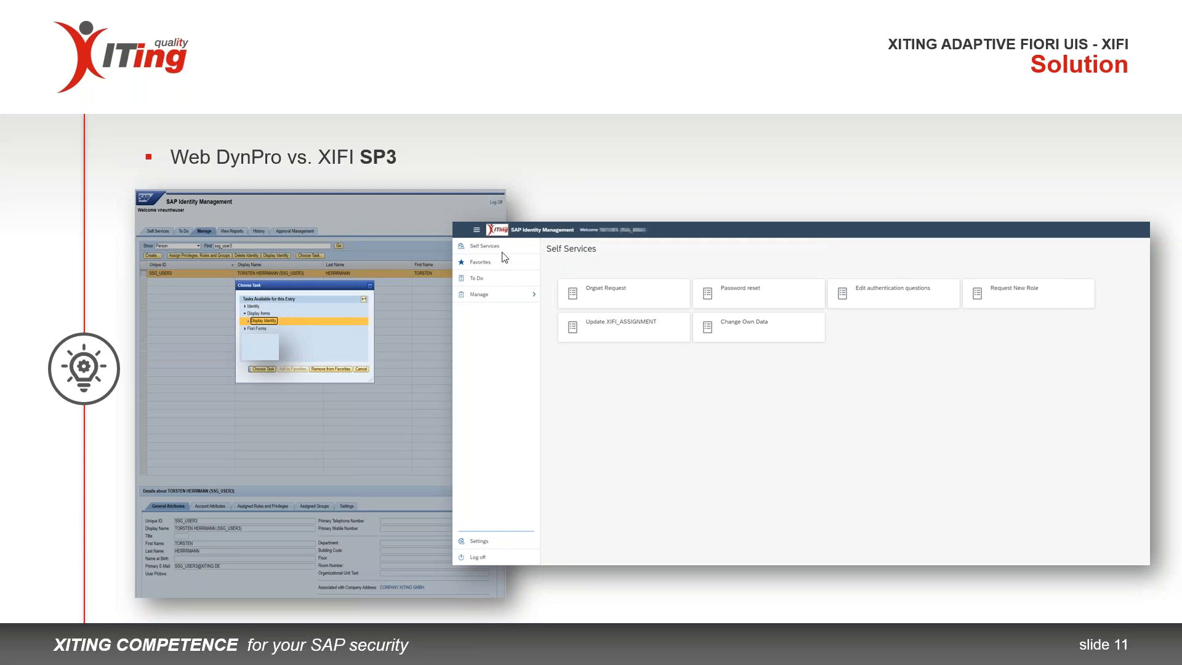
mouse_move(805, 269)
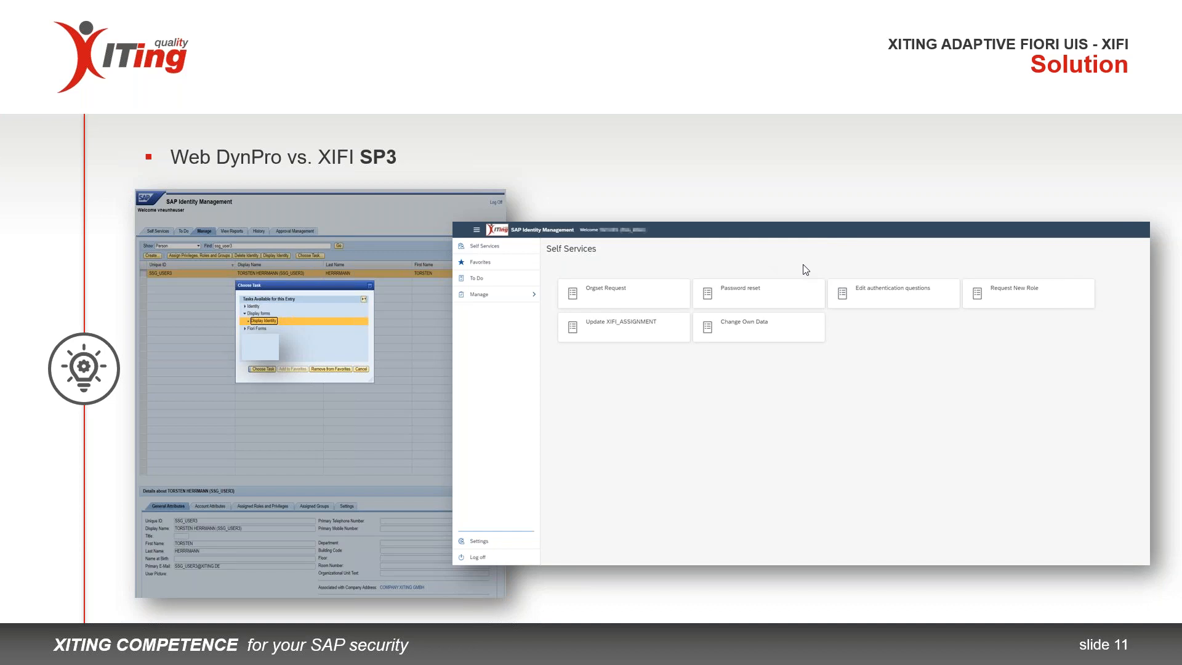
mouse_move(647, 266)
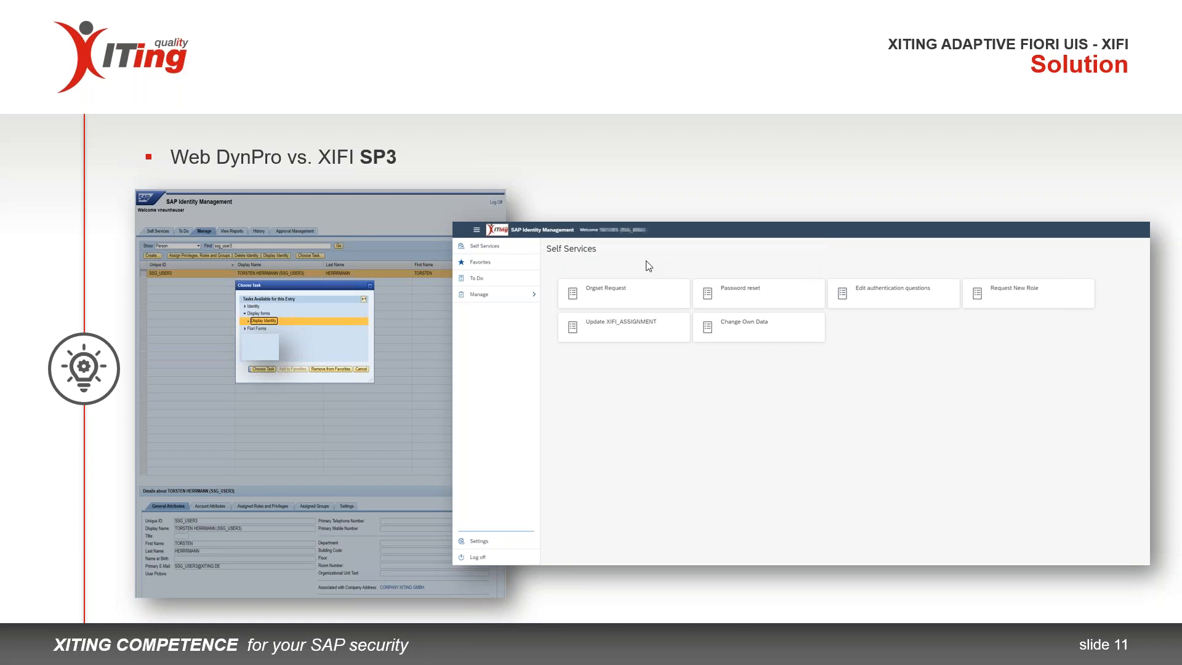
mouse_move(691, 296)
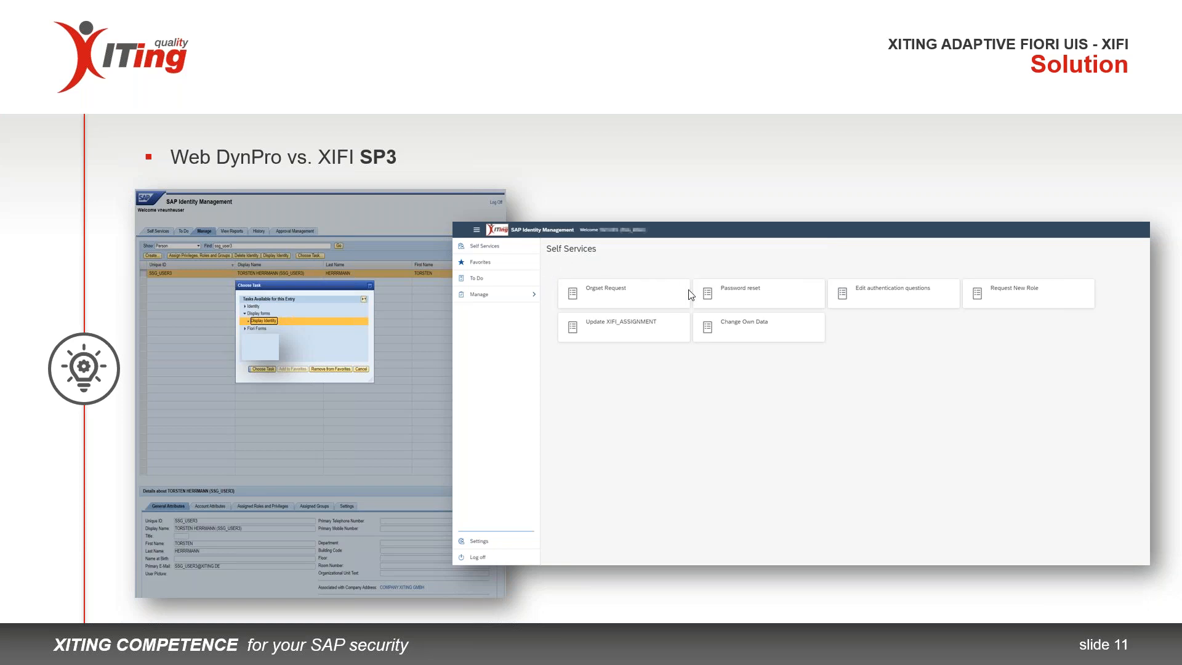
mouse_move(670, 320)
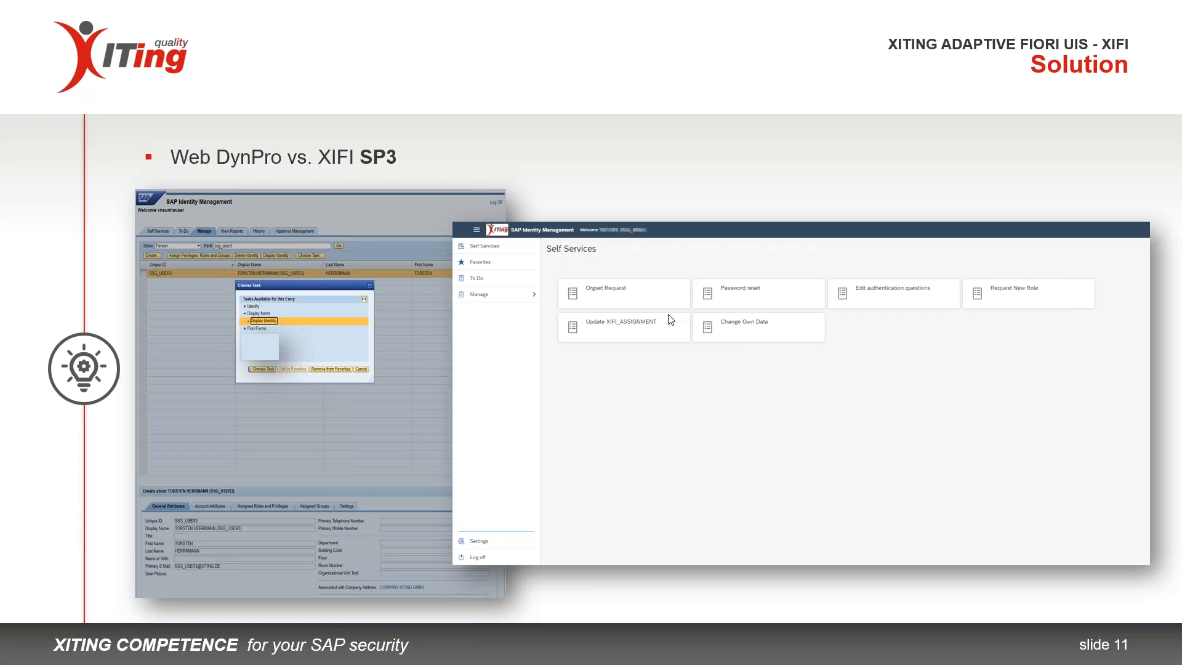
mouse_move(693, 296)
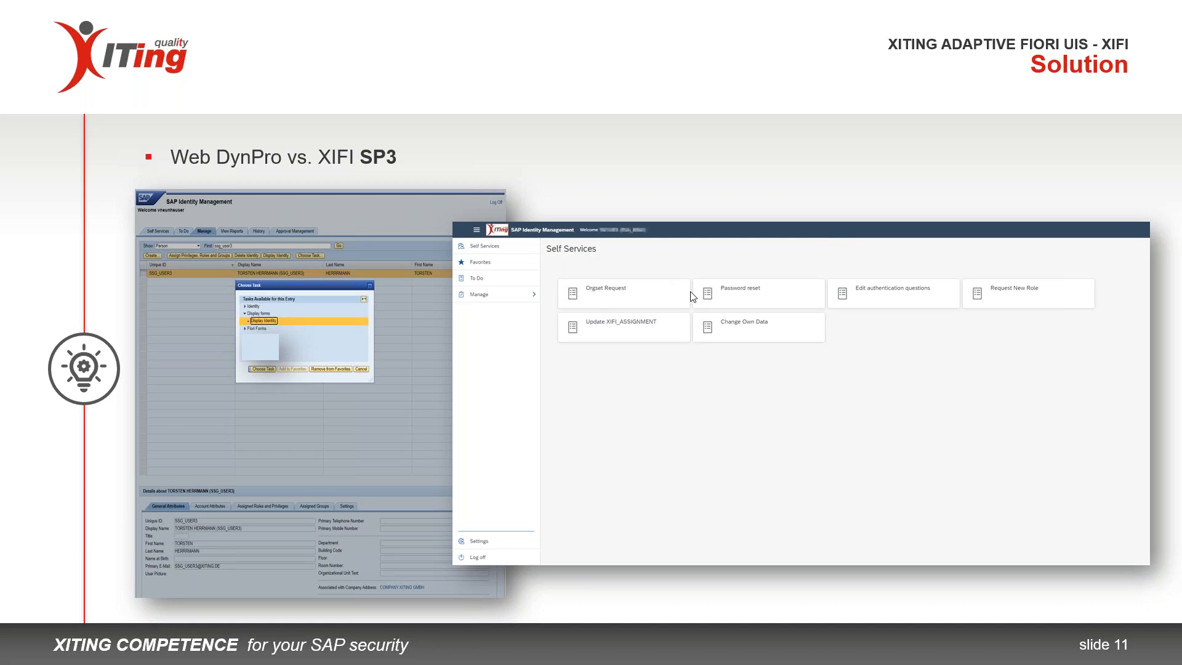
mouse_move(522, 264)
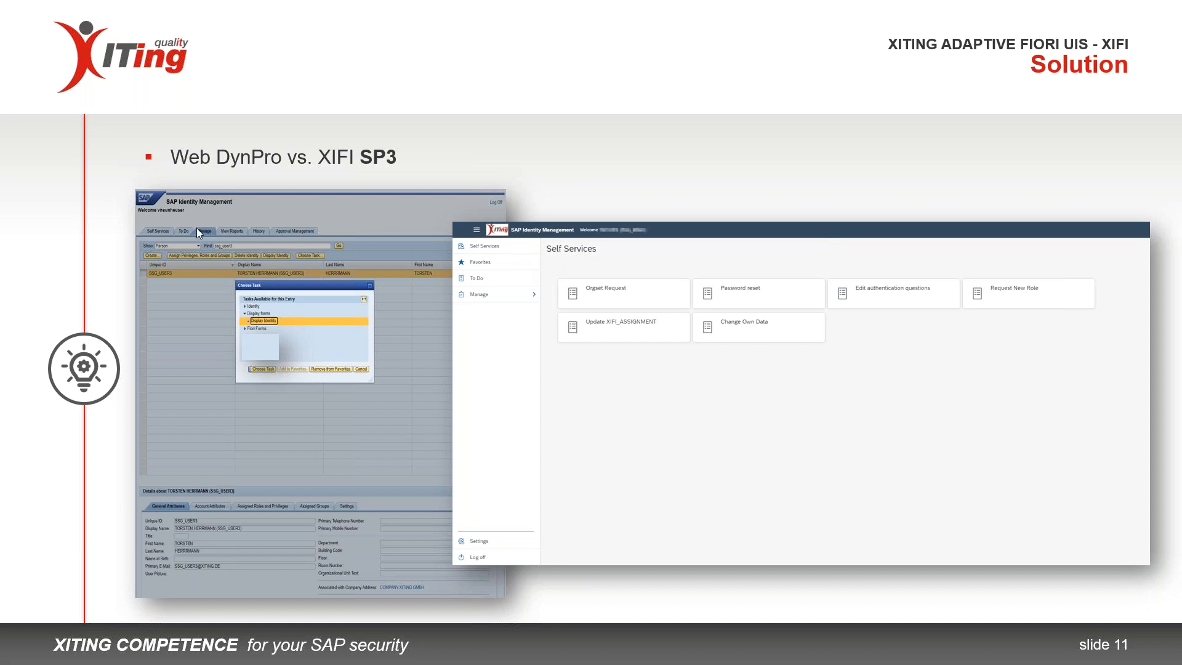
mouse_move(280, 221)
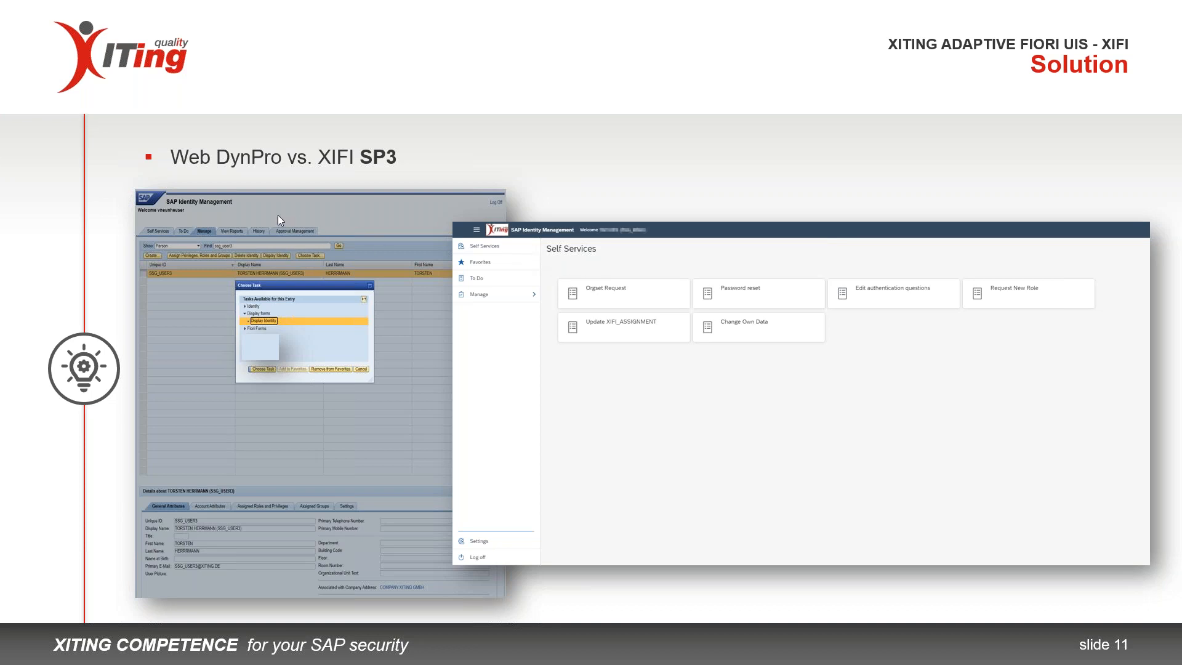
mouse_move(455, 265)
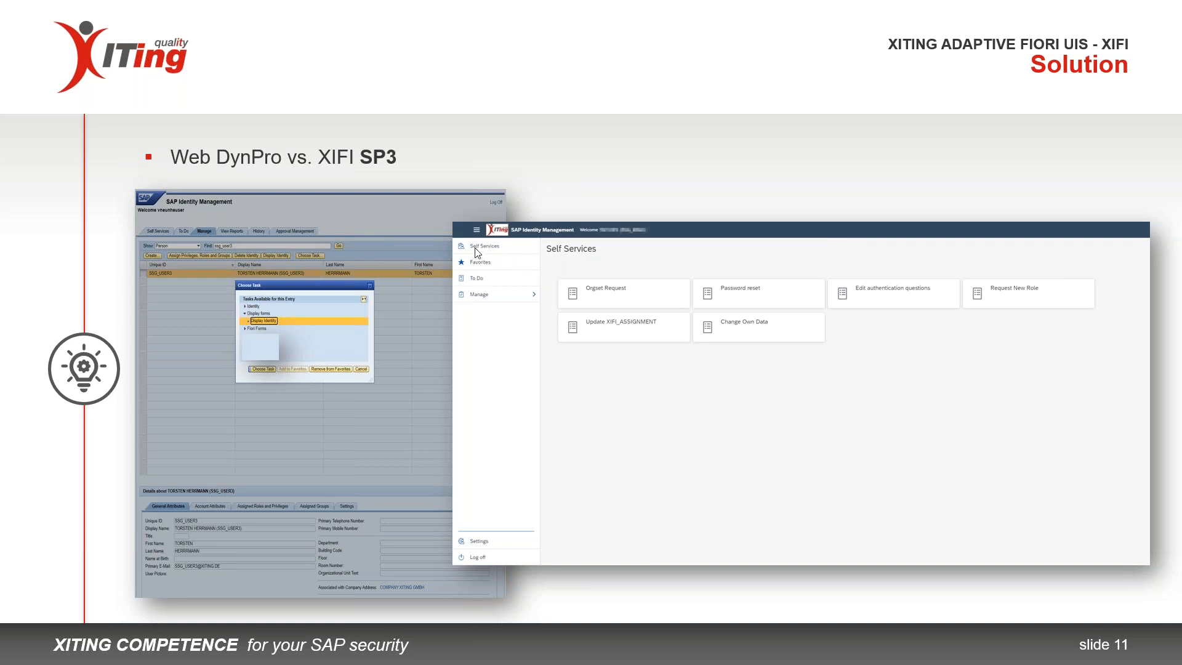
mouse_move(503, 374)
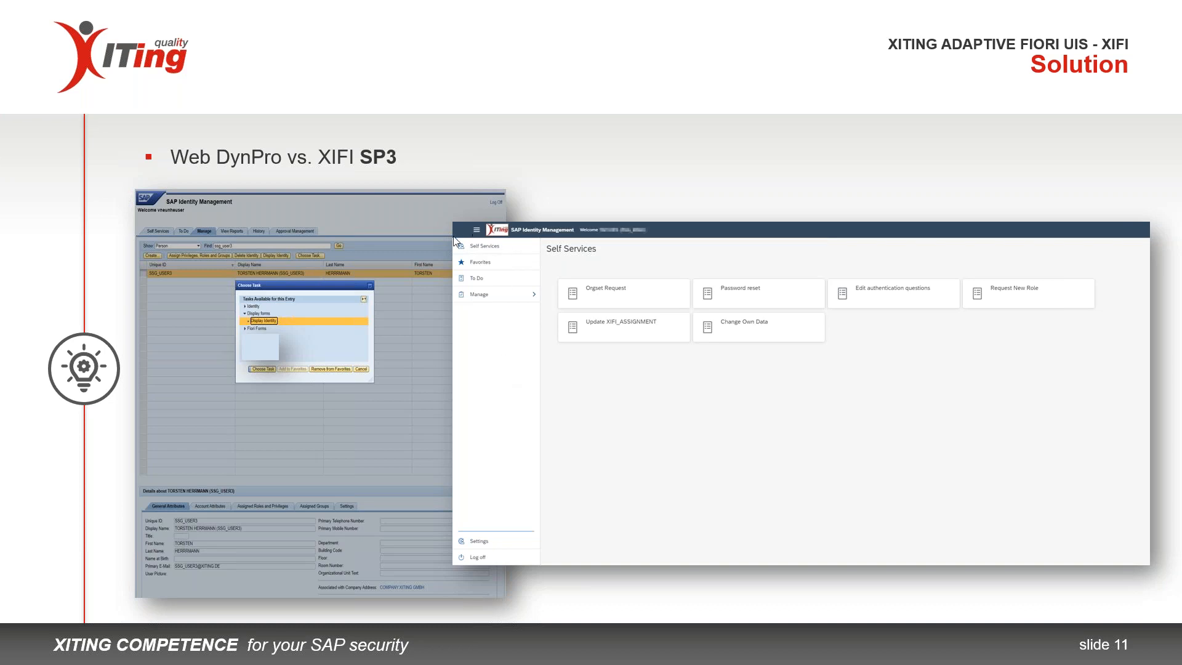
mouse_move(489, 285)
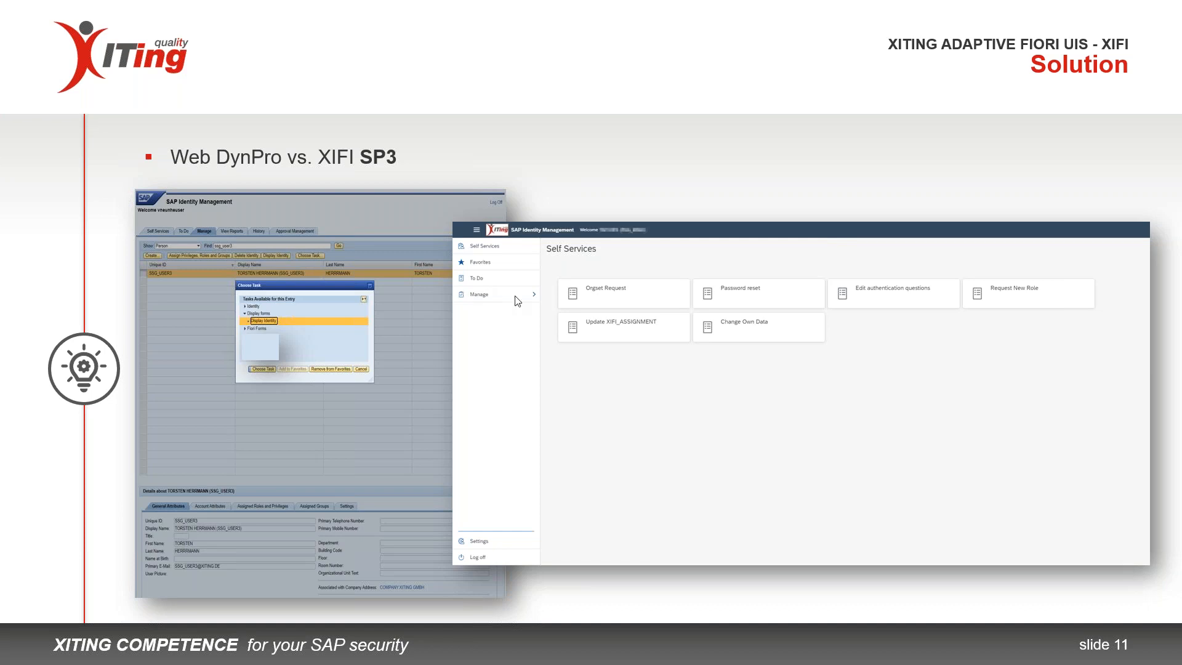
Advance the slideshow to slide 12, the XIFI Cards – SP3 slide.
key(Right)
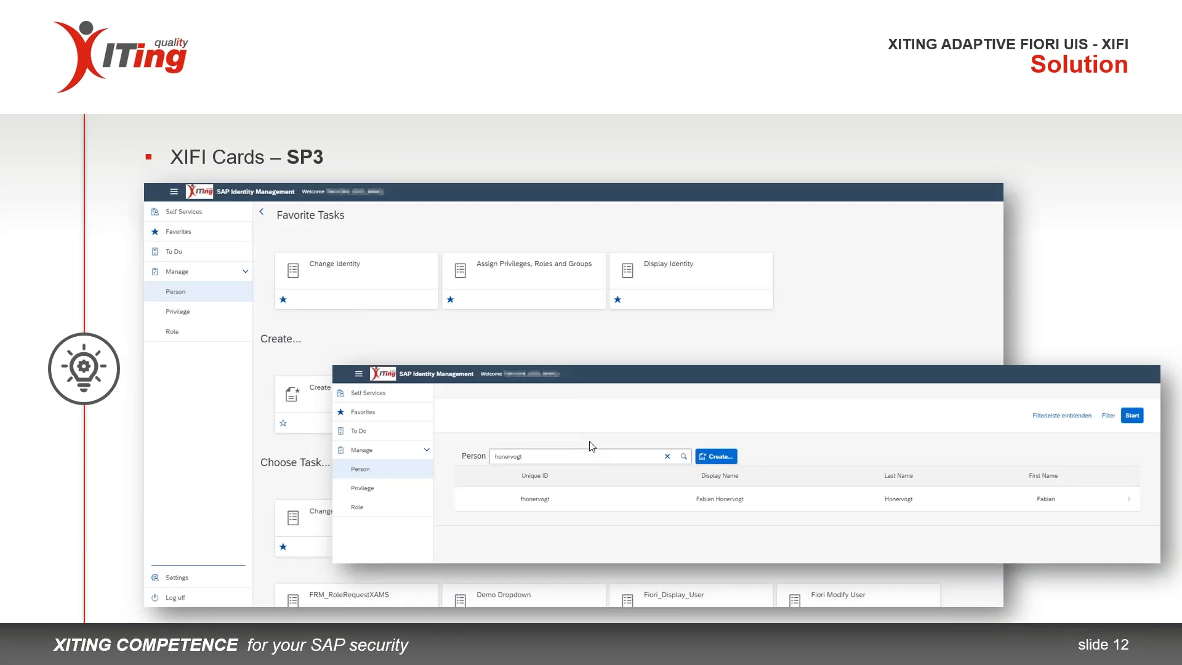
mouse_move(435, 402)
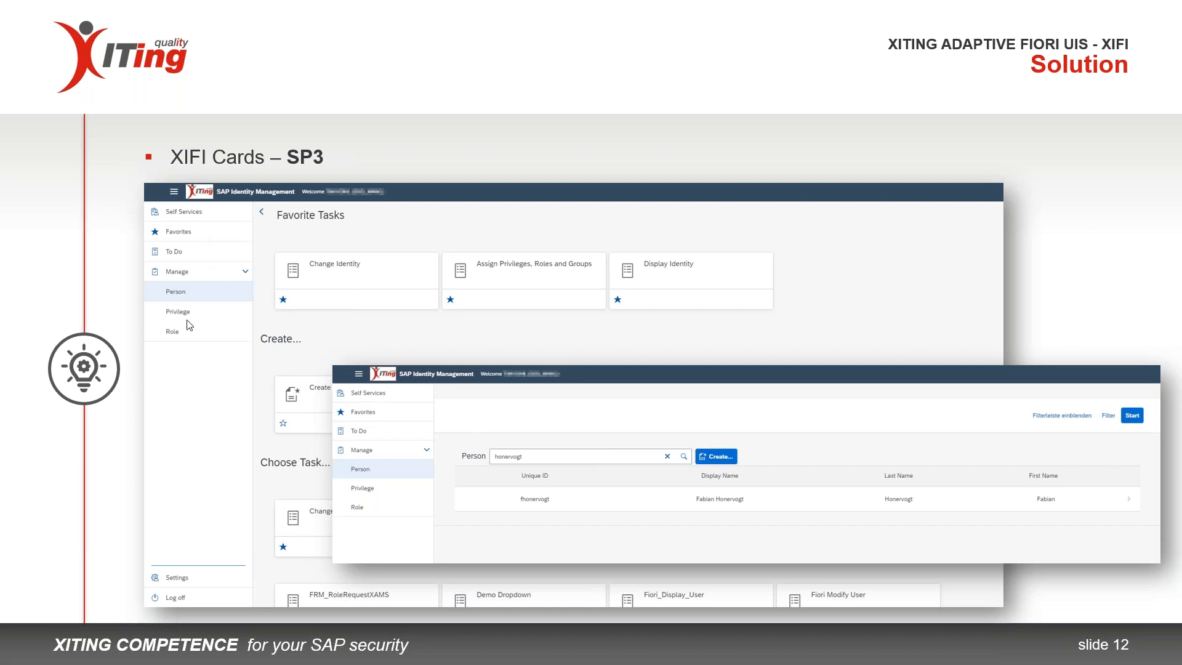
mouse_move(598, 475)
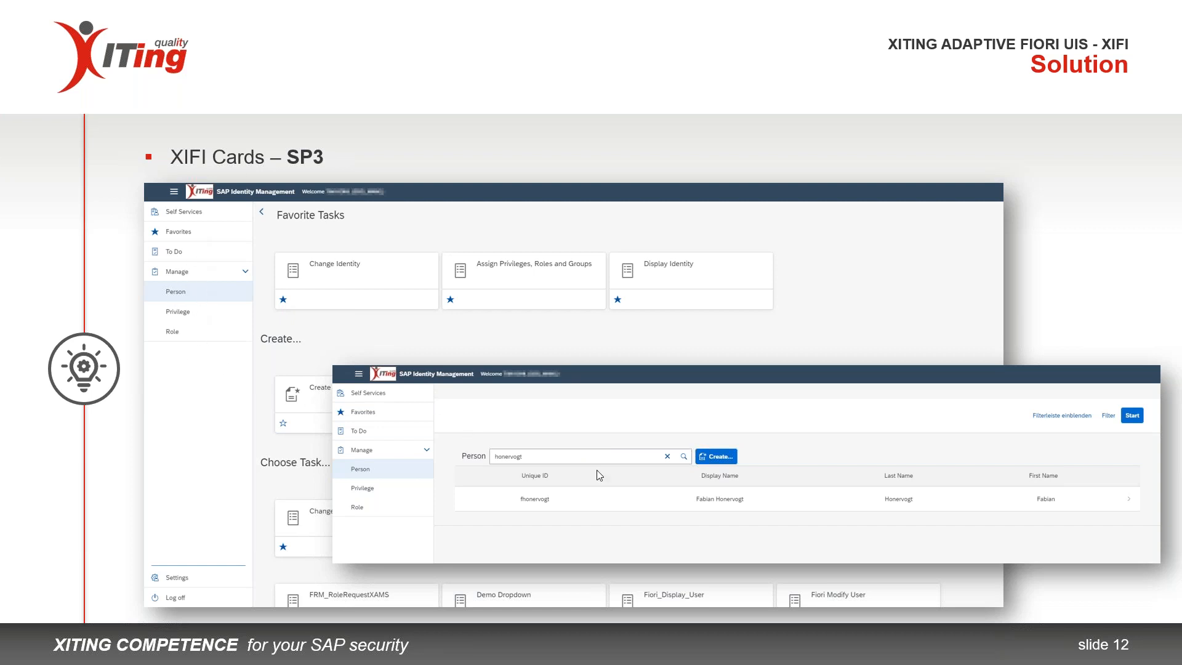
mouse_move(652, 446)
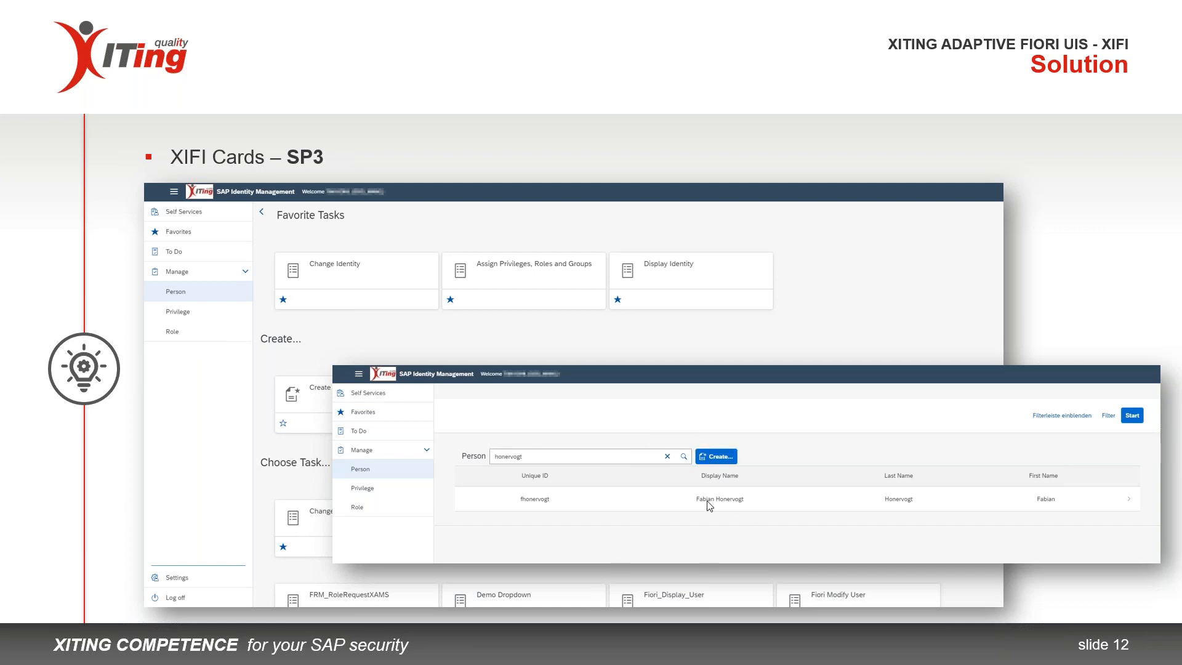
mouse_move(595, 314)
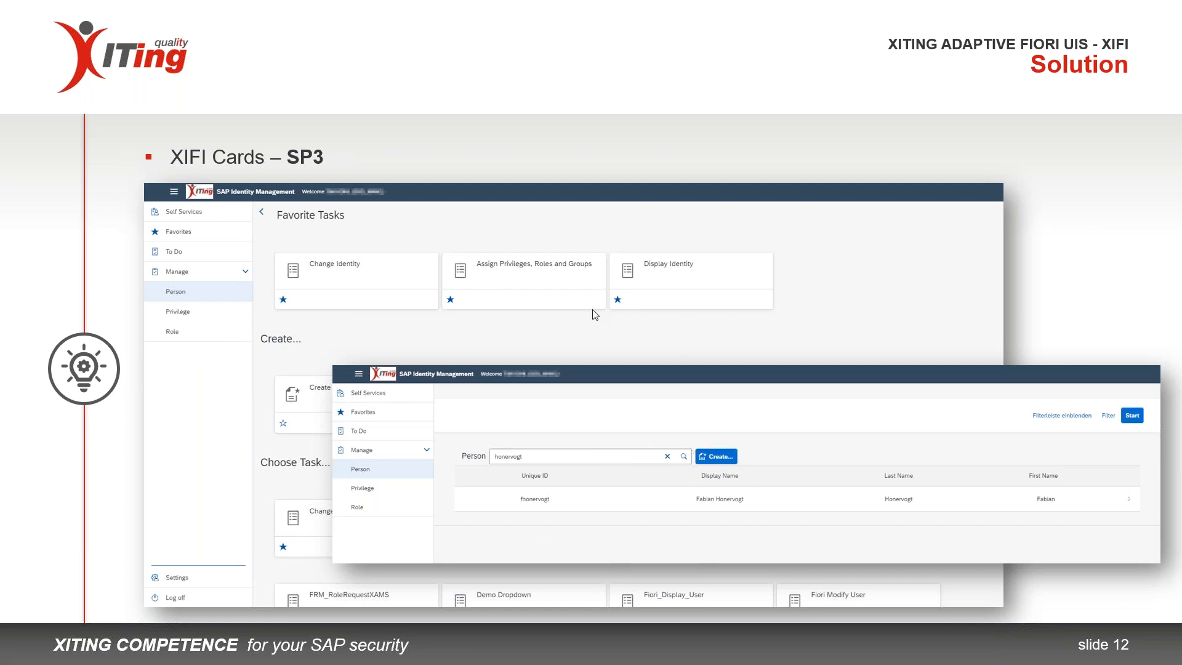
mouse_move(548, 316)
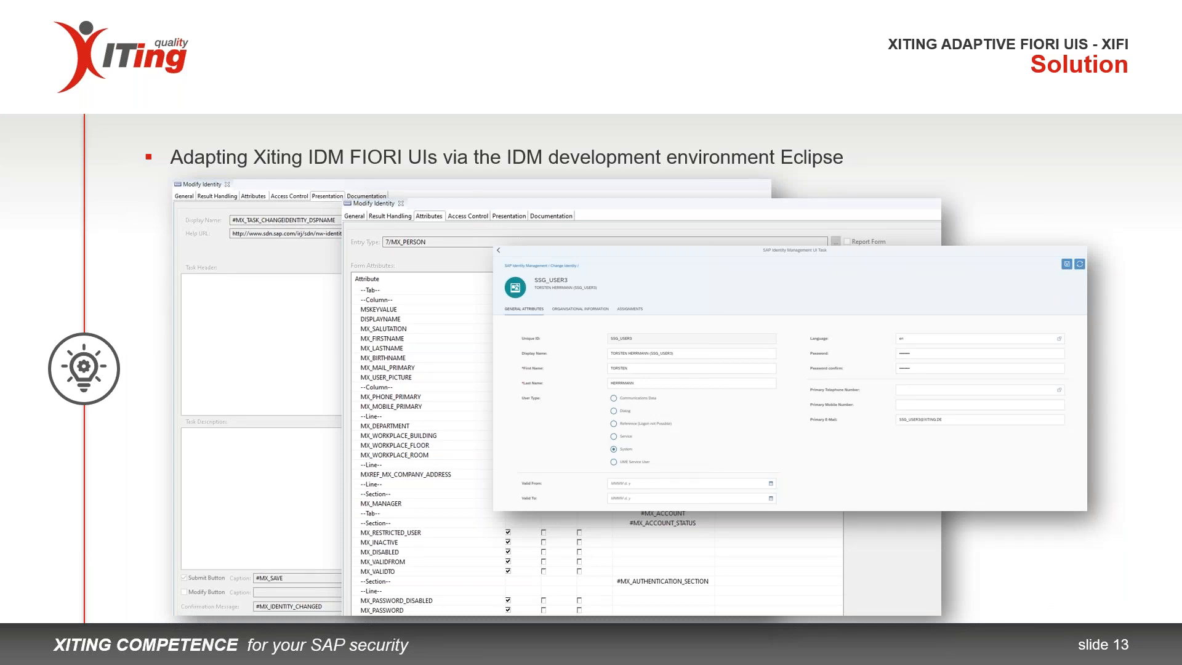
mouse_move(506, 332)
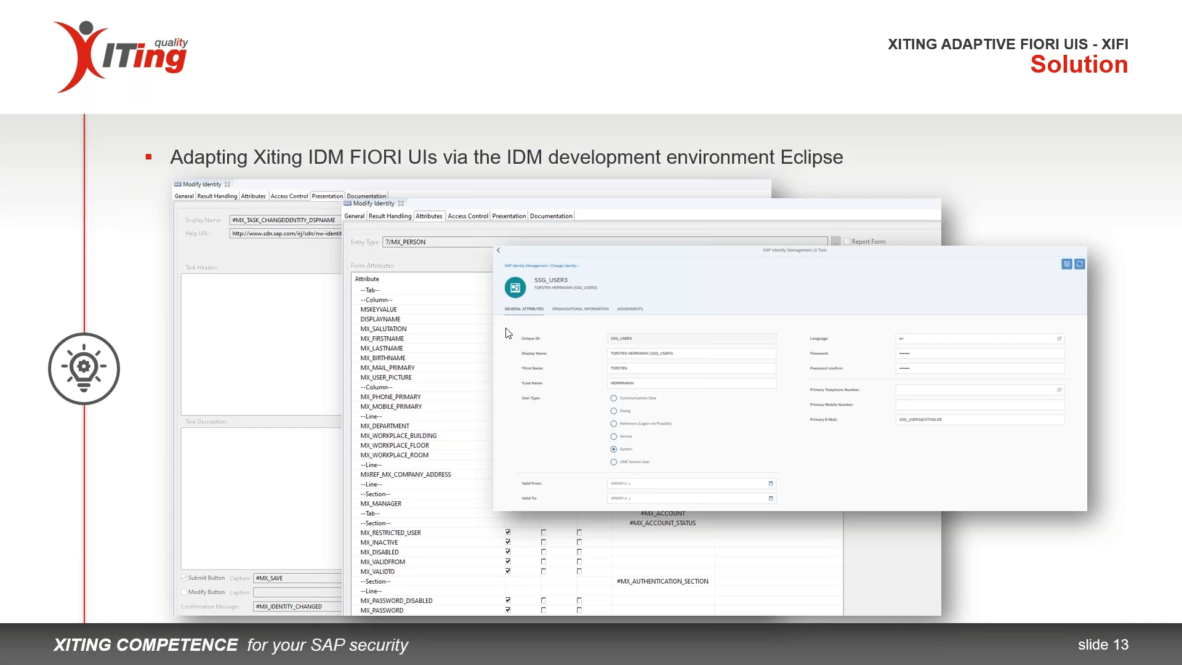
mouse_move(302, 266)
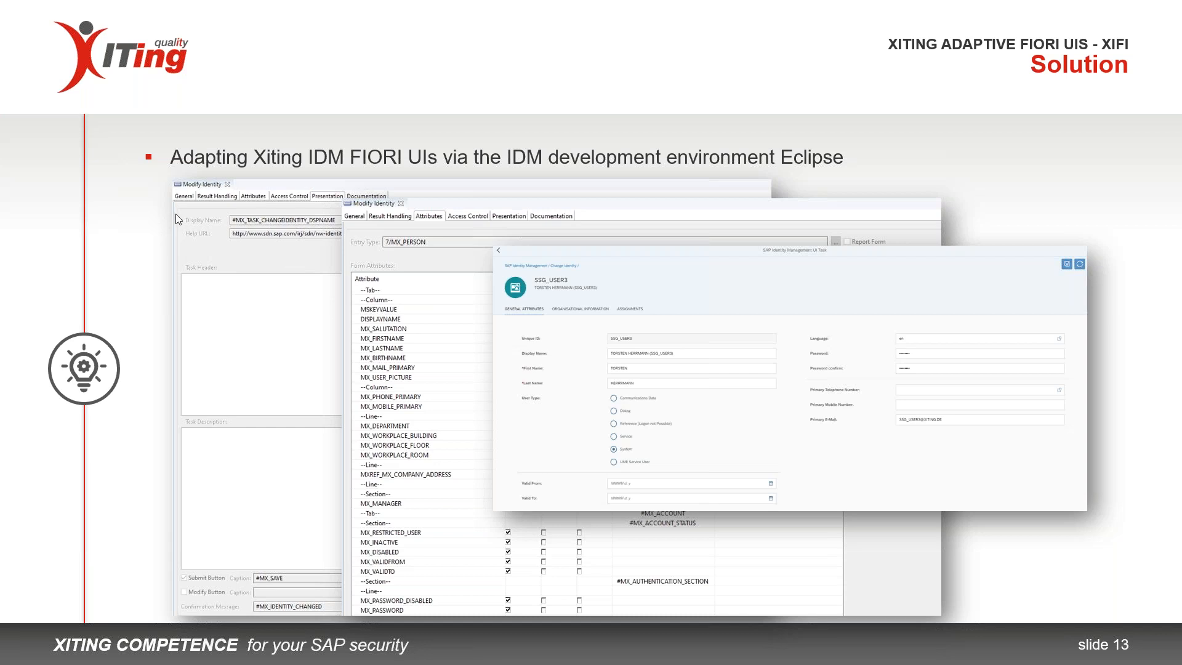
mouse_move(368, 352)
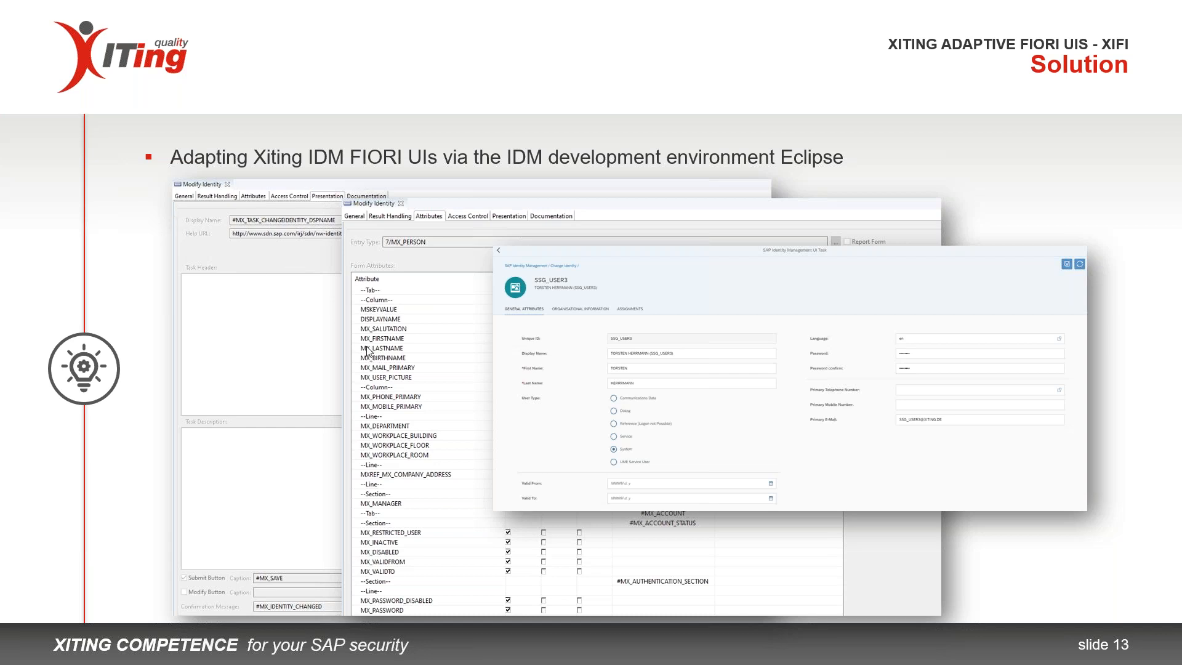
mouse_move(390, 322)
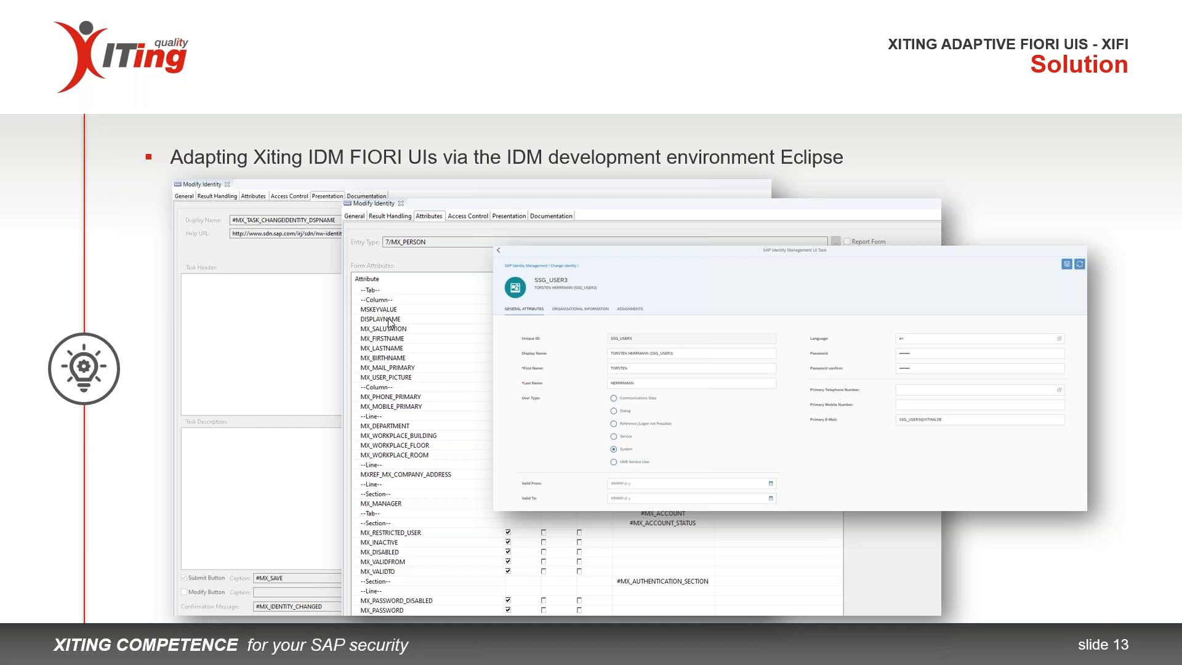
mouse_move(395, 347)
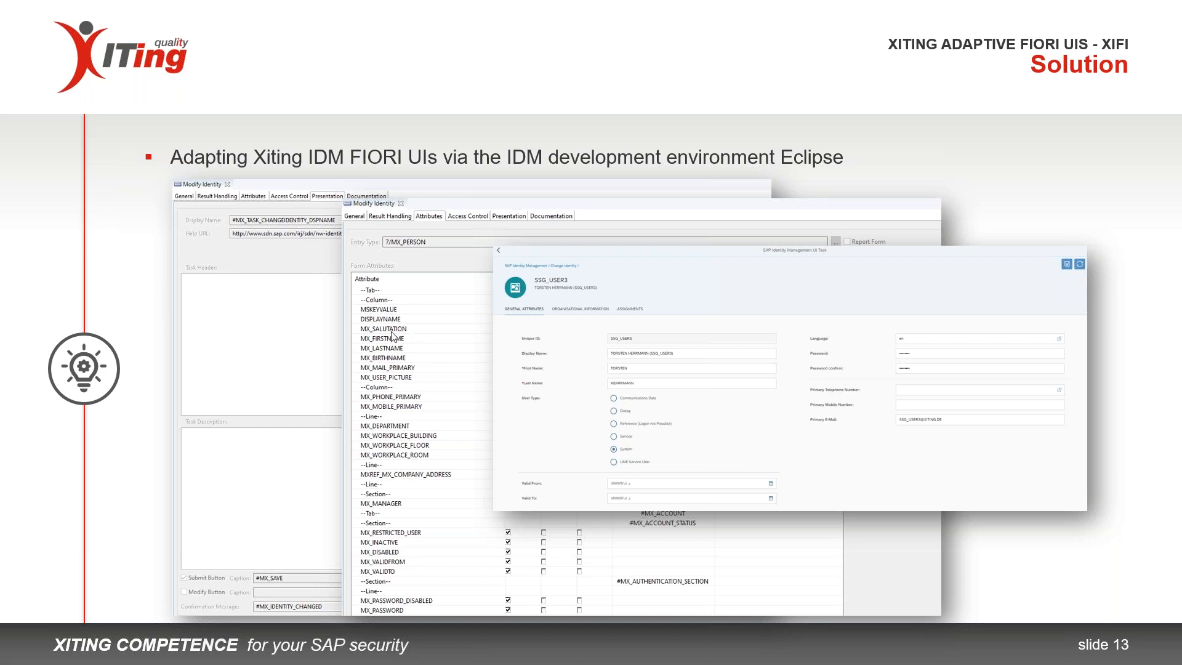
mouse_move(415, 394)
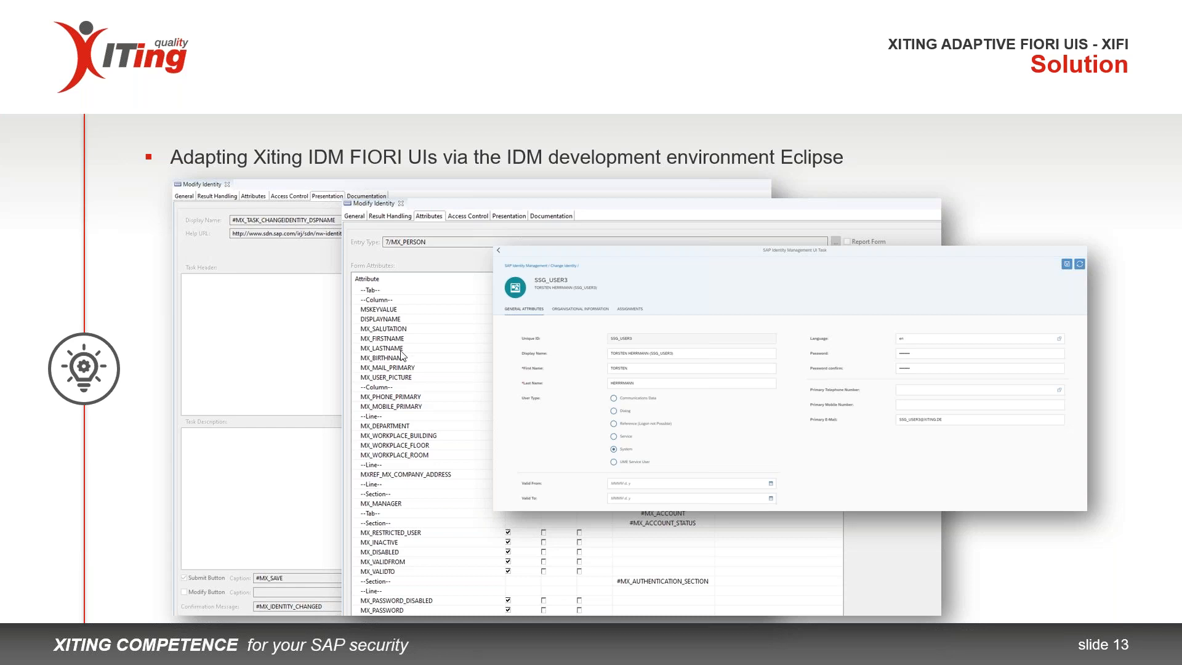
mouse_move(405, 352)
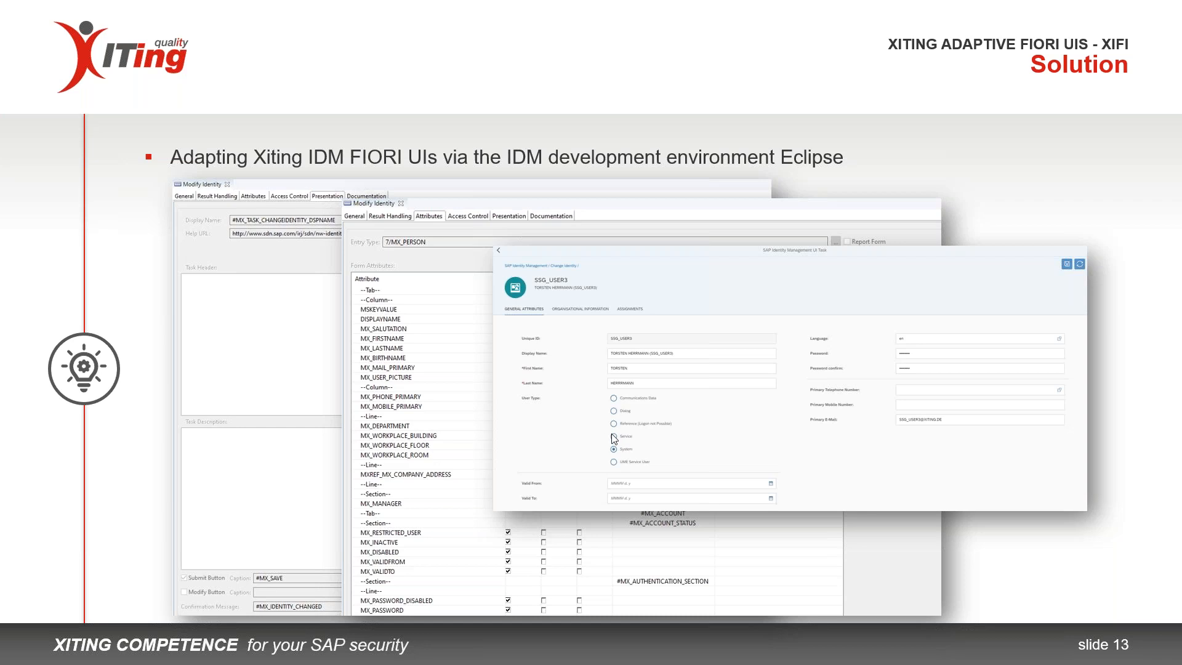
mouse_move(598, 441)
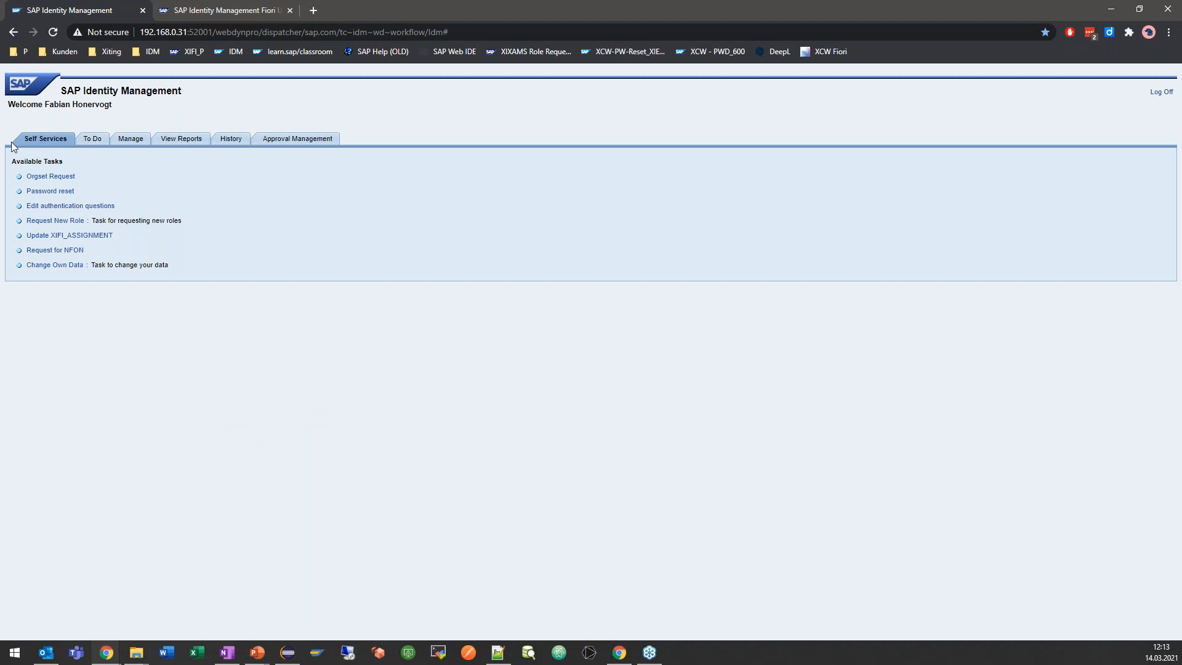
mouse_move(30, 137)
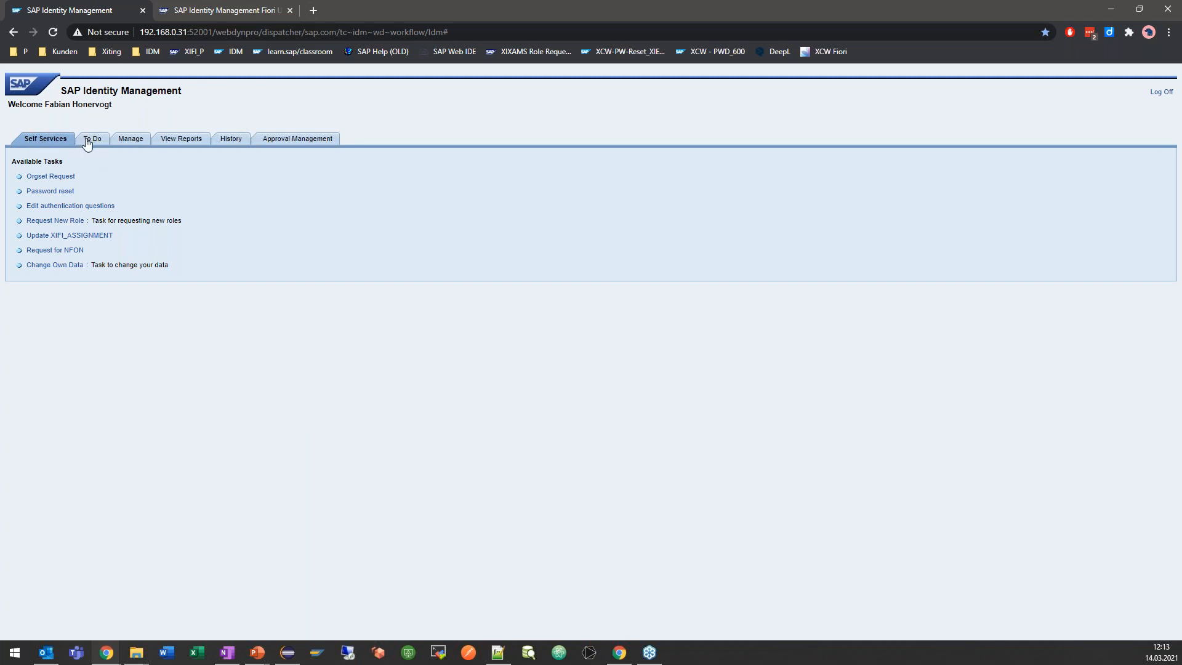
mouse_move(155, 124)
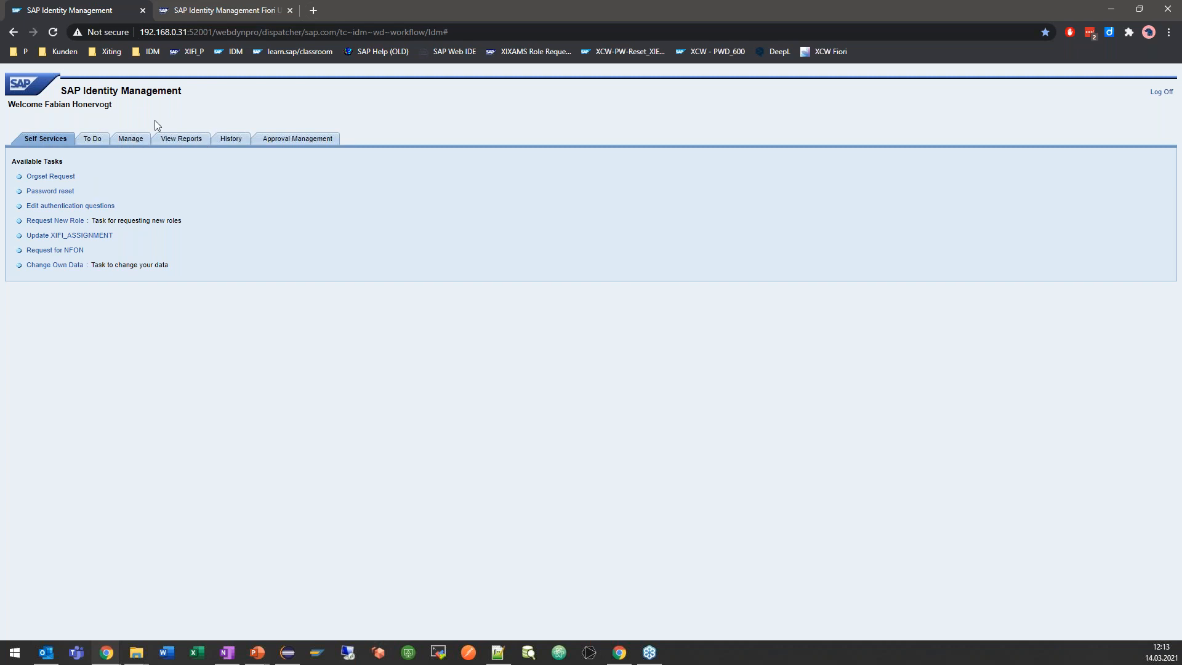
mouse_move(130, 143)
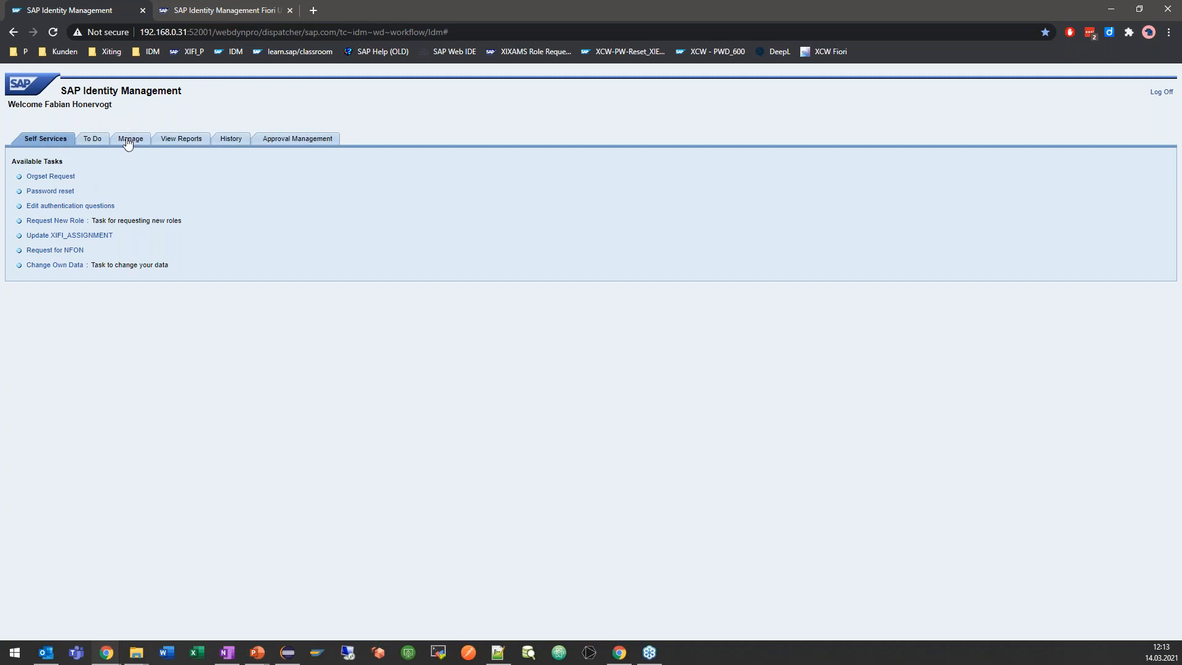
mouse_move(67, 160)
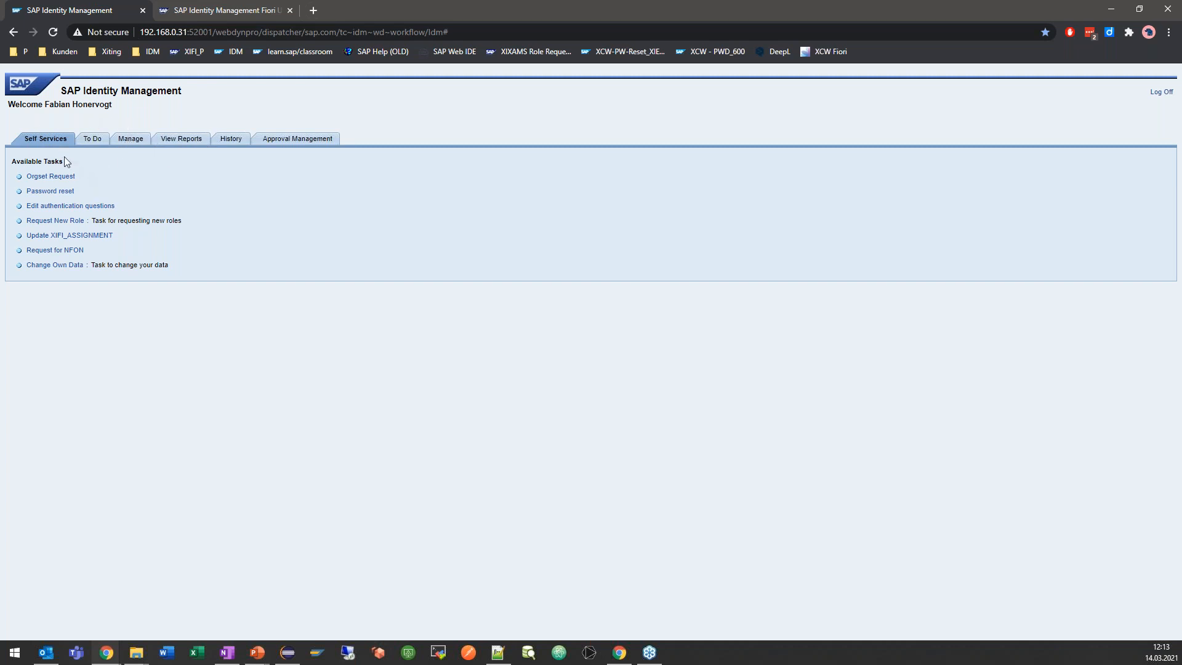
mouse_move(69, 248)
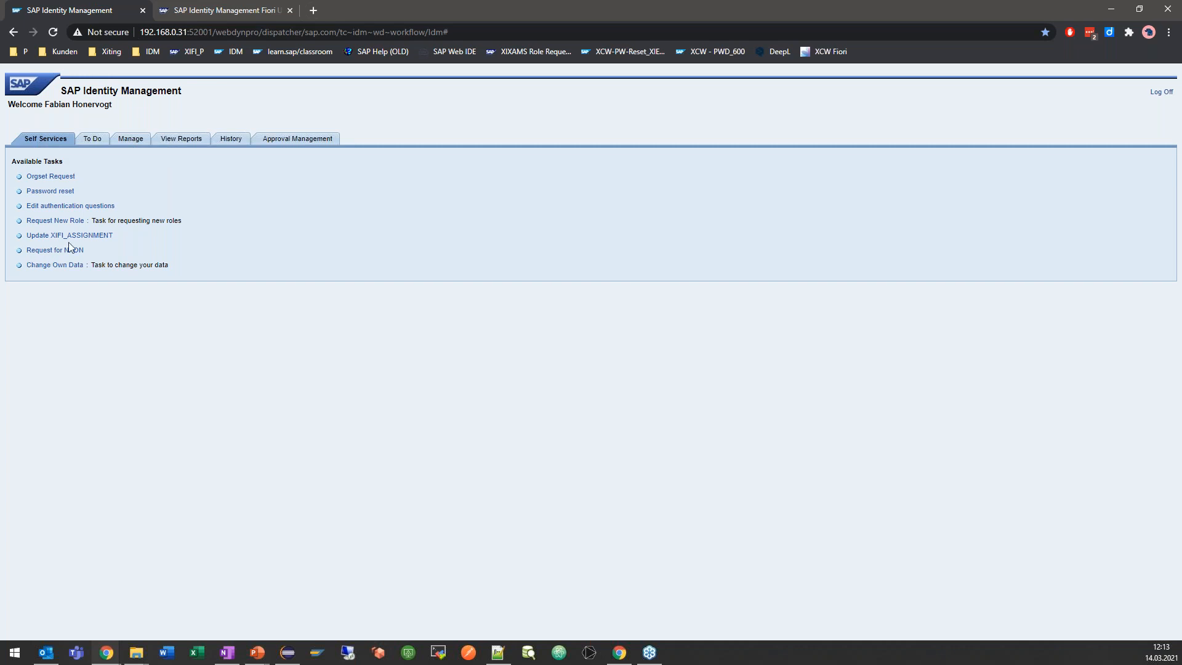
mouse_move(54, 265)
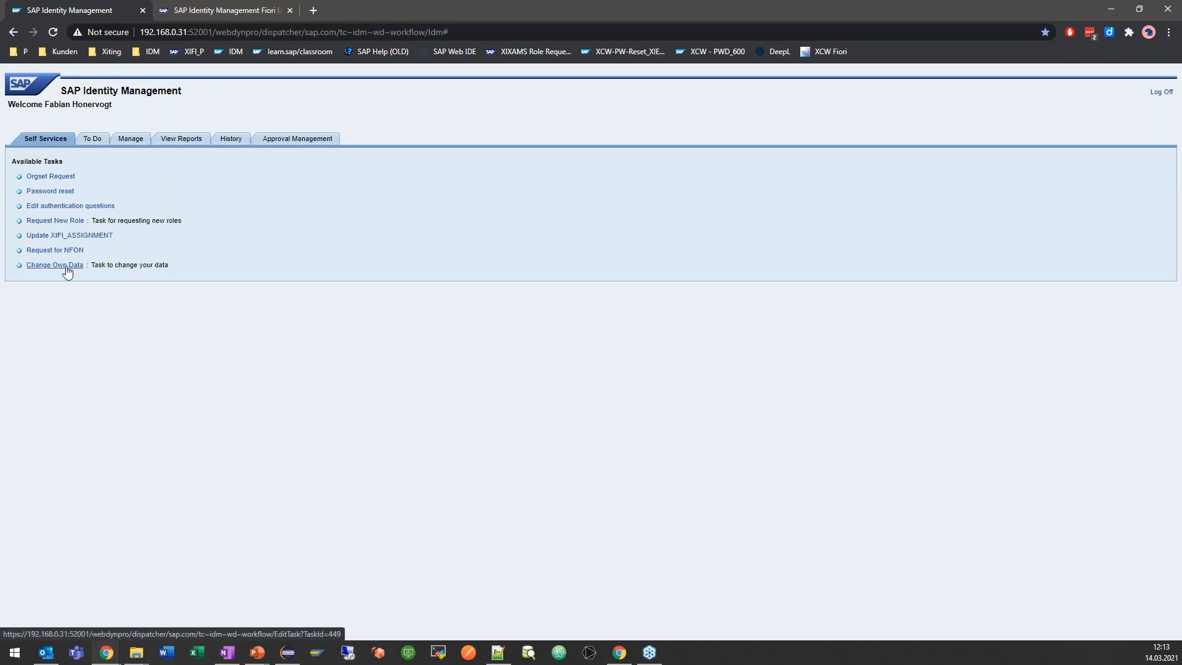
mouse_move(46, 281)
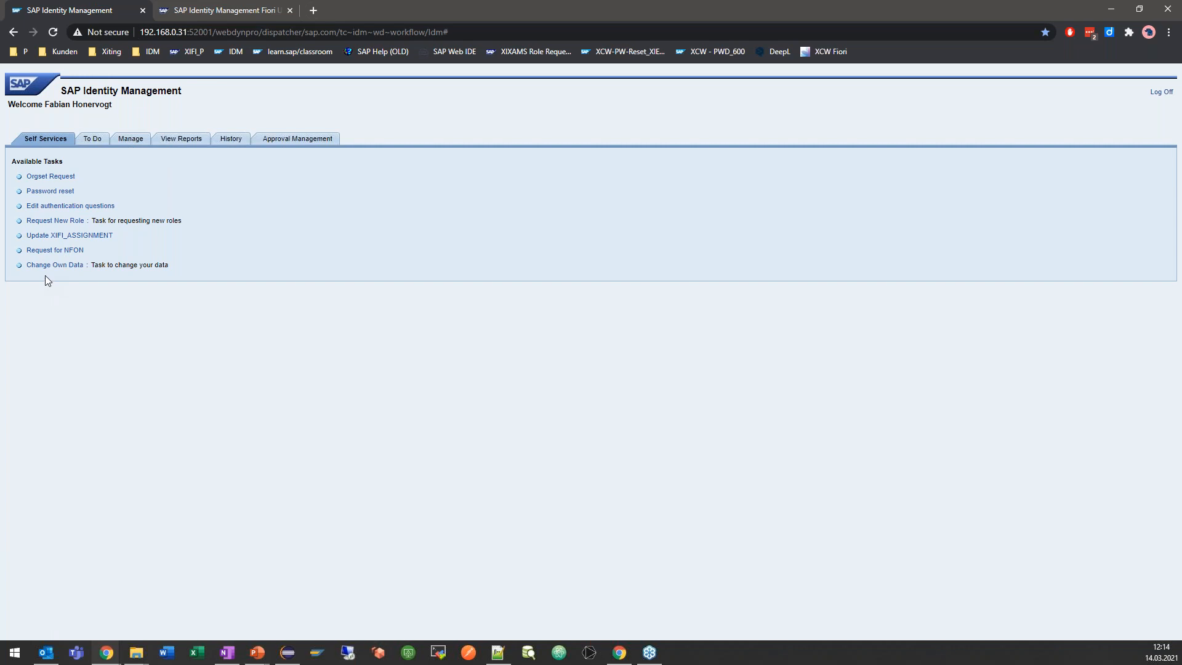
mouse_move(50, 191)
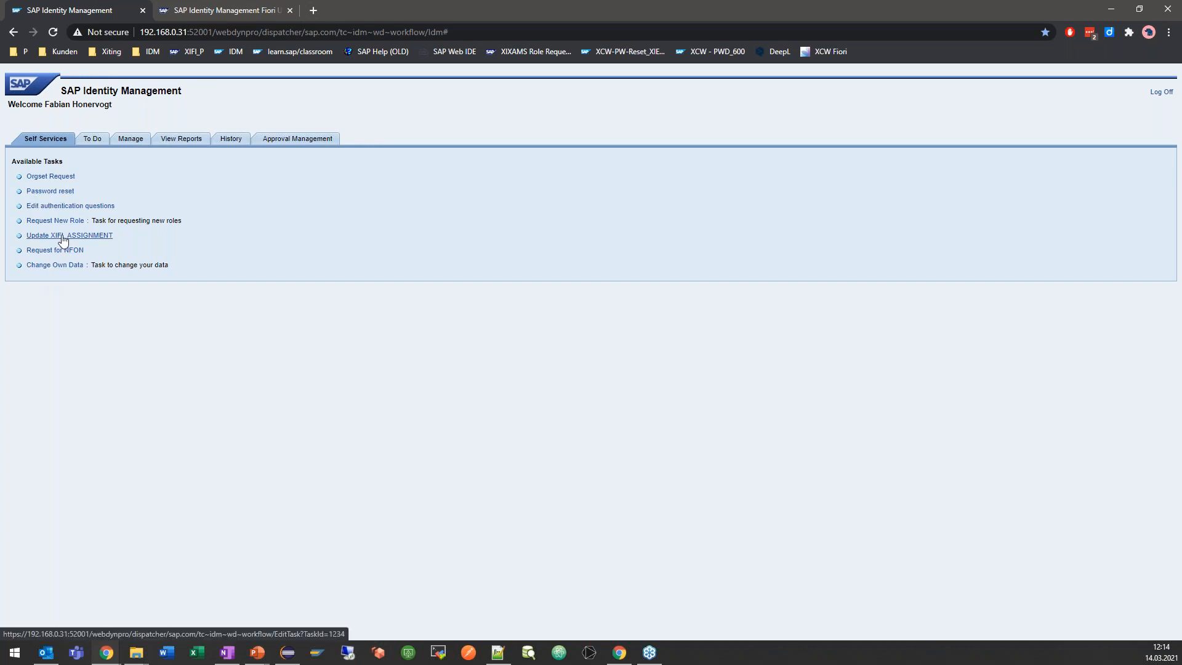
mouse_move(54, 250)
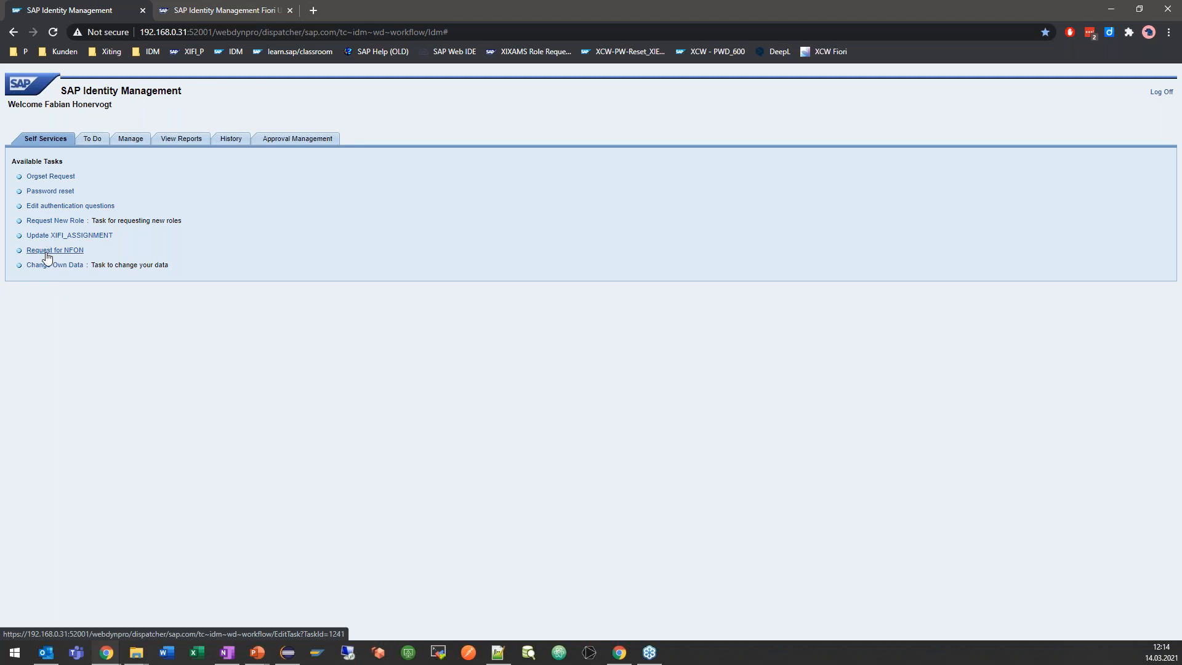
mouse_move(36, 270)
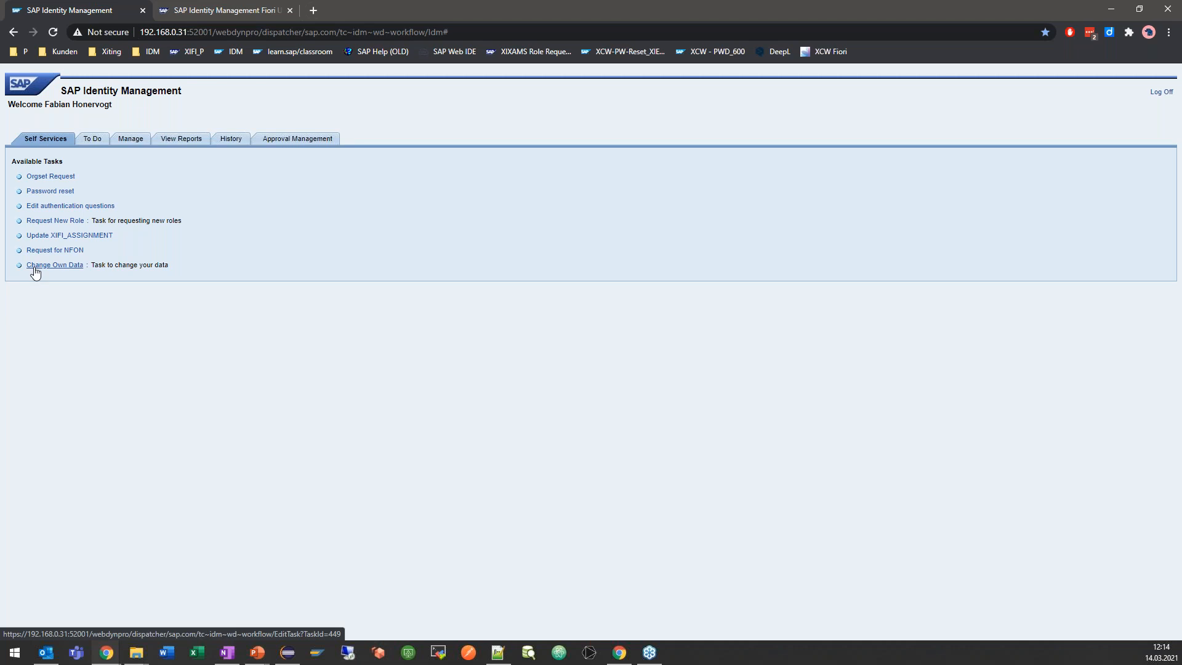
click(55, 265)
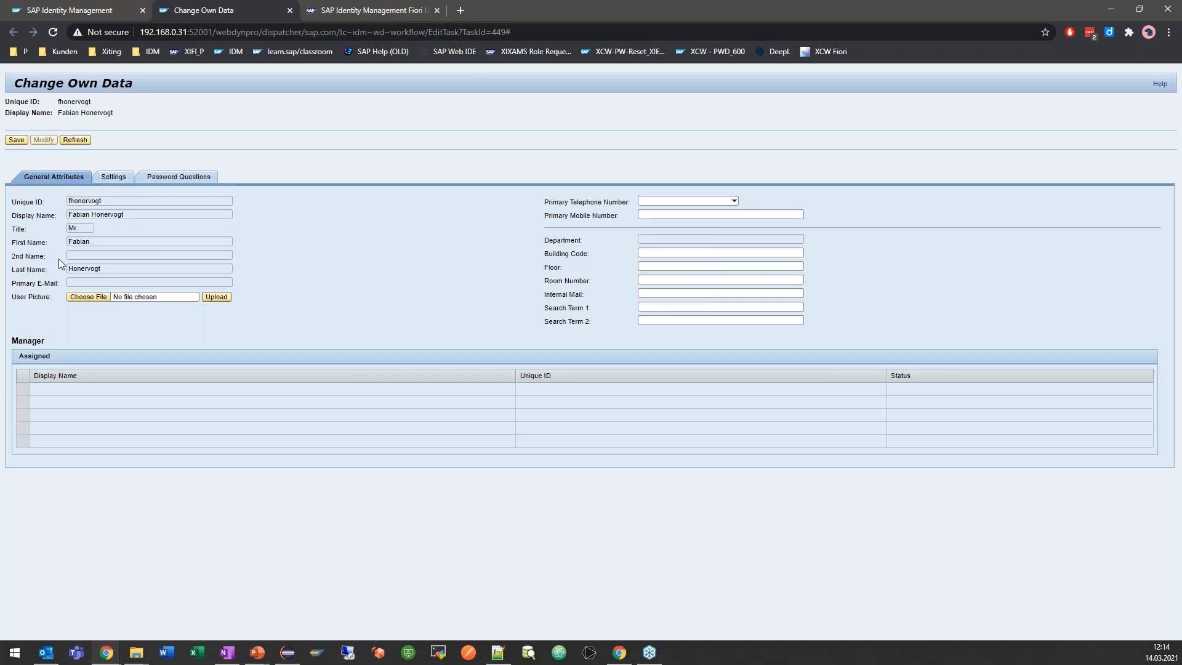
mouse_move(69, 161)
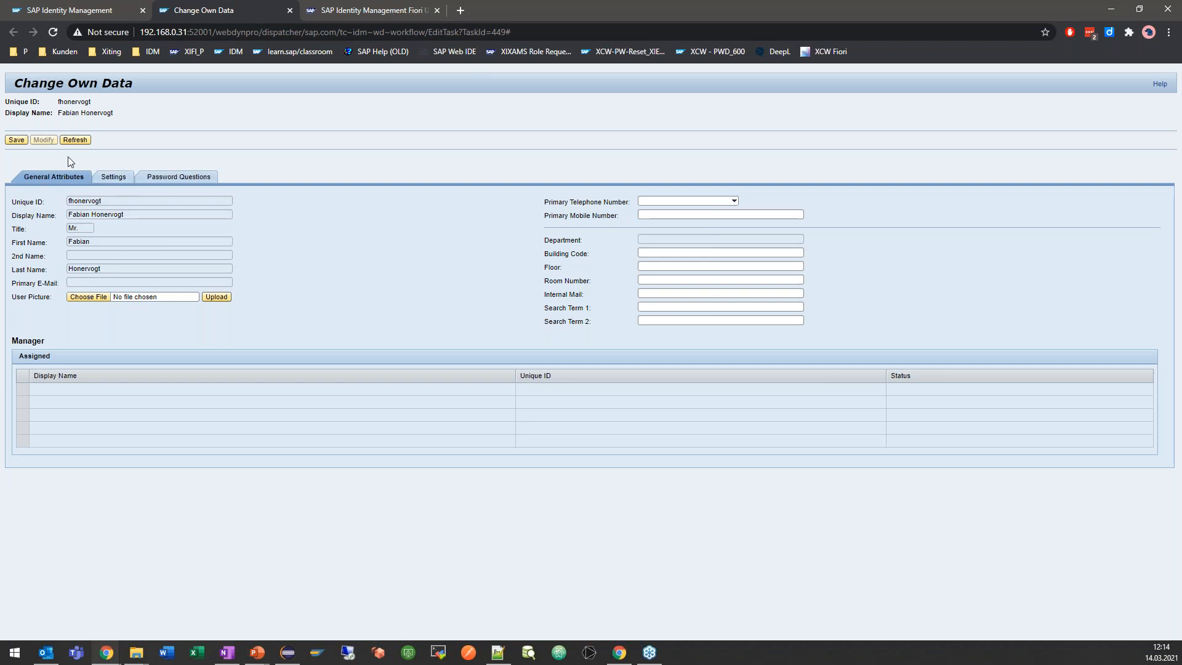
mouse_move(453, 200)
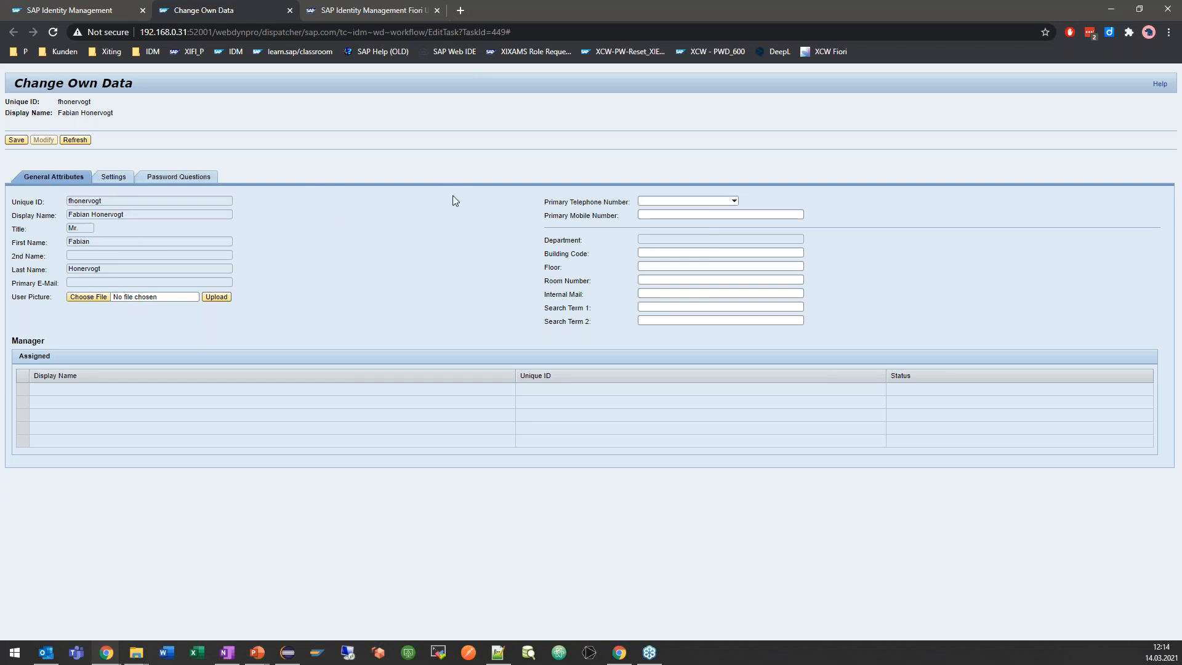
click(721, 214)
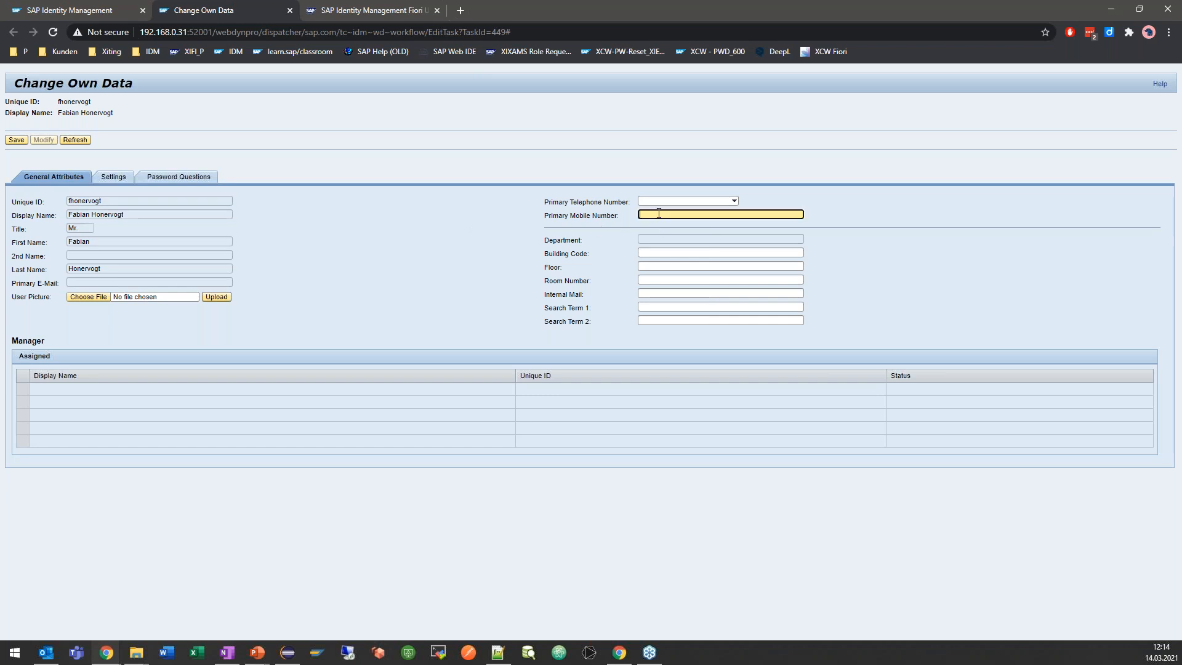
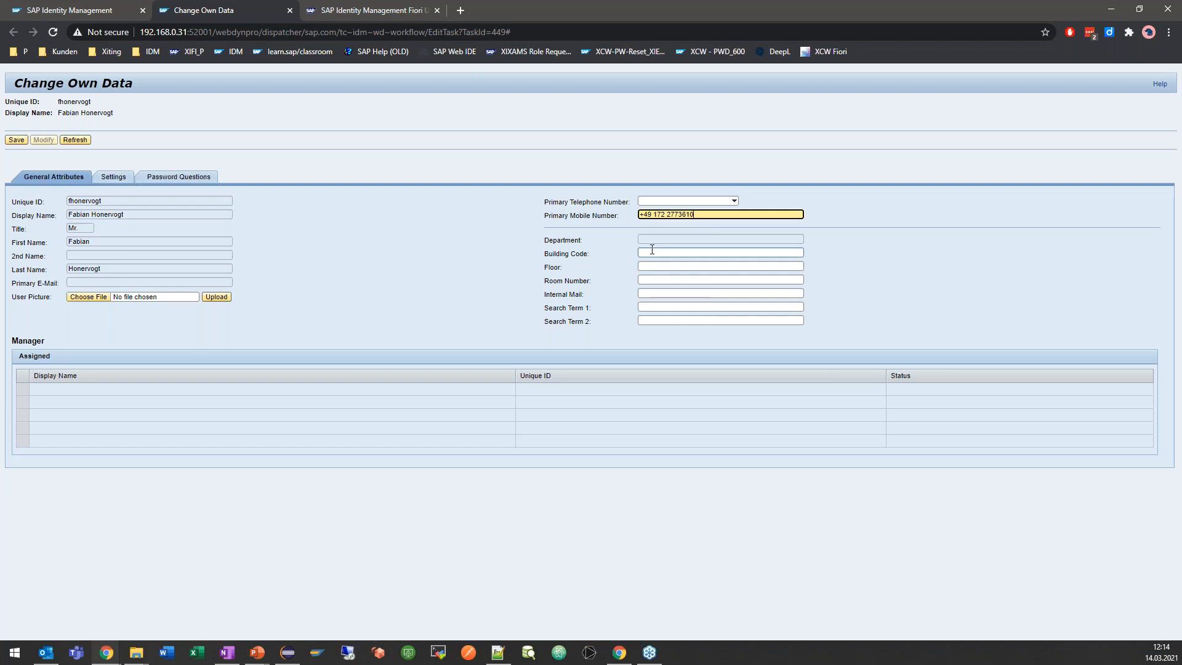
click(15, 140)
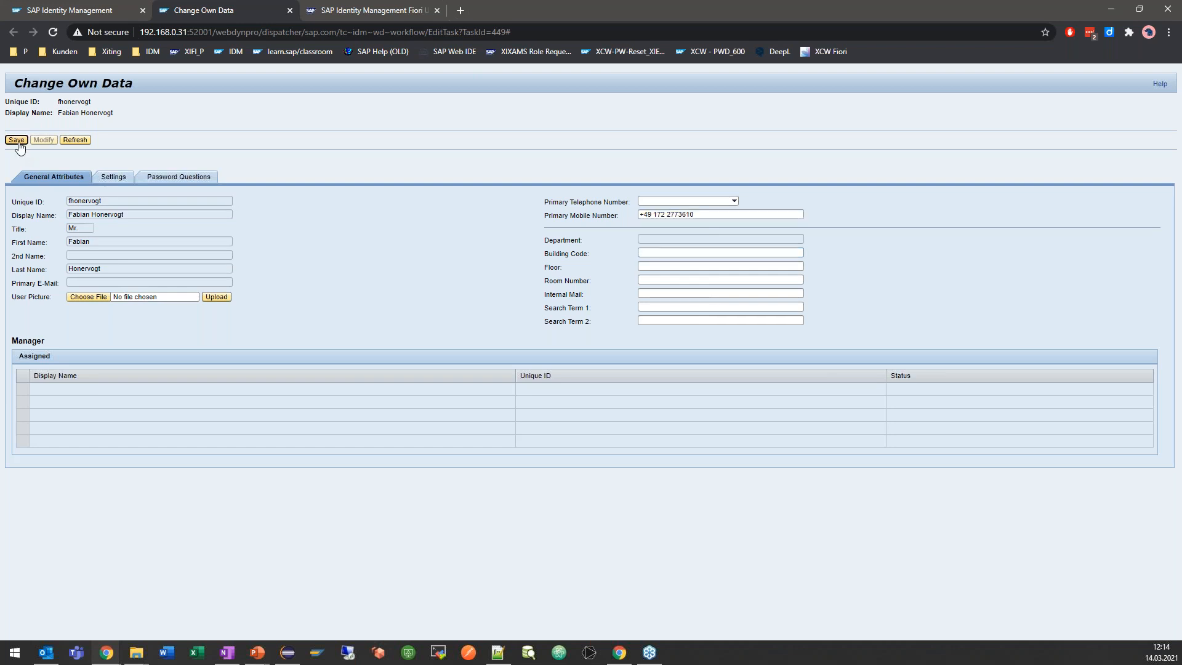
click(14, 139)
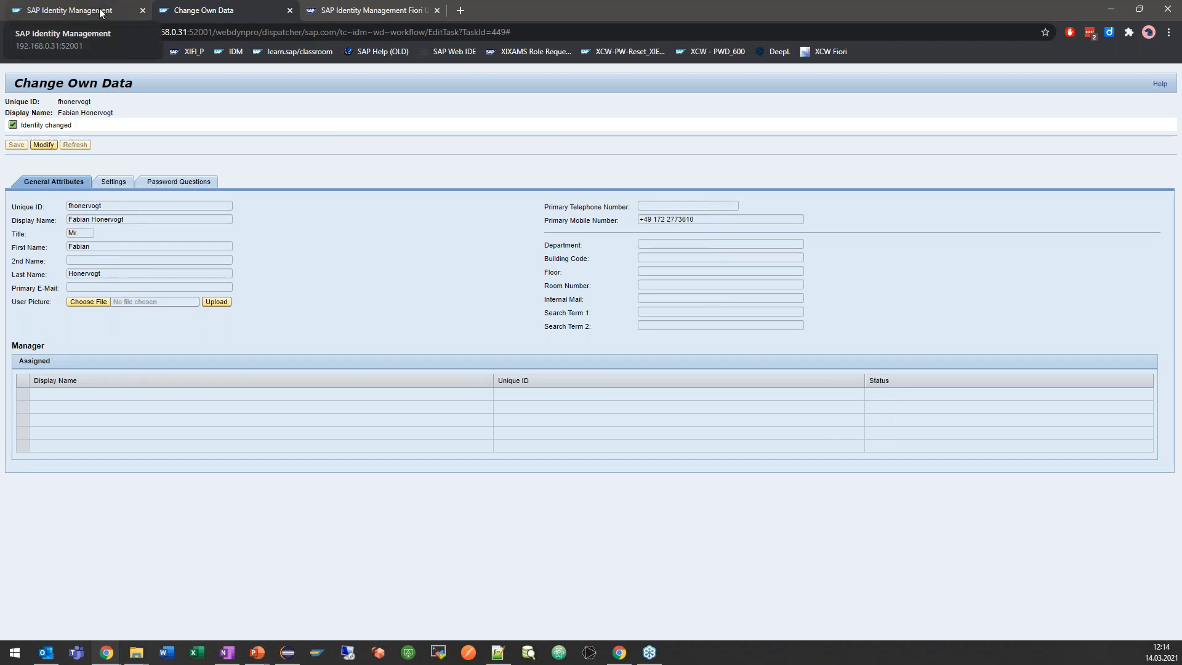
click(72, 11)
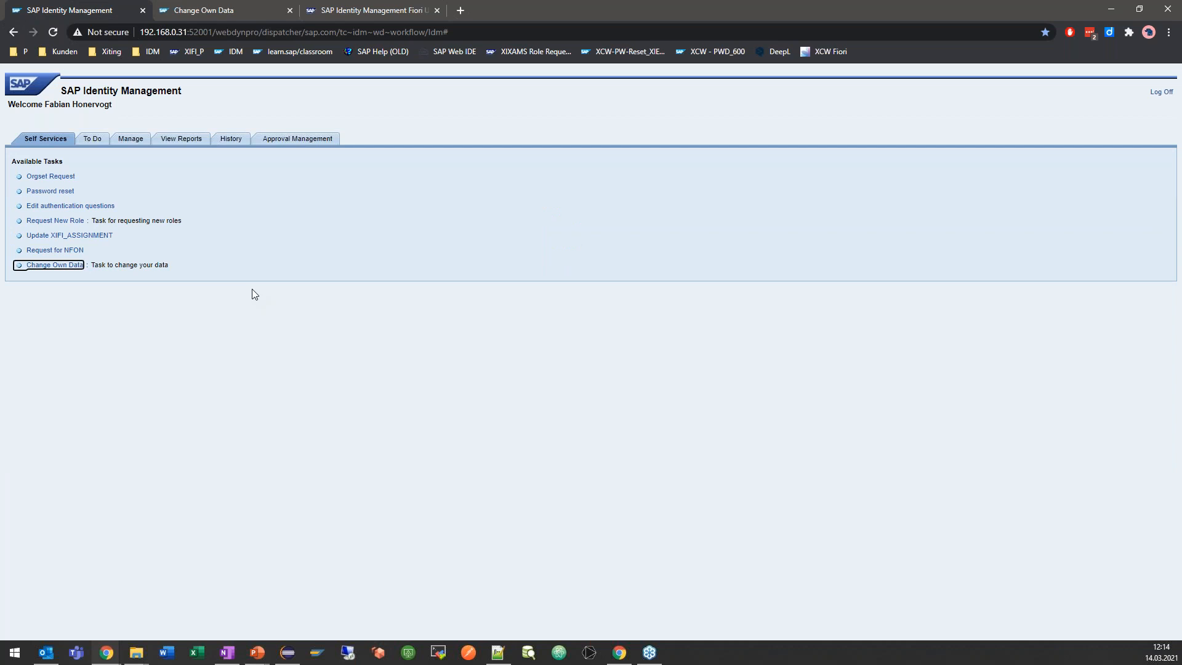
mouse_move(230, 209)
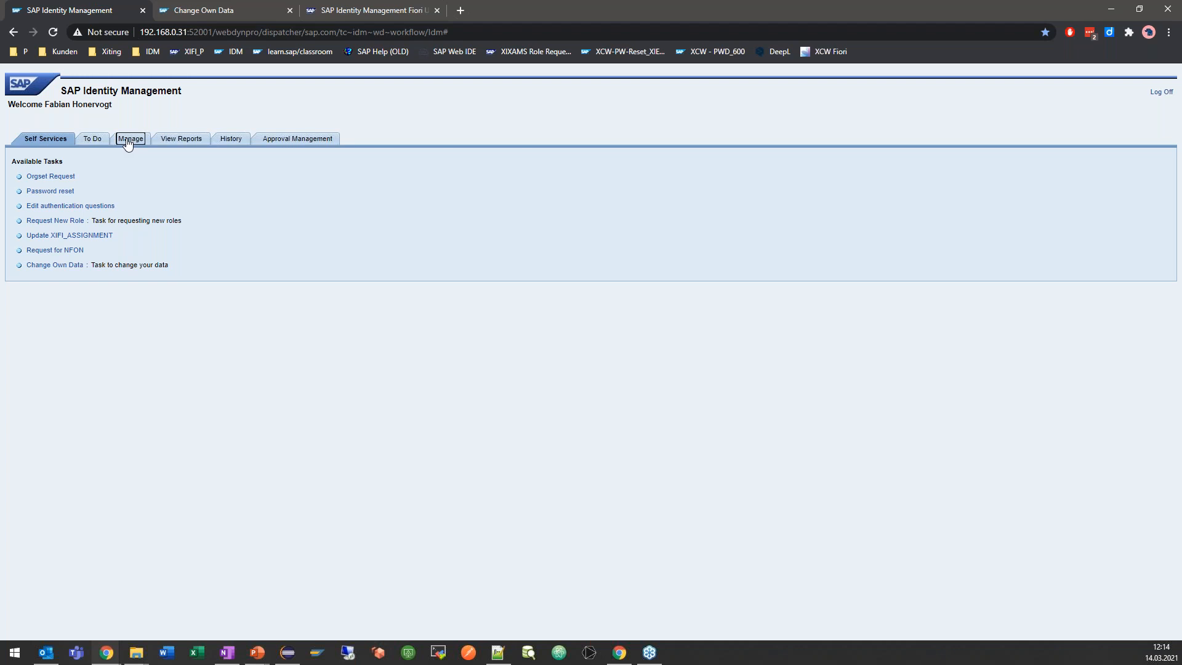
click(130, 139)
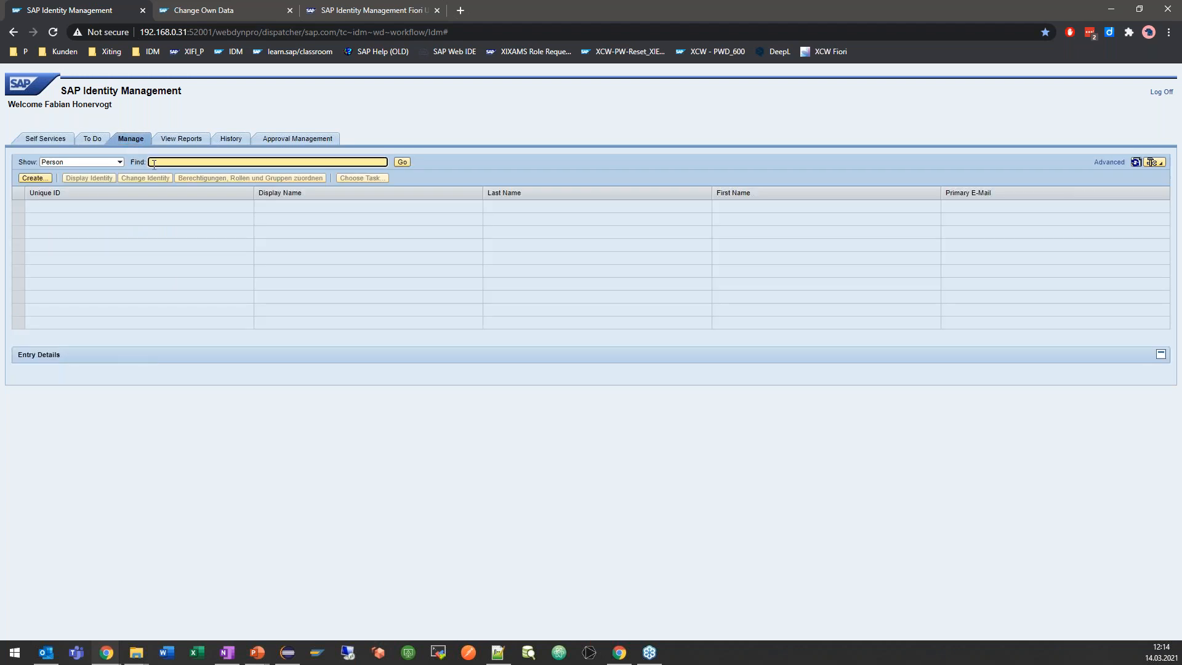
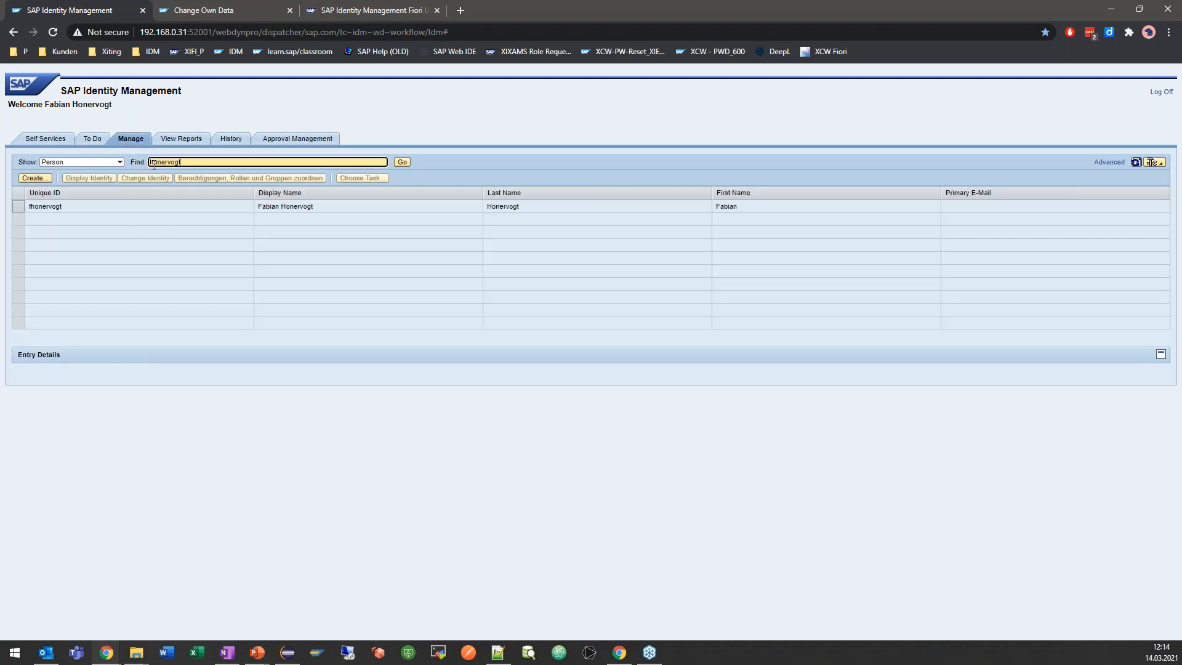
click(285, 206)
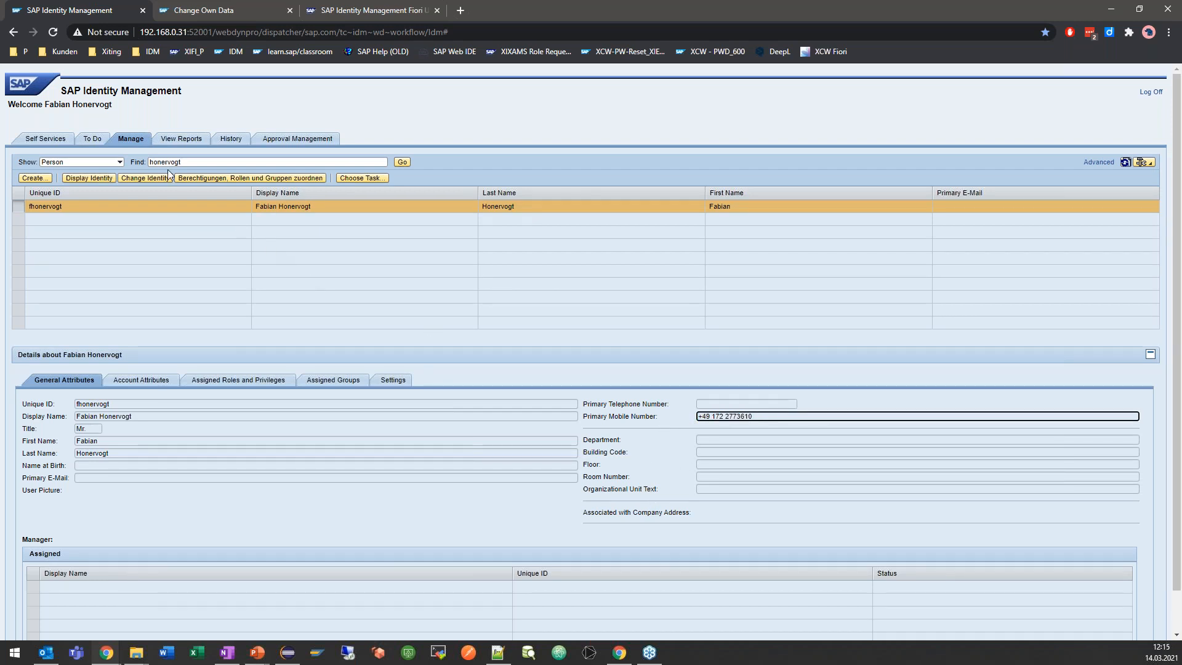
mouse_move(92, 139)
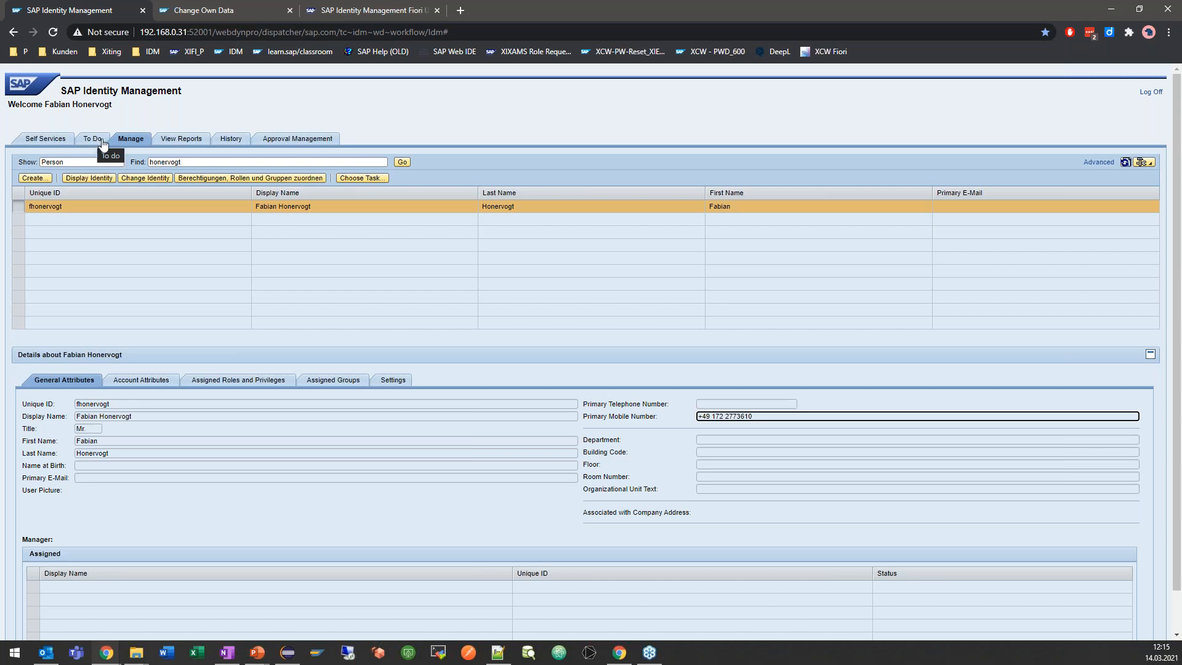
In Approval Management, list pending approvals and show the role-assignment request's approval information.
click(92, 139)
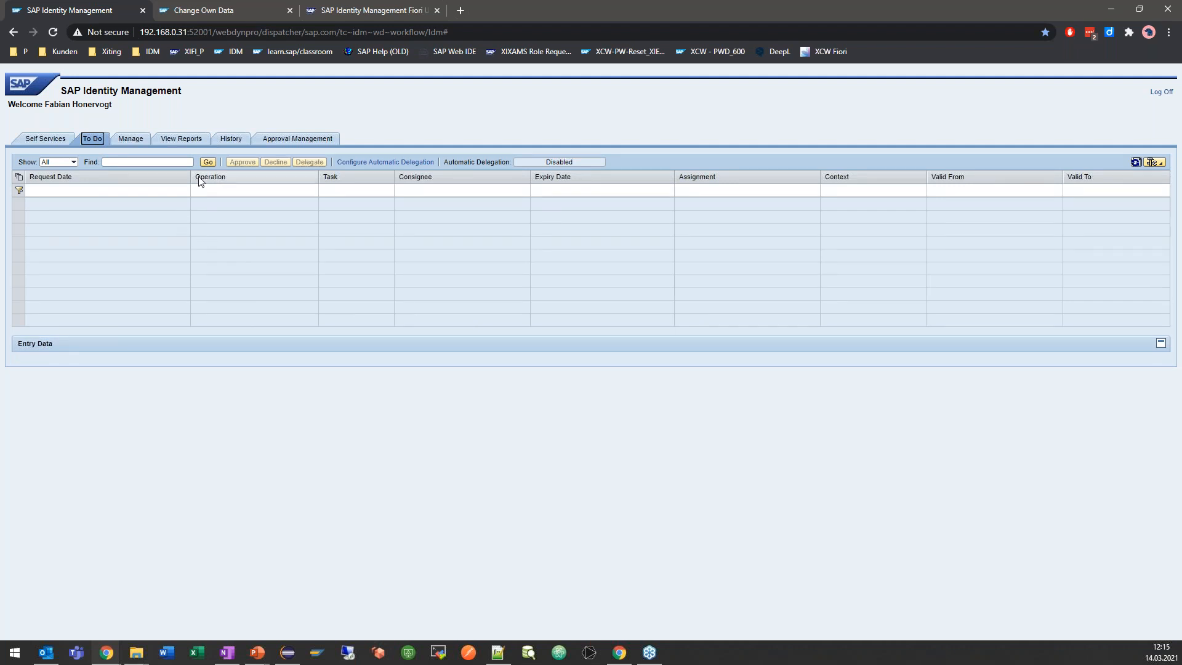
mouse_move(360, 268)
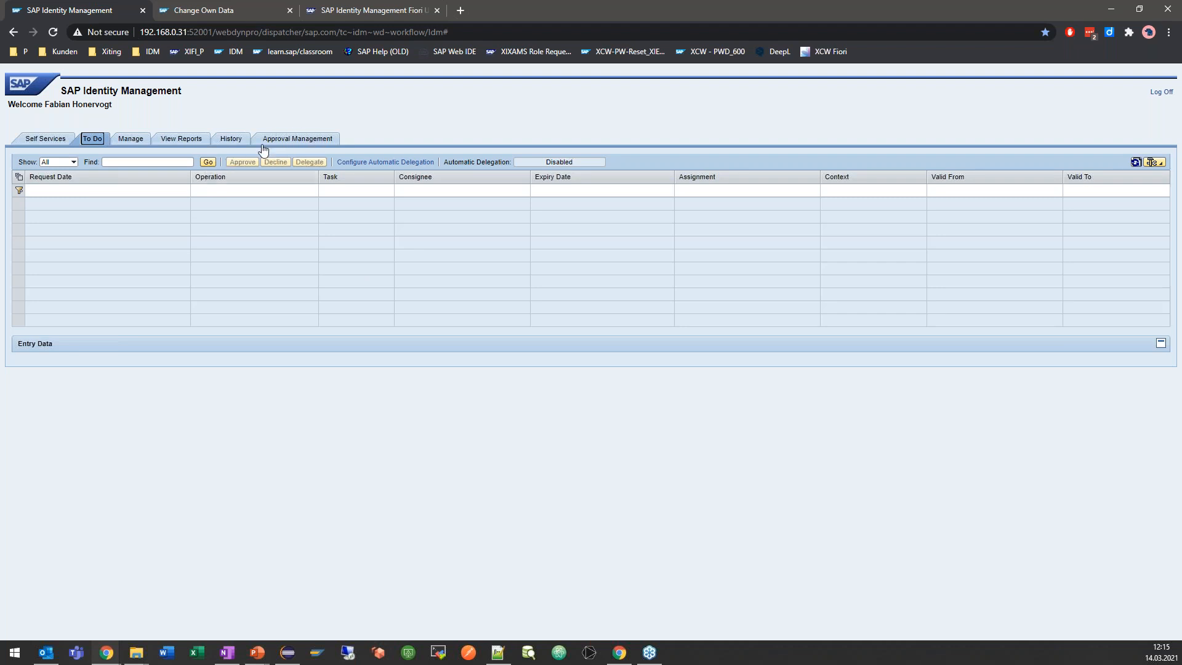
mouse_move(284, 127)
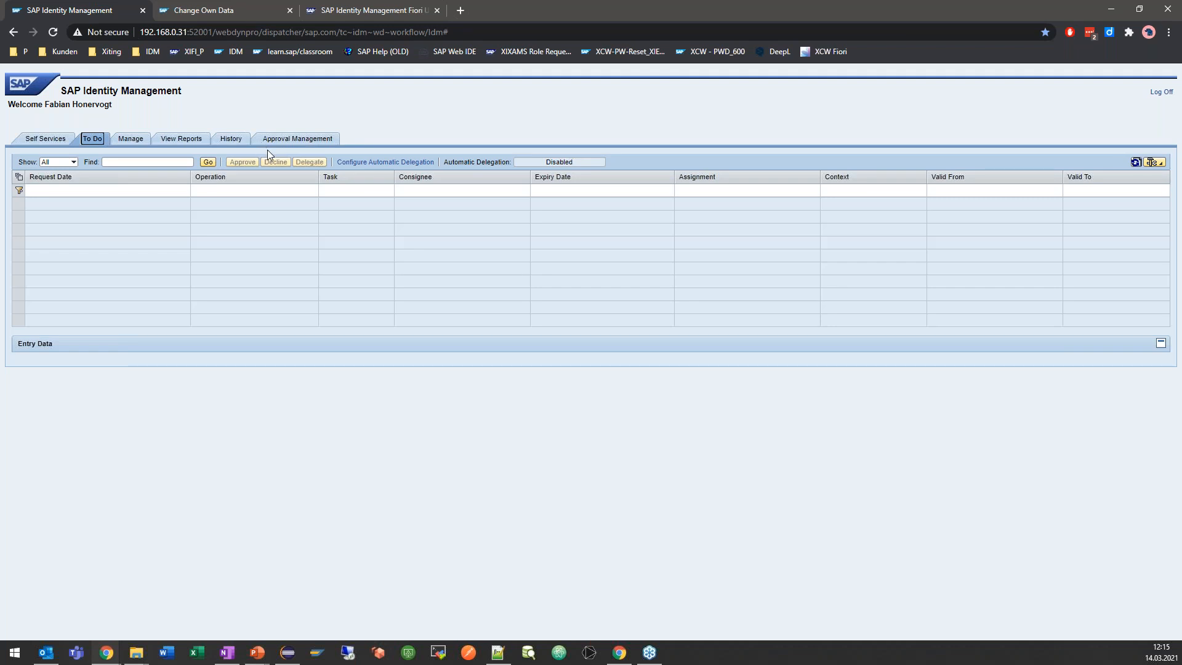
click(297, 138)
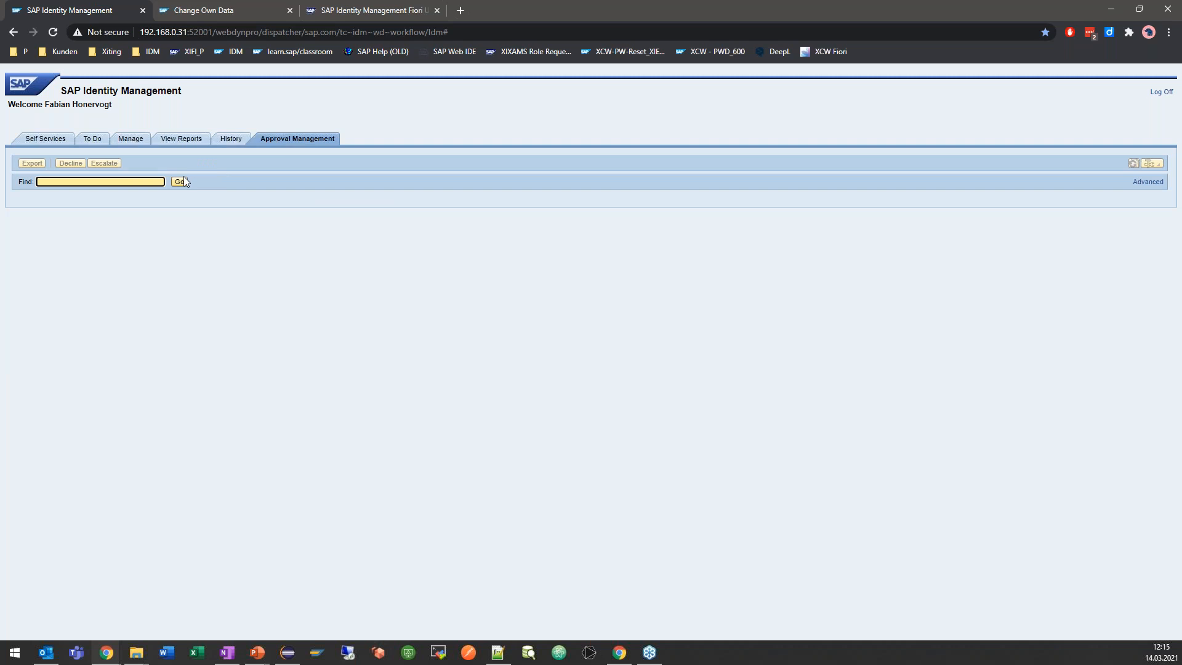
click(178, 182)
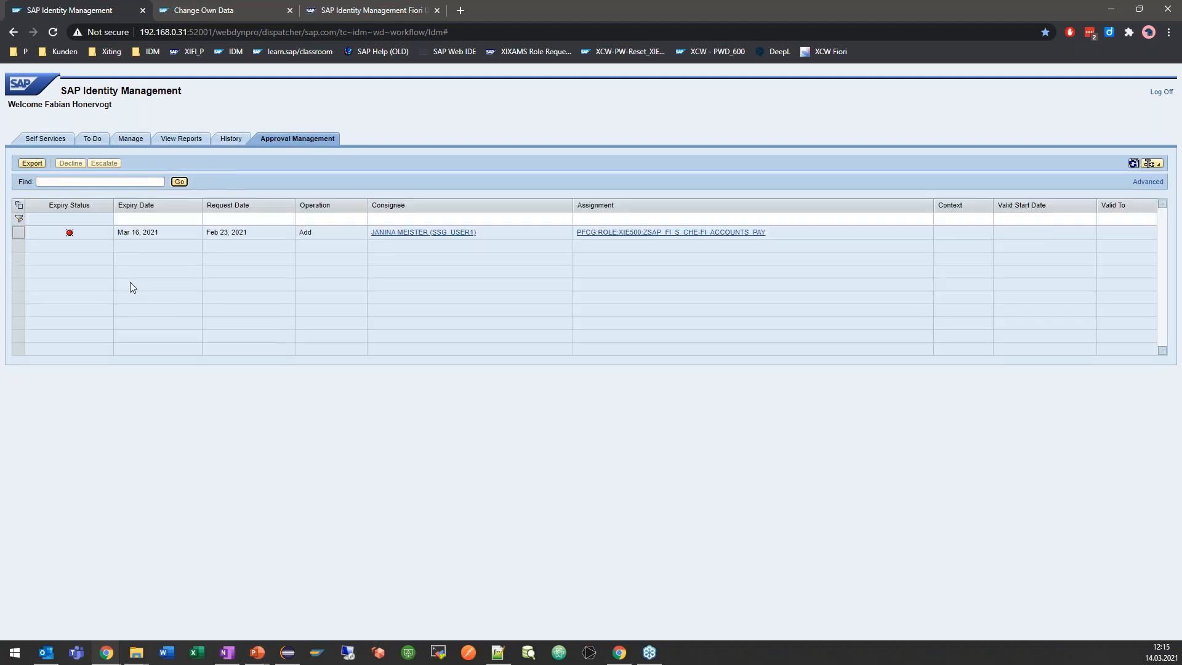
click(19, 233)
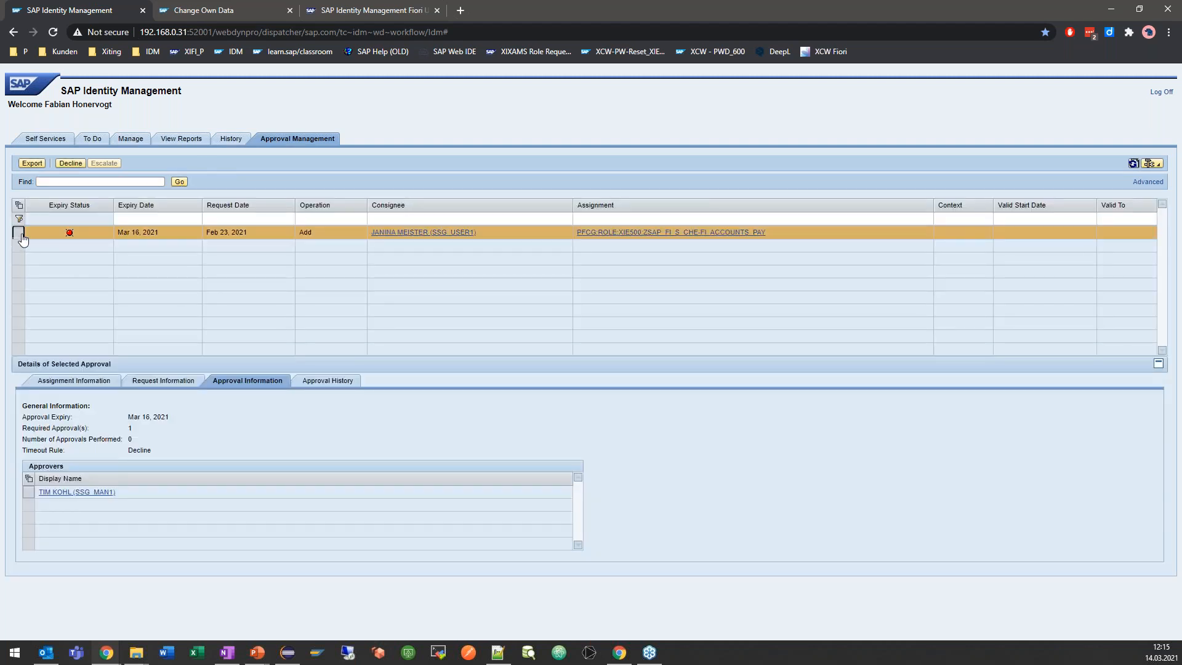
click(18, 233)
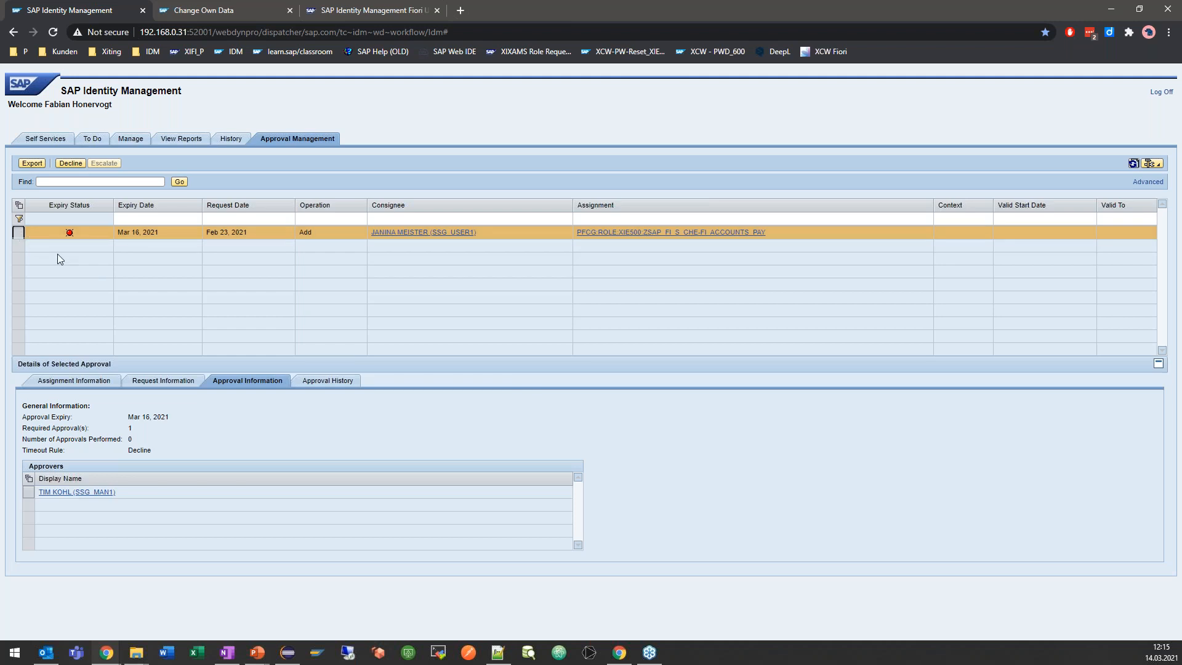
mouse_move(174, 236)
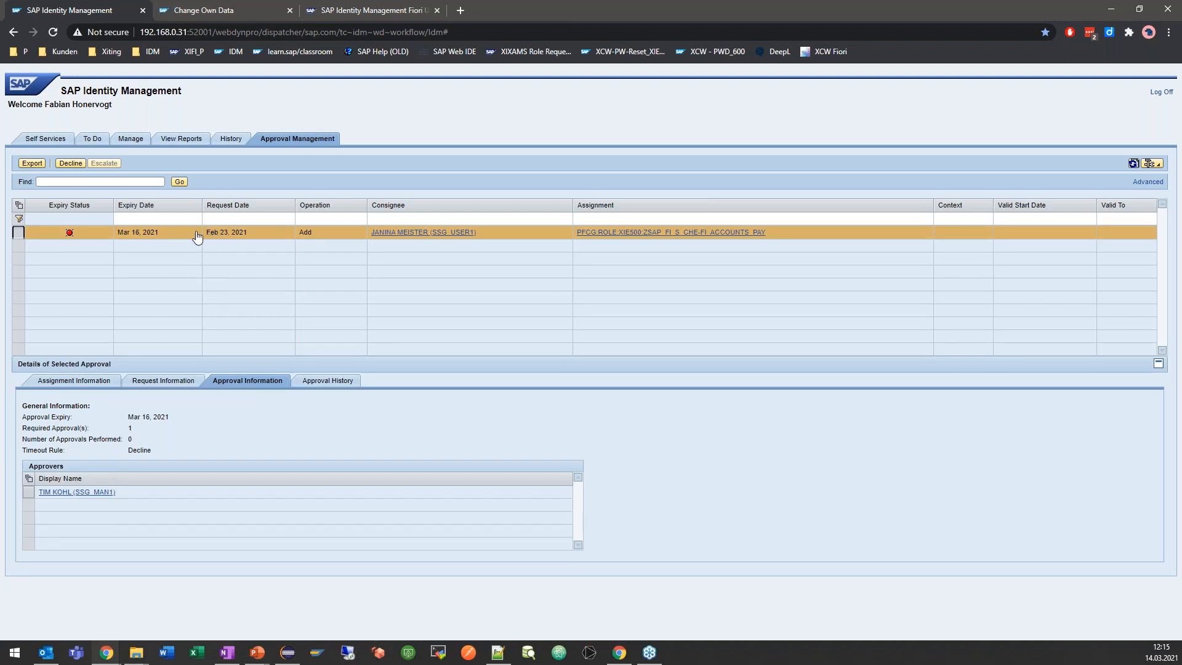
mouse_move(181, 238)
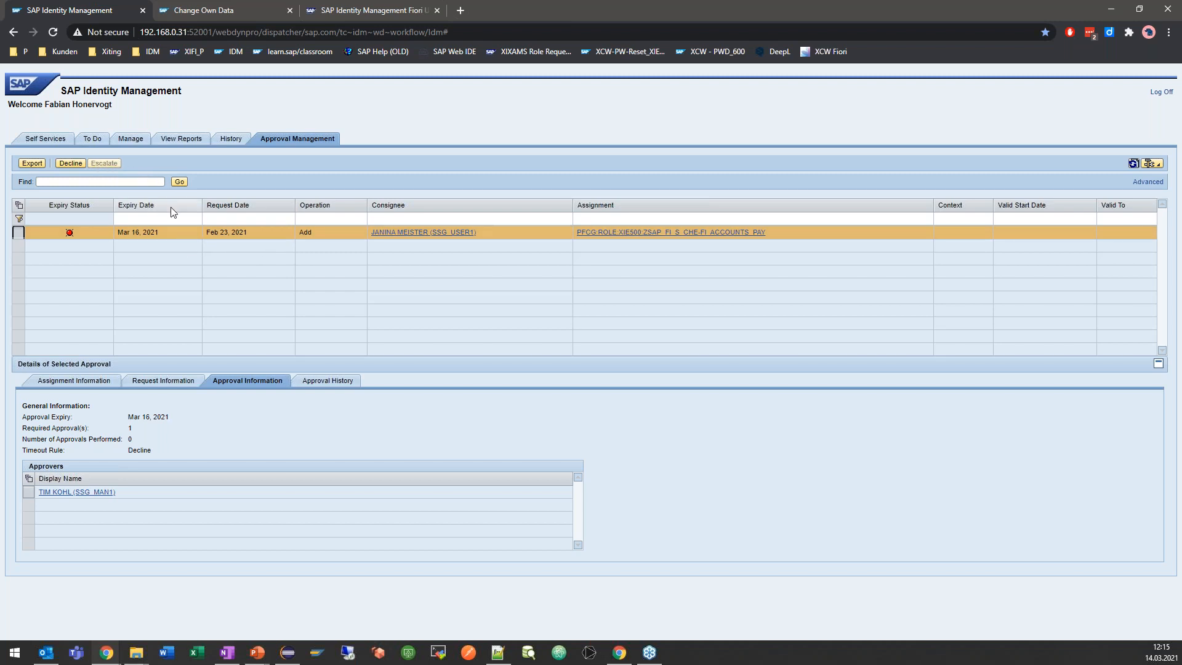
click(98, 181)
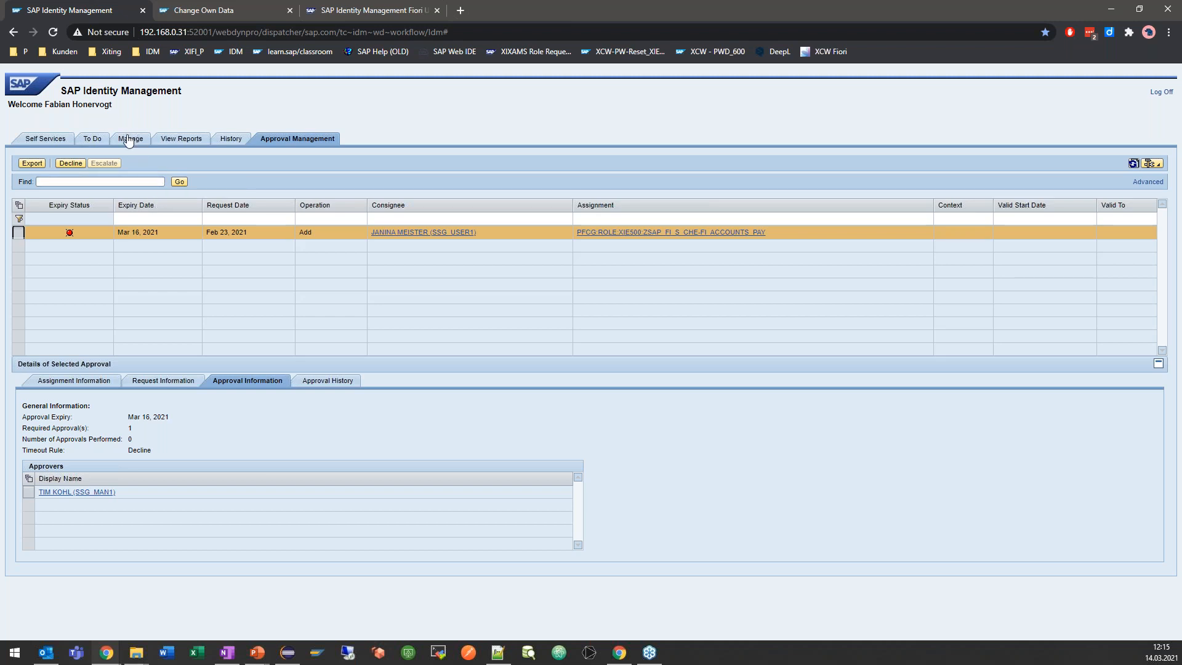
From Manage, choose the Identity > Change Identity task for the own person and launch it.
click(130, 138)
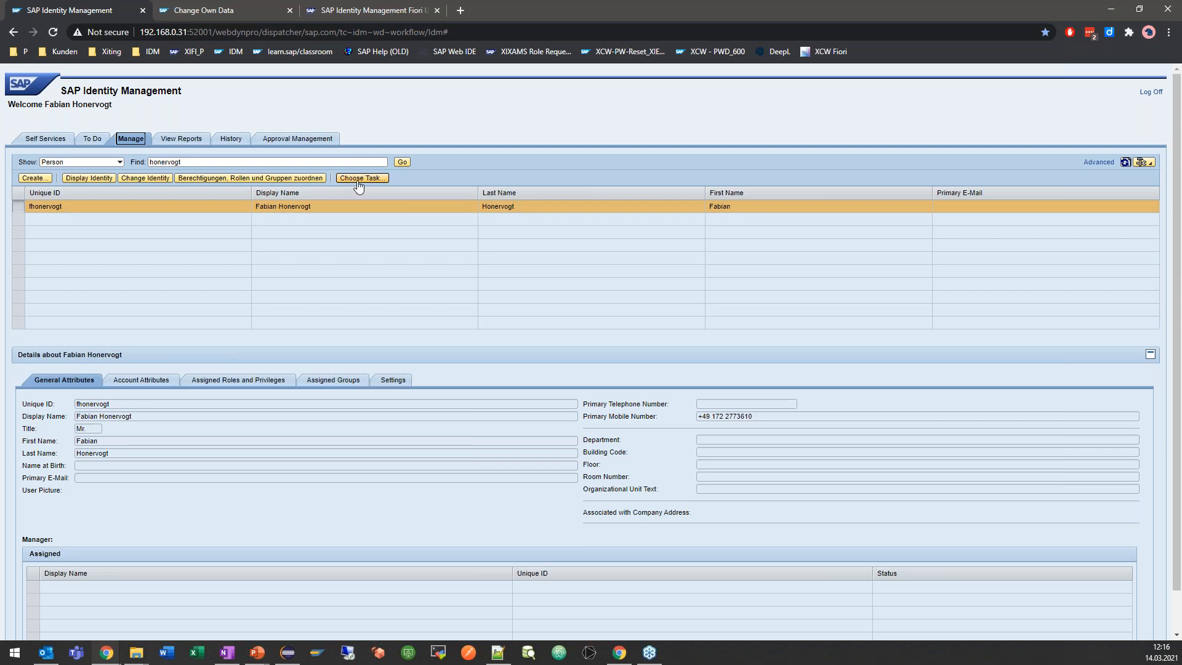
click(361, 177)
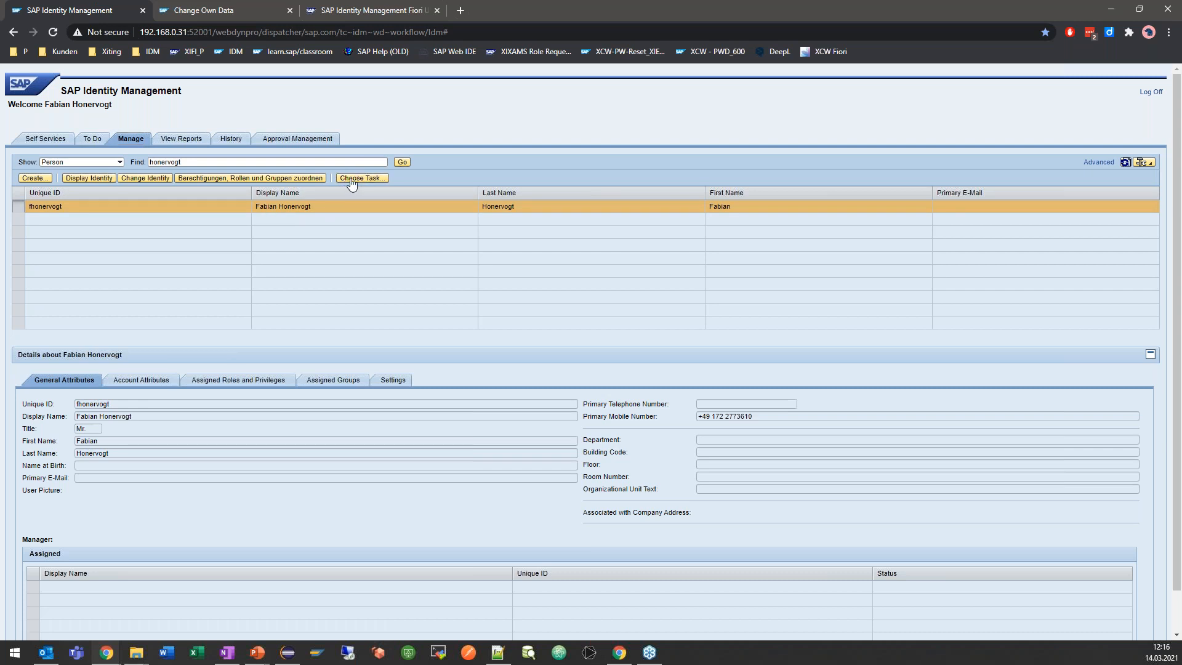
click(360, 177)
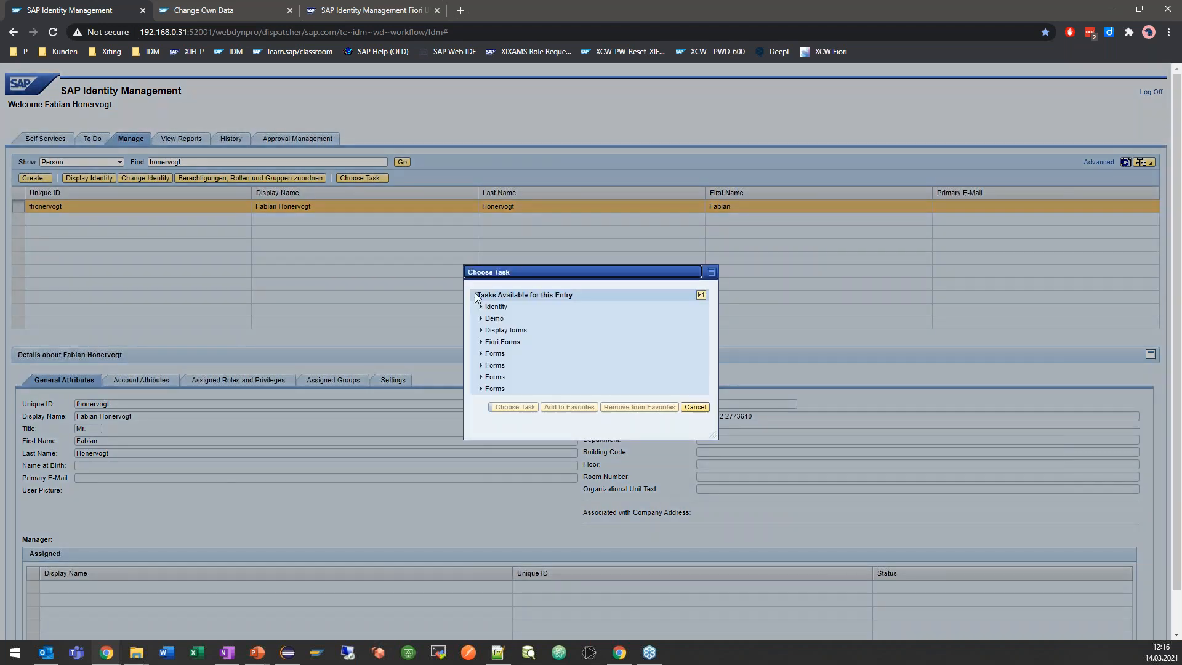
click(481, 306)
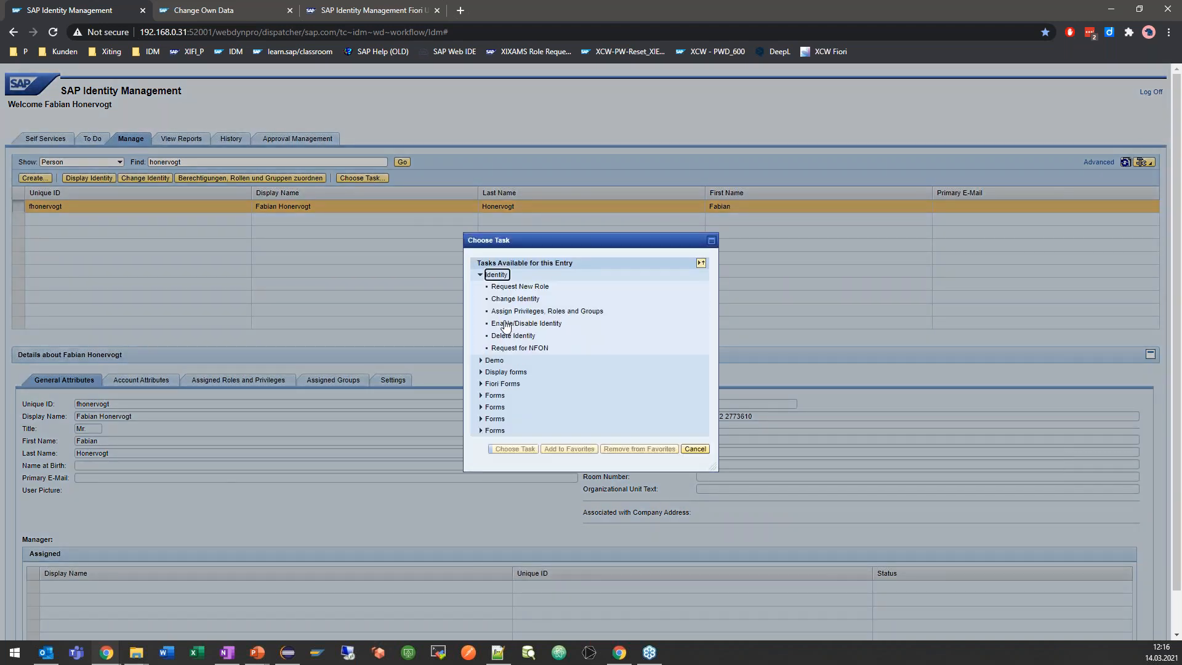
click(514, 298)
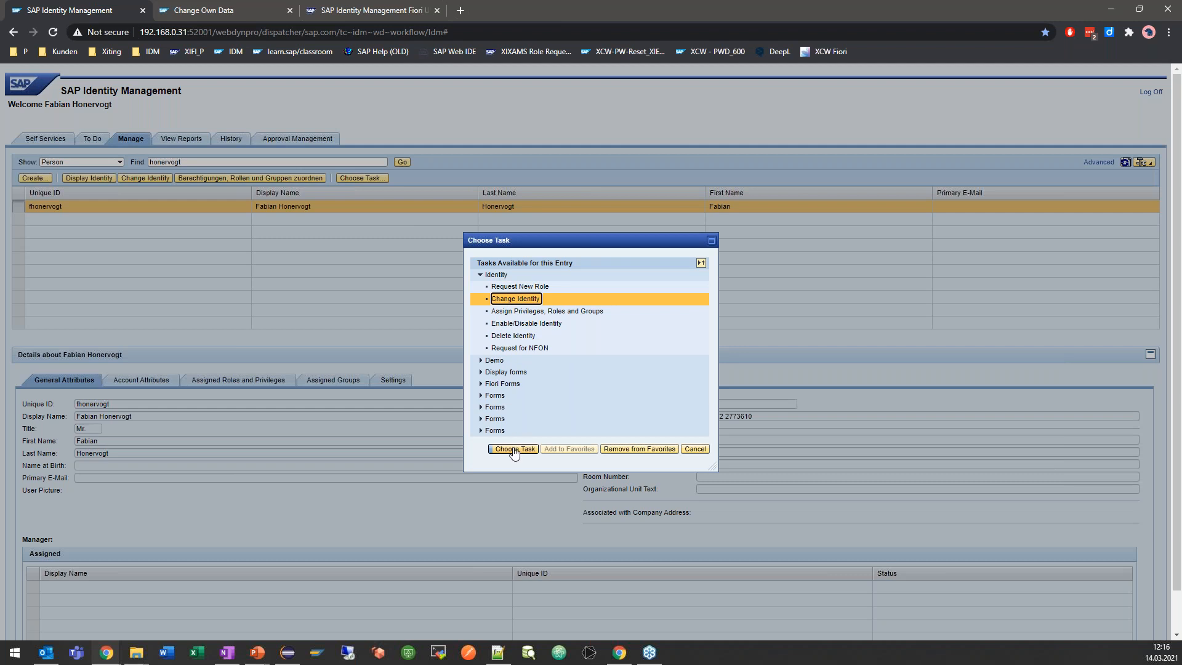
click(514, 448)
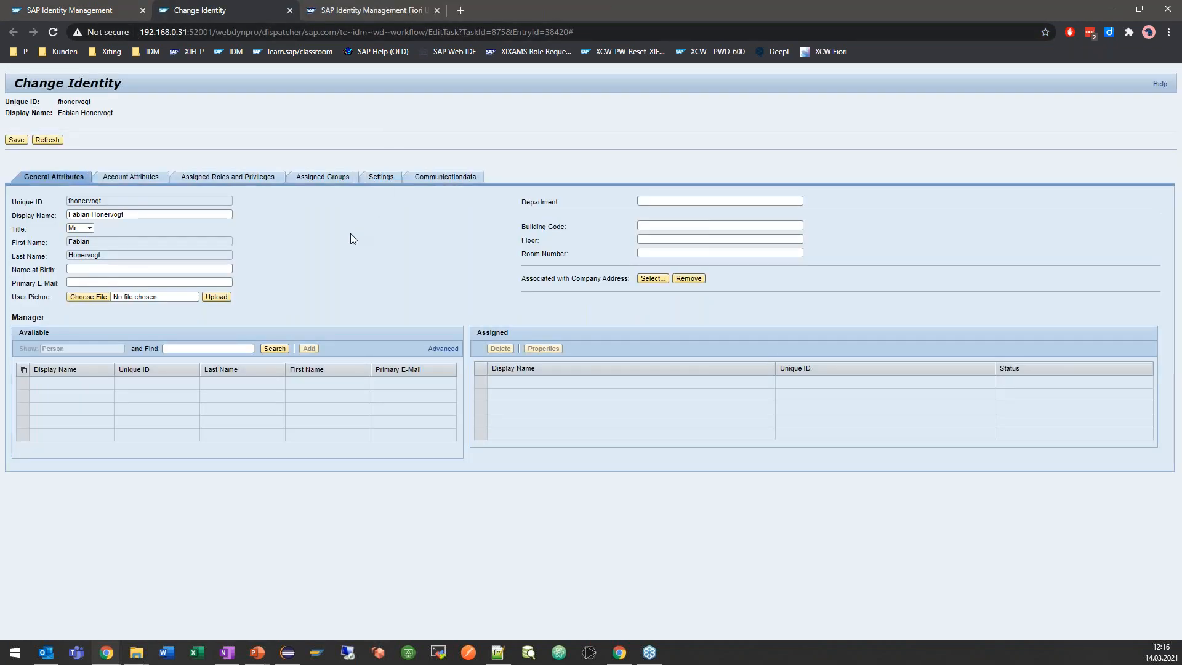
mouse_move(461, 315)
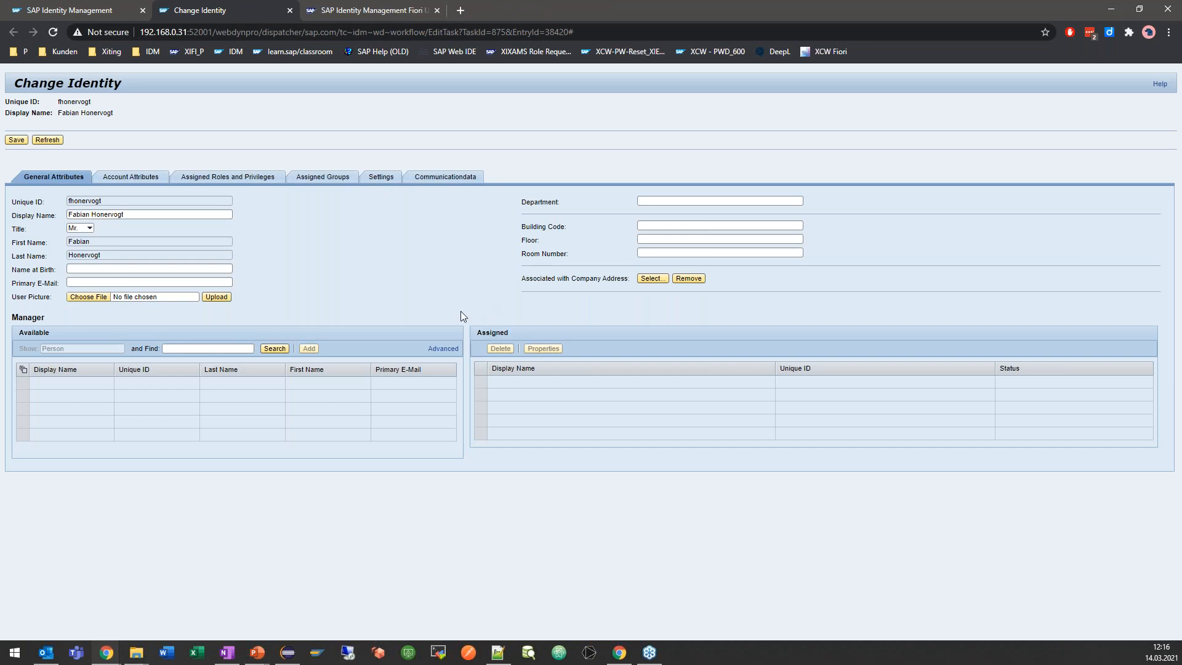
click(149, 214)
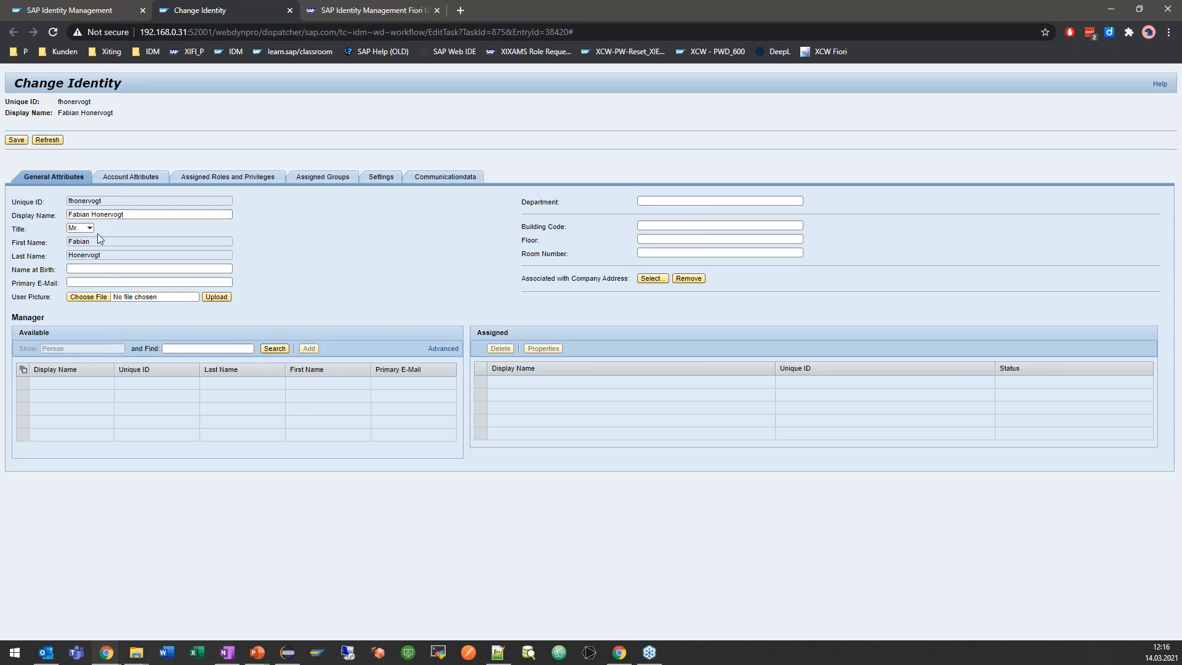
mouse_move(235, 269)
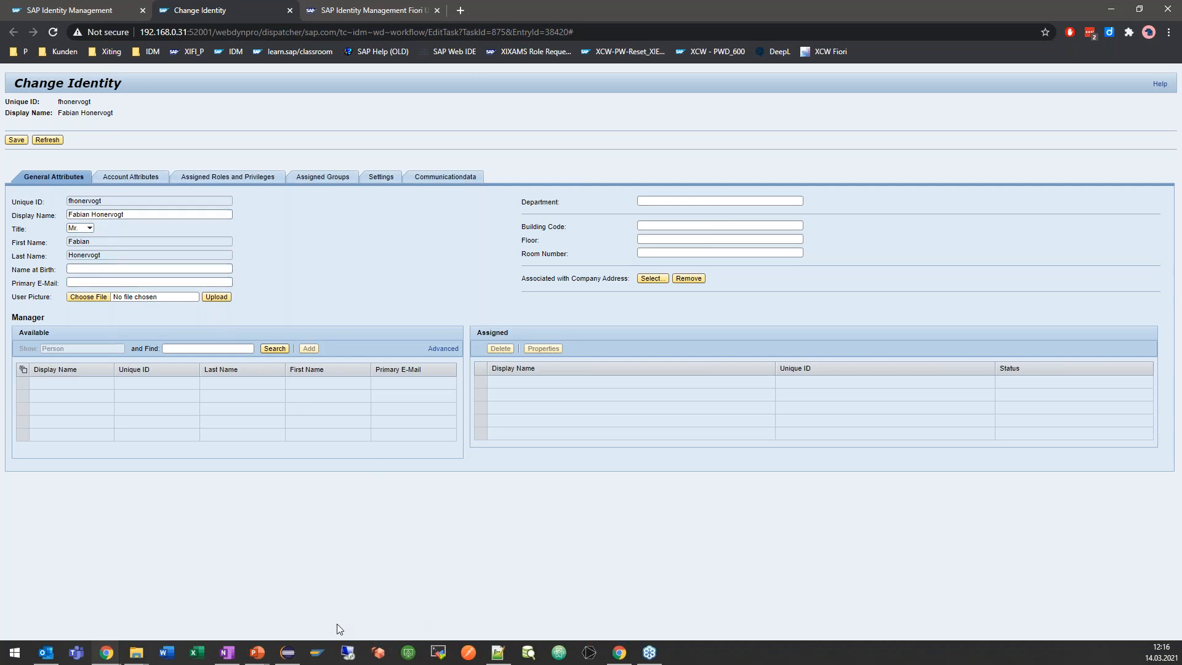
mouse_move(287, 652)
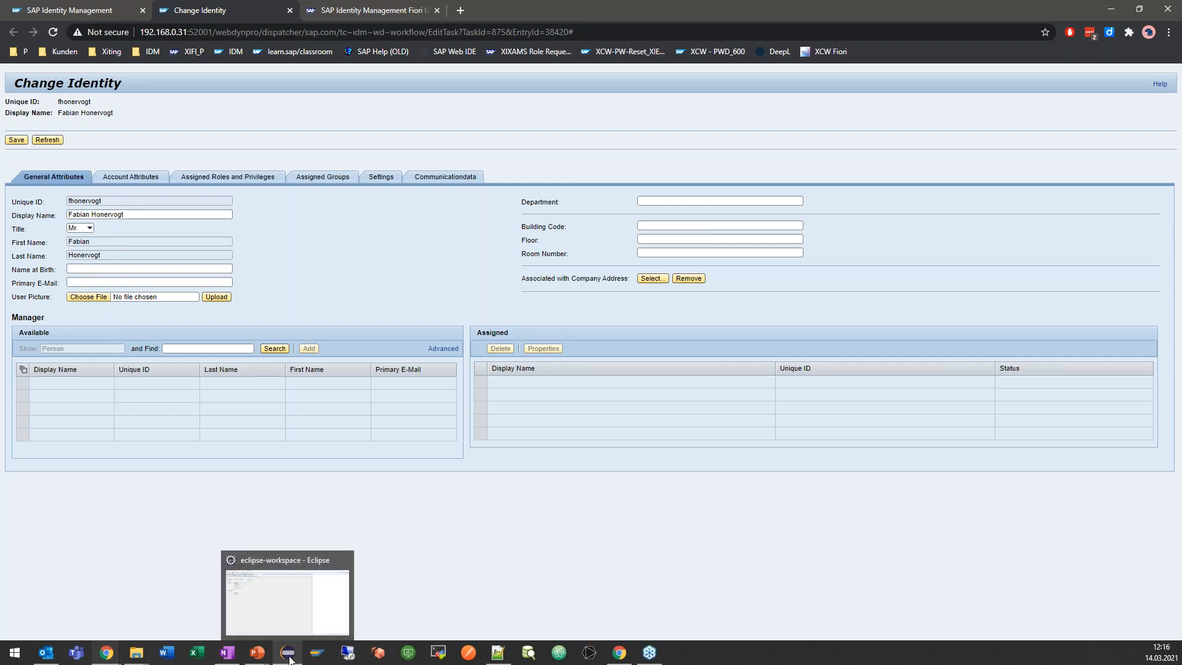
In the Modify Identity form's Attributes, move the --Line-- row up above MX_DEPARTMENT.
click(287, 651)
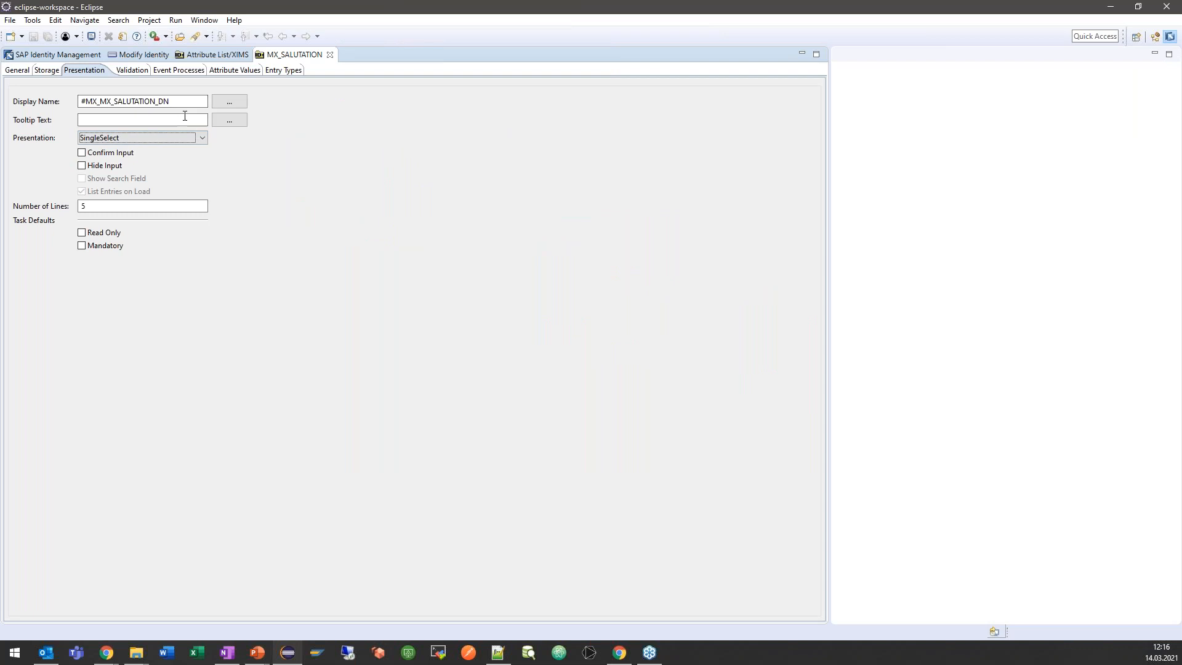
mouse_move(164, 90)
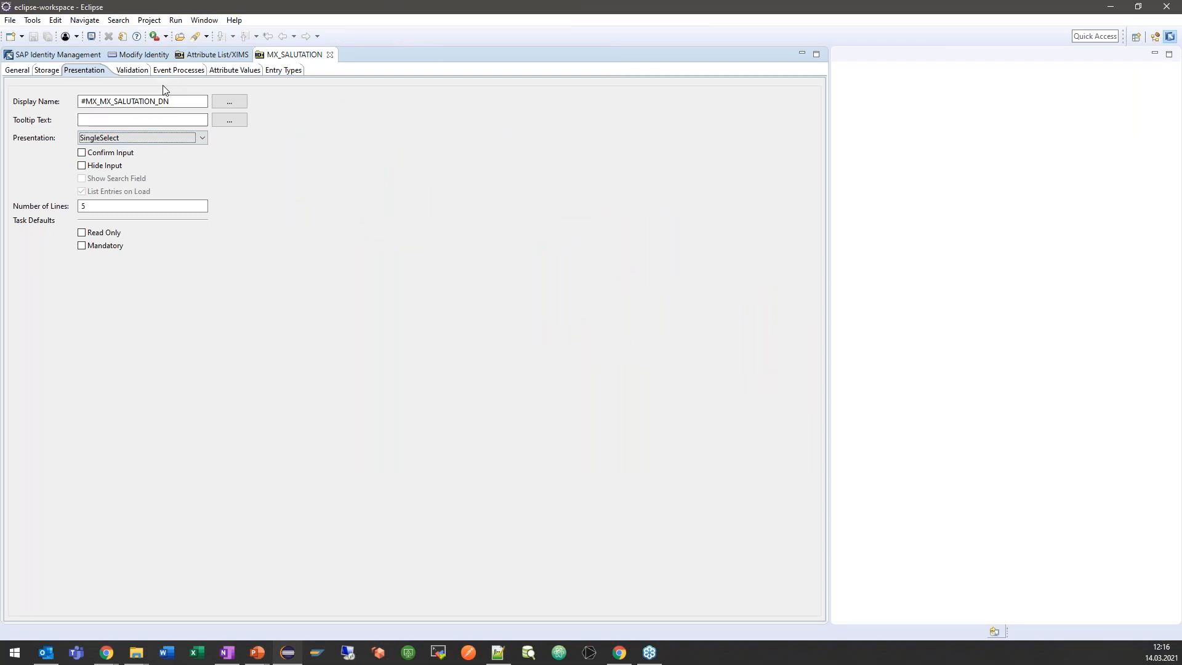
click(143, 54)
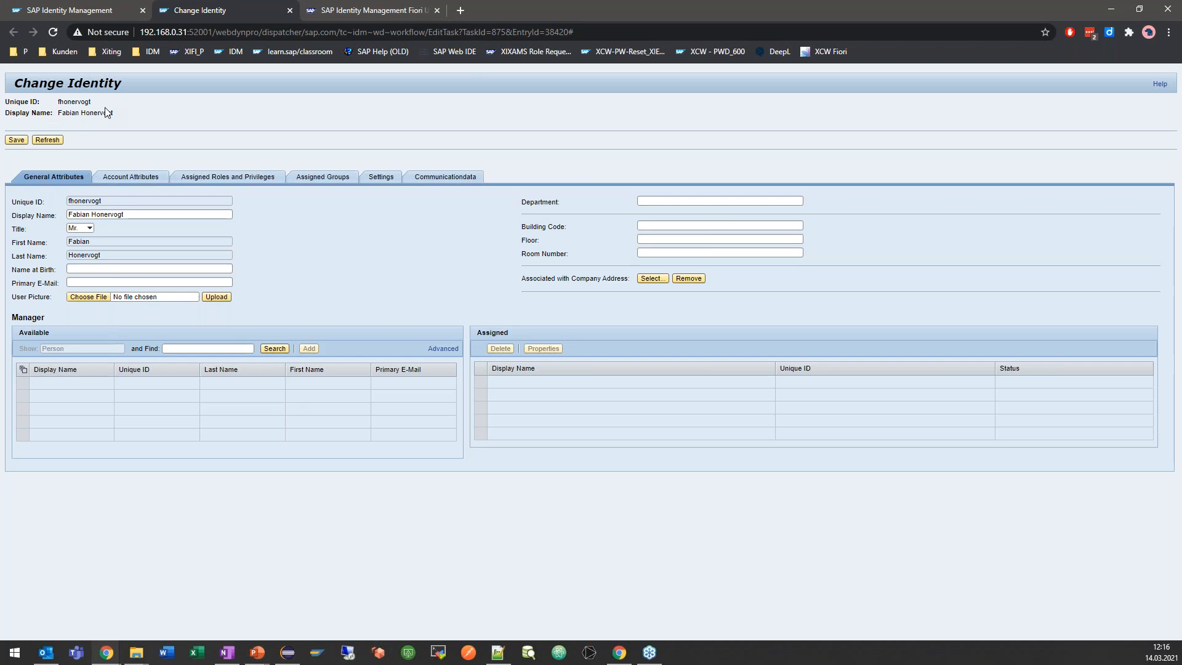
mouse_move(676, 185)
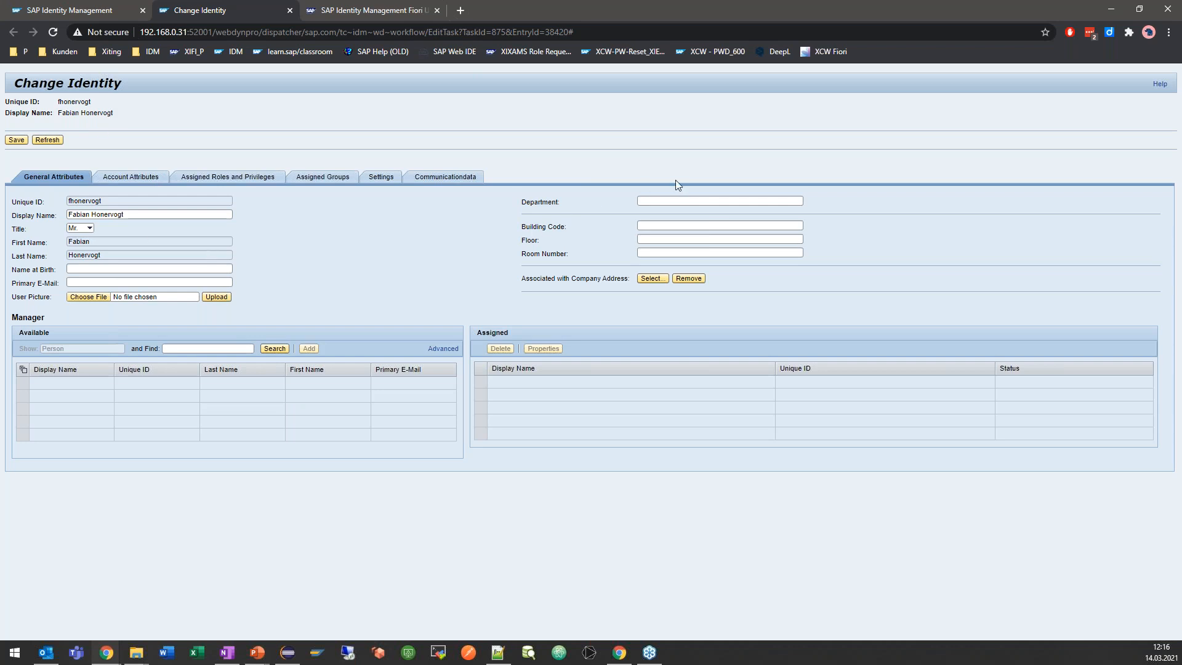
mouse_move(559, 213)
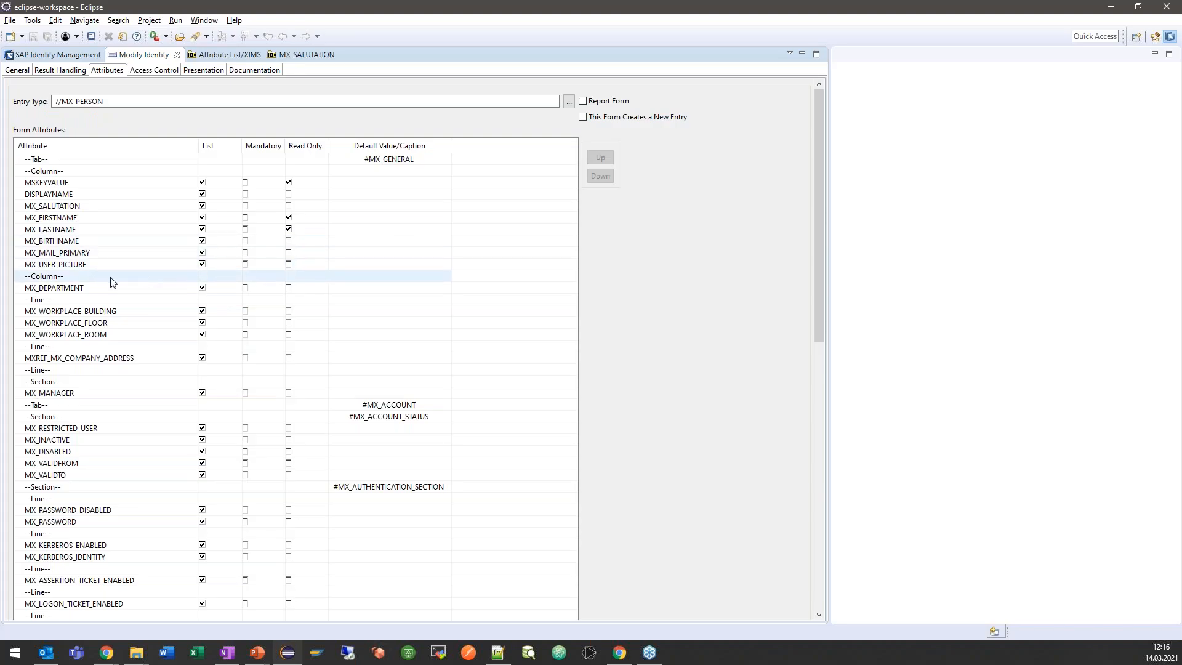
click(90, 299)
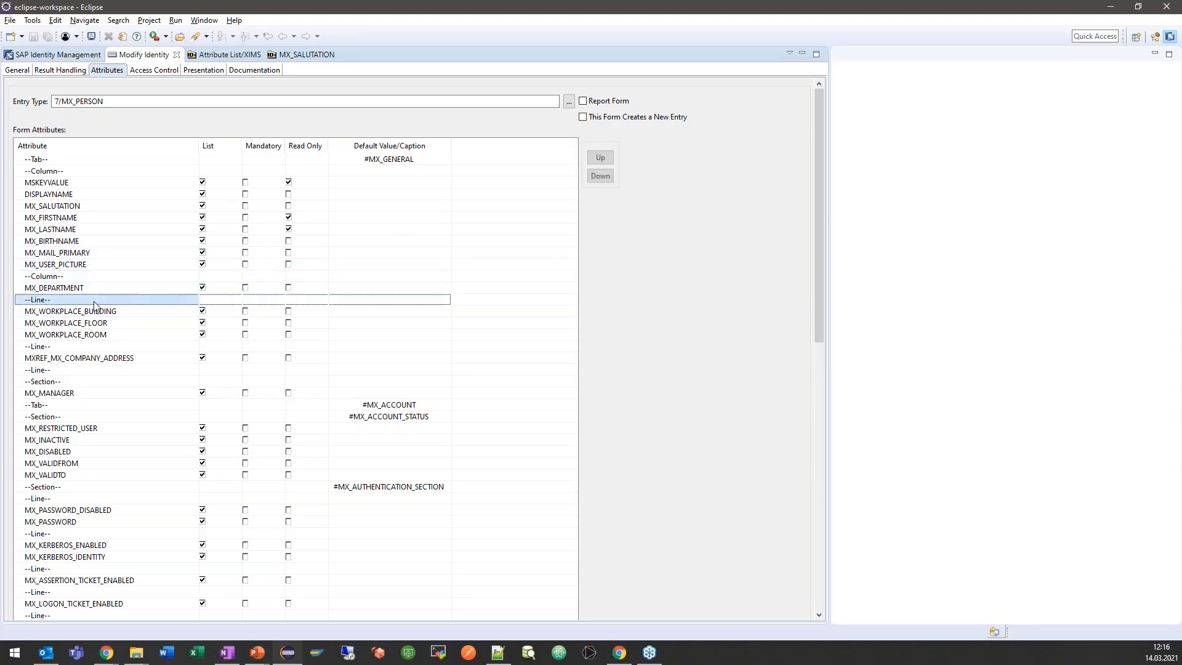
click(599, 156)
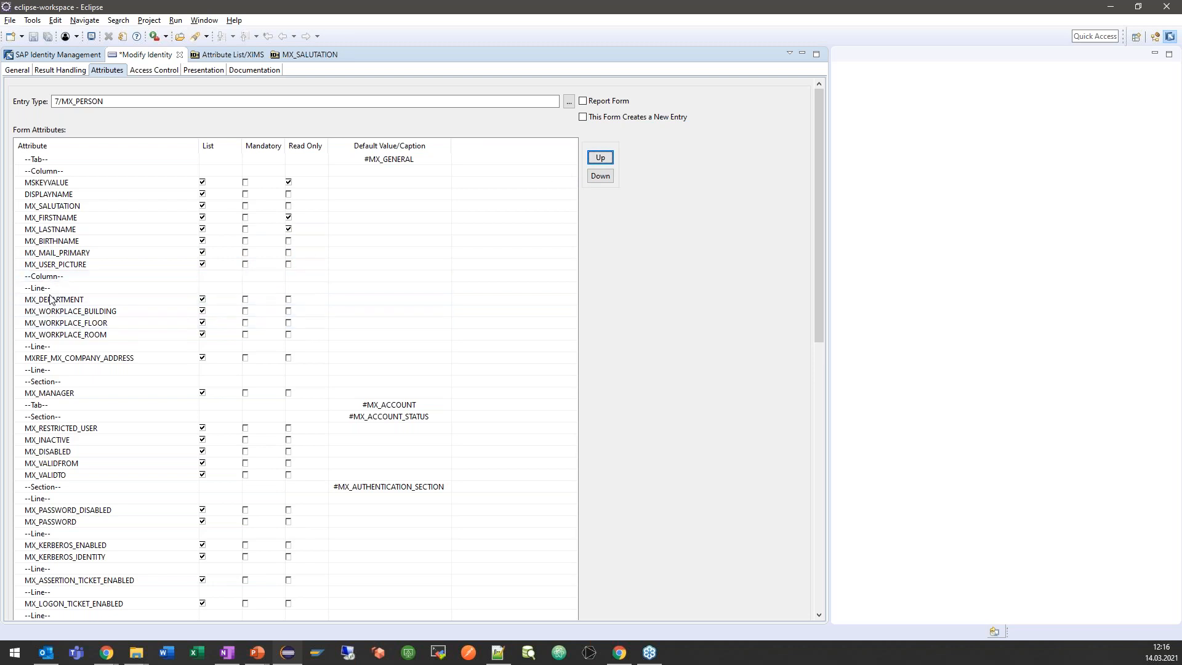
mouse_move(68, 293)
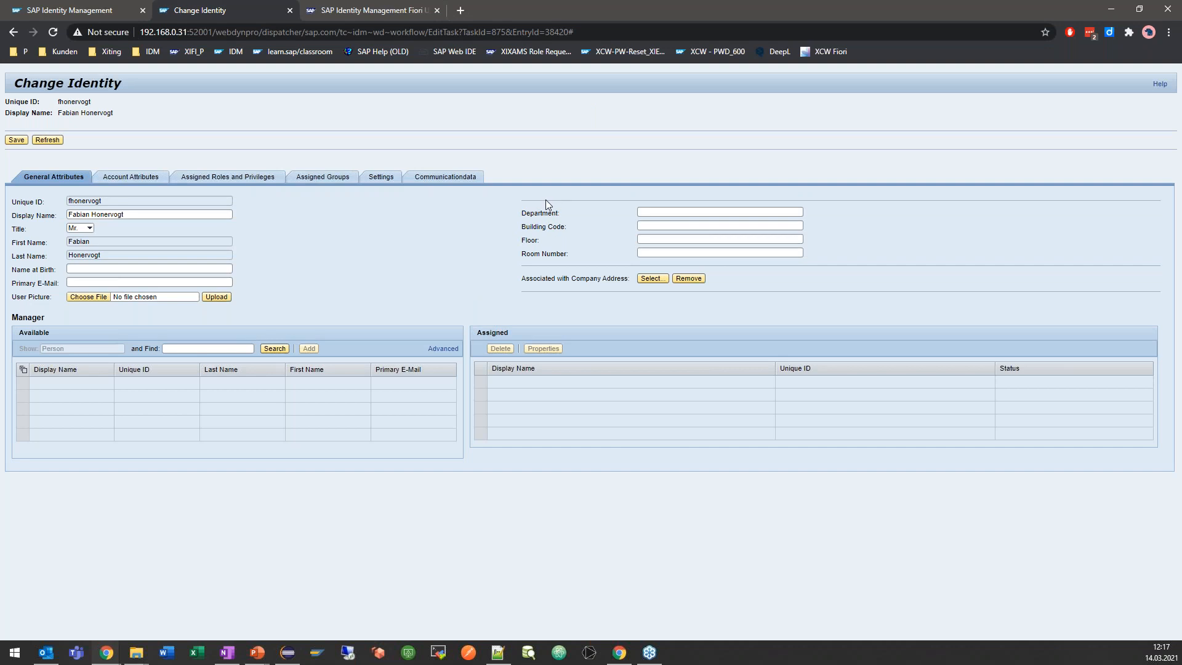
mouse_move(375, 275)
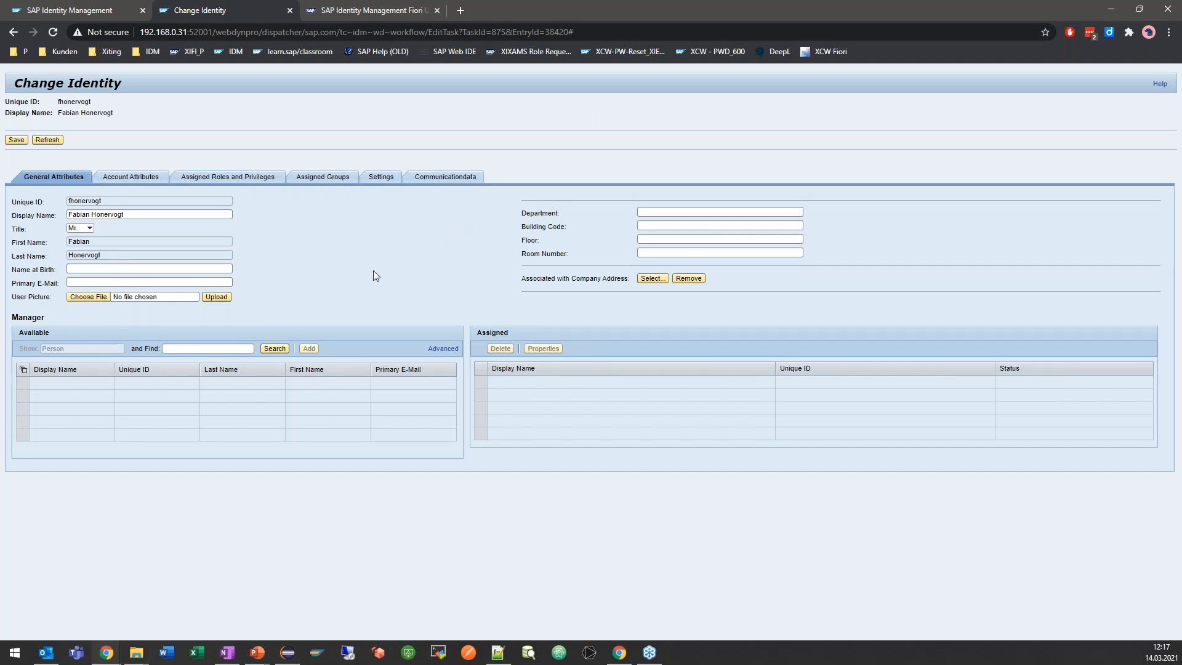
mouse_move(381, 248)
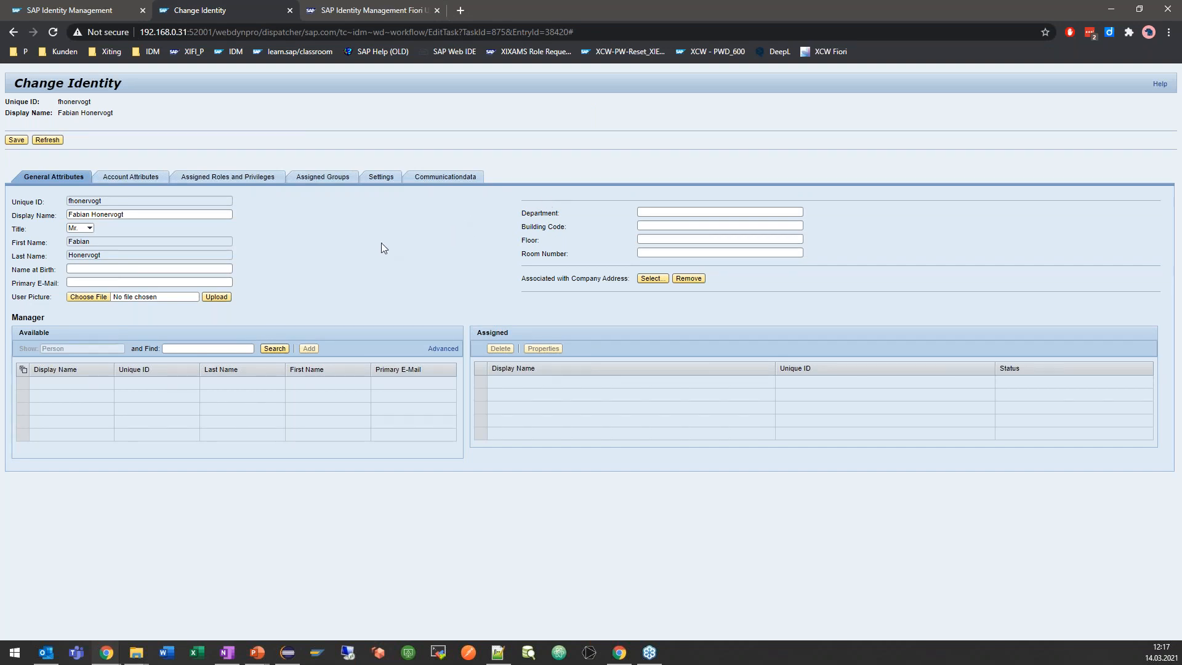
mouse_move(427, 257)
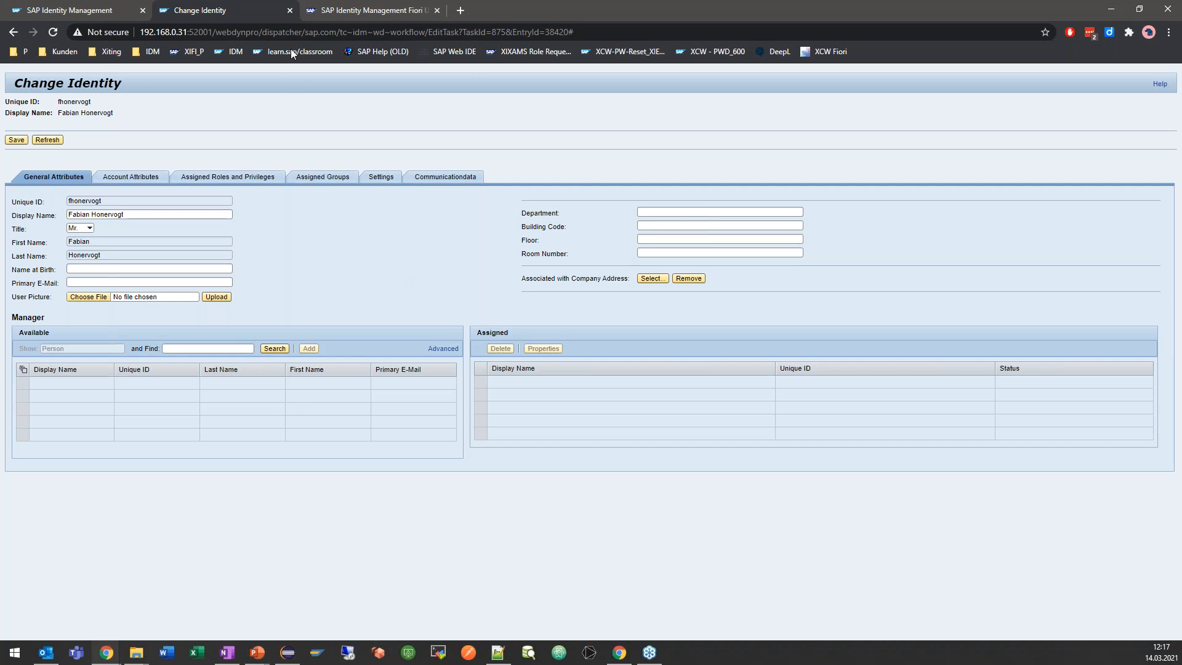
mouse_move(340, 252)
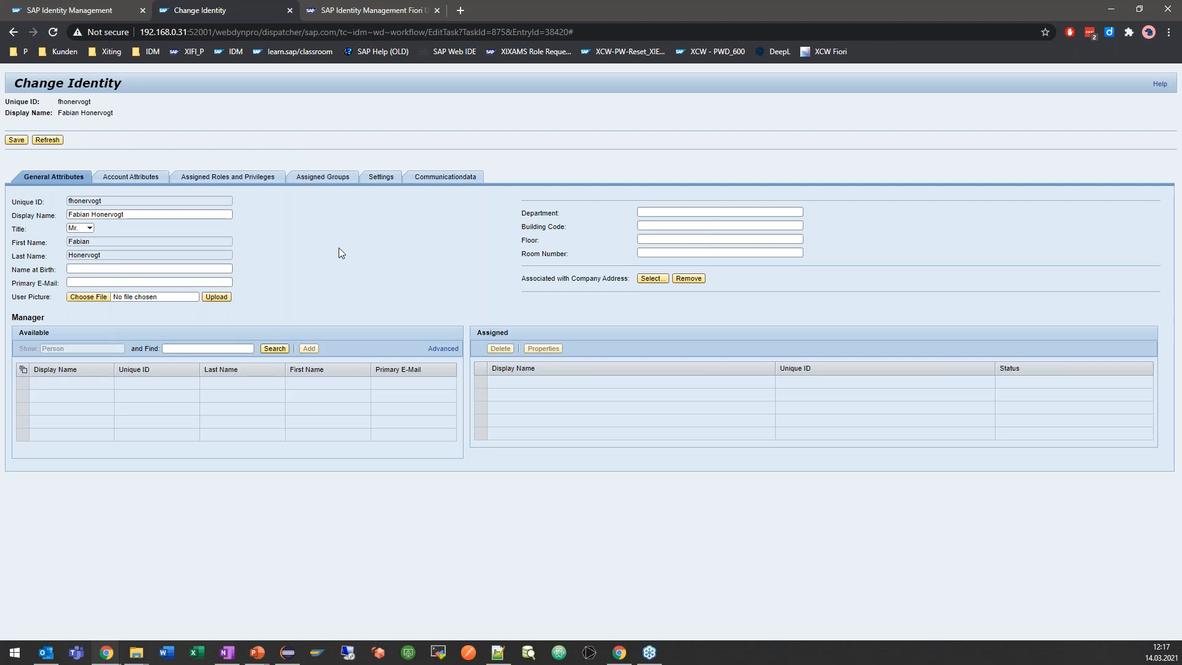
mouse_move(320, 104)
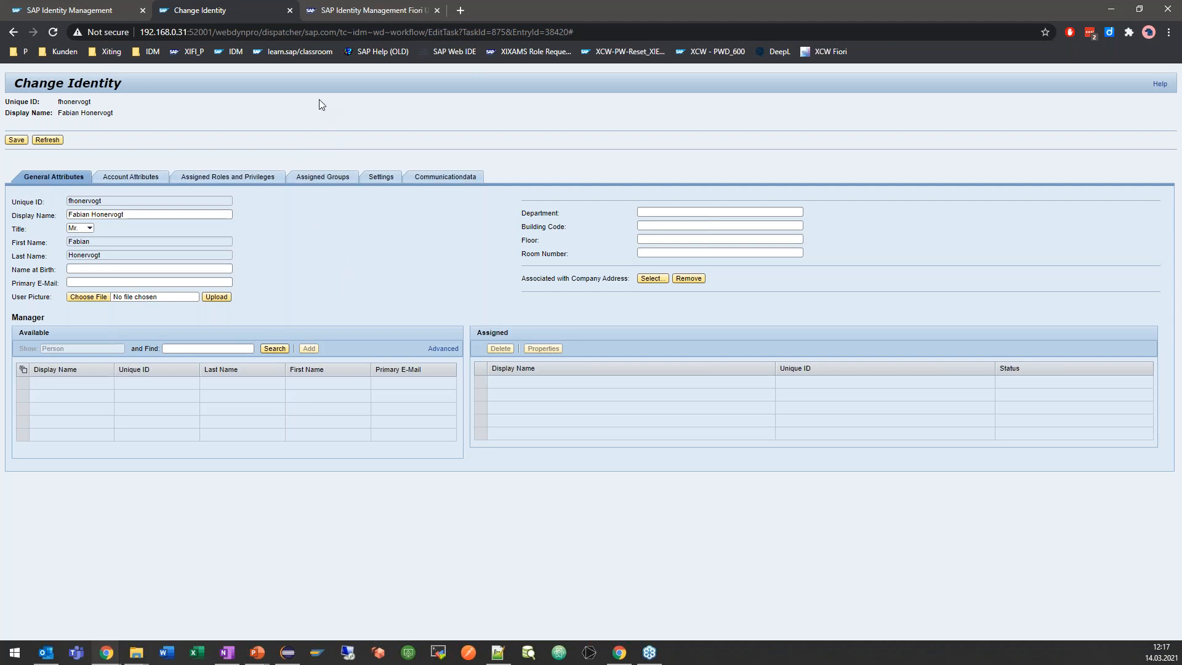
mouse_move(325, 151)
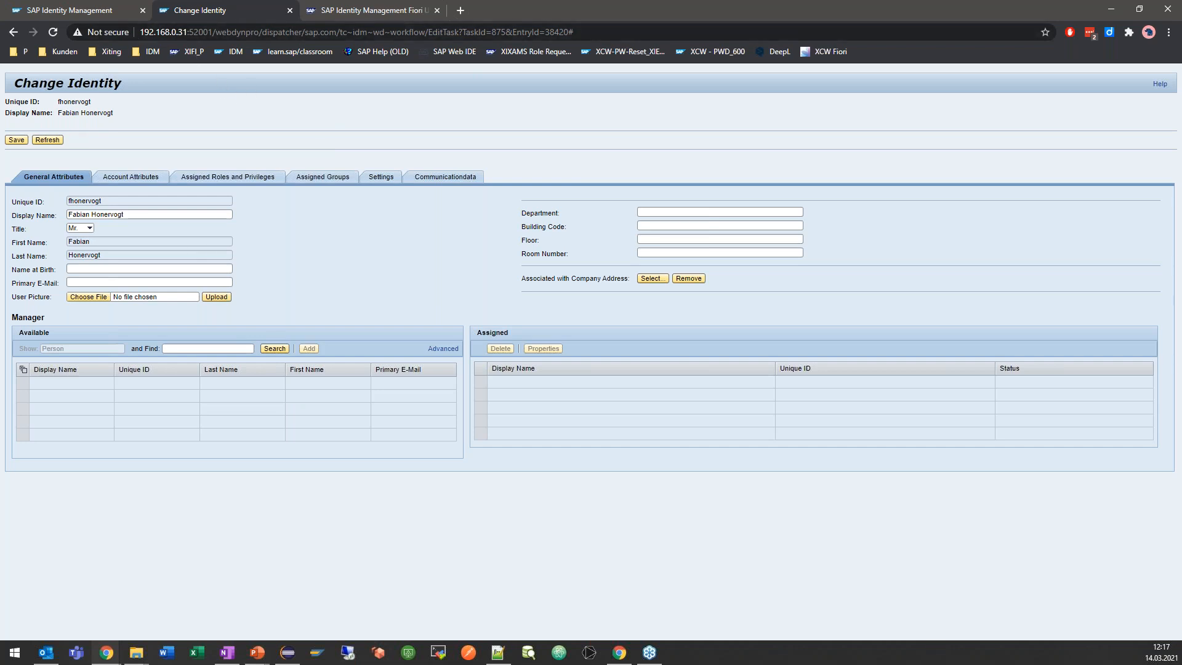
mouse_move(613, 229)
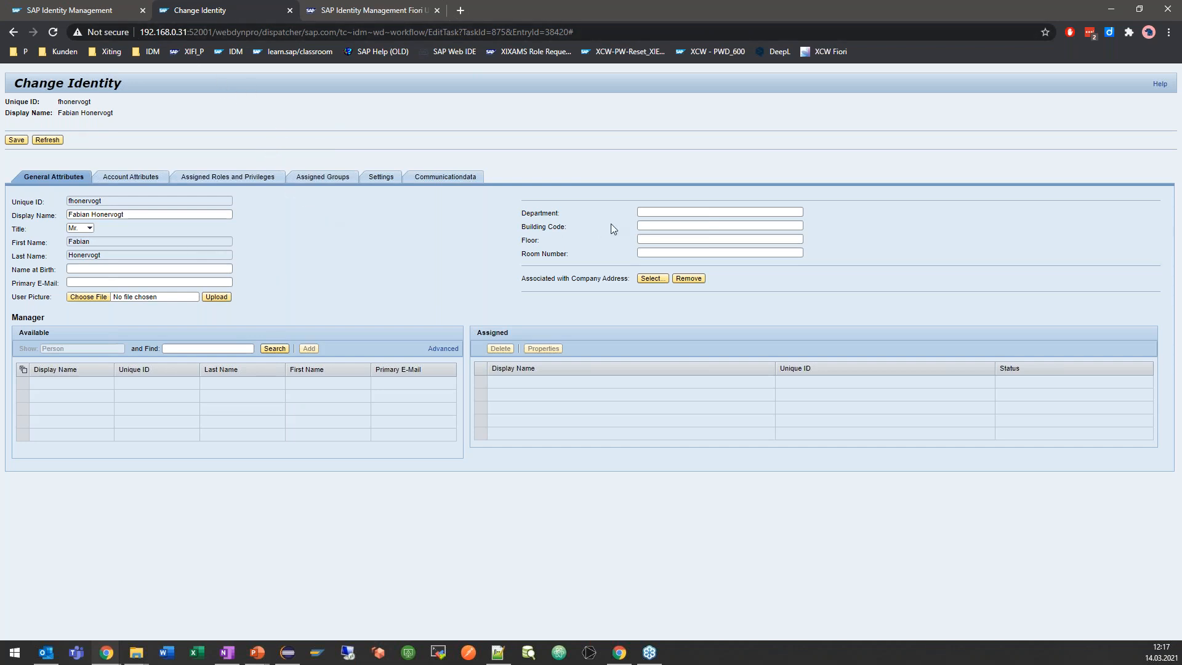
mouse_move(571, 249)
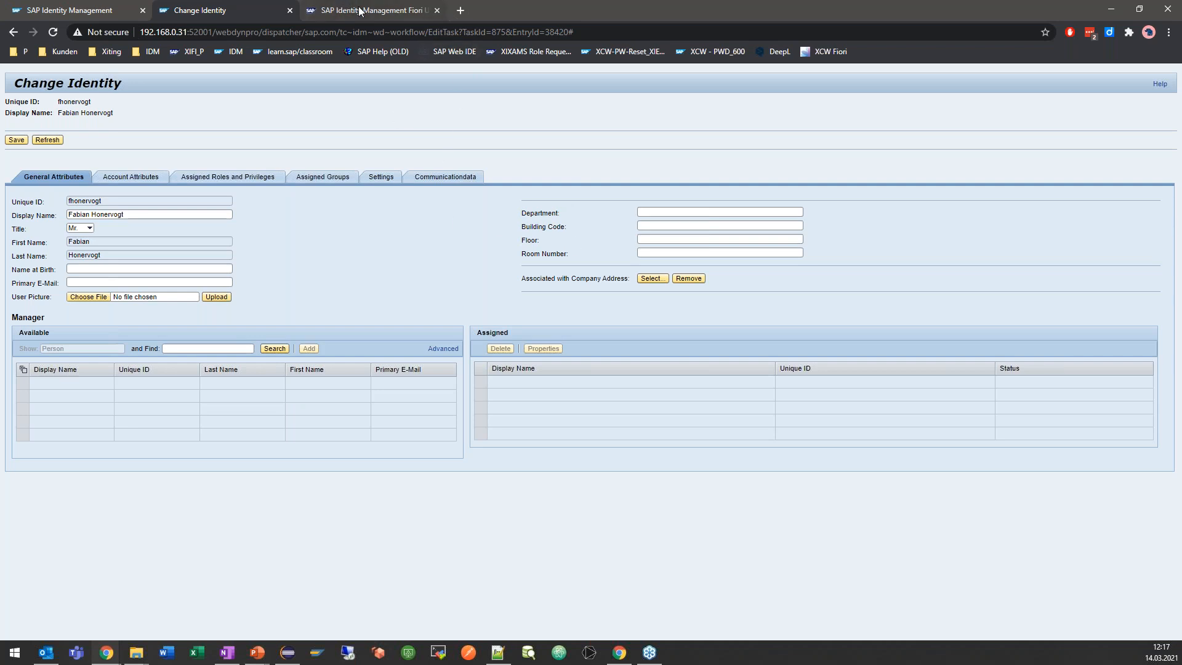
Switch to the SAP Identity Management Fiori UI browser tab.
click(369, 10)
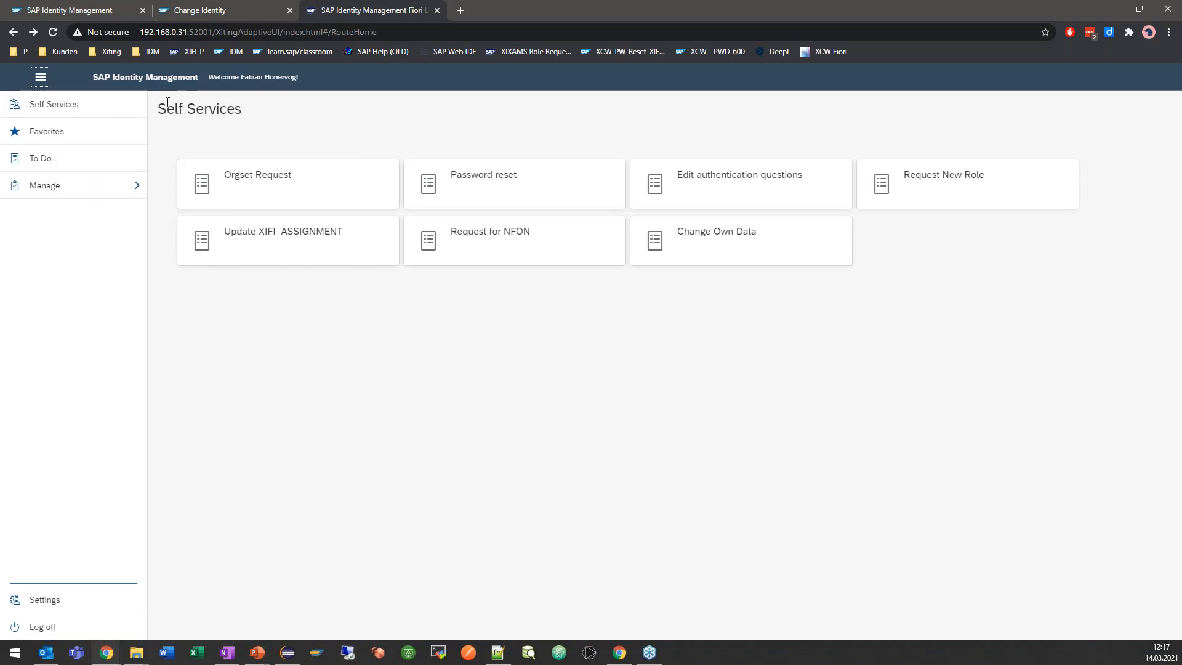
mouse_move(53, 103)
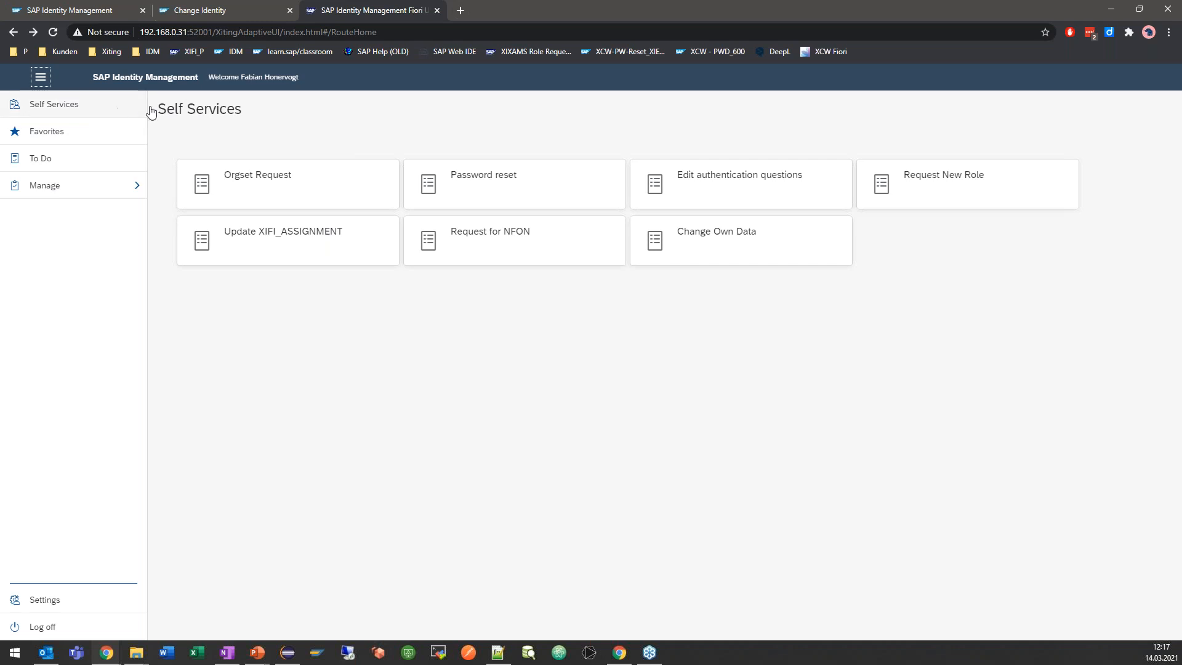
mouse_move(108, 103)
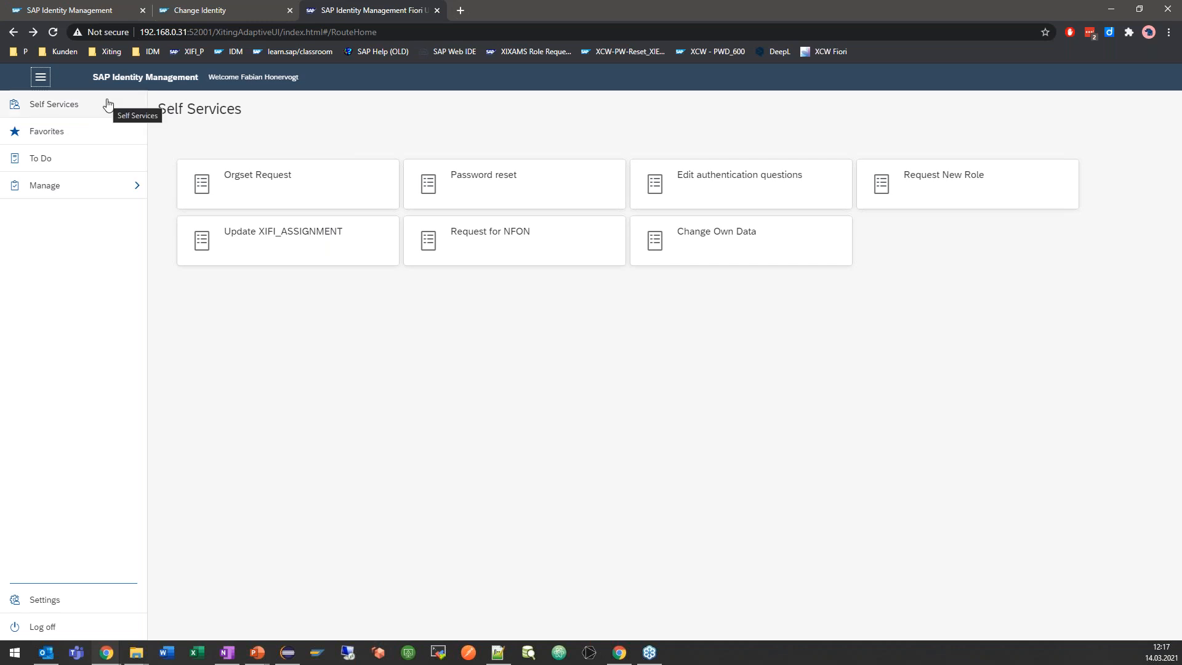
mouse_move(83, 132)
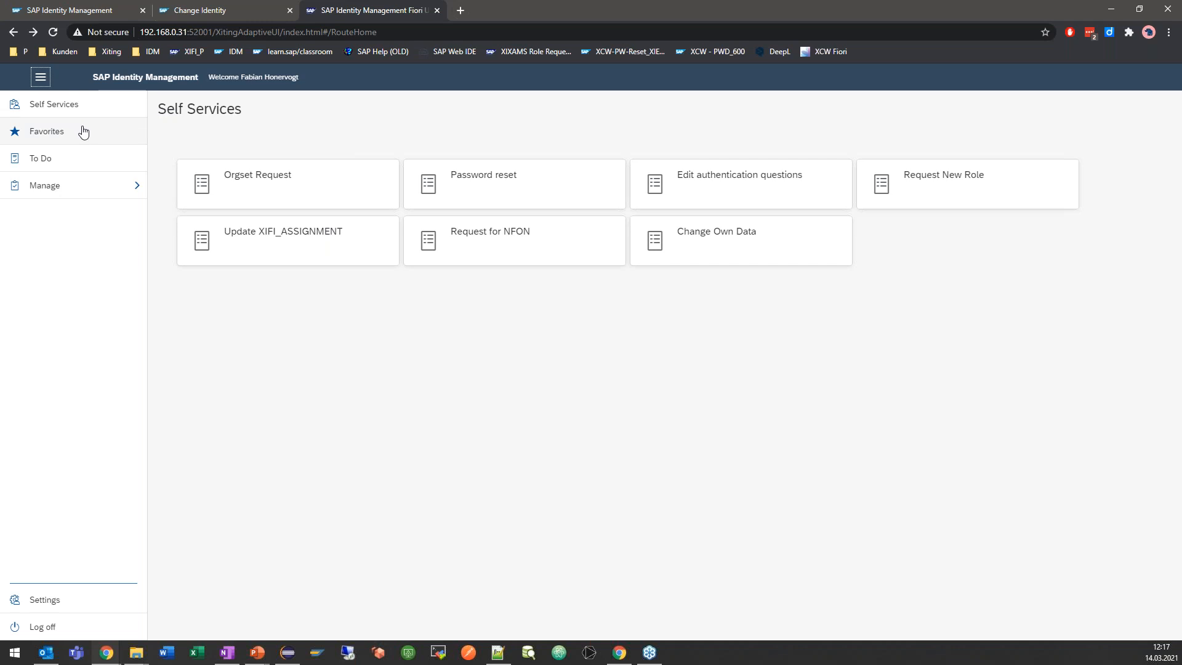
Show Favorites, the empty To Do approvals list, then the Manage object types.
click(45, 130)
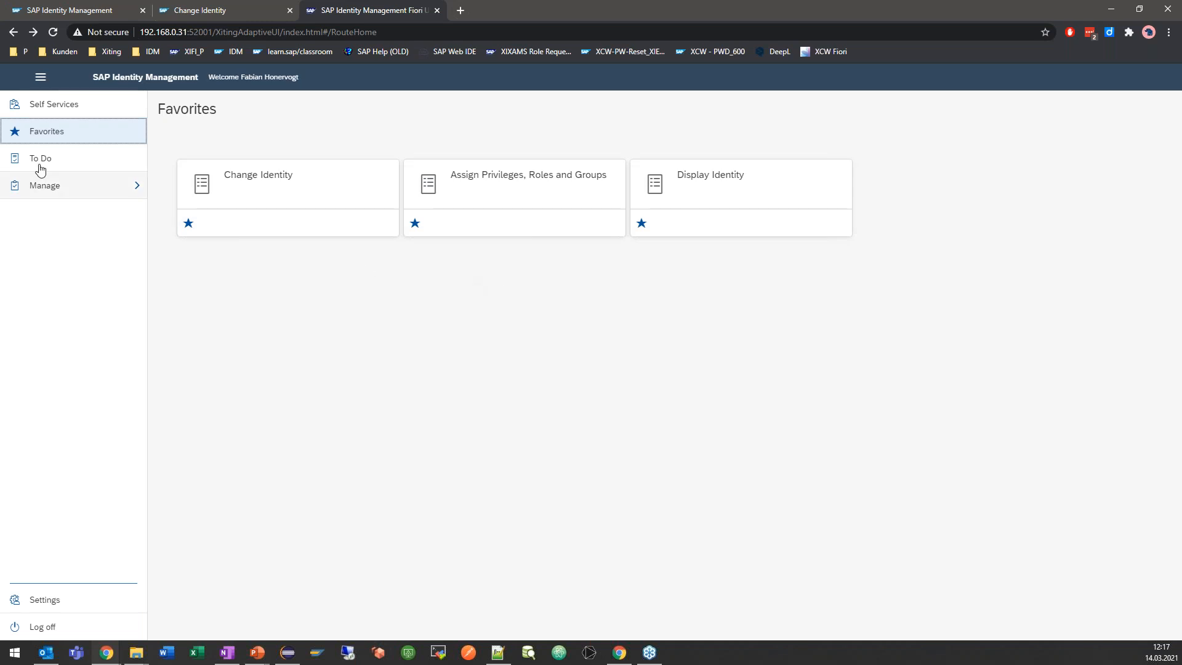
click(40, 159)
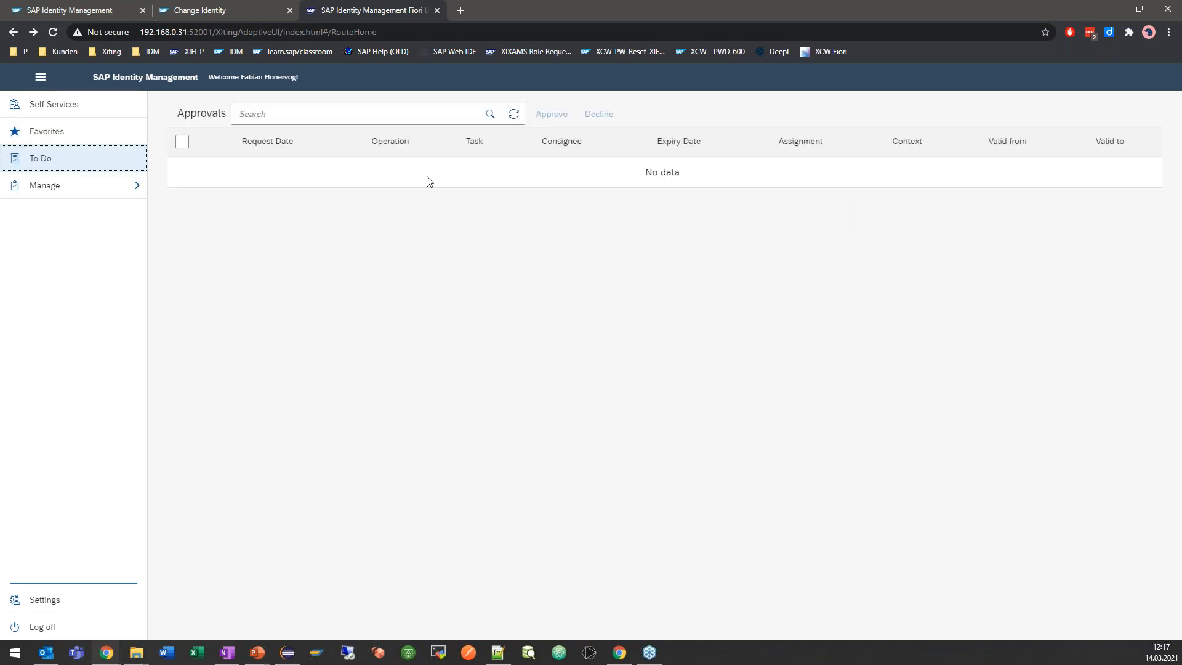
mouse_move(466, 172)
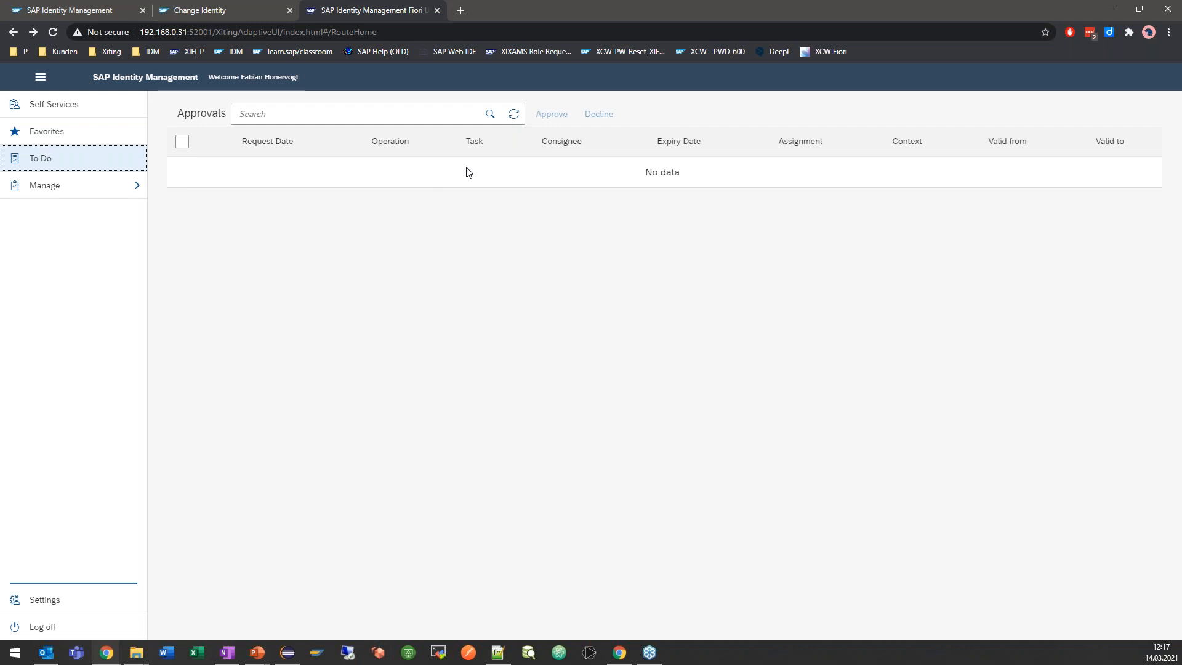
mouse_move(390, 203)
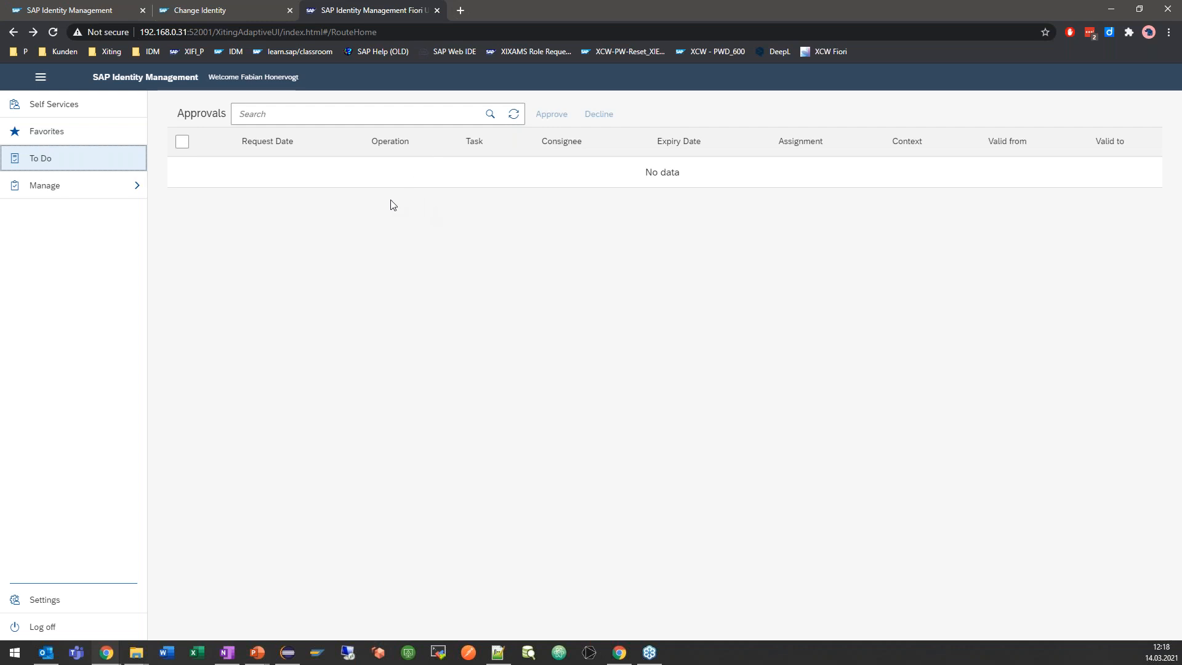
click(44, 184)
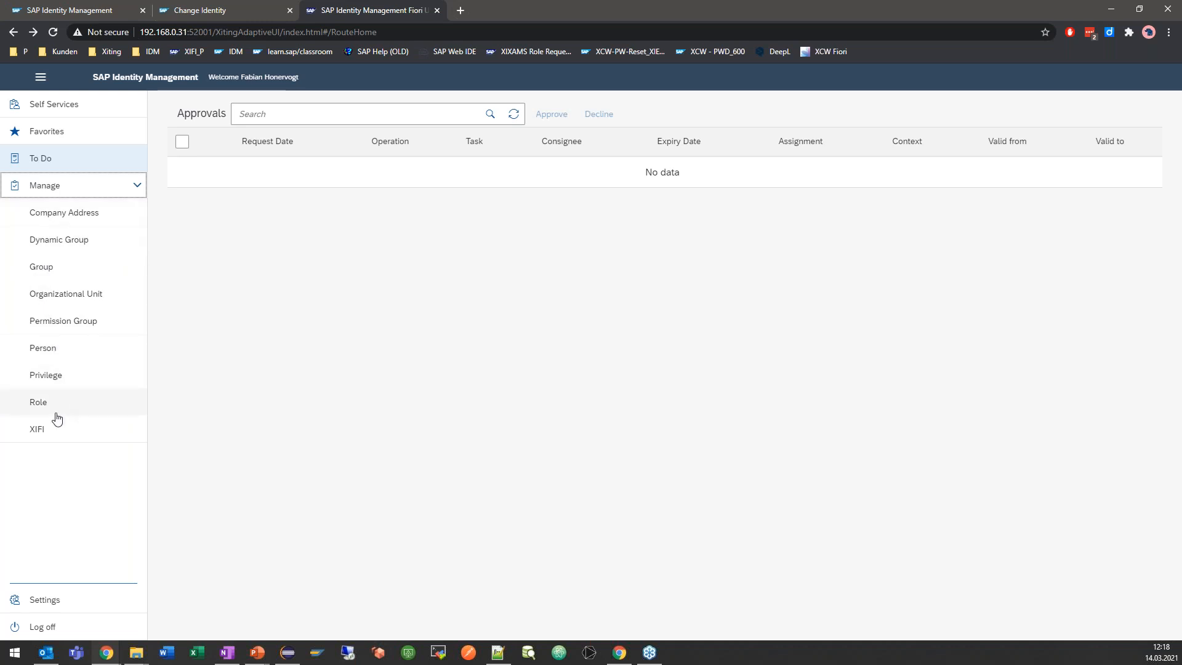
mouse_move(83, 347)
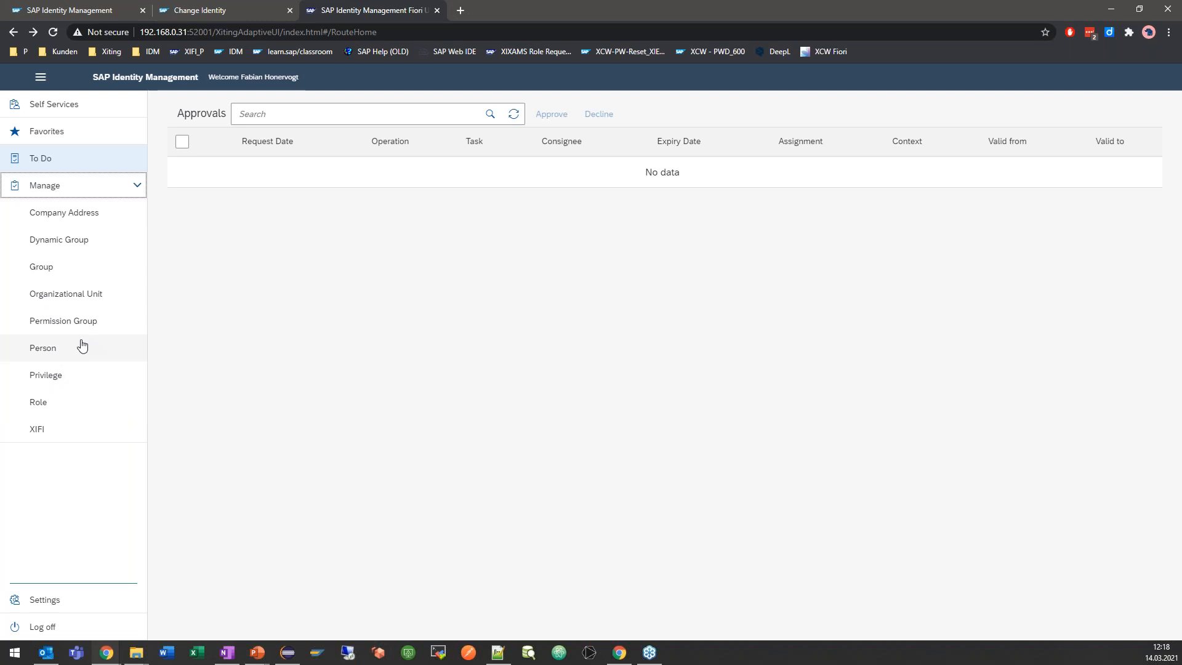
click(43, 347)
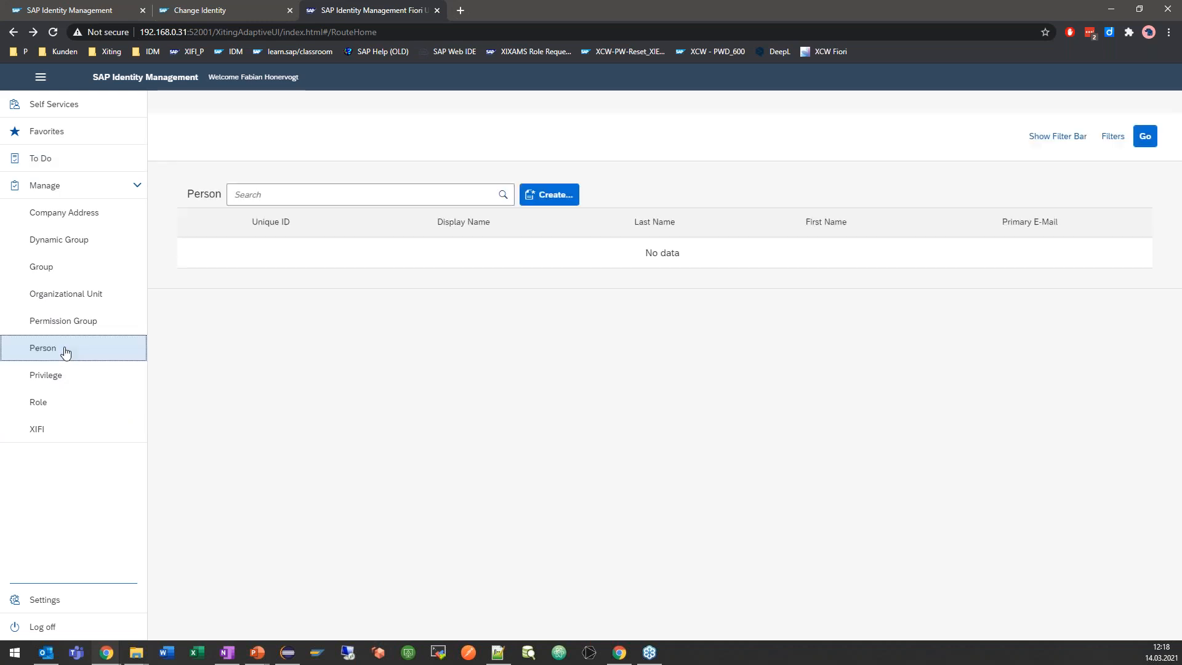
click(369, 195)
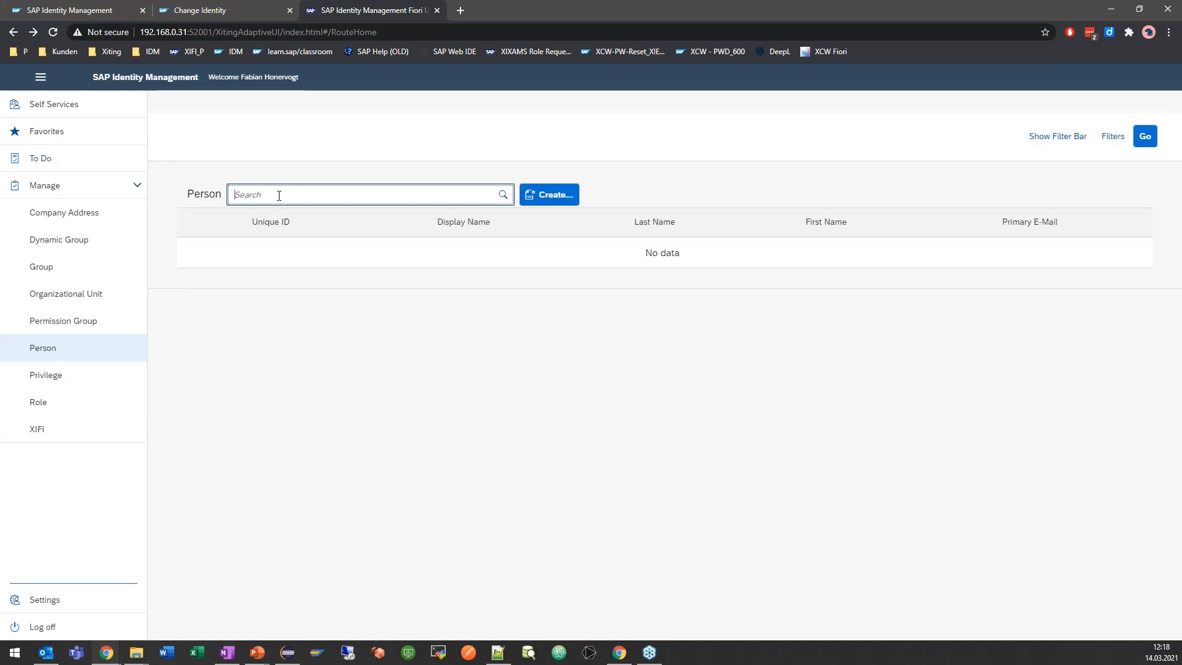
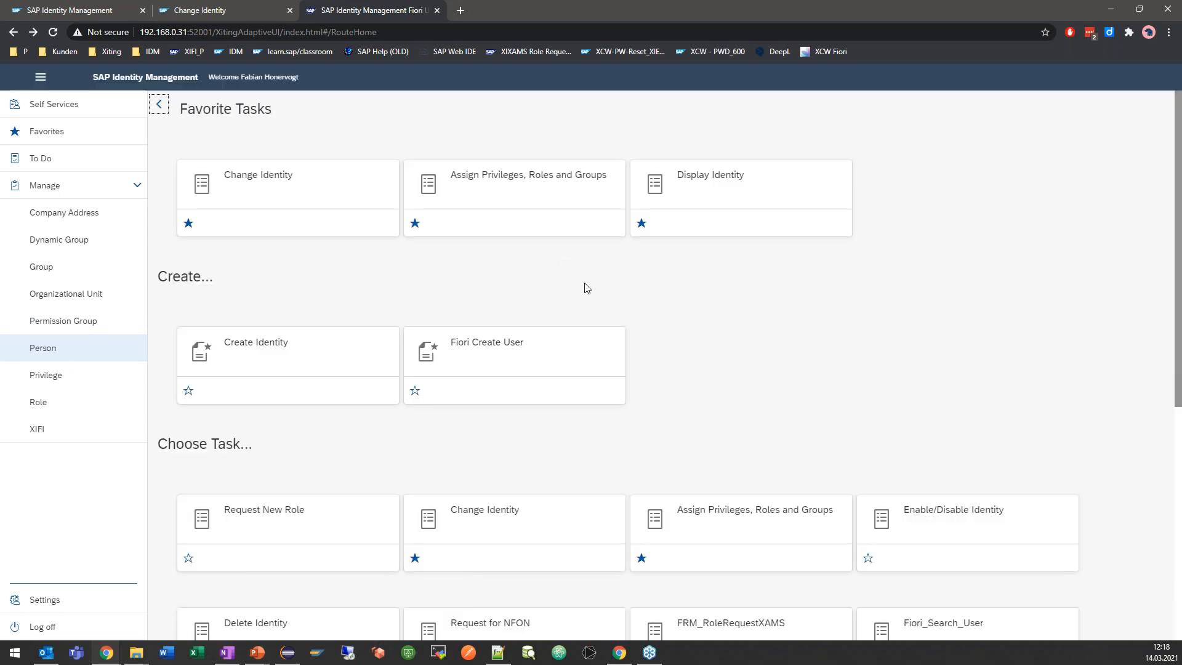
mouse_move(621, 270)
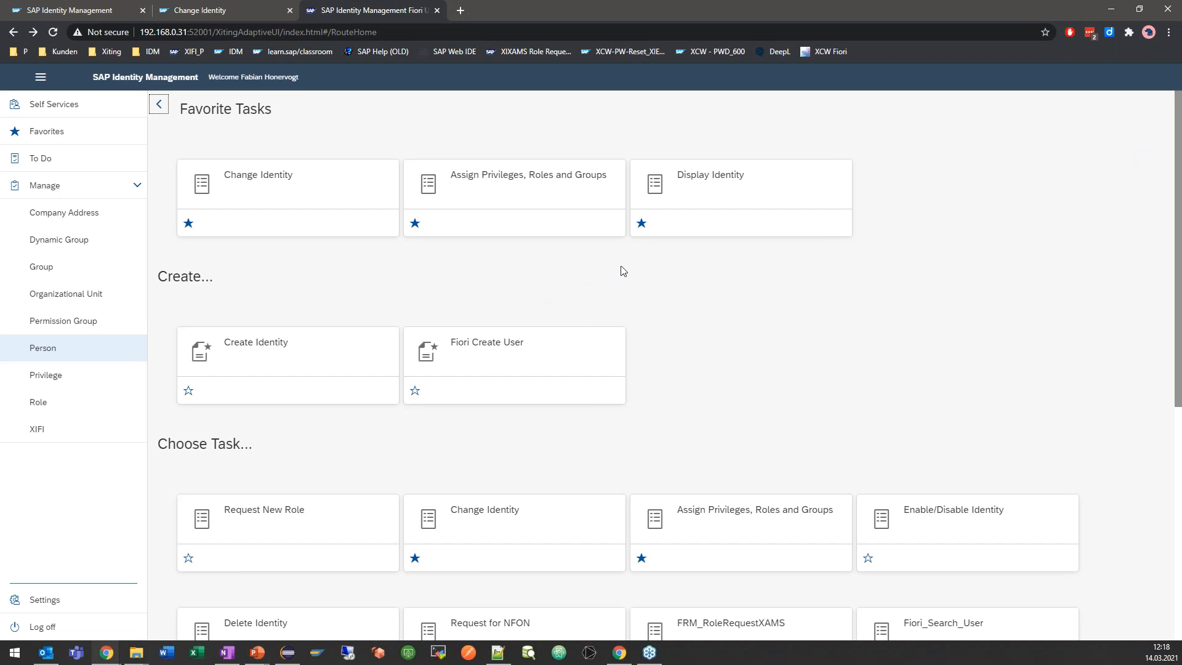
mouse_move(250, 261)
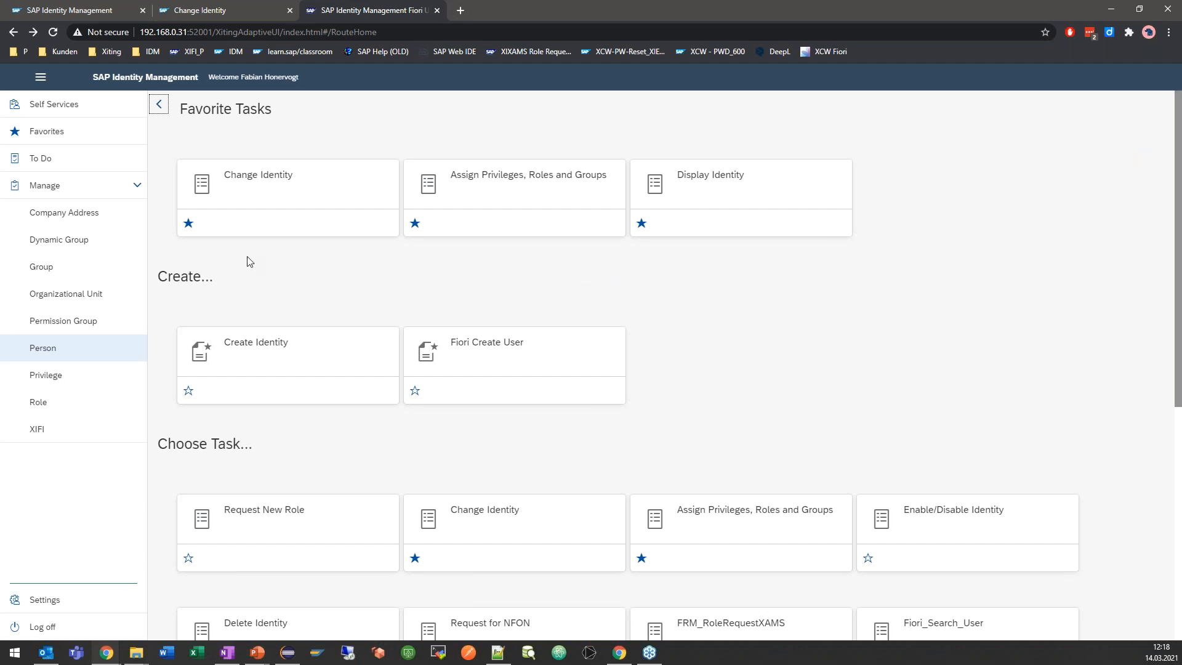
mouse_move(170, 186)
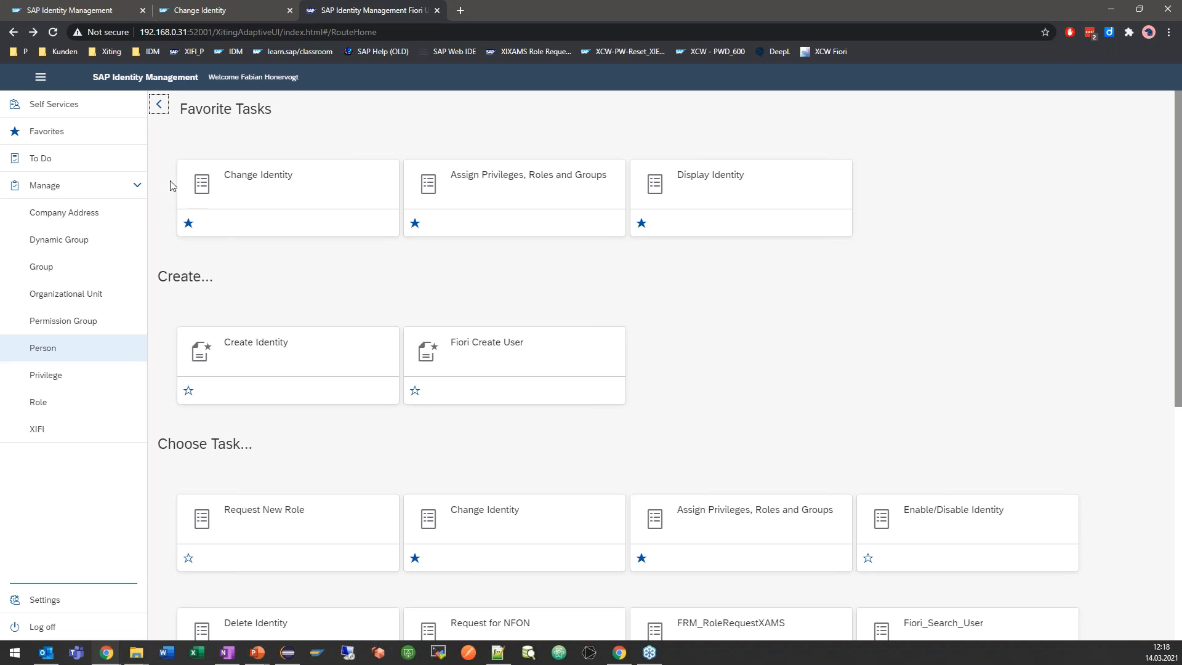
scroll(down, 3)
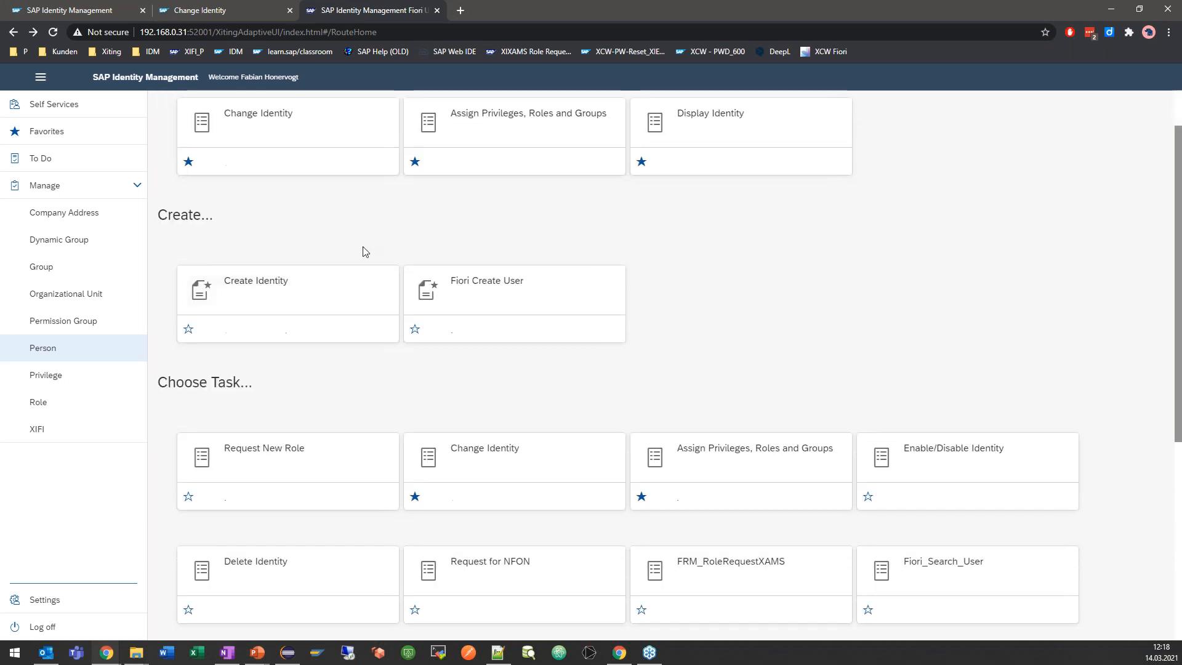
scroll(down, 3)
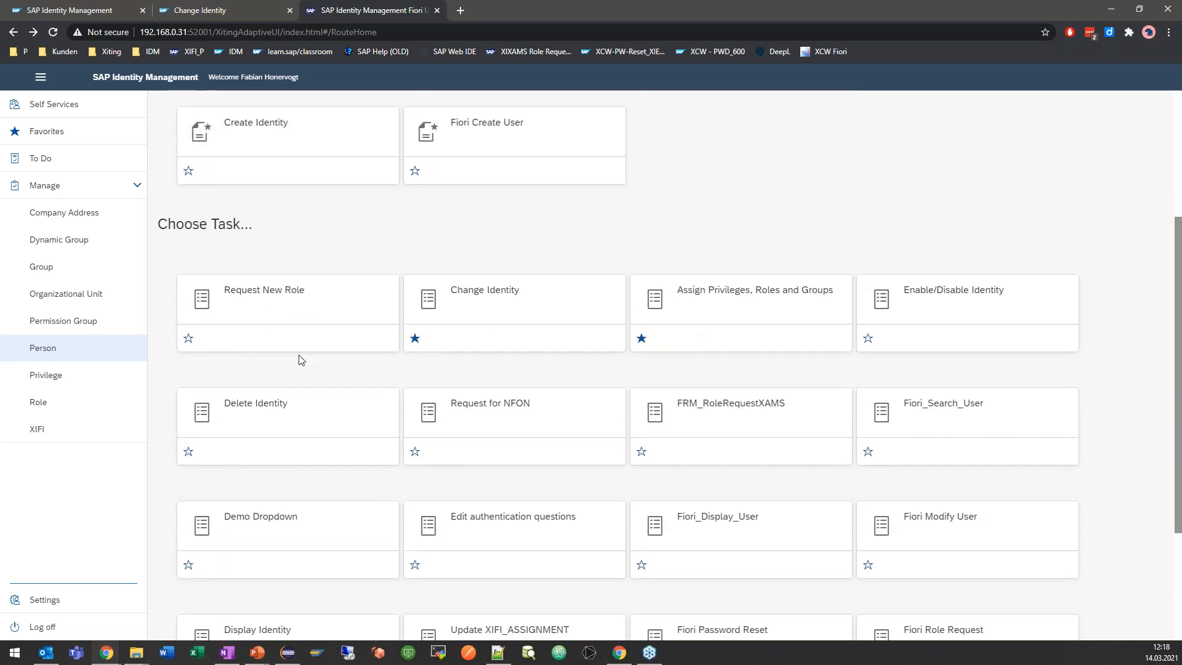
scroll(down, 3)
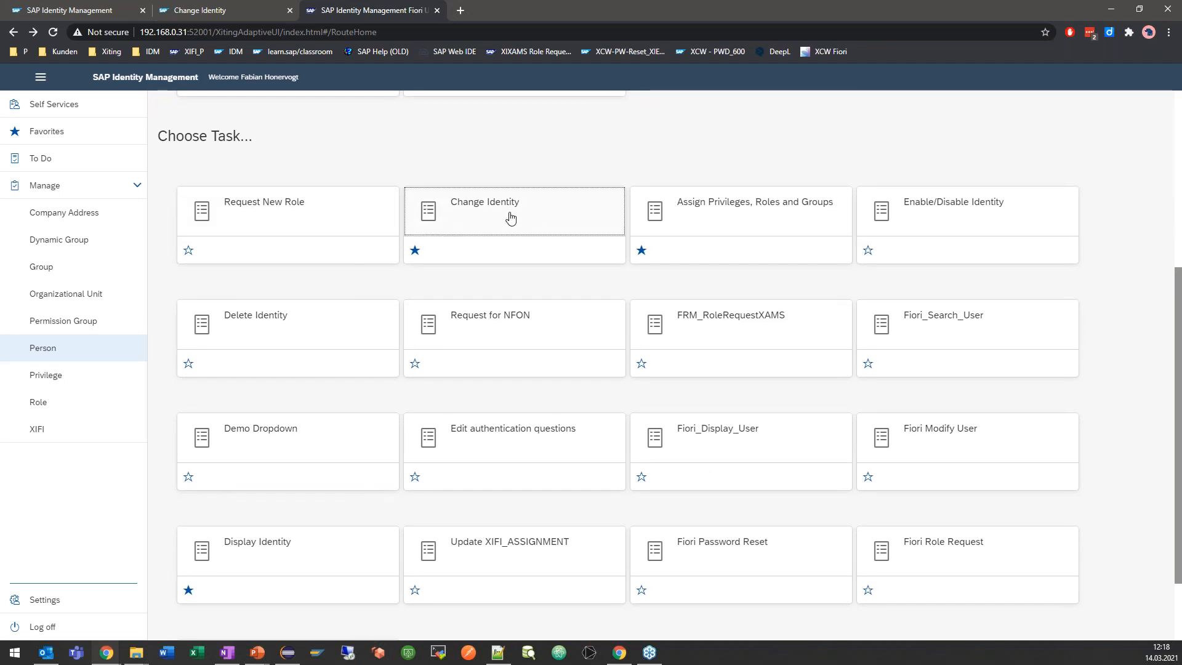
click(514, 211)
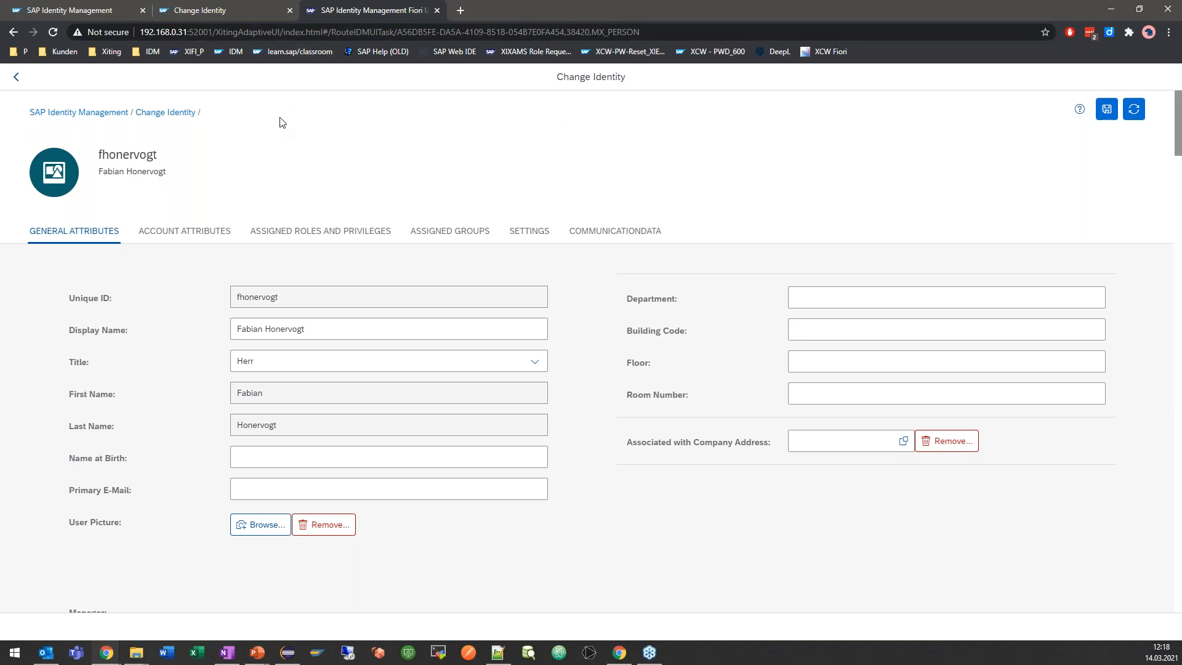
mouse_move(327, 190)
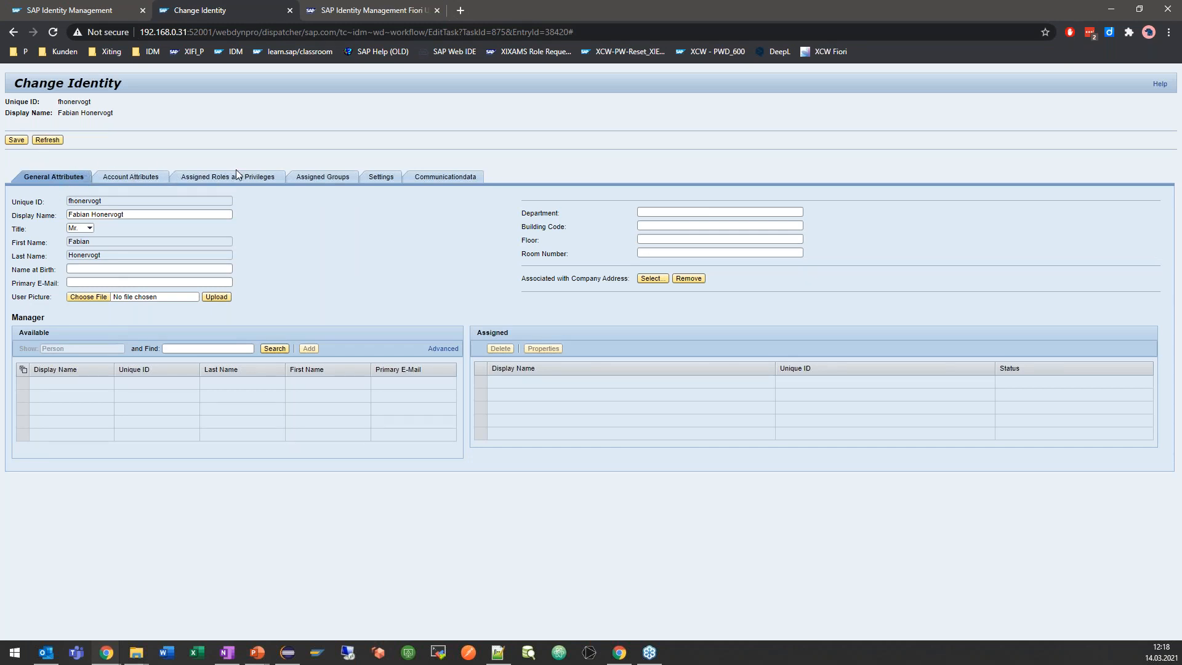
Browse Account Attributes, Assigned Roles and Privileges, Assigned Groups, General Attributes, then return to WebDynpro.
click(370, 10)
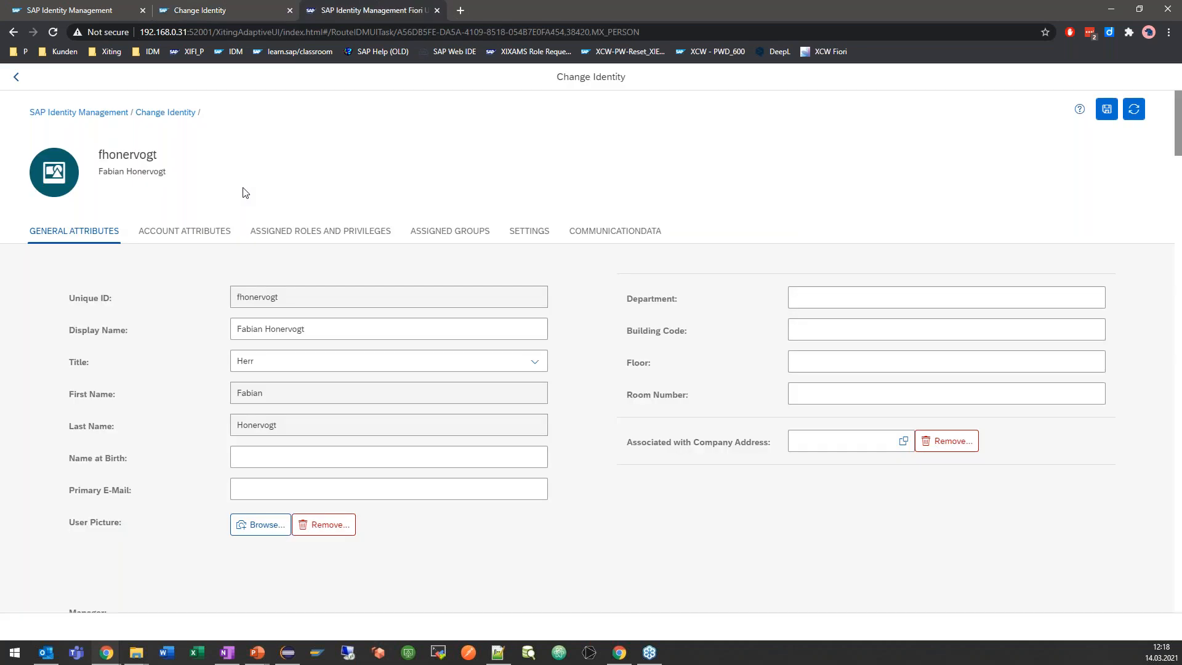
mouse_move(143, 227)
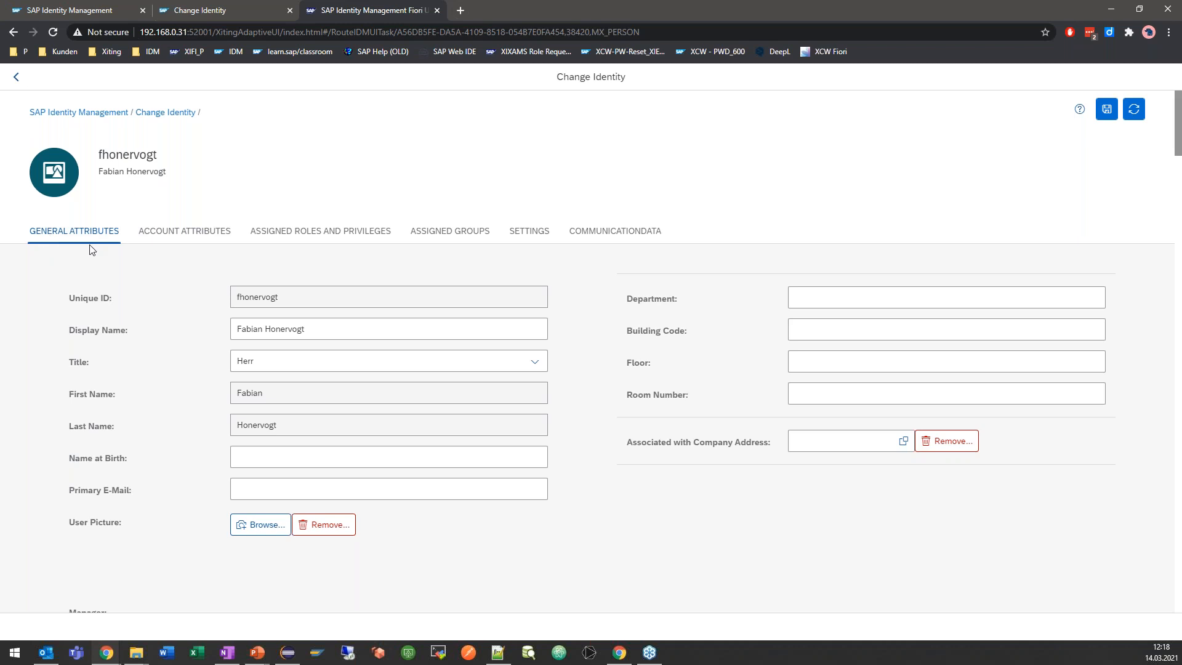
mouse_move(207, 236)
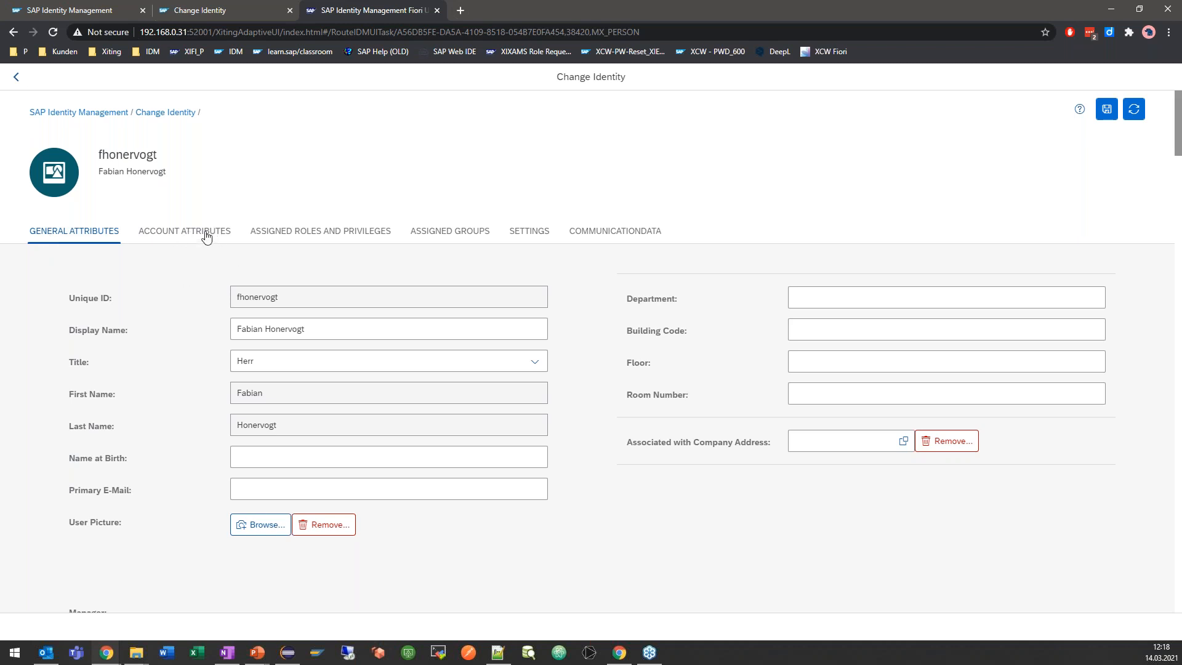
mouse_move(219, 250)
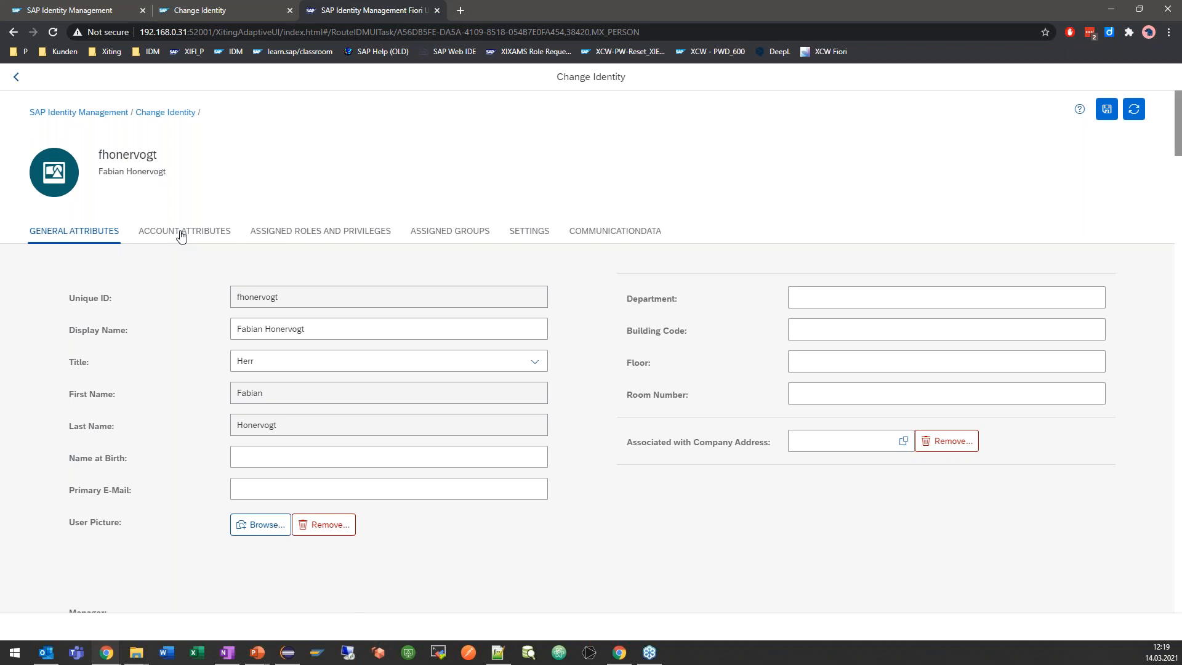
click(184, 230)
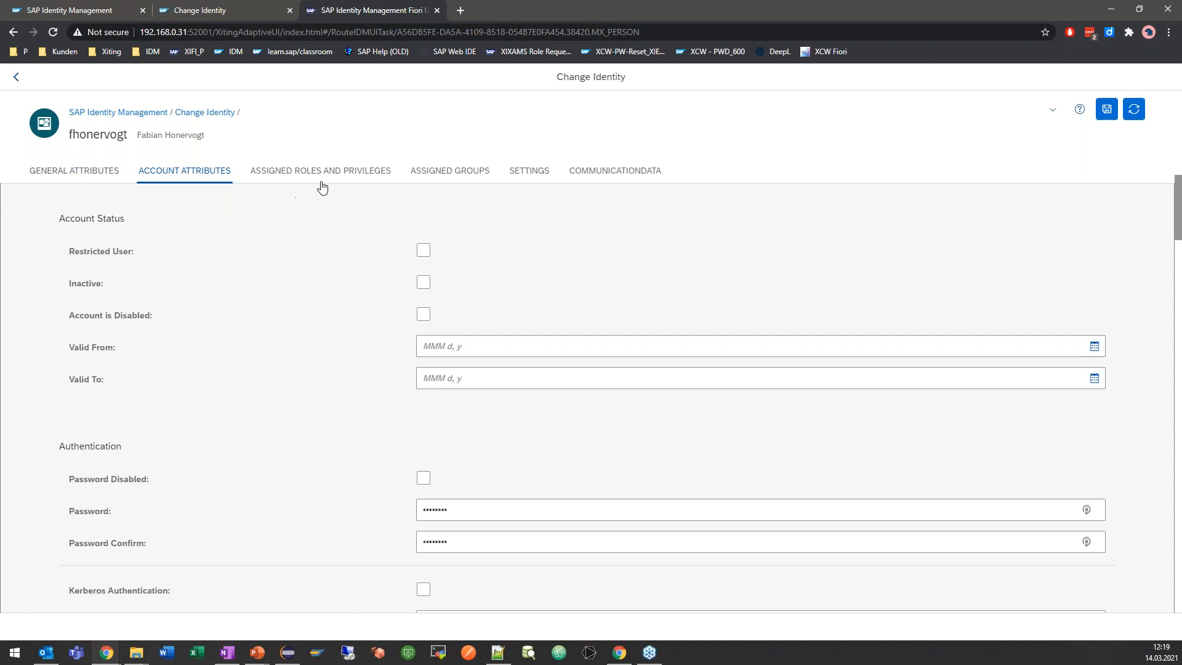
click(320, 170)
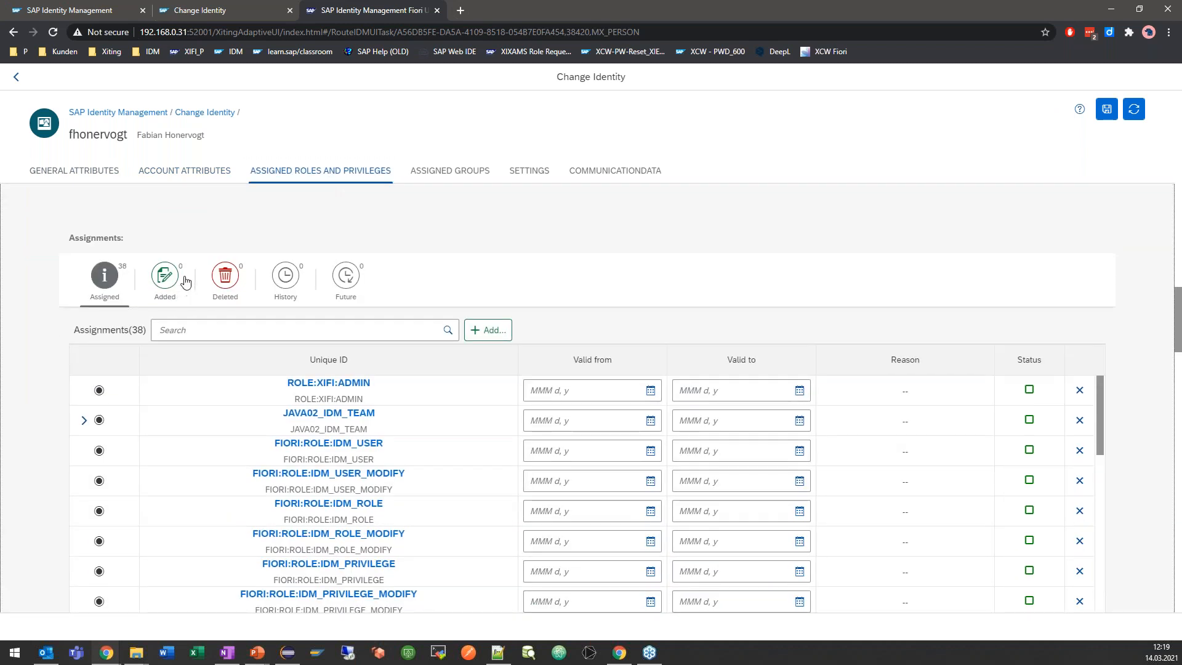
click(449, 170)
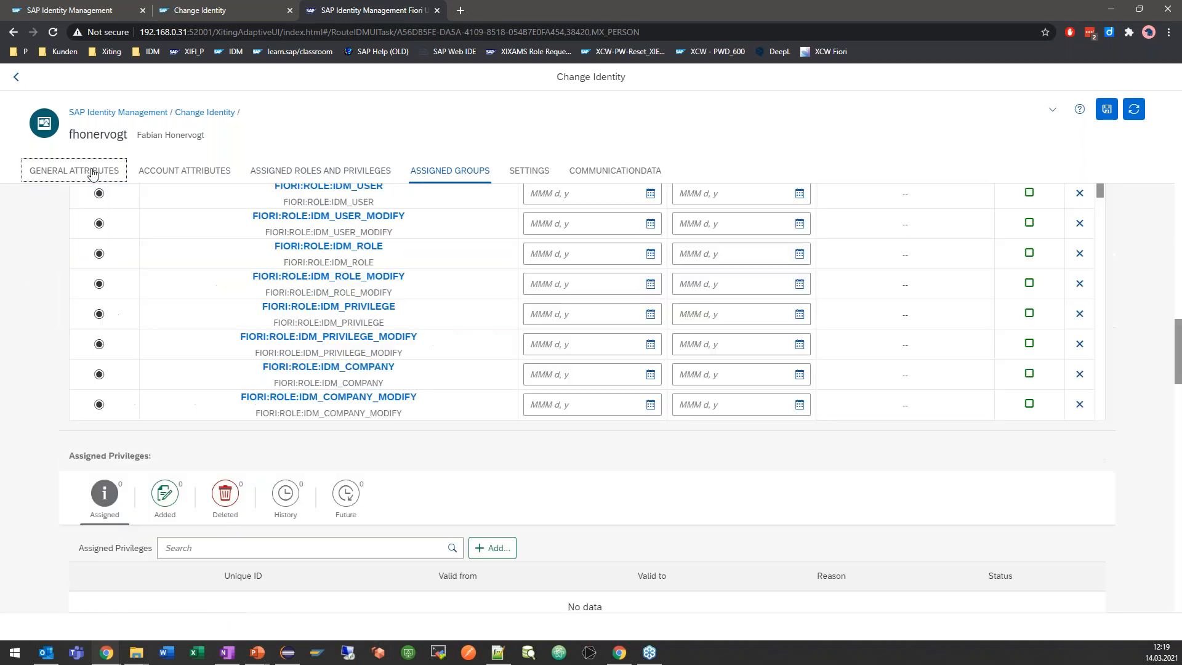
click(74, 170)
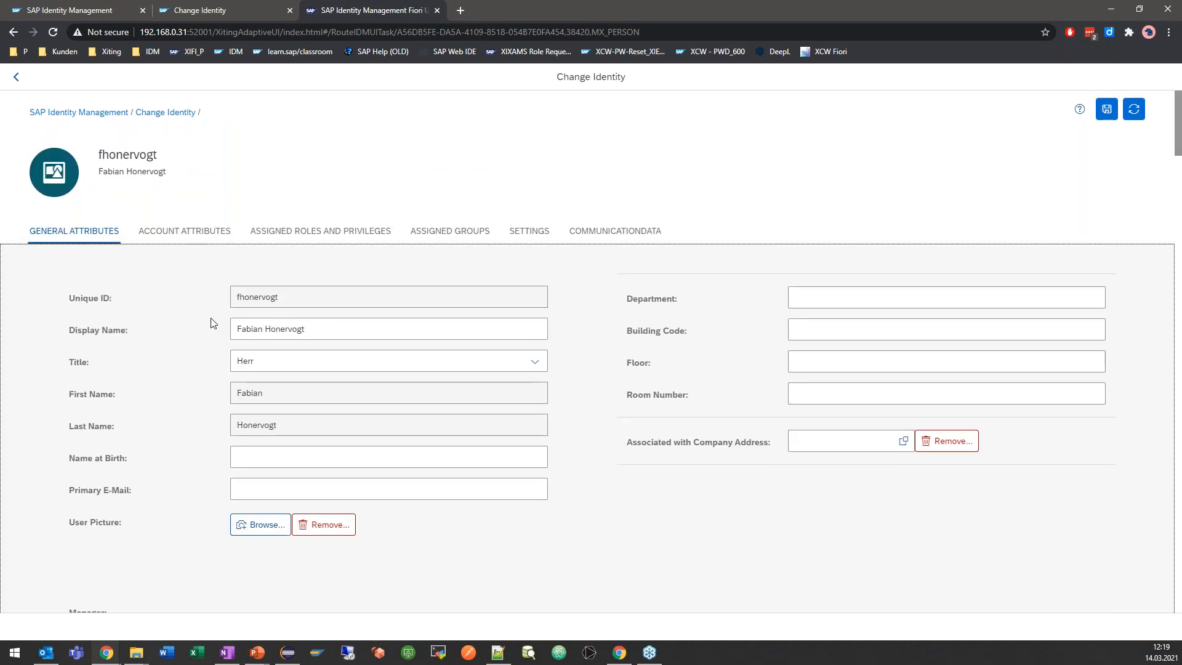
click(207, 10)
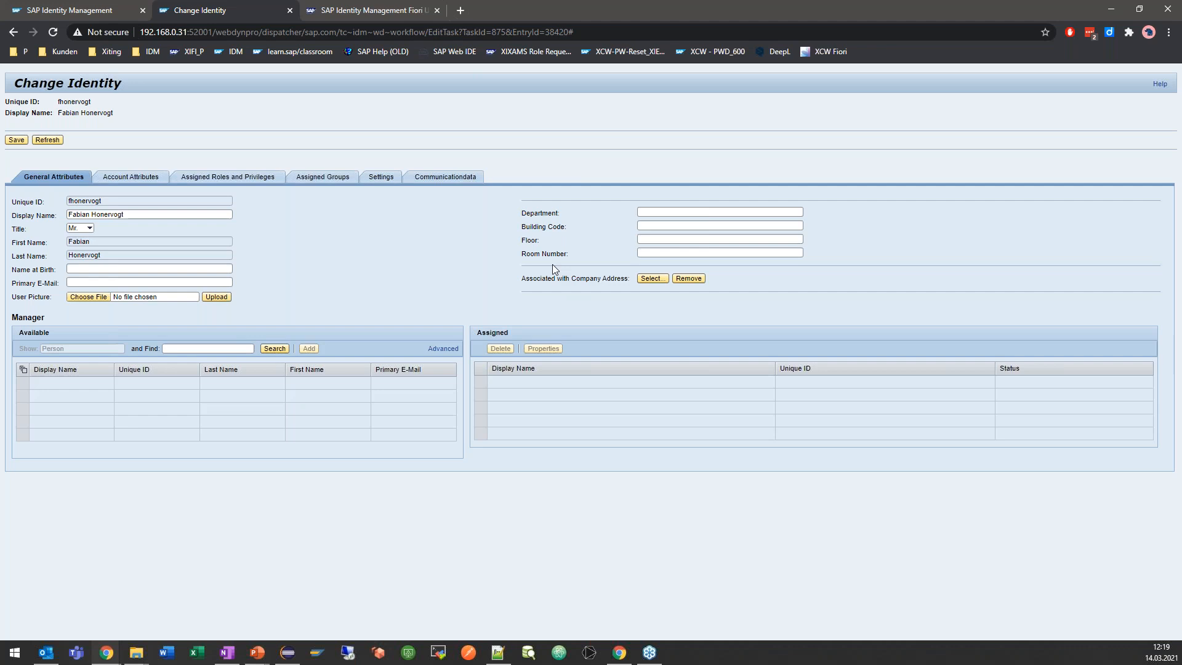
mouse_move(522, 205)
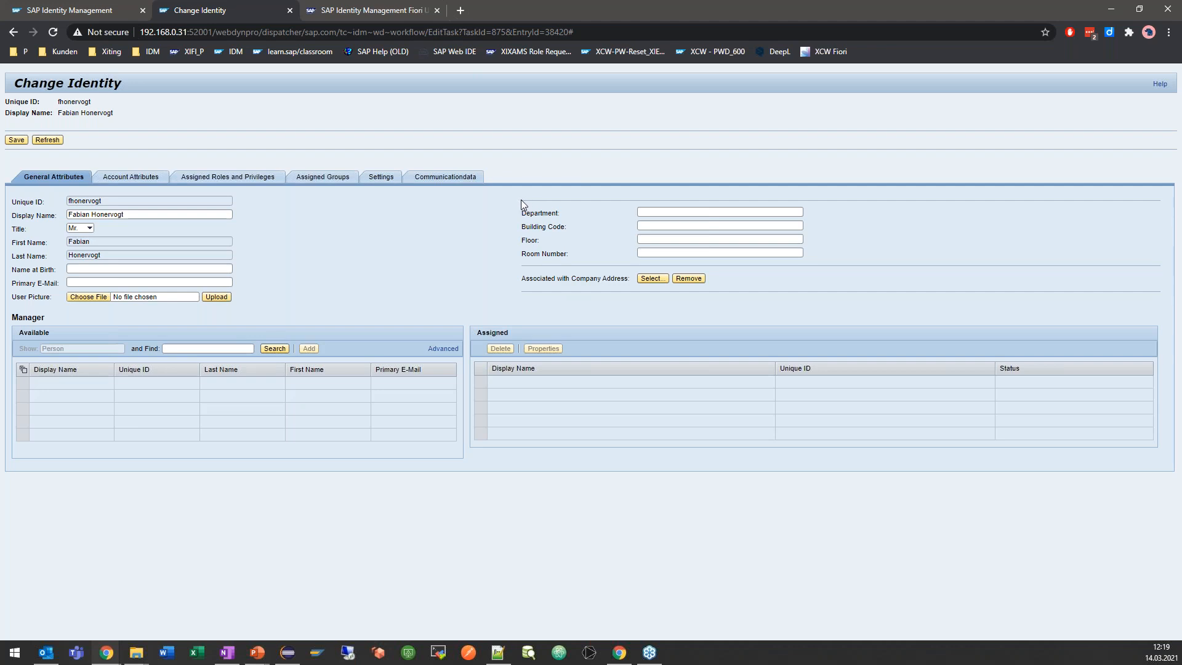
mouse_move(561, 204)
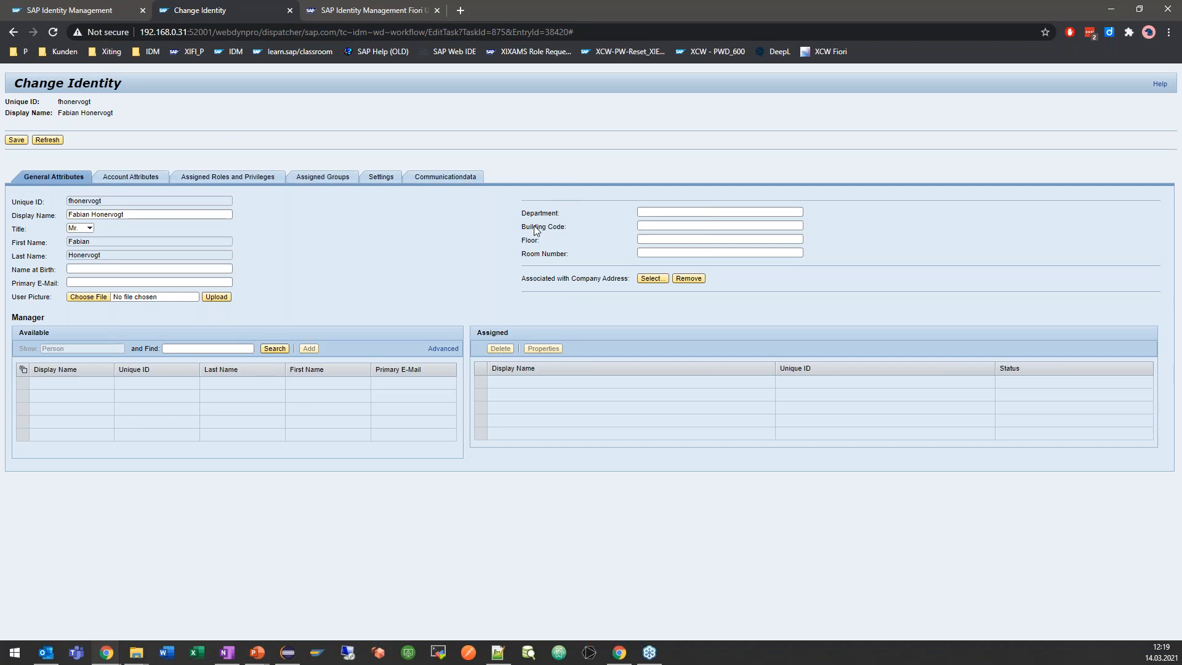
Review the WebDynpro Change Identity form, then switch to the Fiori browser tab showing it.
click(371, 10)
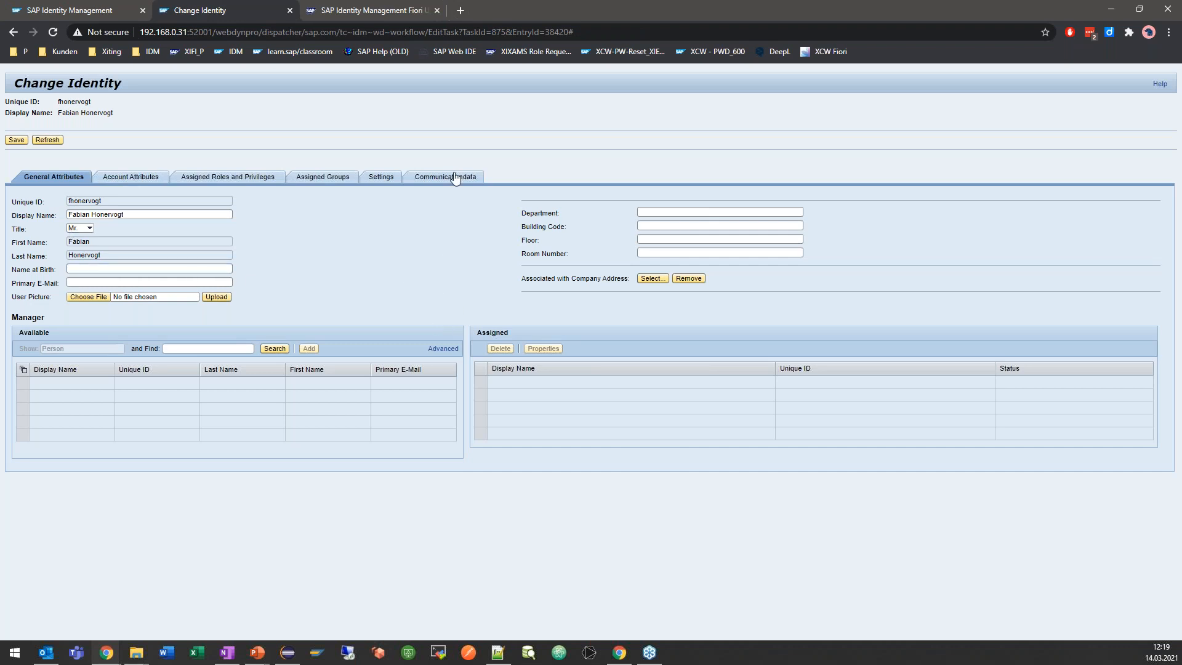
mouse_move(451, 242)
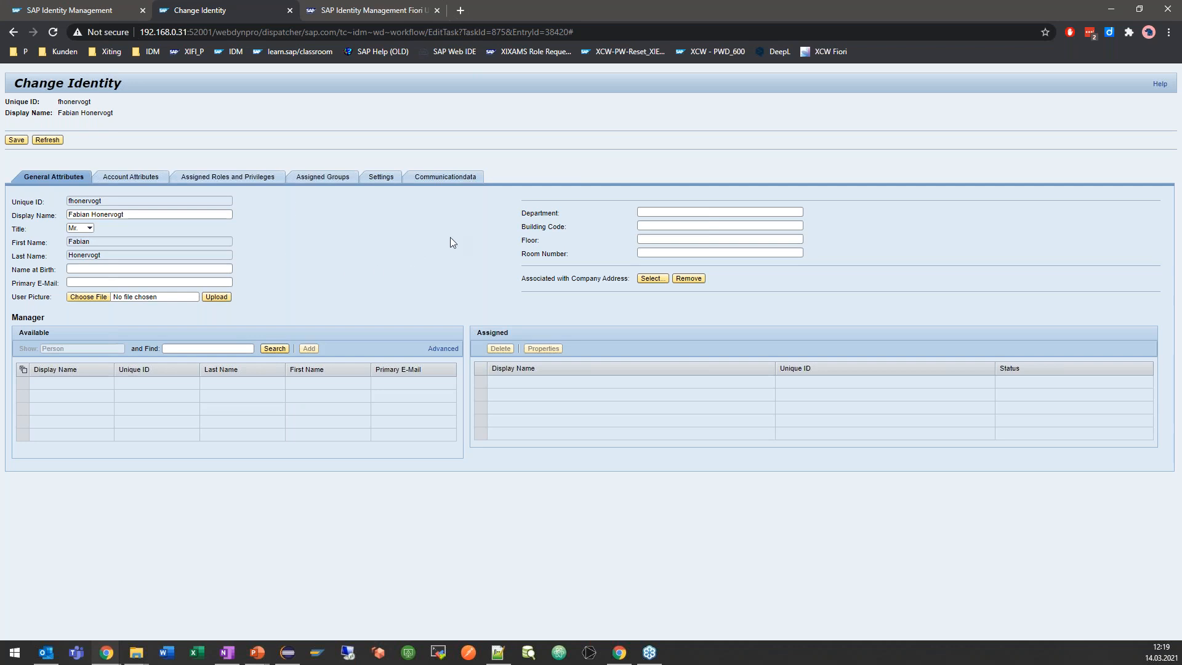
mouse_move(374, 232)
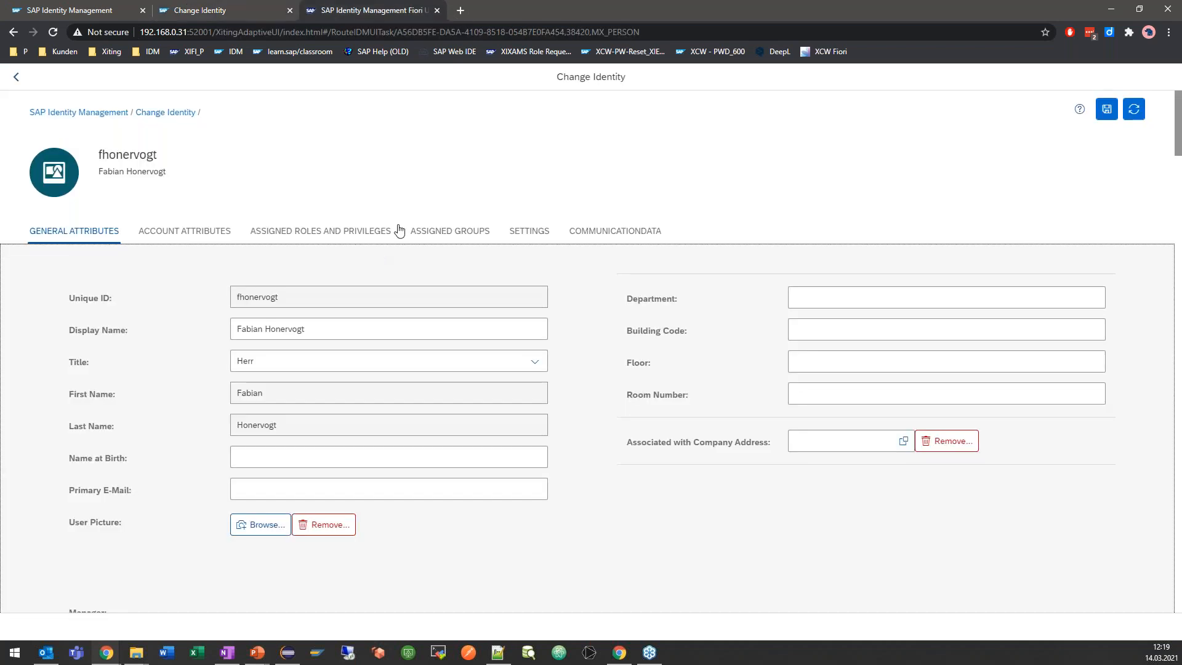
mouse_move(560, 326)
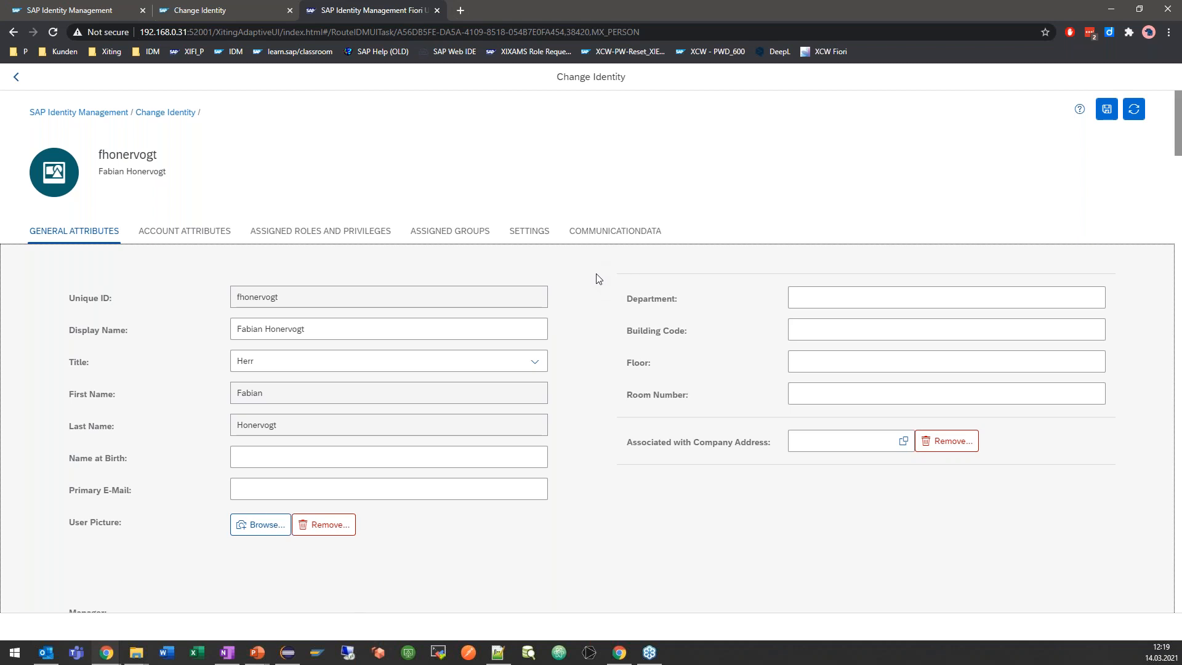
mouse_move(608, 283)
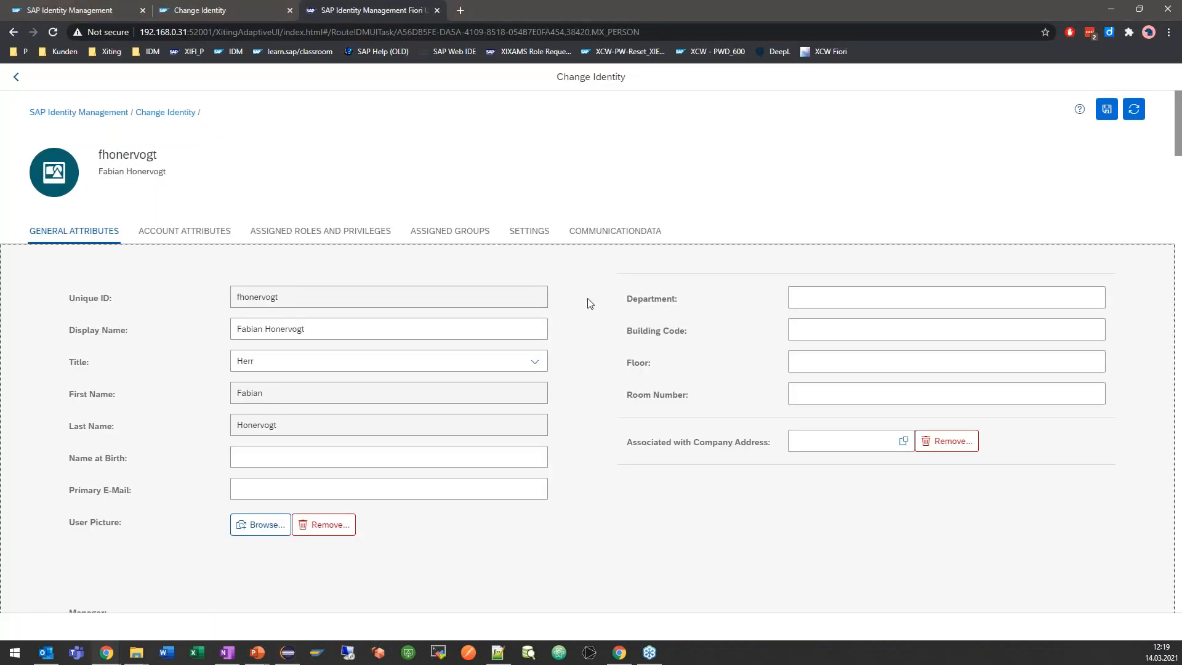
click(1106, 108)
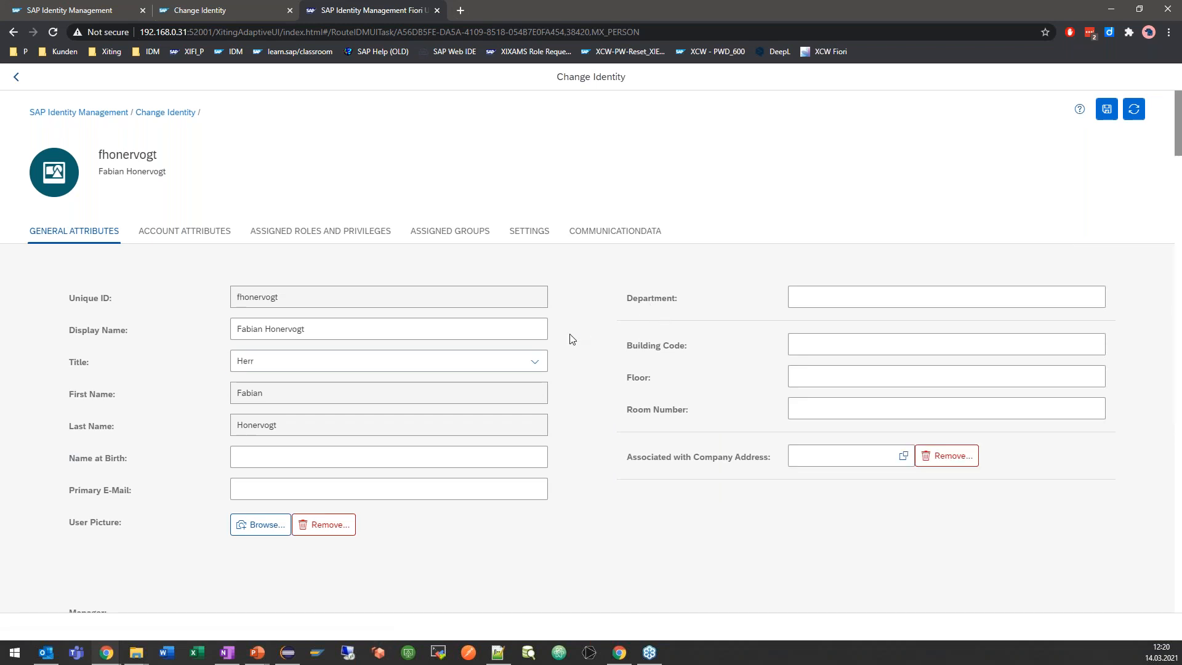
mouse_move(611, 359)
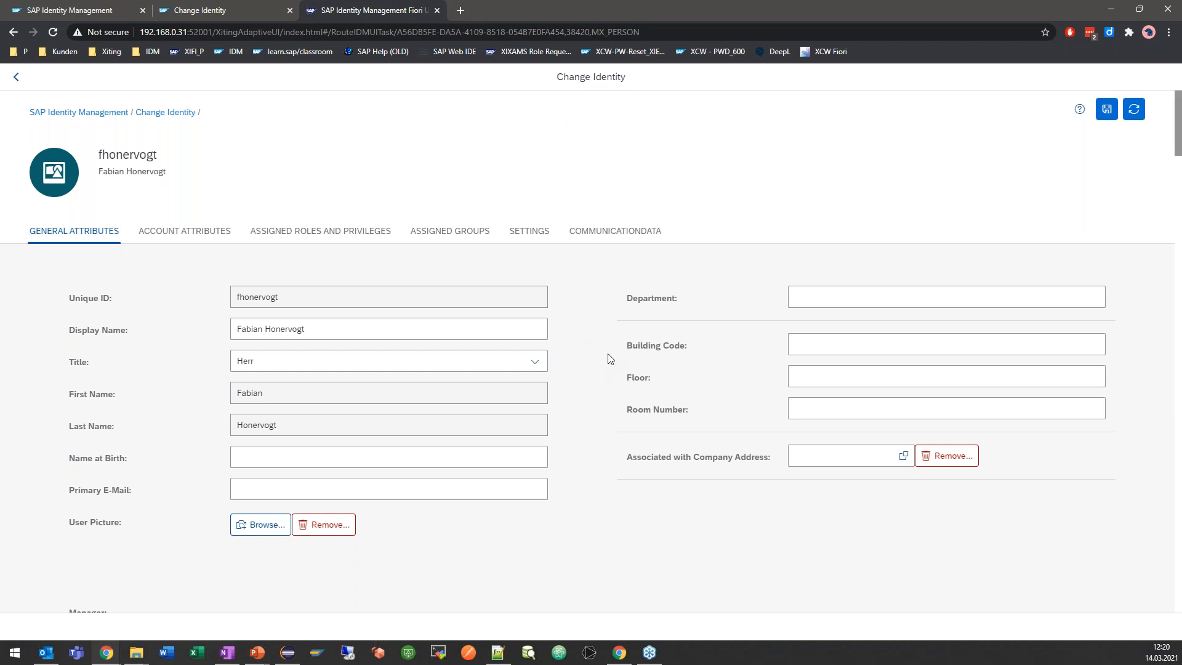
mouse_move(587, 343)
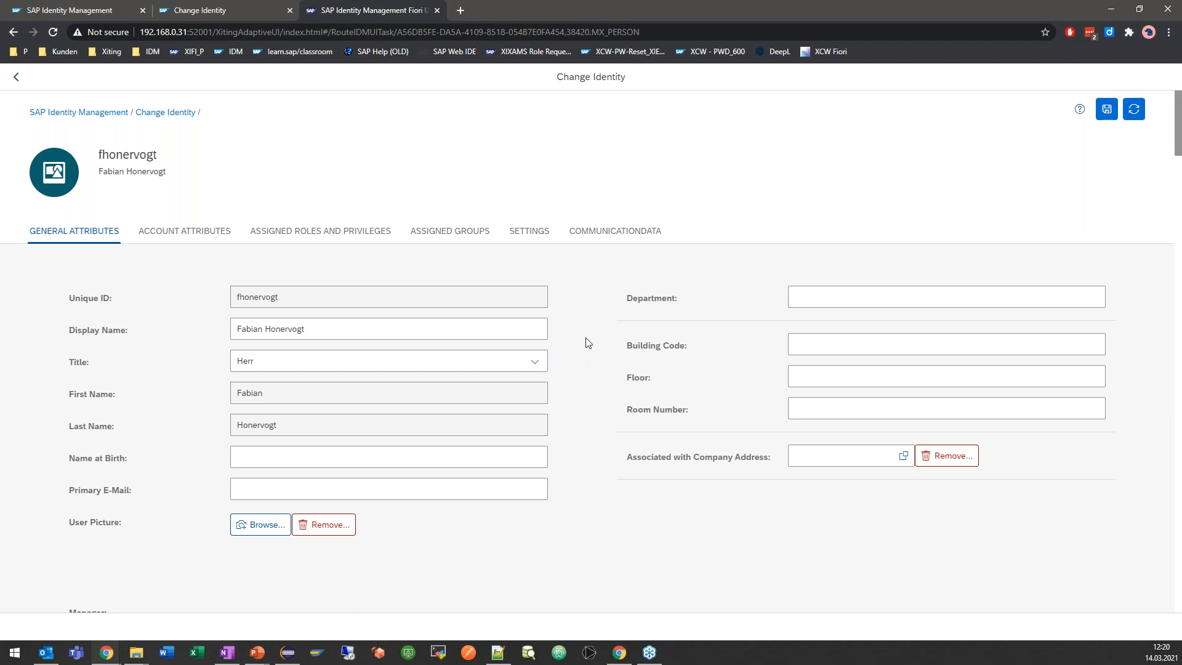
mouse_move(551, 437)
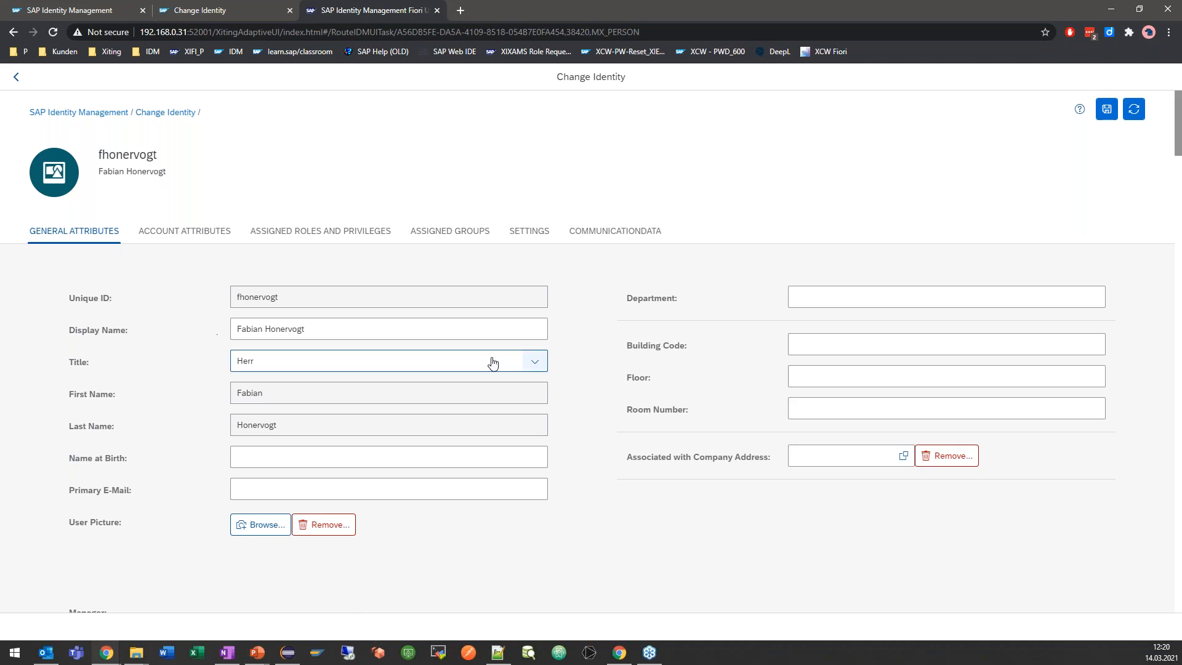
Check Fiori's Title dropdown options, then set MX_SALUTATION Presentation to Radio Button in Eclipse.
click(534, 361)
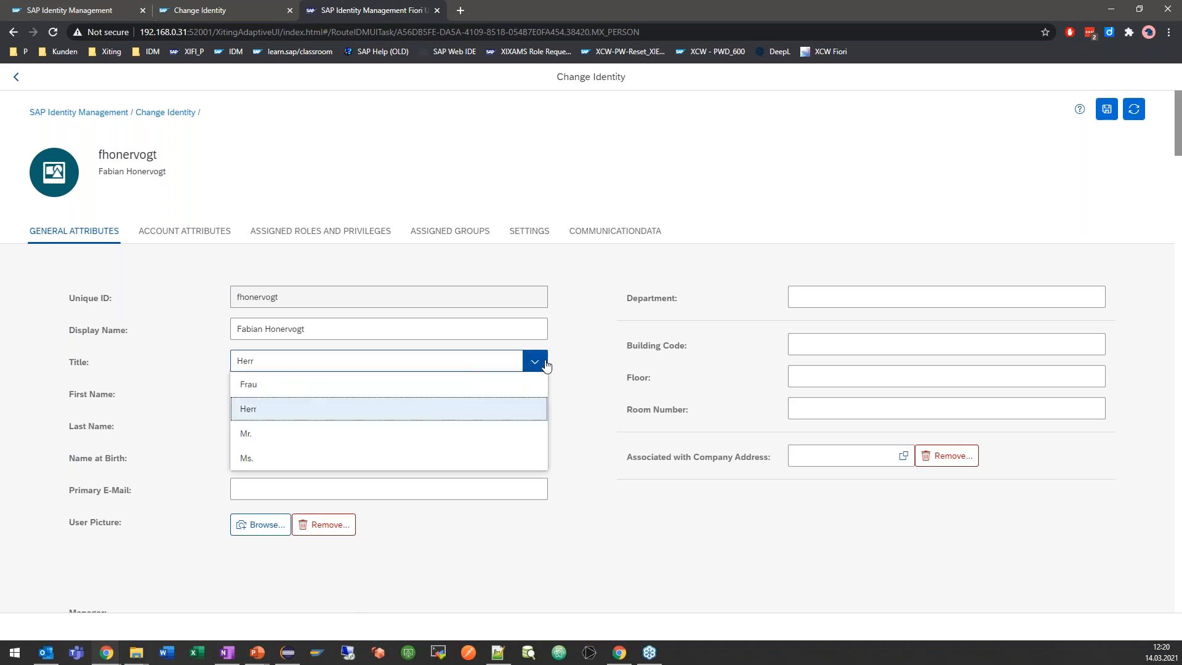
click(247, 408)
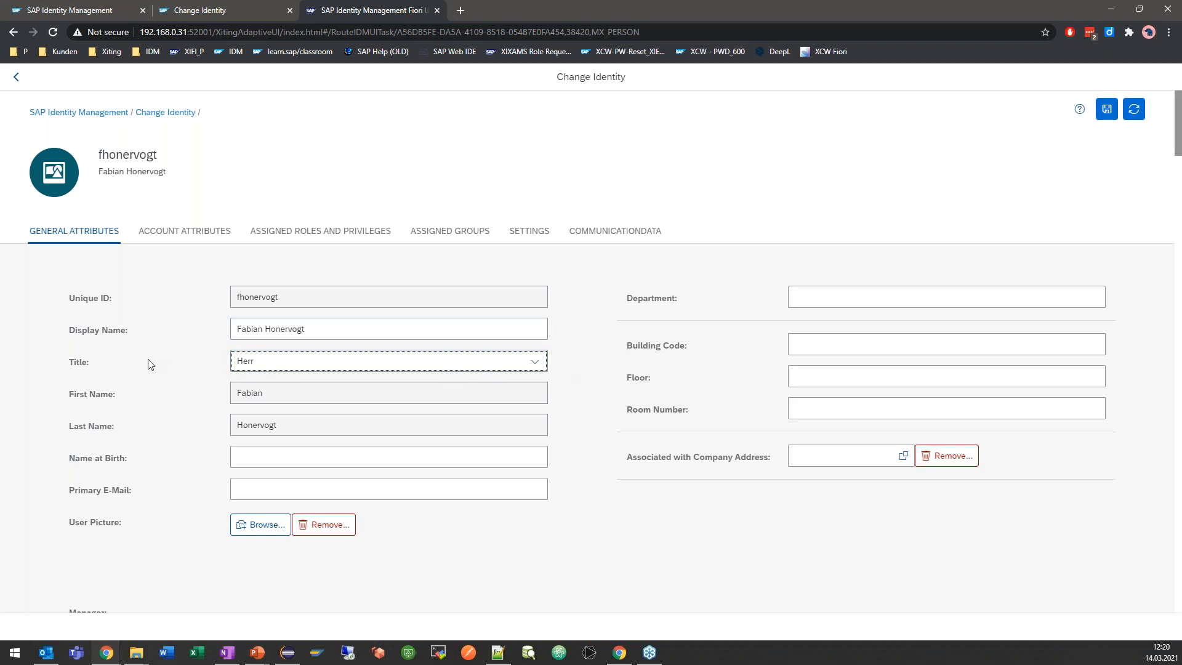
click(288, 653)
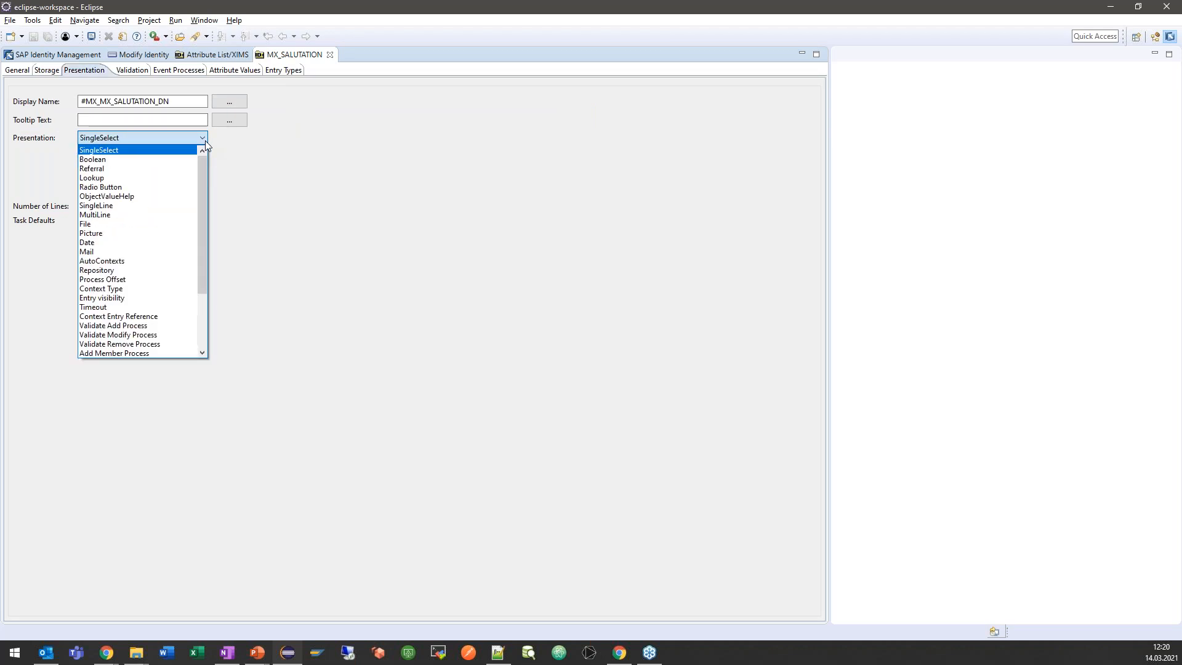
click(100, 188)
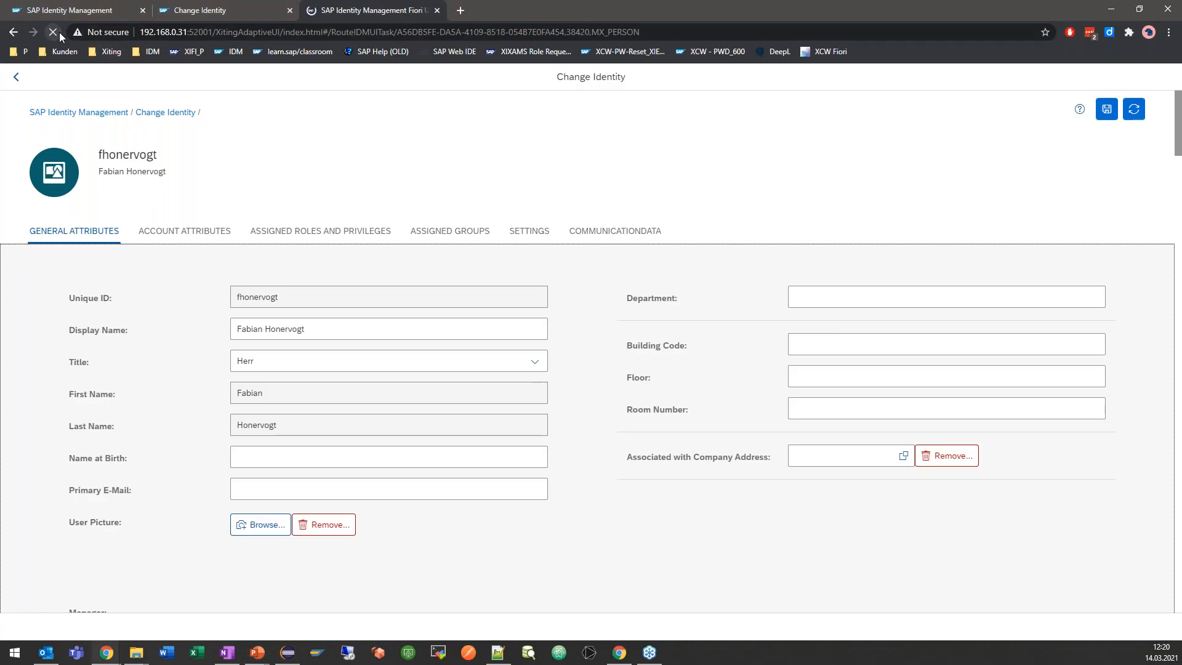
Reload Fiori, choose Mr. among the Title radio buttons, and close the WebDynpro Change Identity page.
click(53, 32)
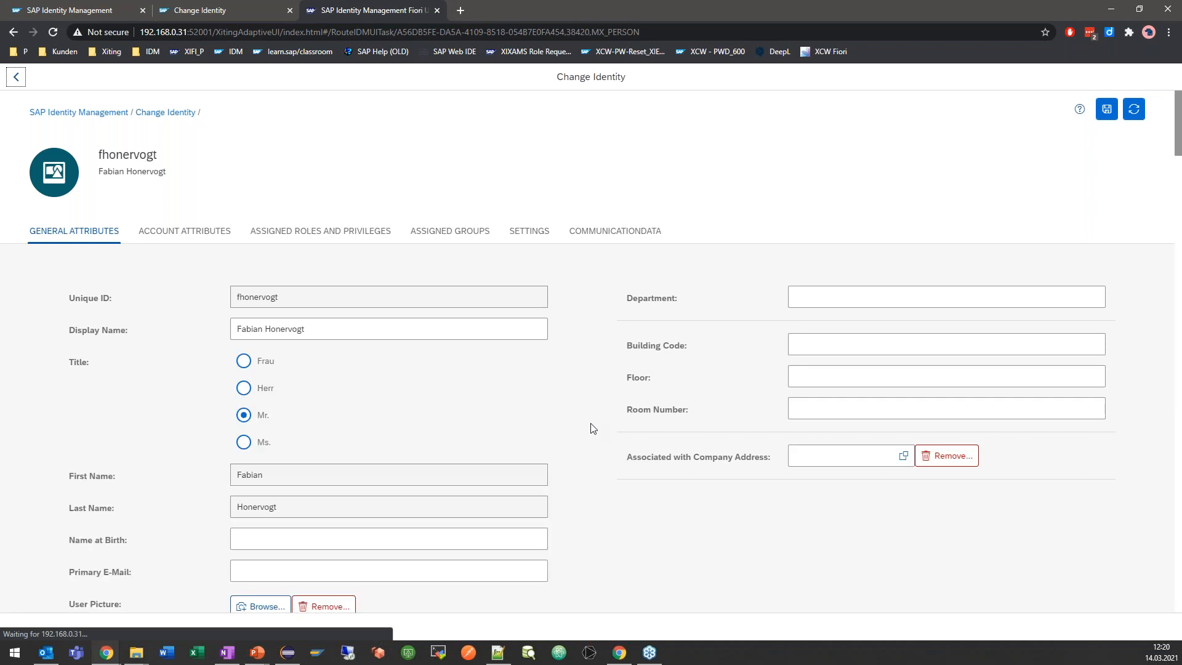
mouse_move(277, 386)
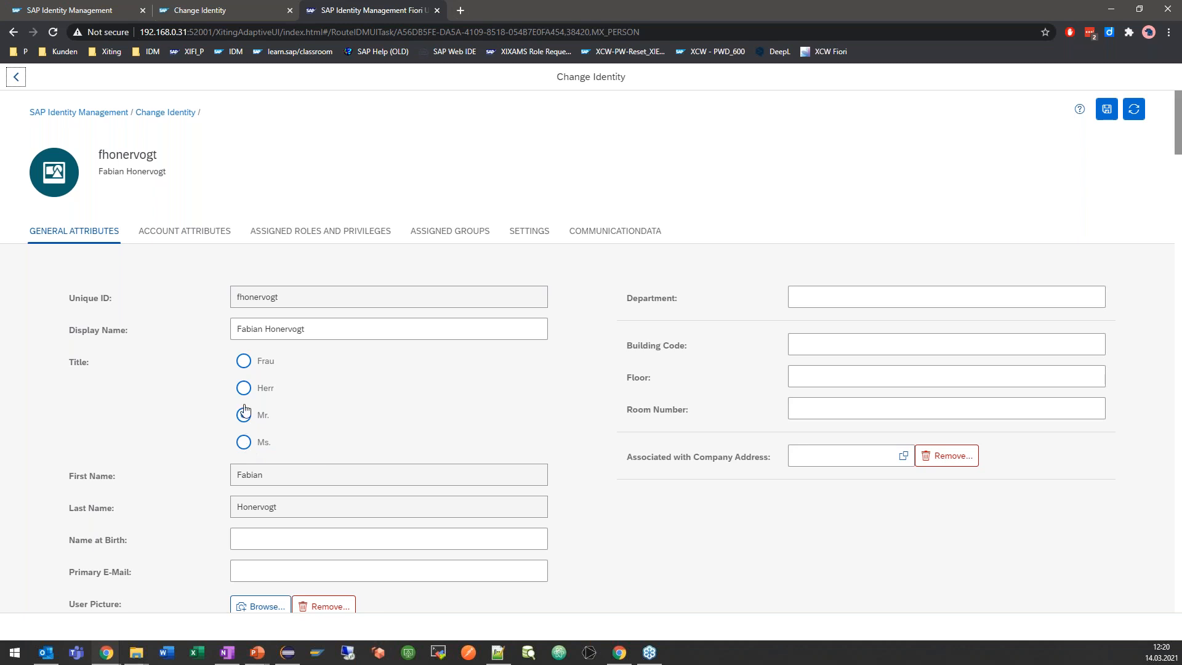
click(244, 415)
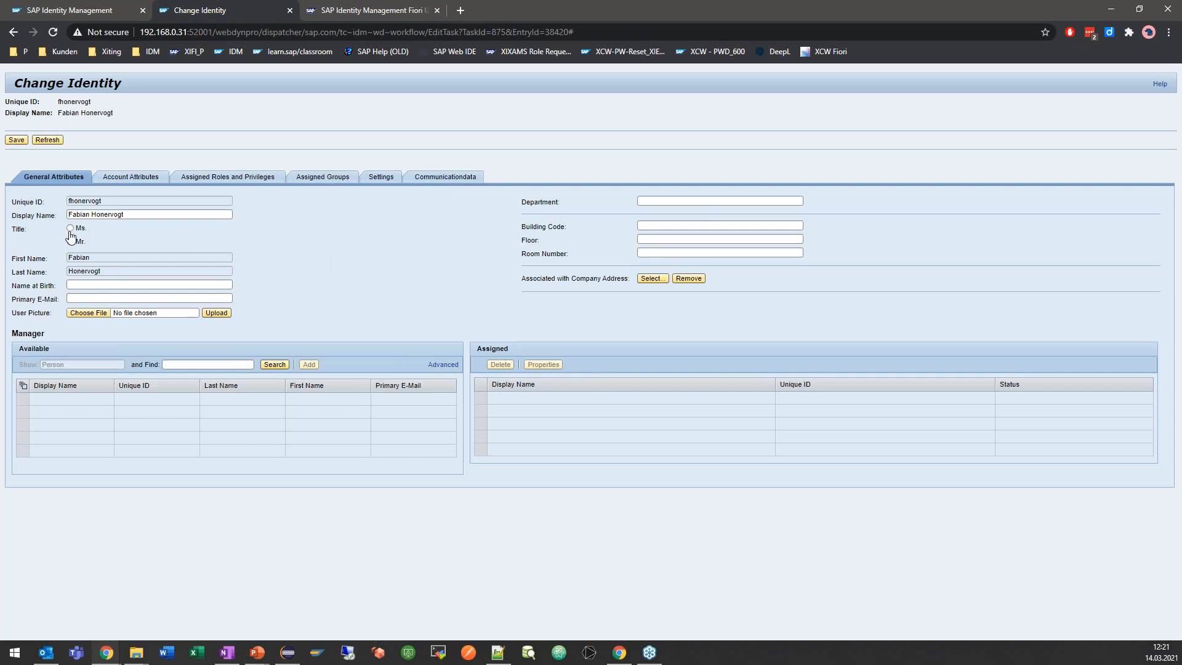
click(70, 241)
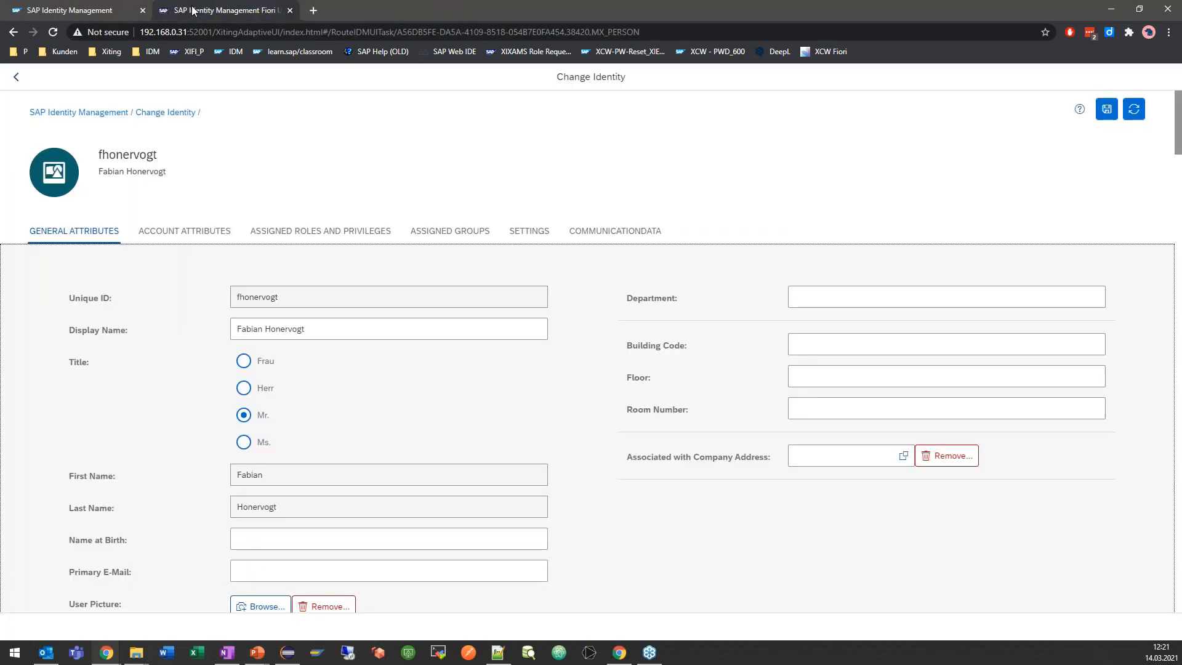
Return to the Fiori self-services home and open the Person list under Manage.
click(78, 112)
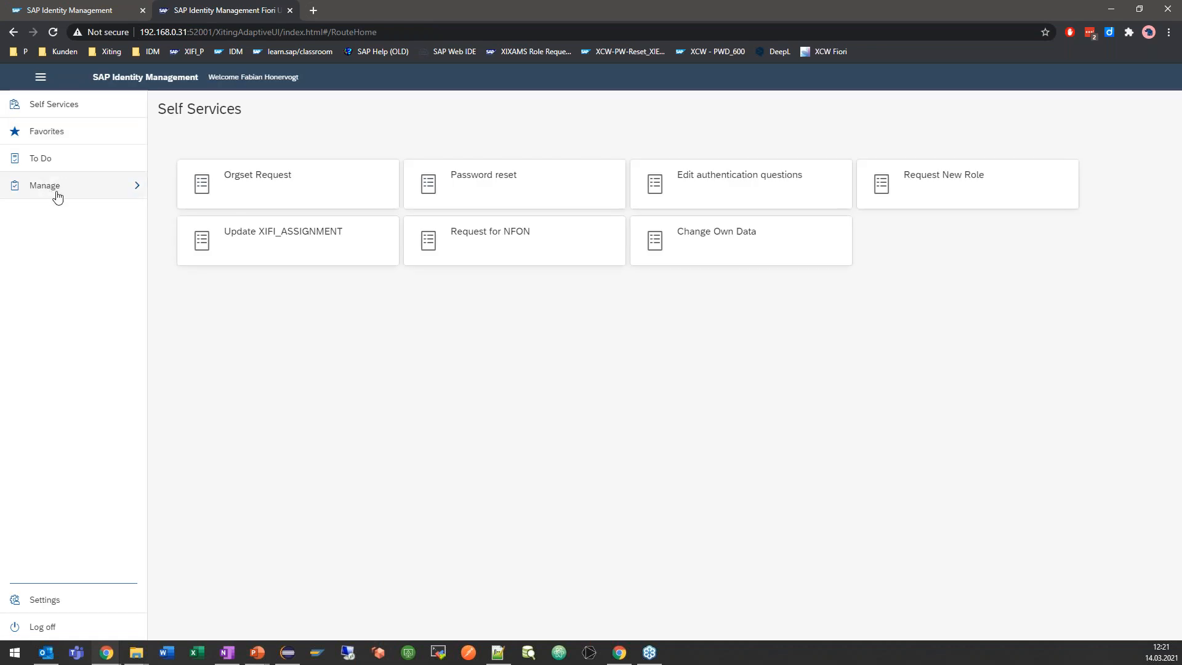
mouse_move(125, 195)
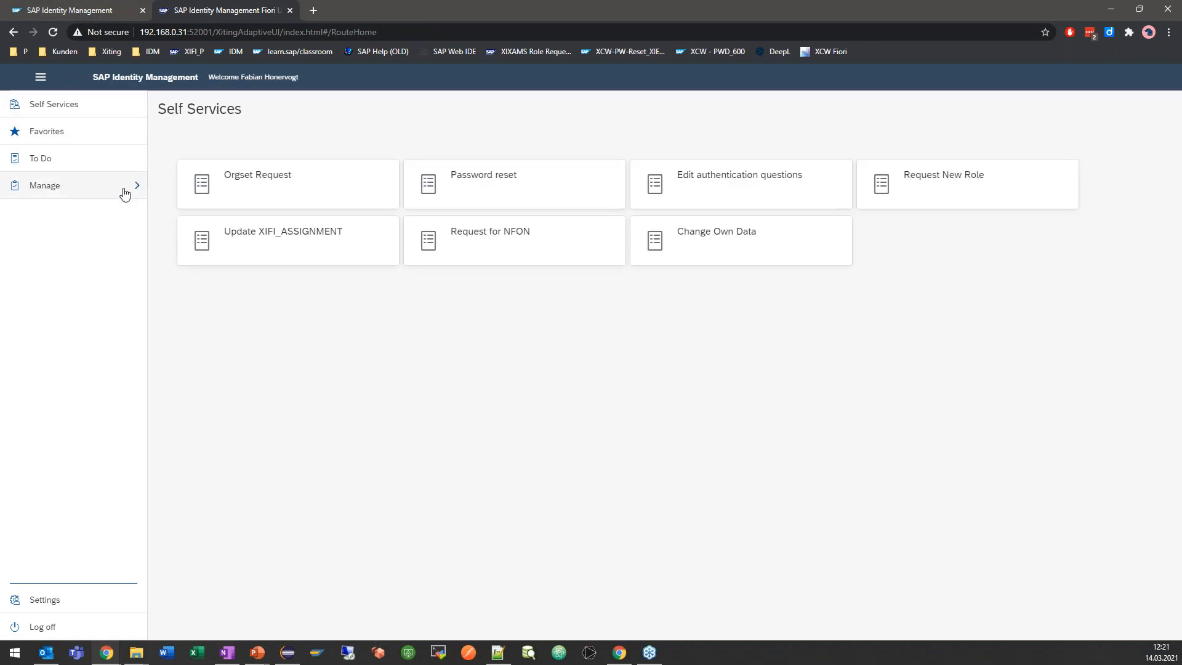
click(45, 184)
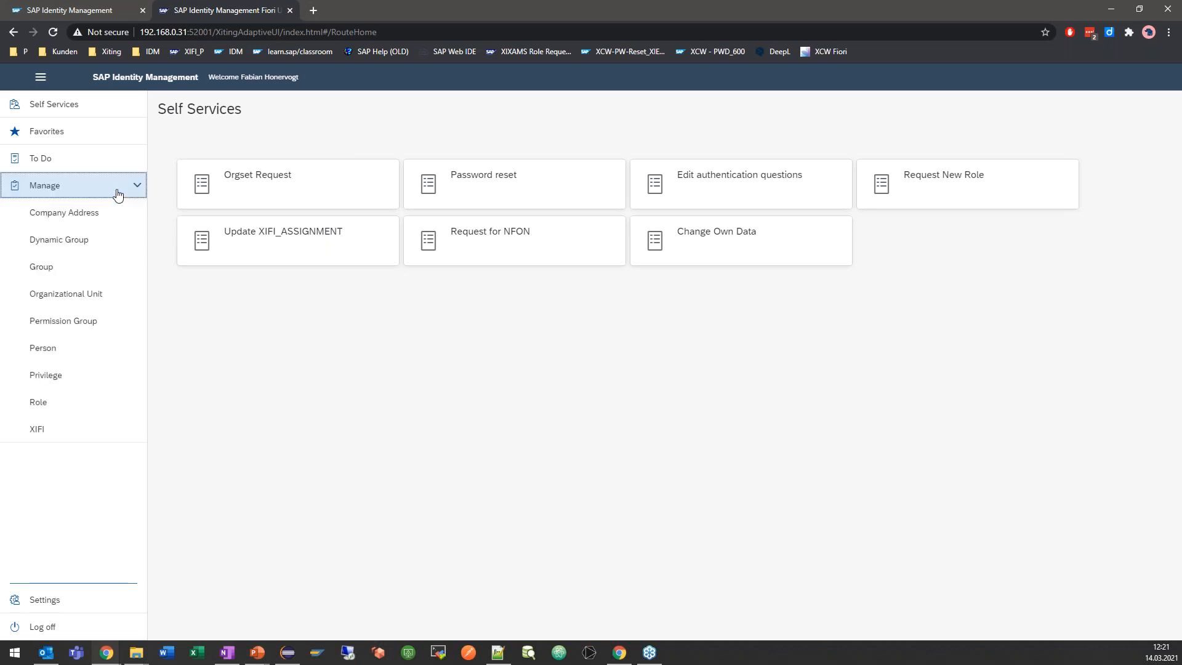
click(43, 348)
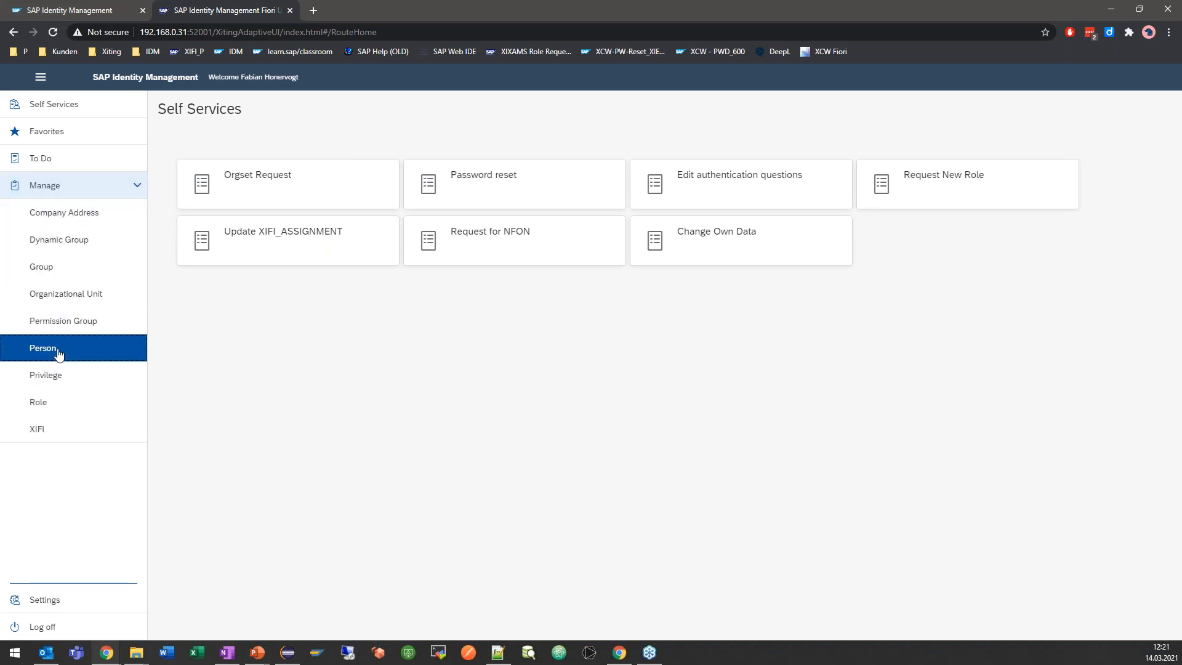
click(43, 347)
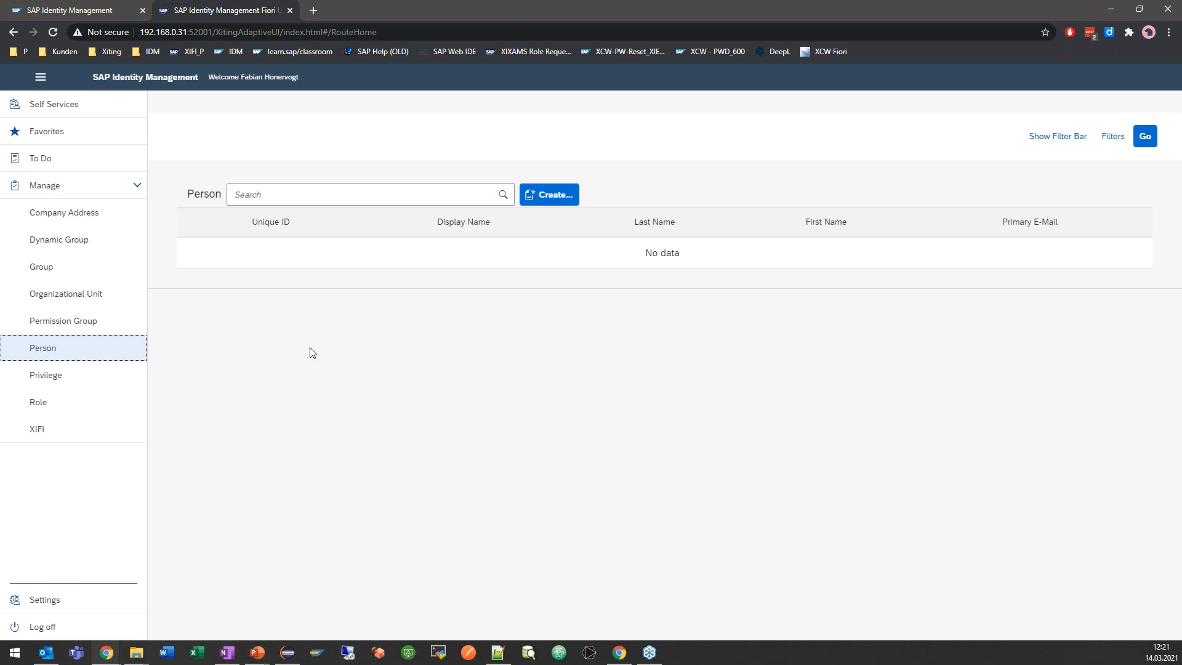
mouse_move(325, 225)
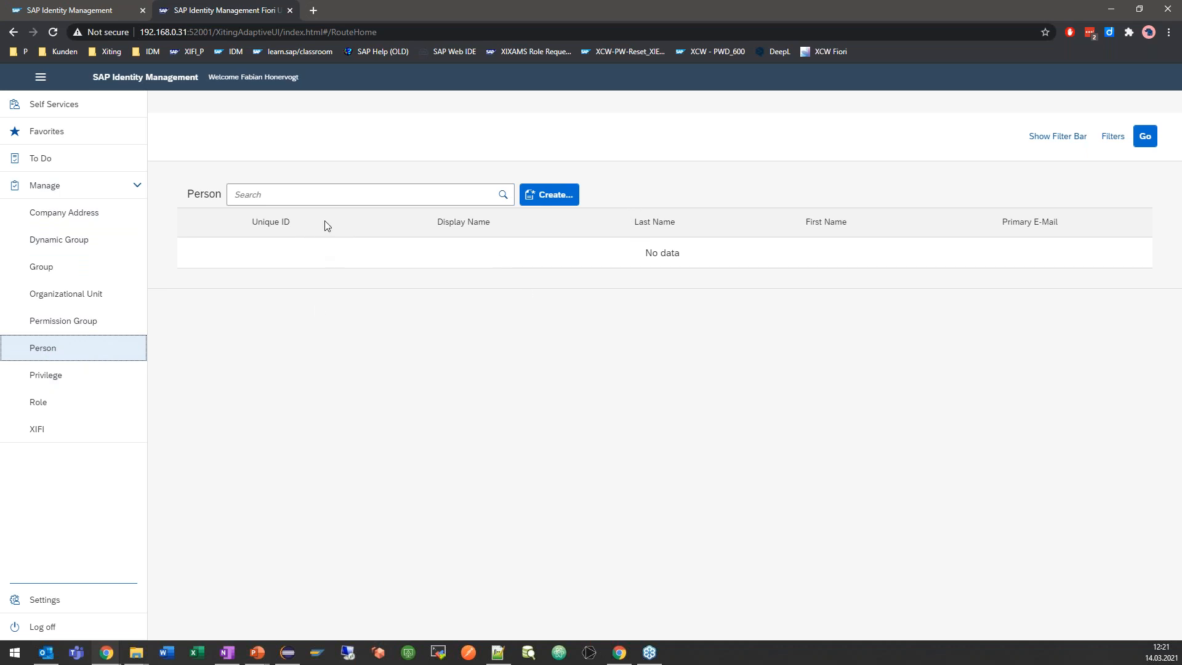
mouse_move(235, 219)
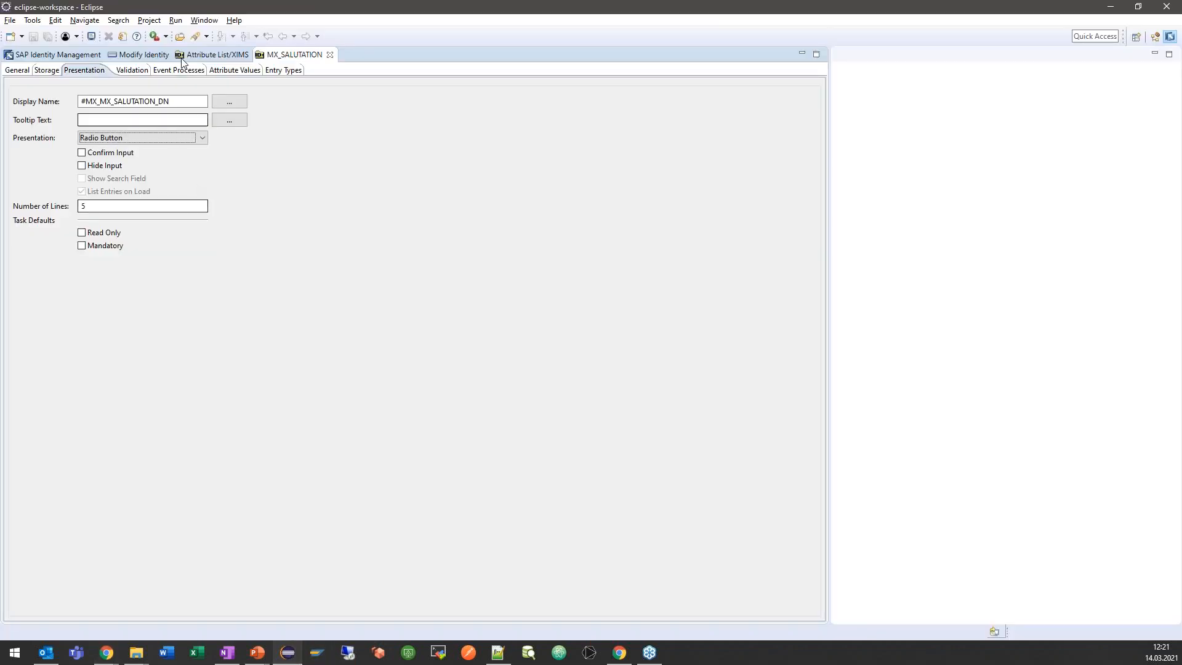
Open MX_PERSON's Attributes in the schema tree and uncheck List for MX_MAIL_PRIMARY.
click(56, 54)
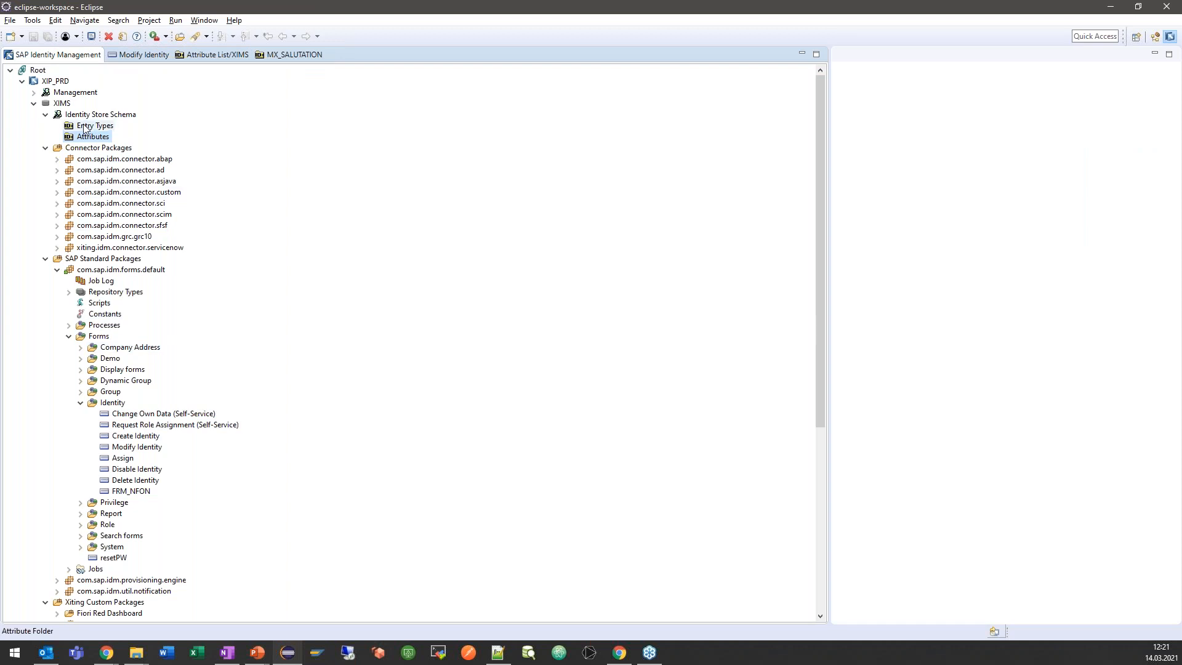
double_click(95, 125)
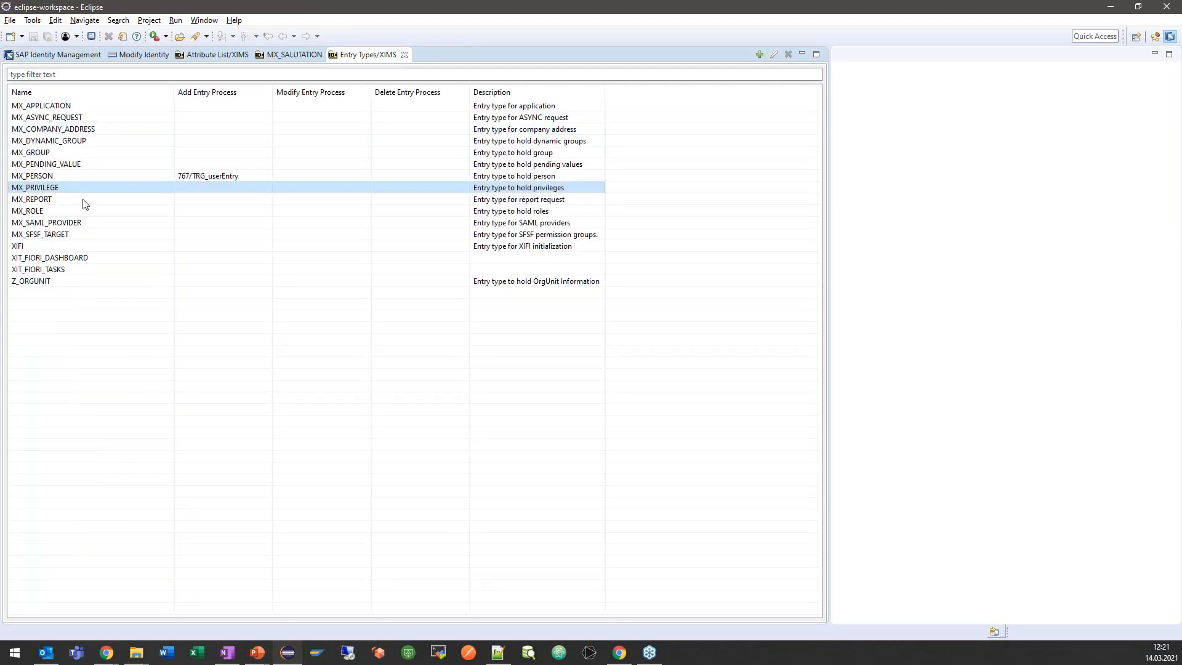
click(32, 176)
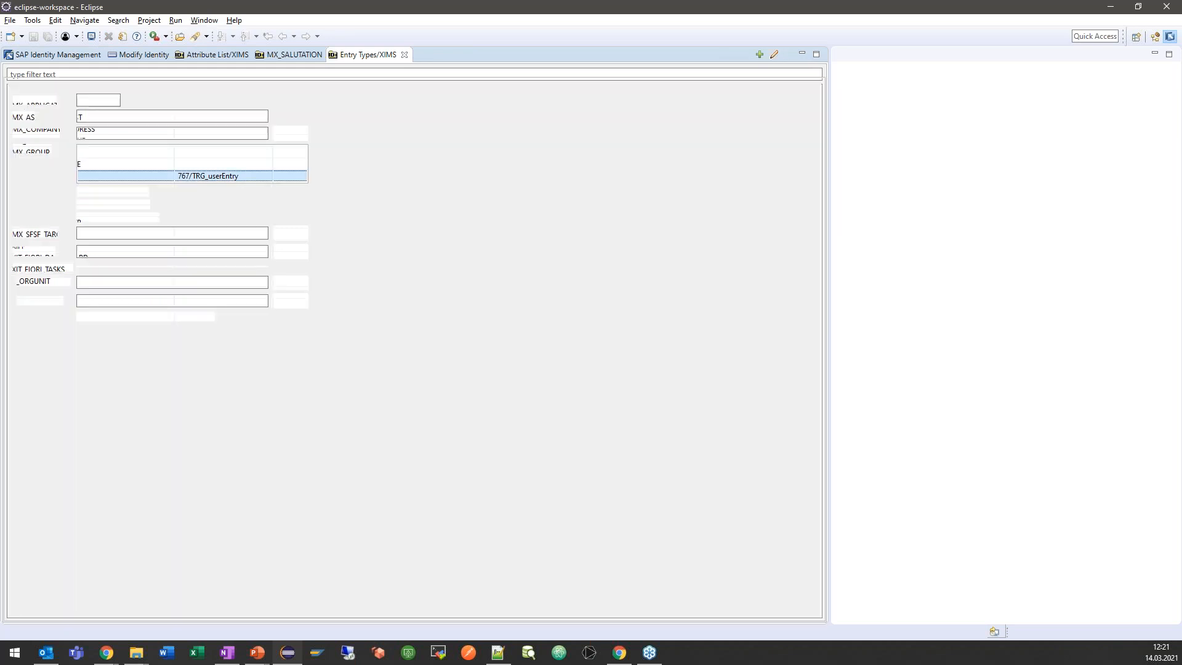
double_click(207, 176)
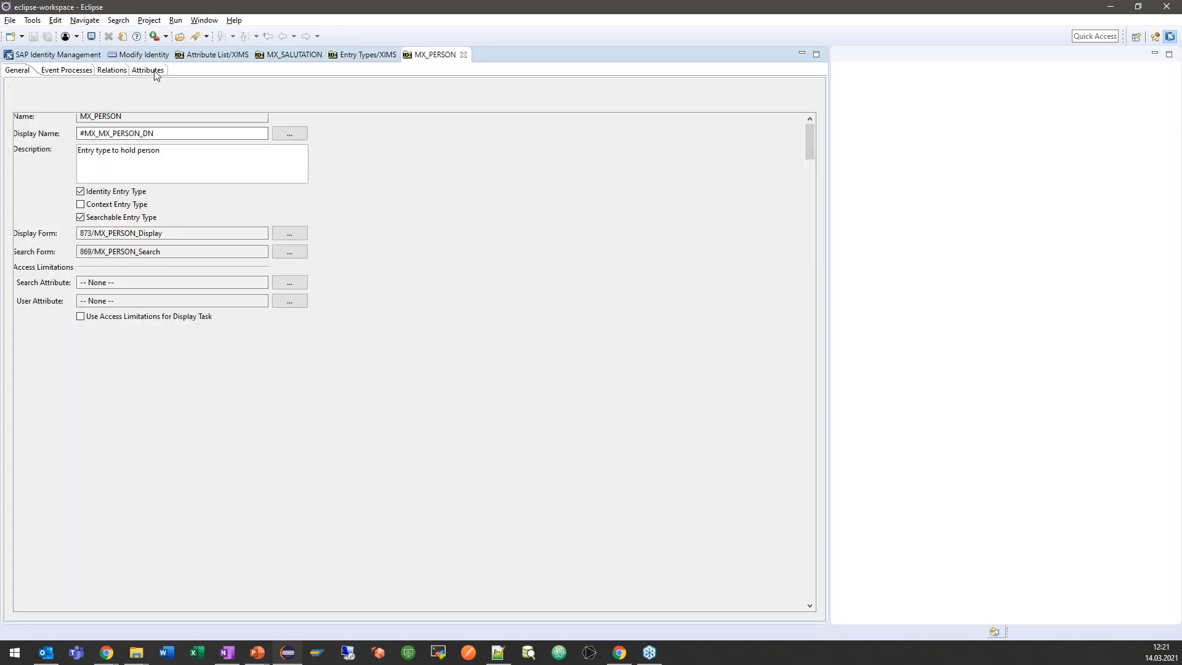
click(148, 70)
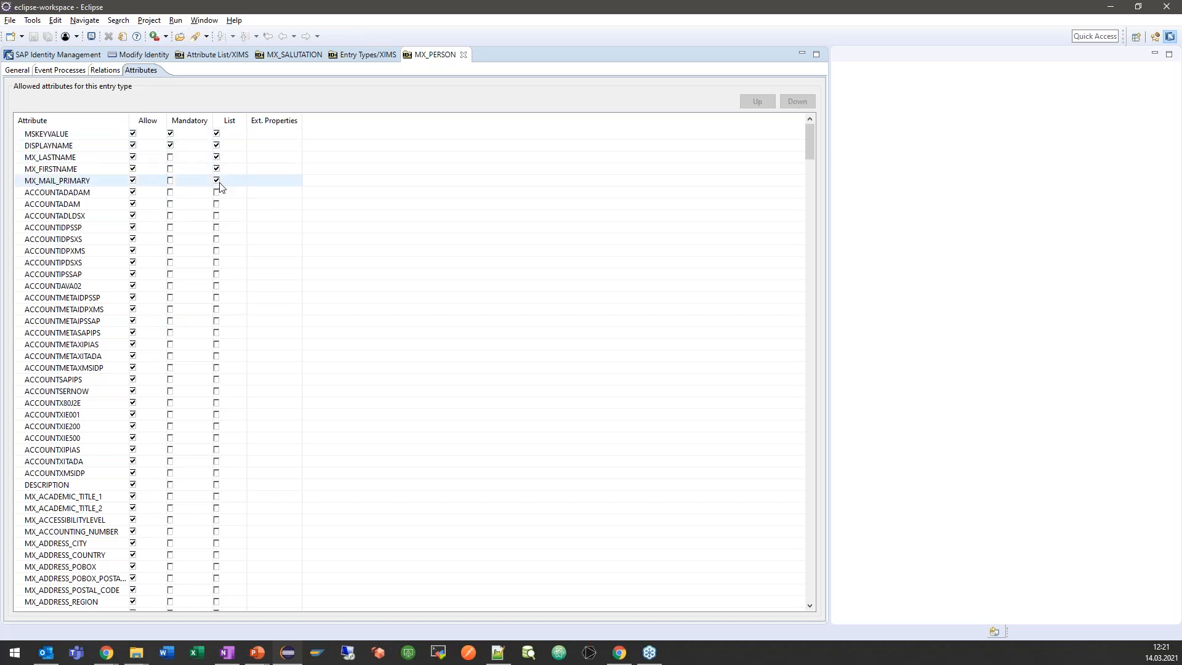
click(52, 203)
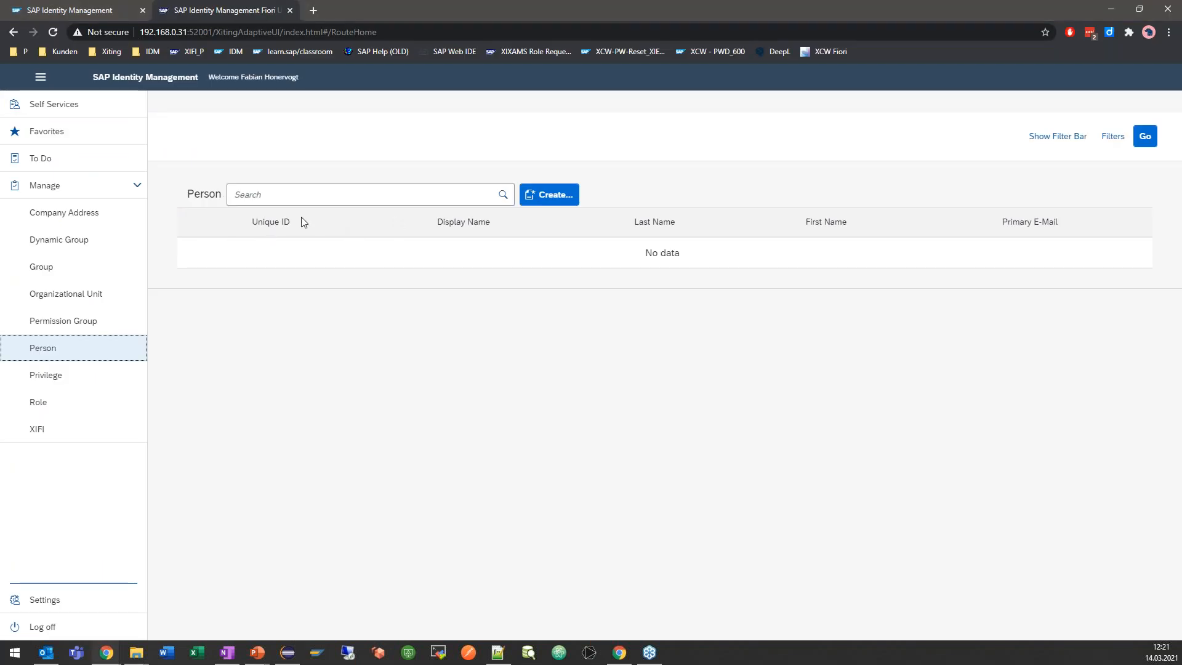
mouse_move(826, 266)
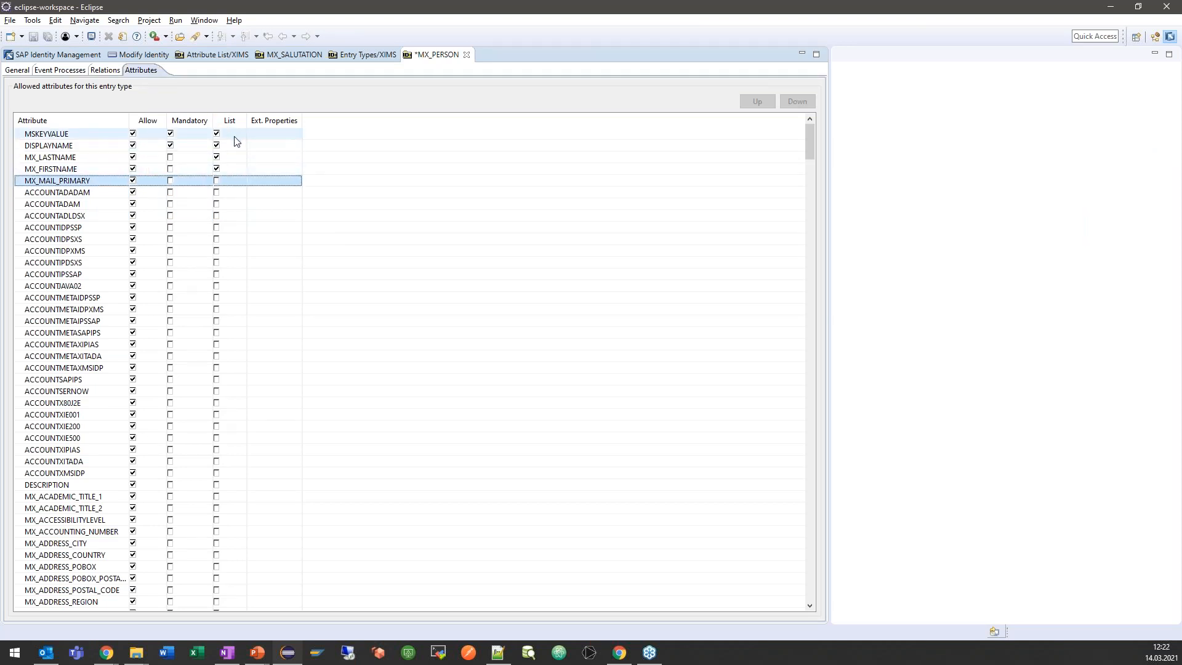
click(217, 180)
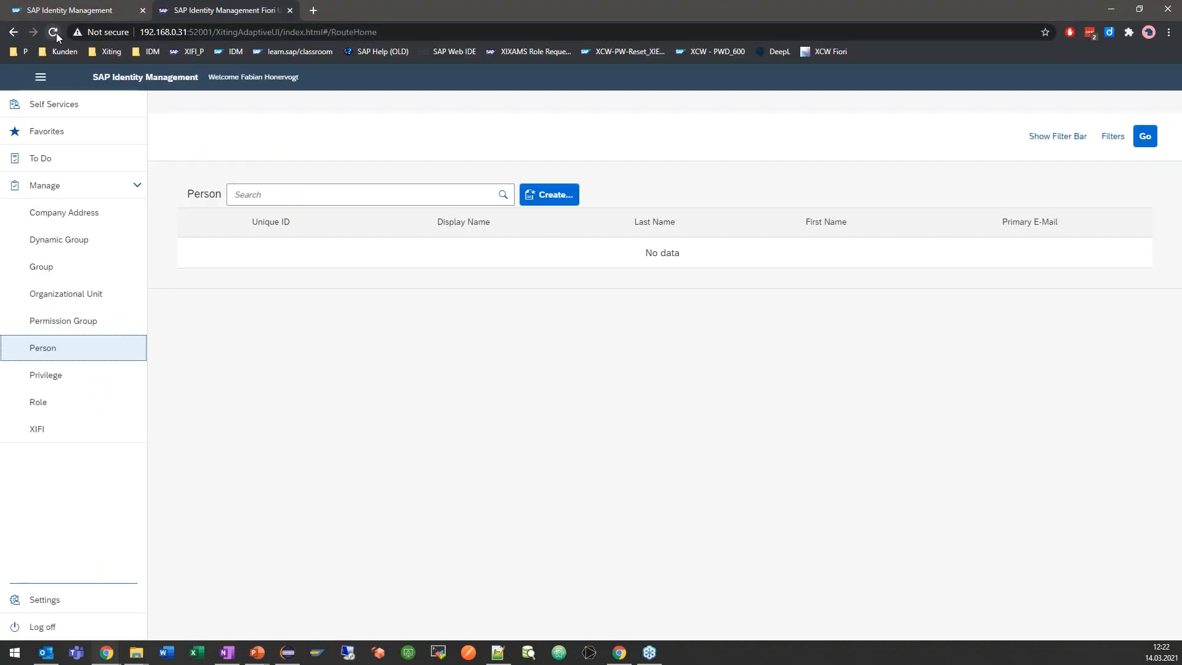
Reload the app and reopen Manage > Person, now without the Primary E-Mail column.
click(53, 103)
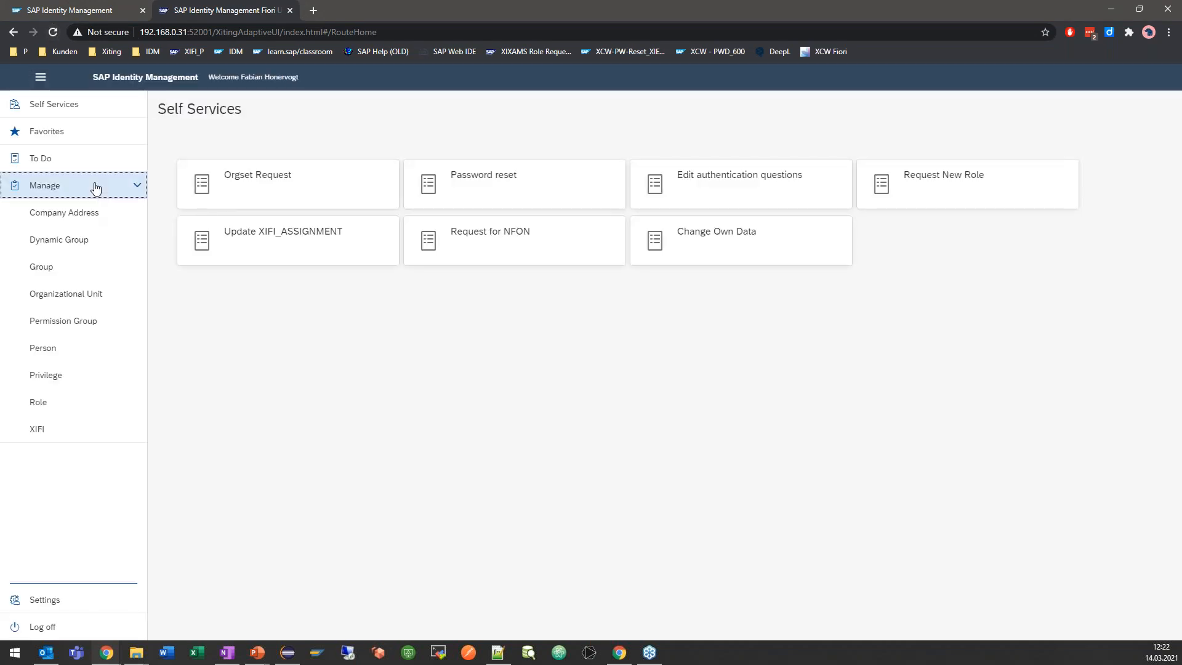
click(43, 347)
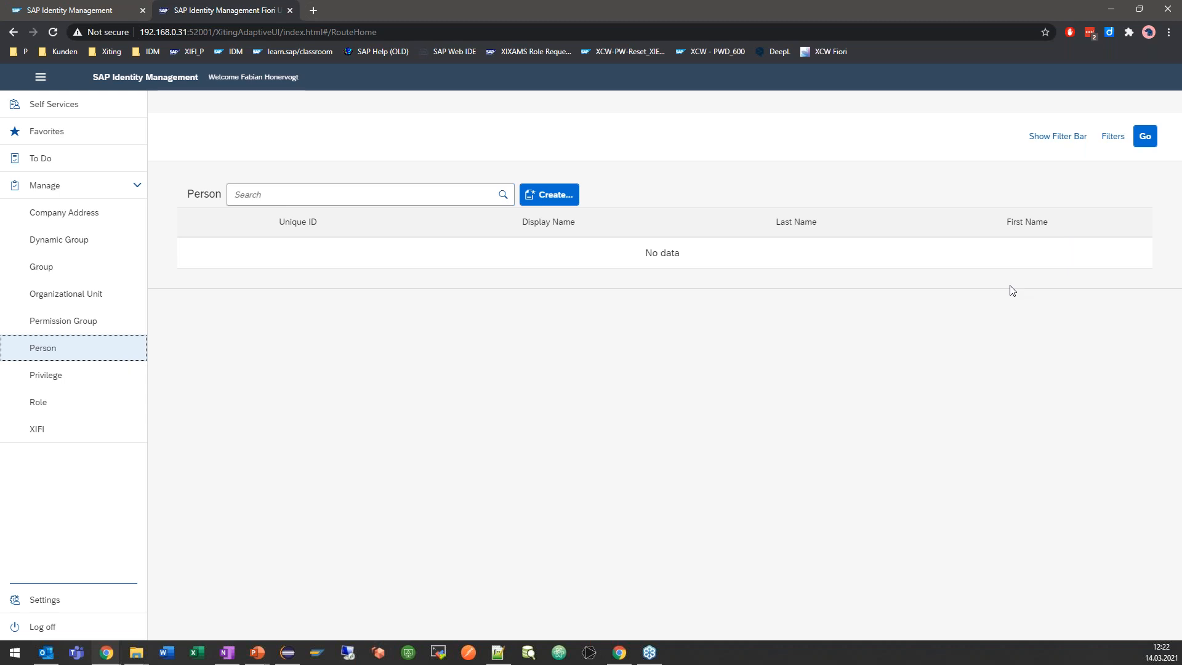
mouse_move(1038, 286)
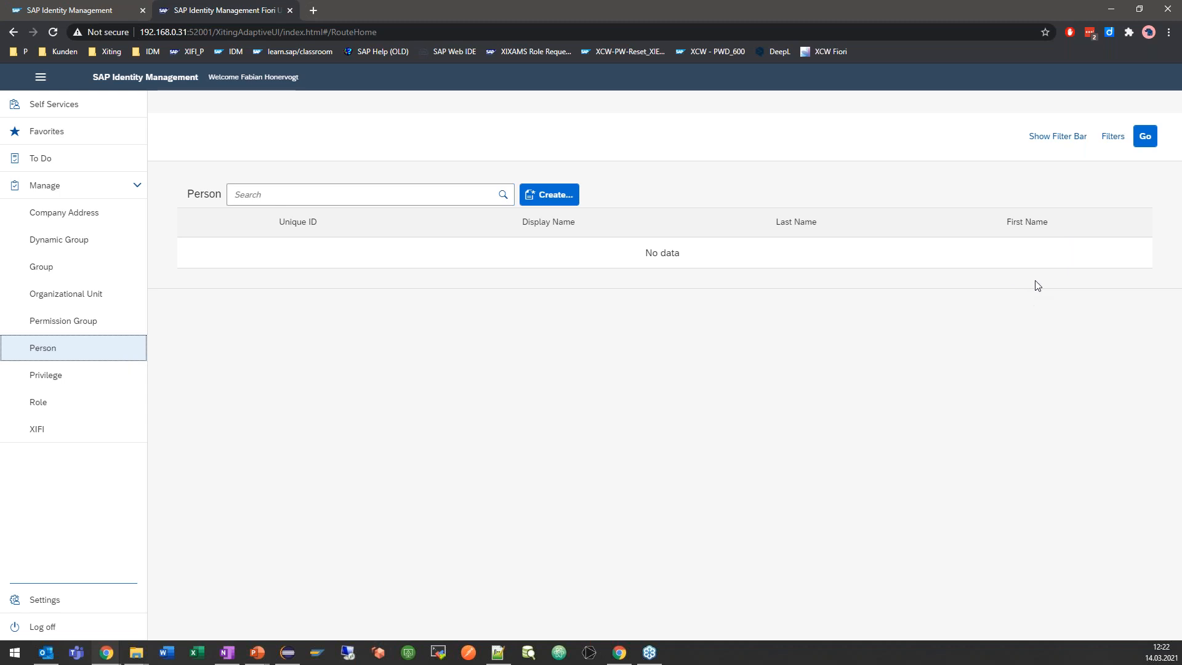
mouse_move(511, 400)
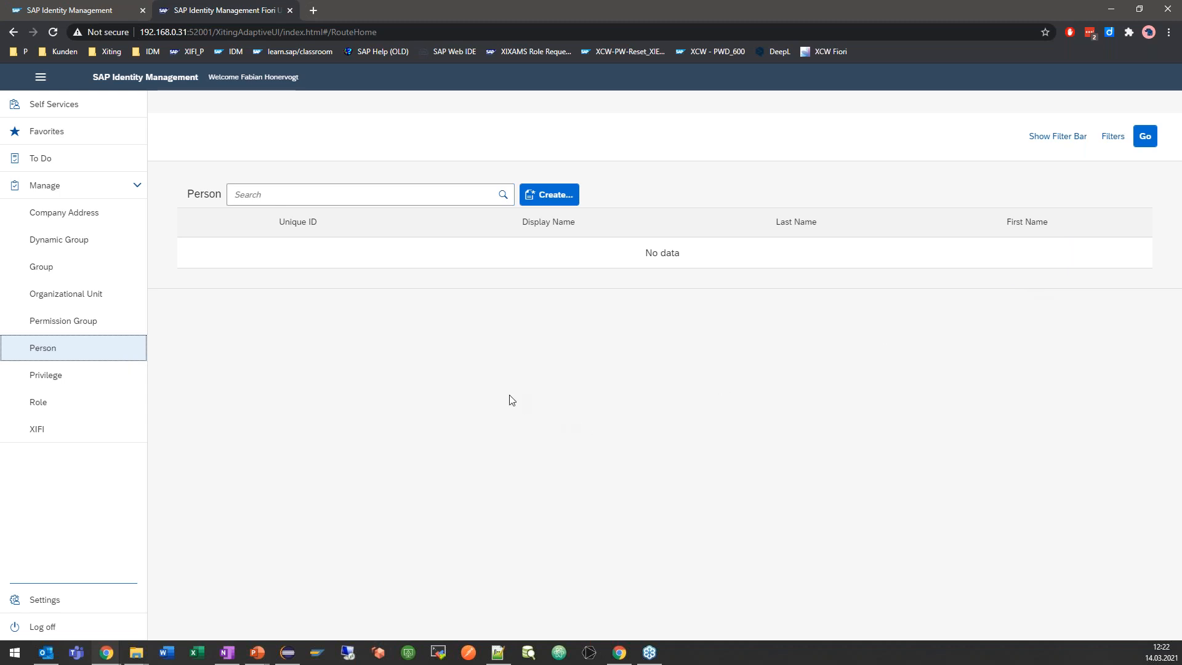
mouse_move(308, 380)
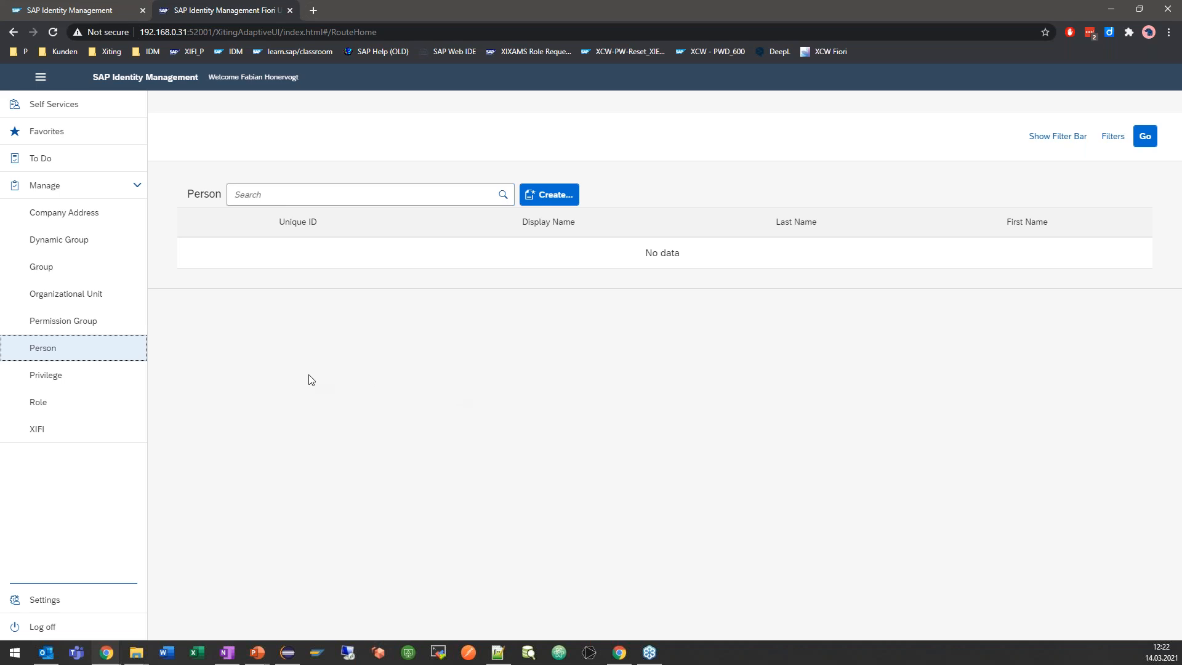
mouse_move(227, 305)
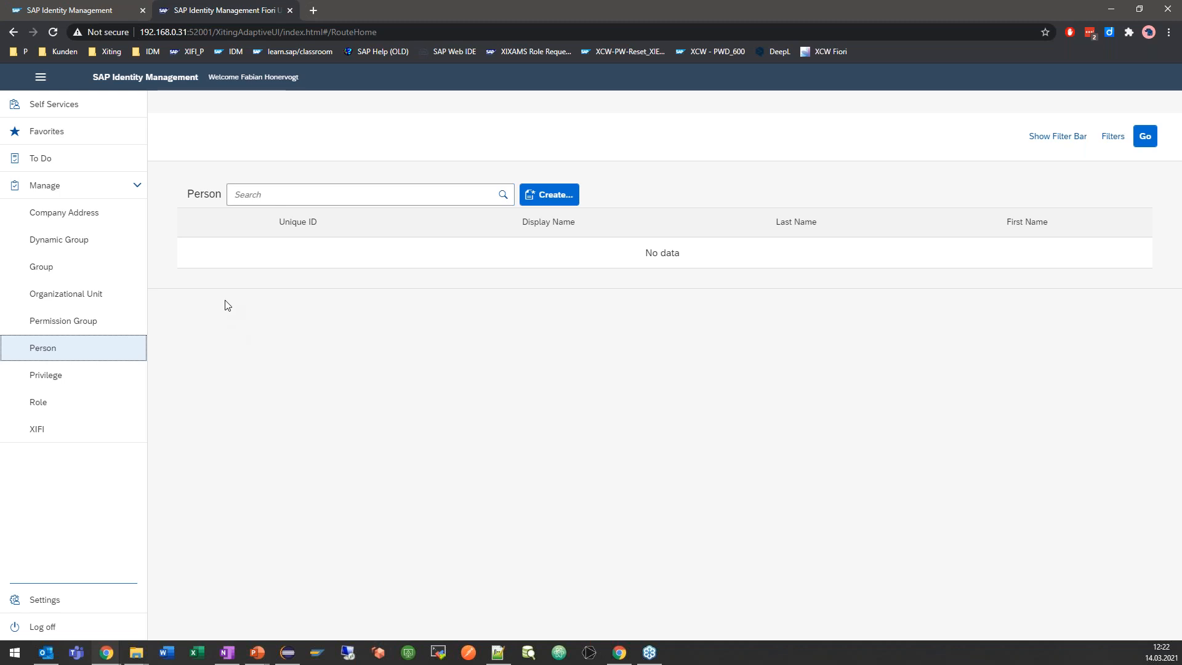
mouse_move(120, 204)
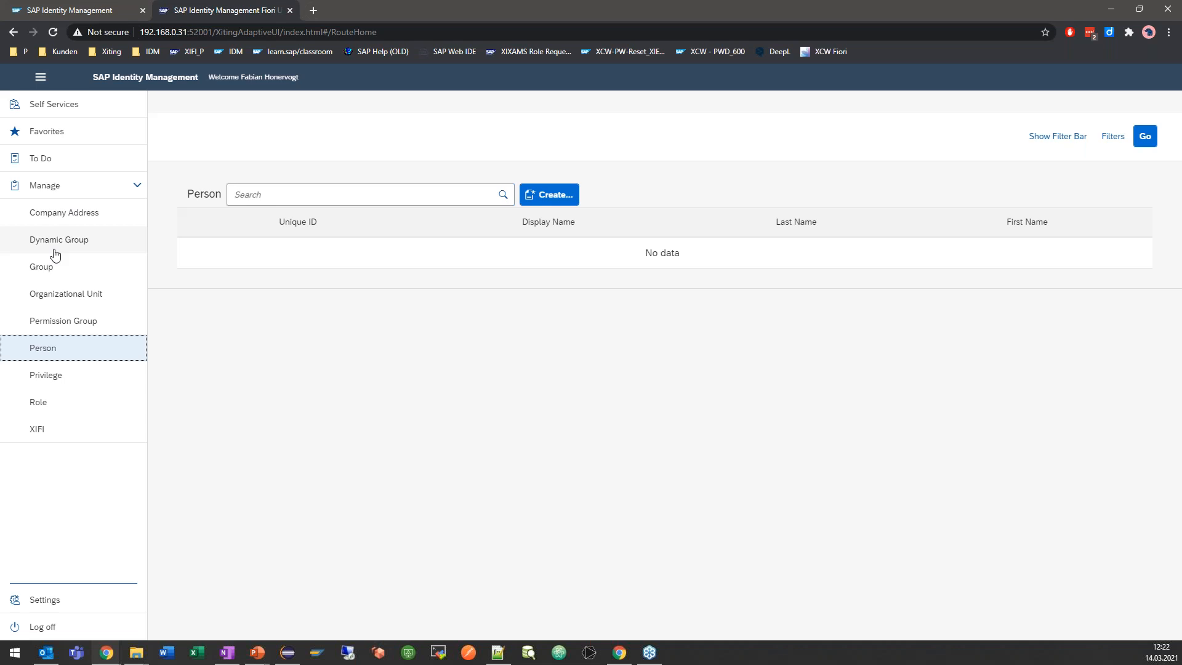
mouse_move(1092, 453)
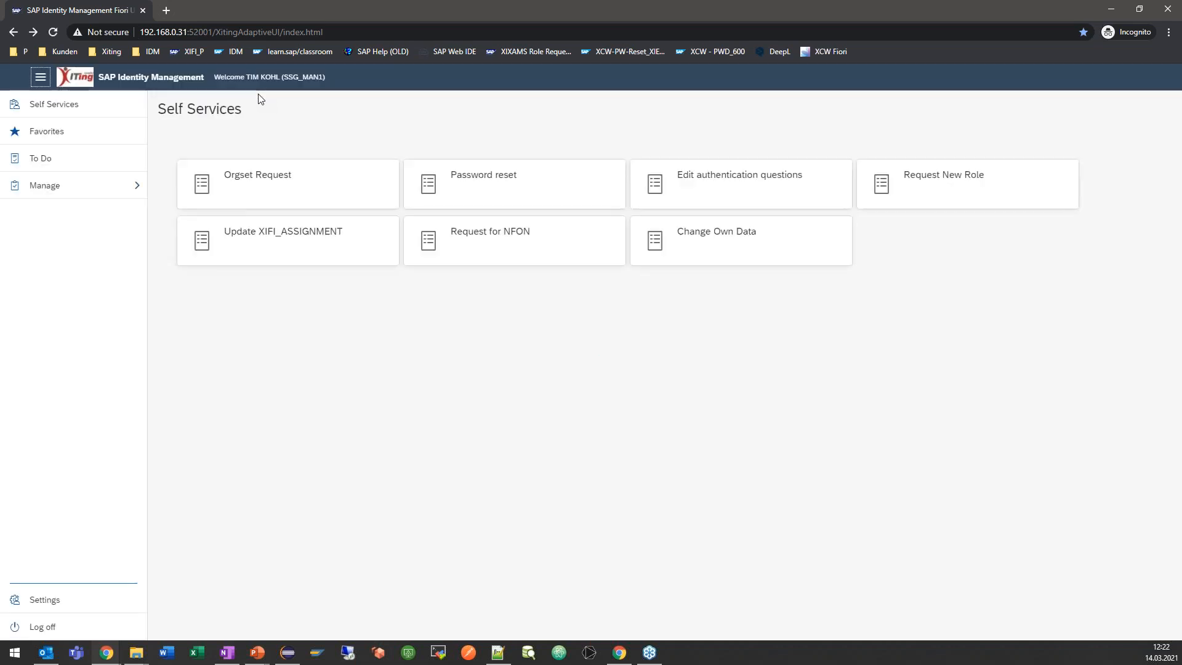
mouse_move(266, 140)
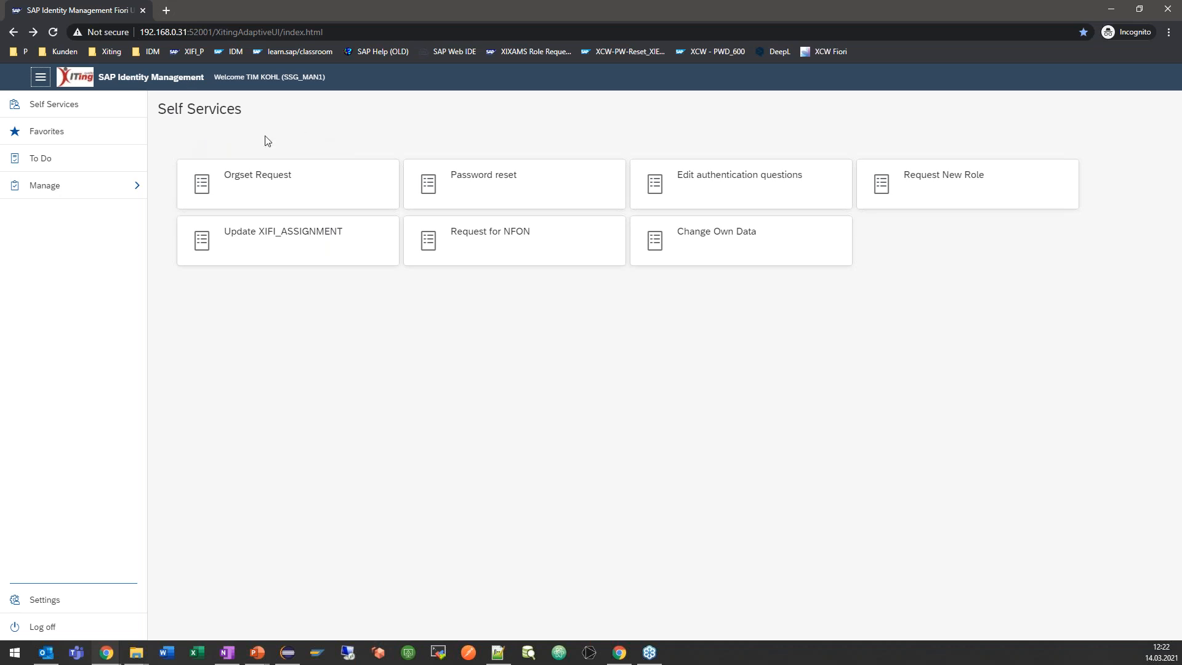
mouse_move(63, 161)
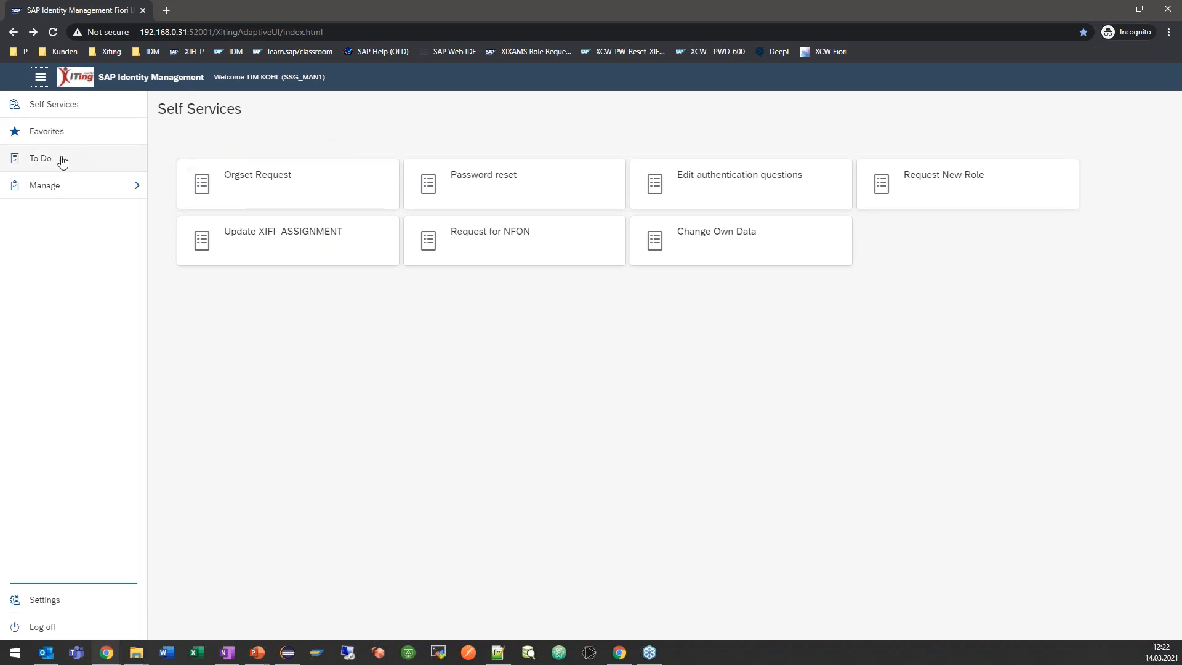
Expand the manager's Manage menu and open its Person list.
click(44, 185)
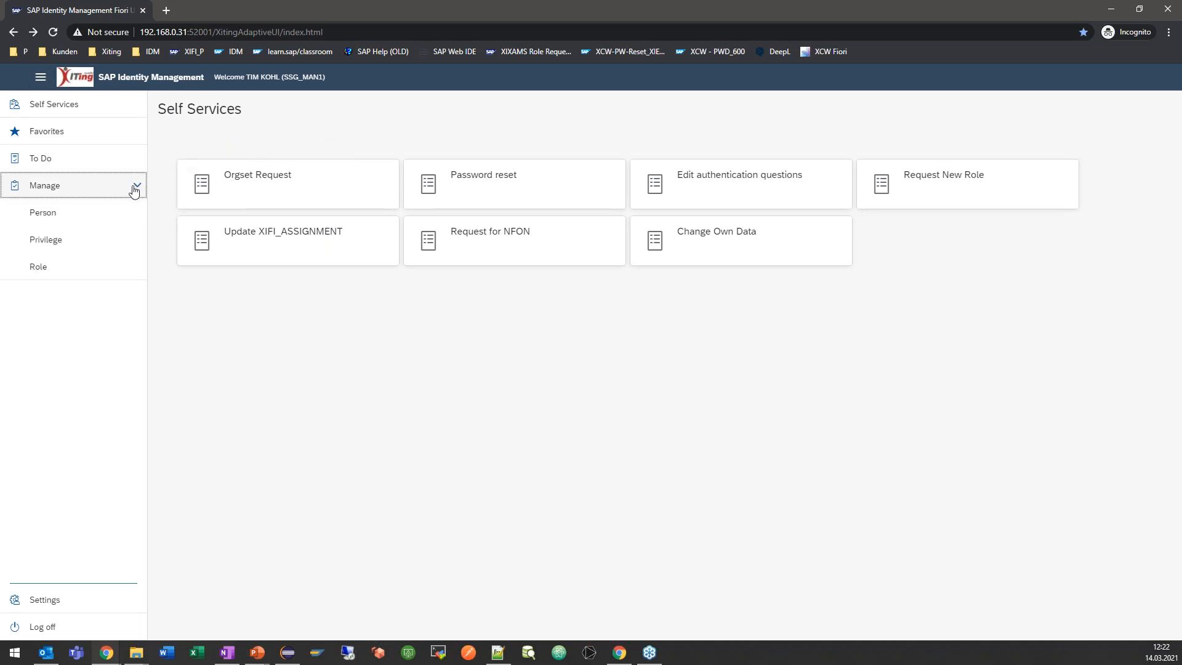
mouse_move(43, 212)
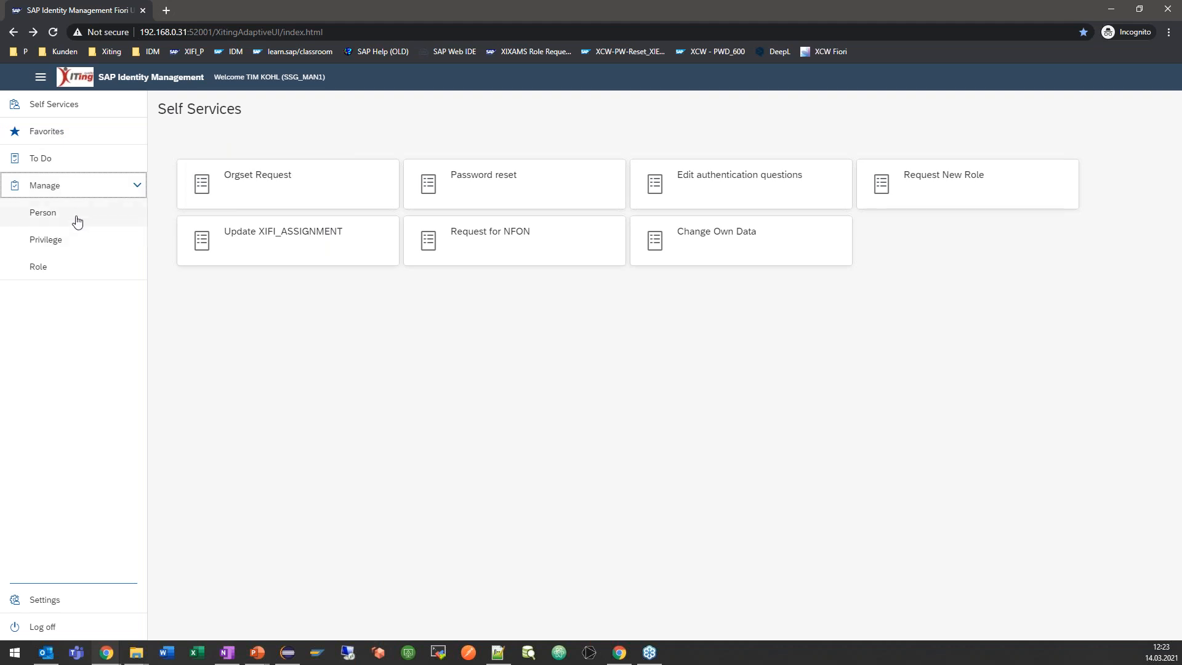
click(43, 213)
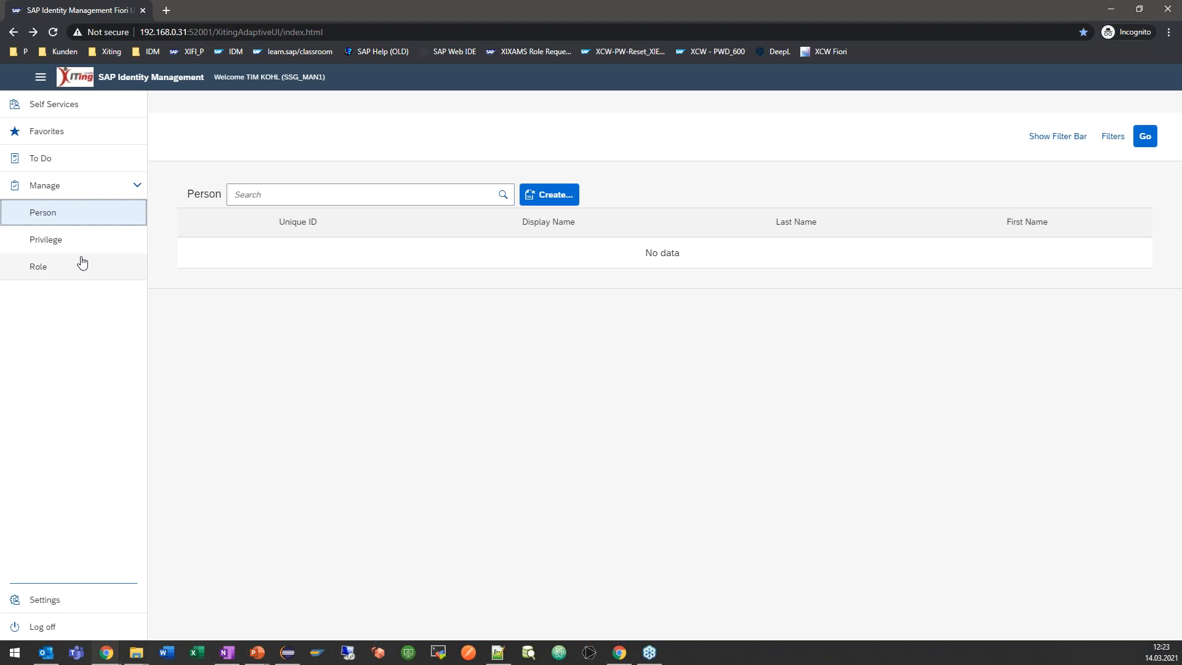
mouse_move(69, 281)
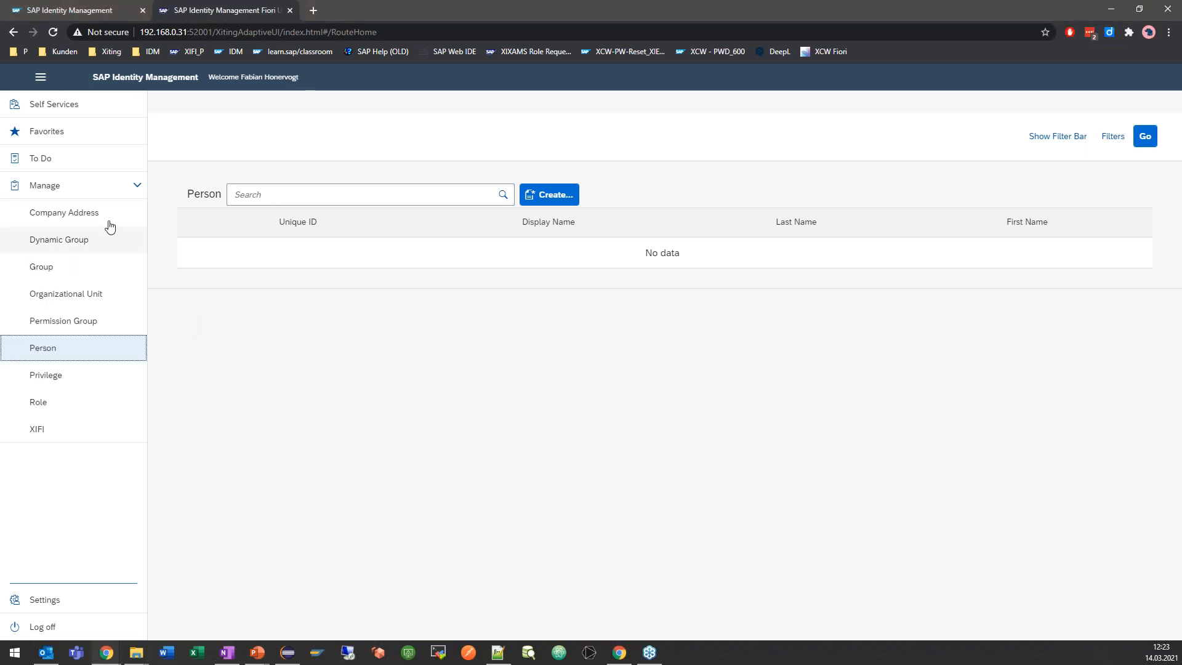
mouse_move(43, 224)
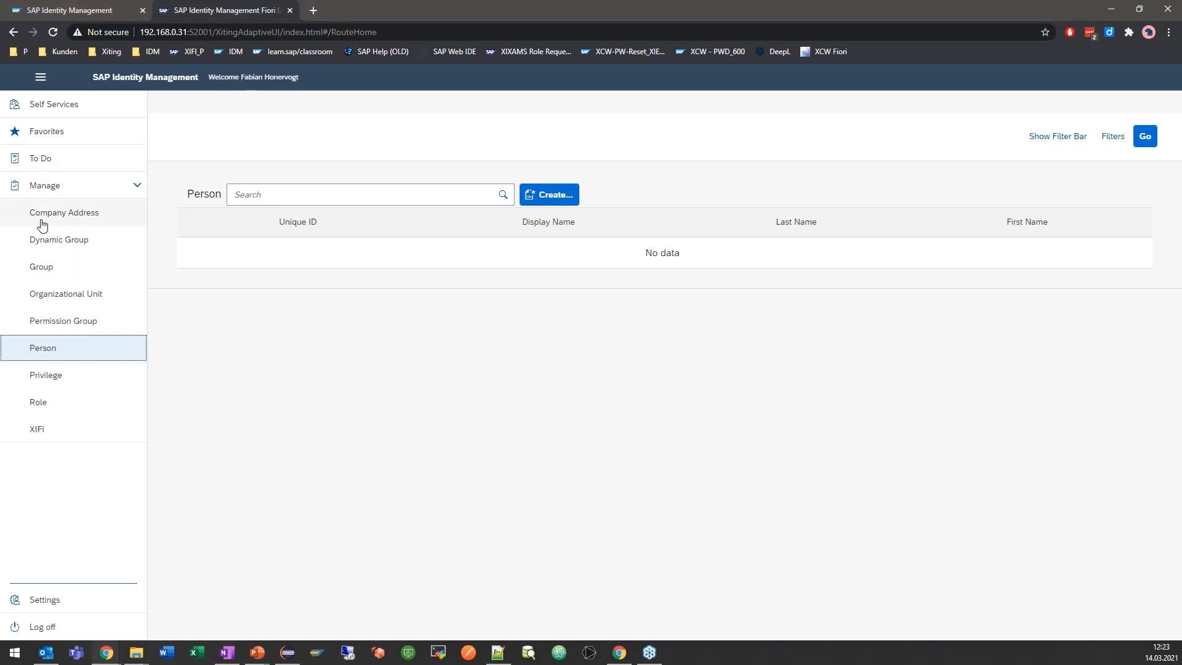
mouse_move(106, 308)
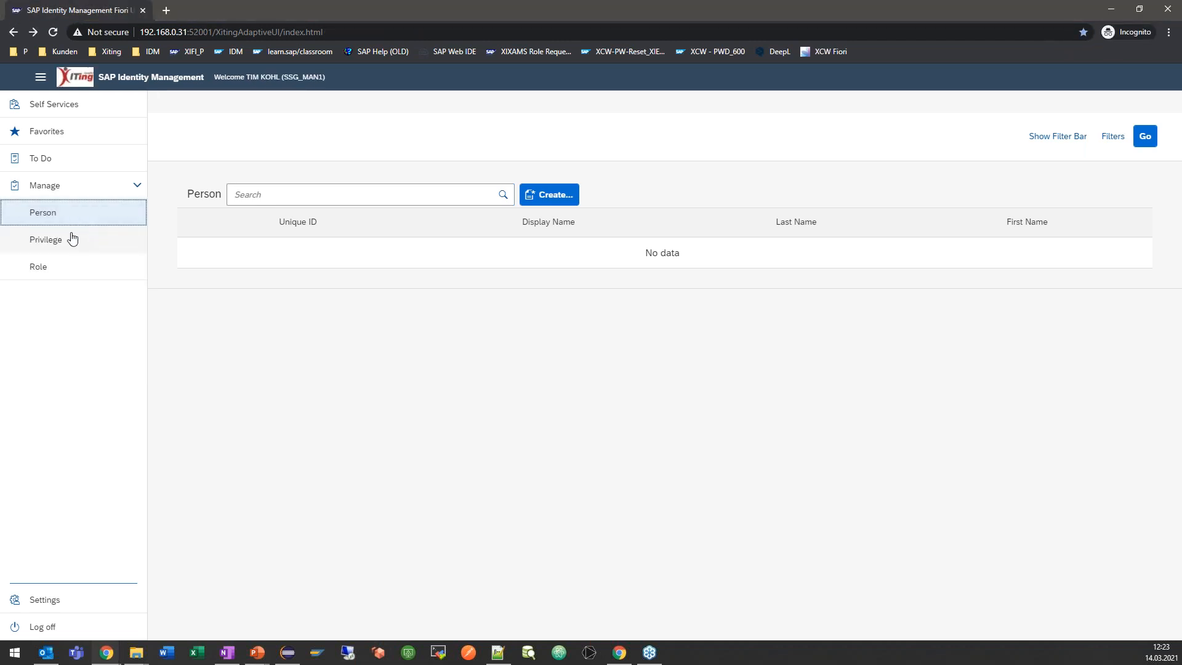
mouse_move(71, 239)
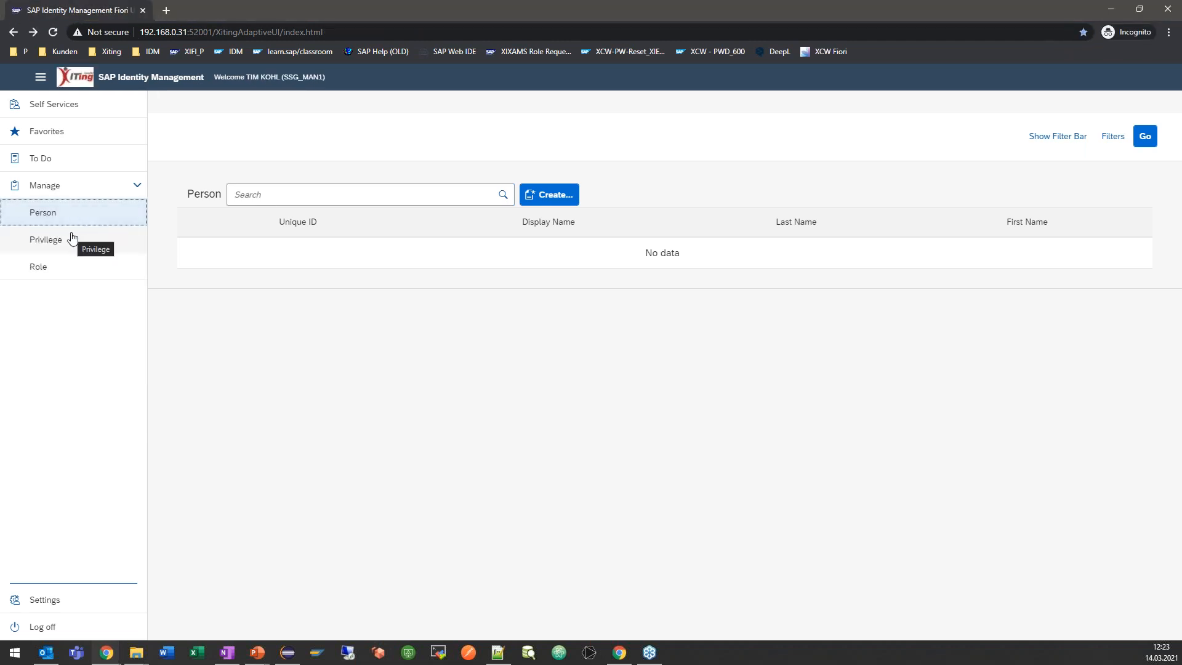
mouse_move(108, 236)
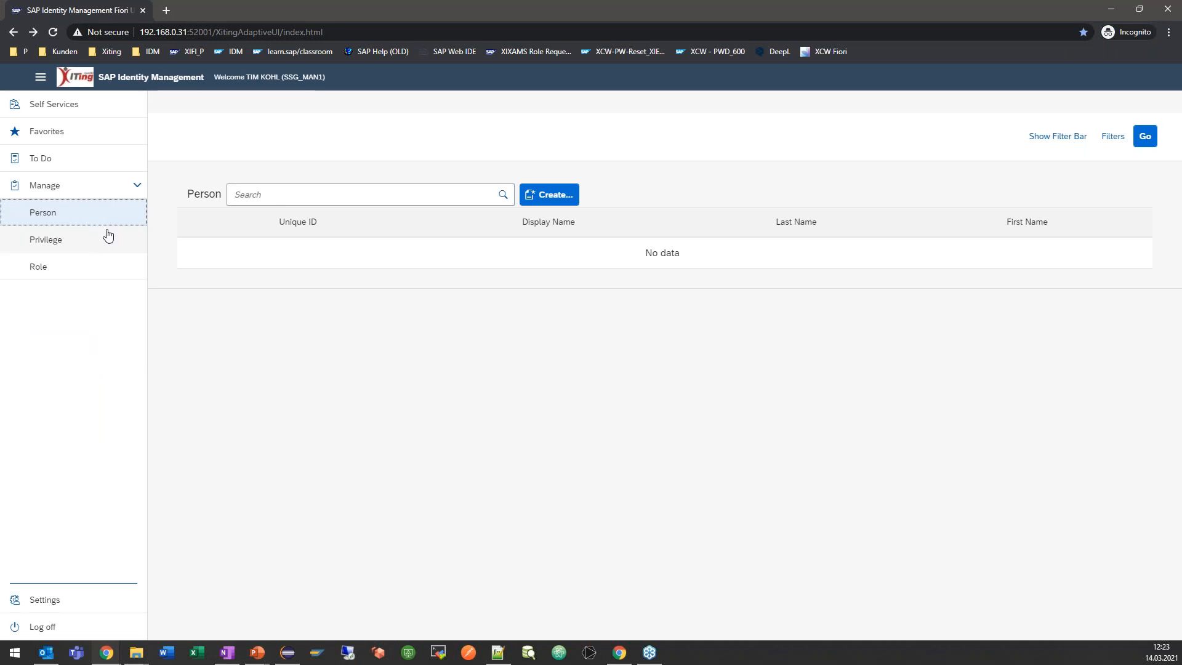
mouse_move(123, 161)
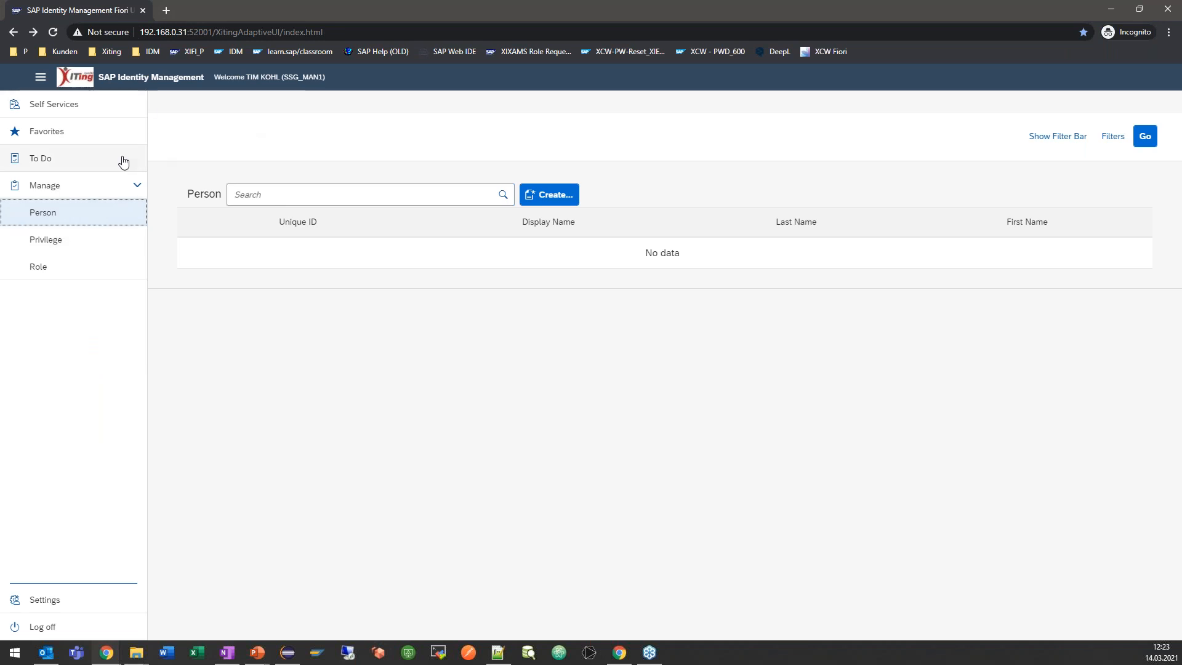
mouse_move(256, 147)
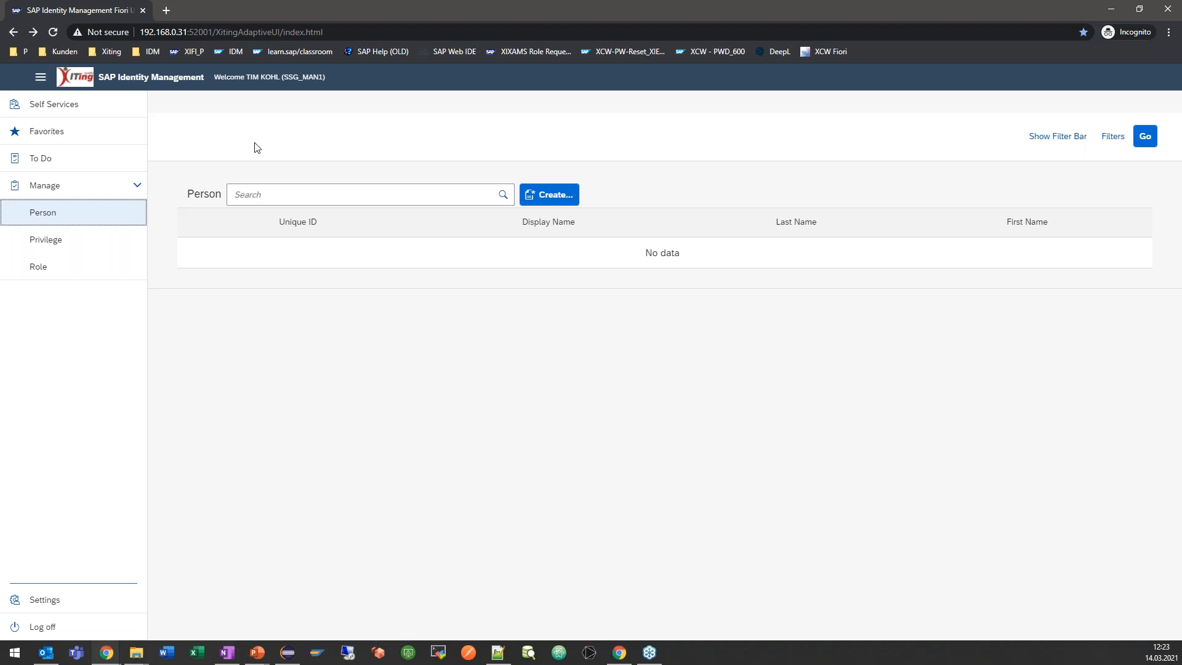
mouse_move(160, 142)
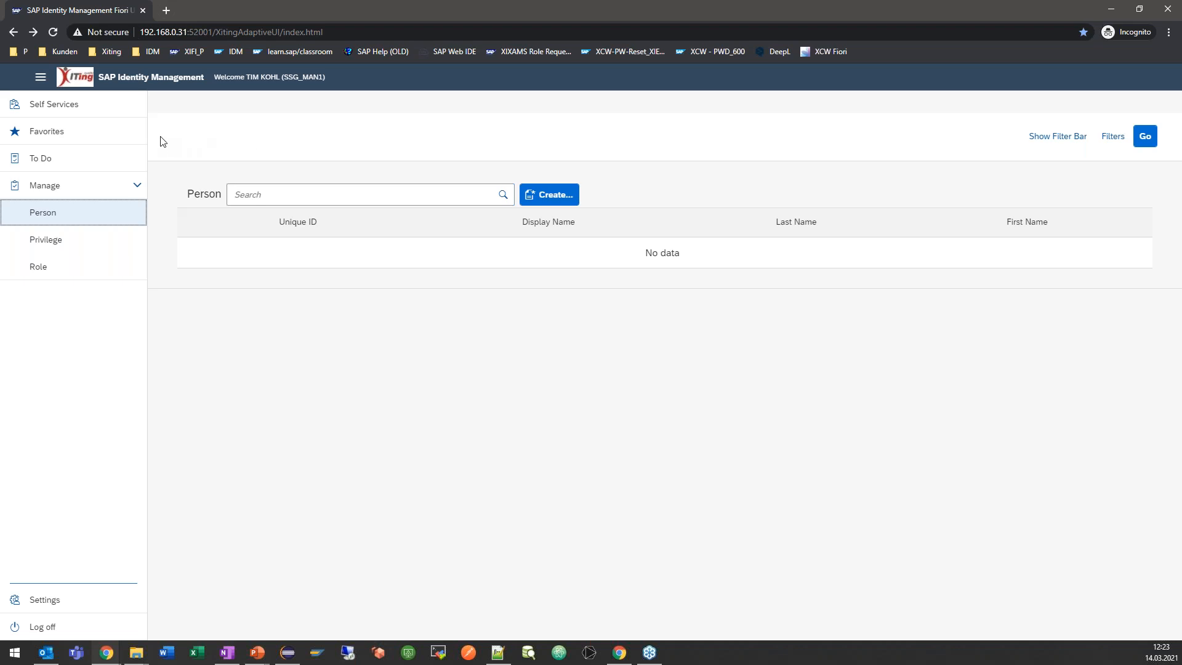
Show the To Do list with one pending Manager Approval request.
click(40, 159)
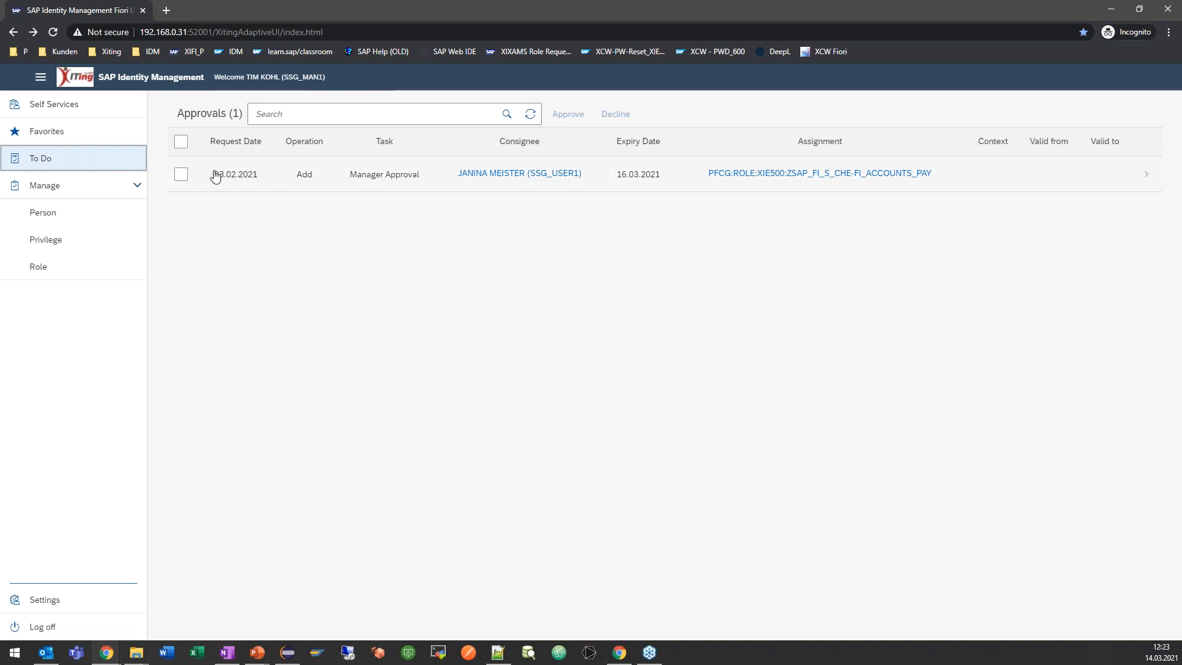
mouse_move(246, 193)
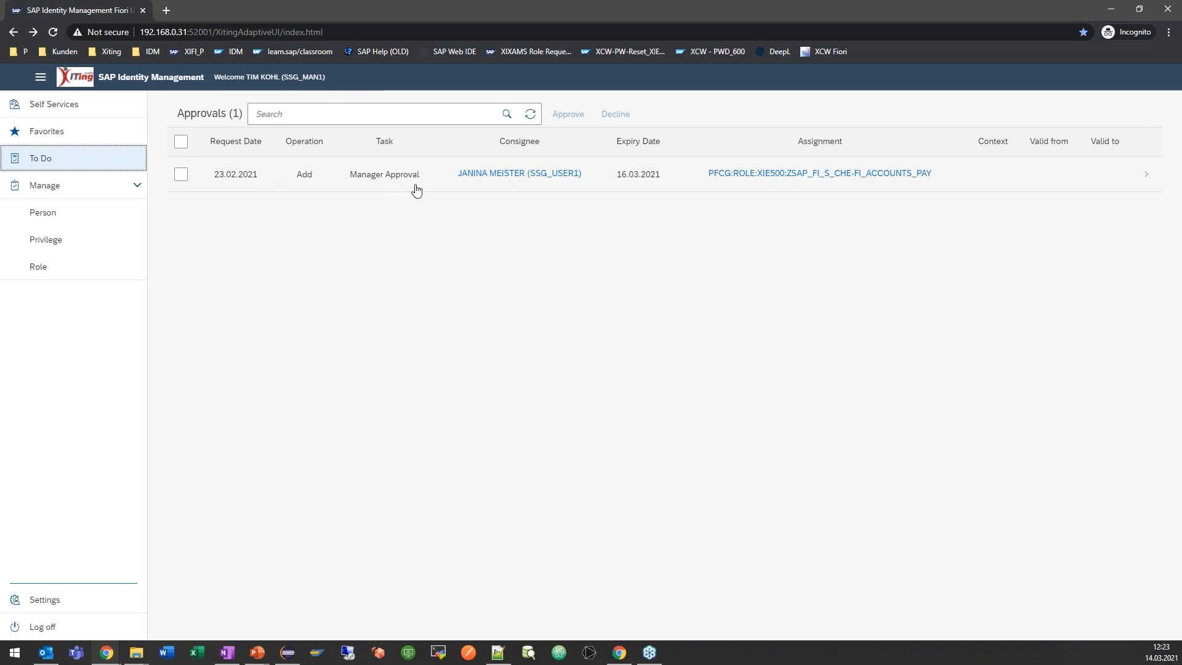
mouse_move(519, 187)
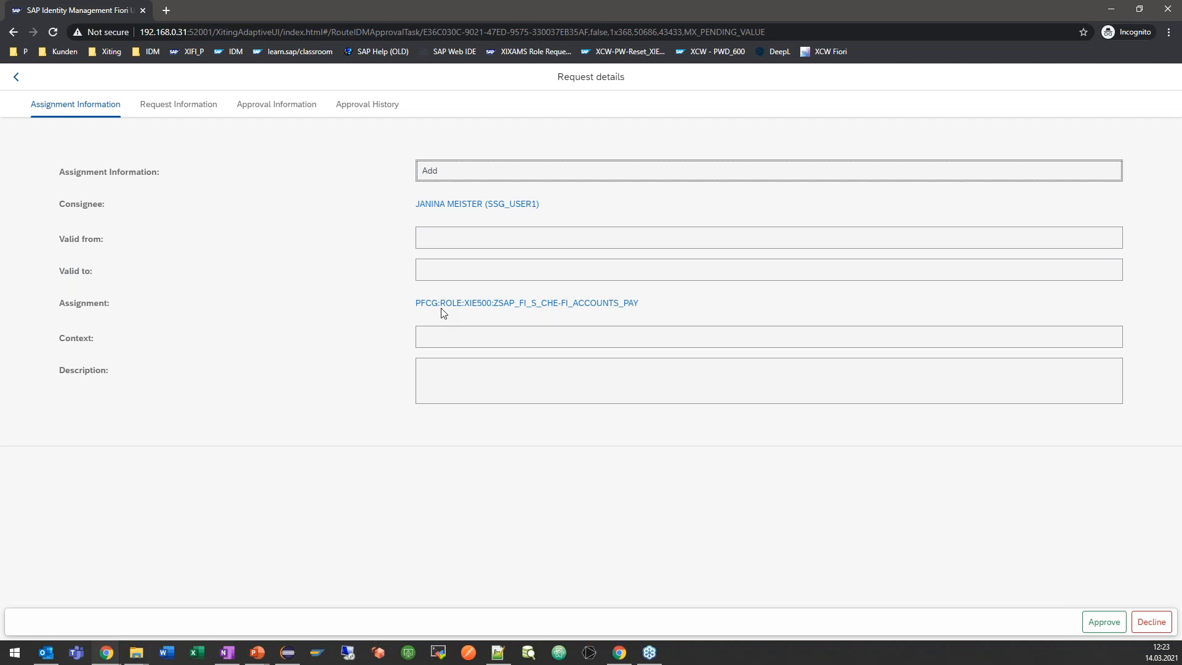
mouse_move(446, 314)
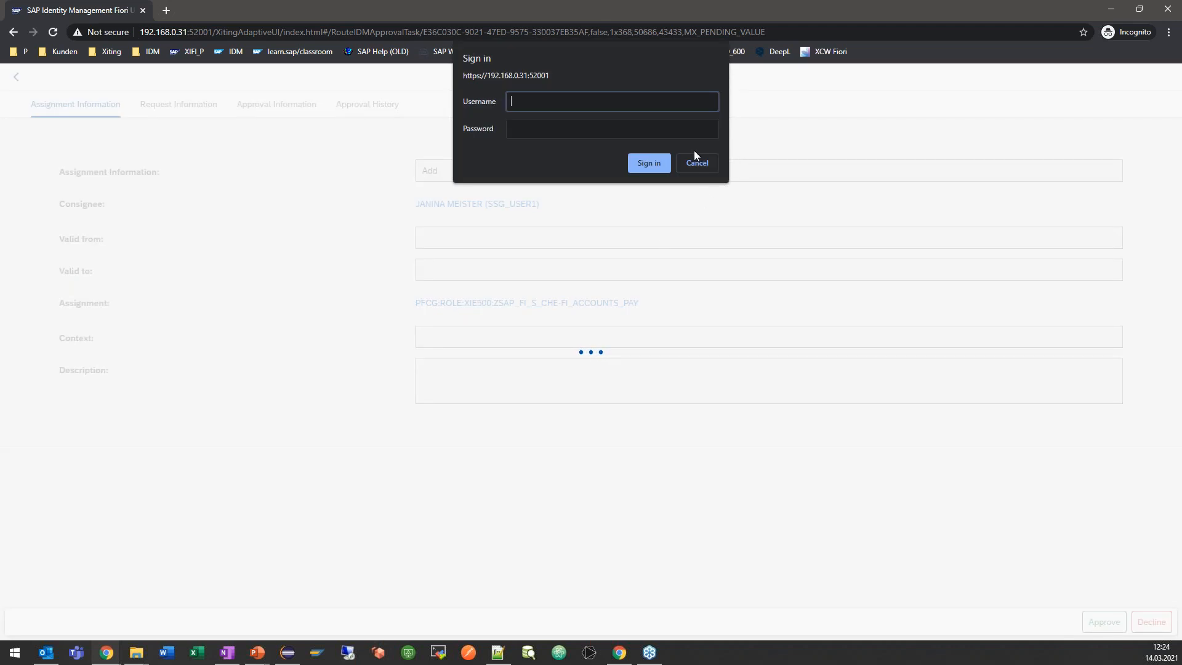
Attempt sign-in as ssg_user1, cancel the prompt, and close the 401 error popup.
click(694, 162)
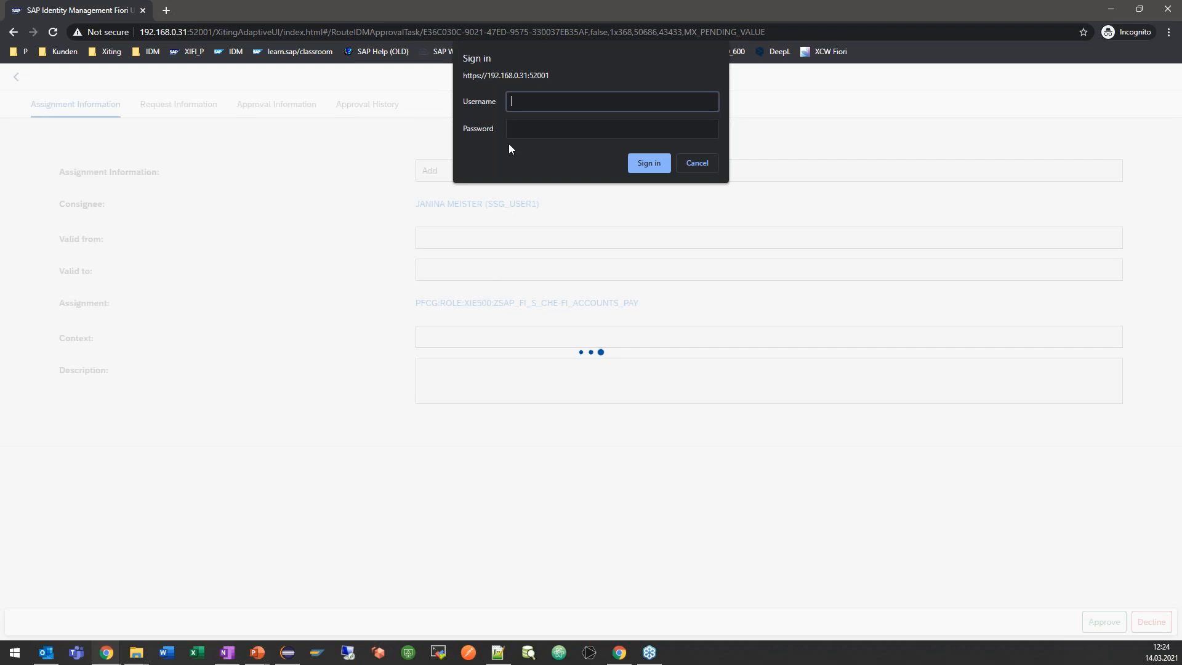
text(ssg_user1)
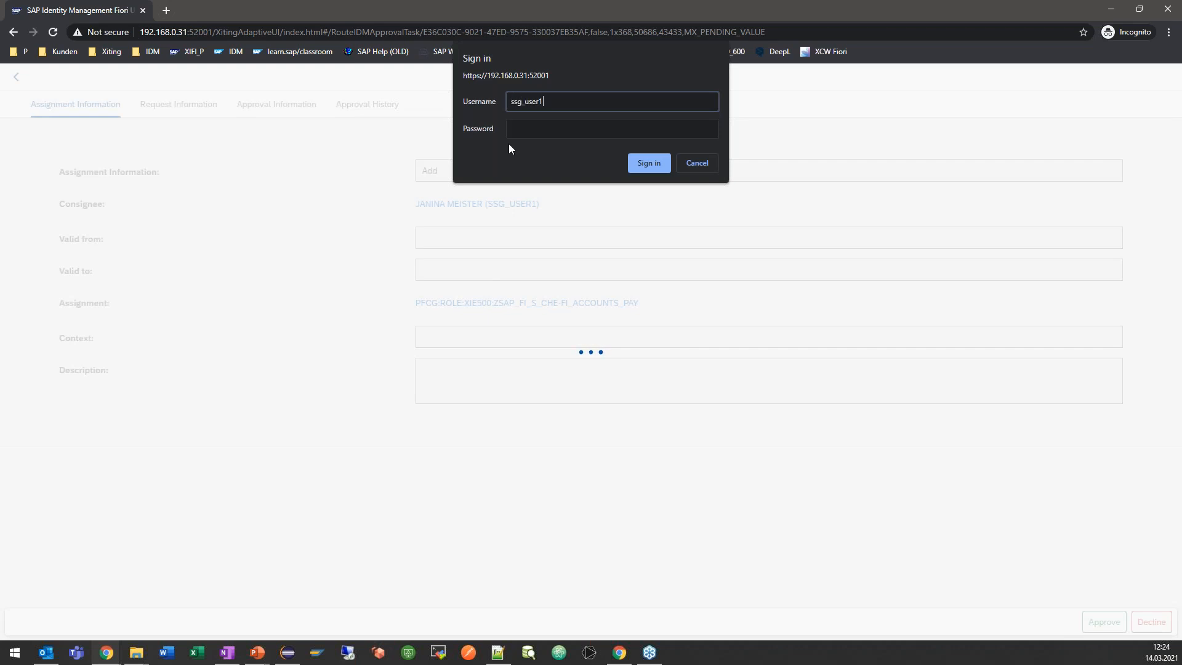
text(password)
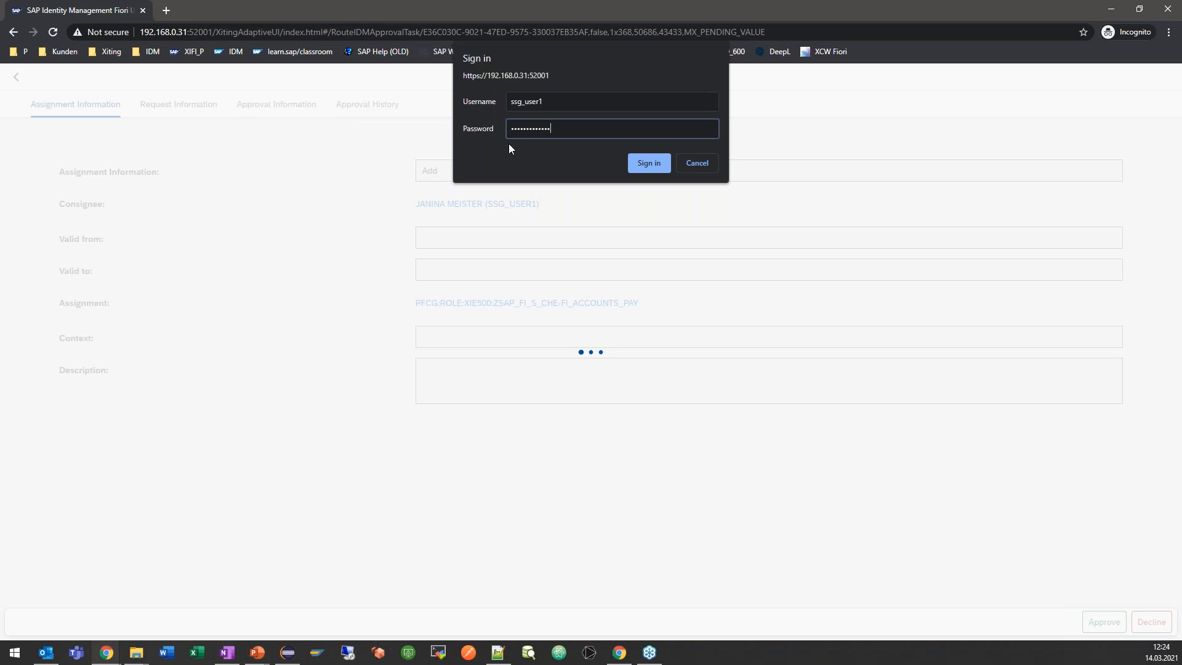
click(695, 162)
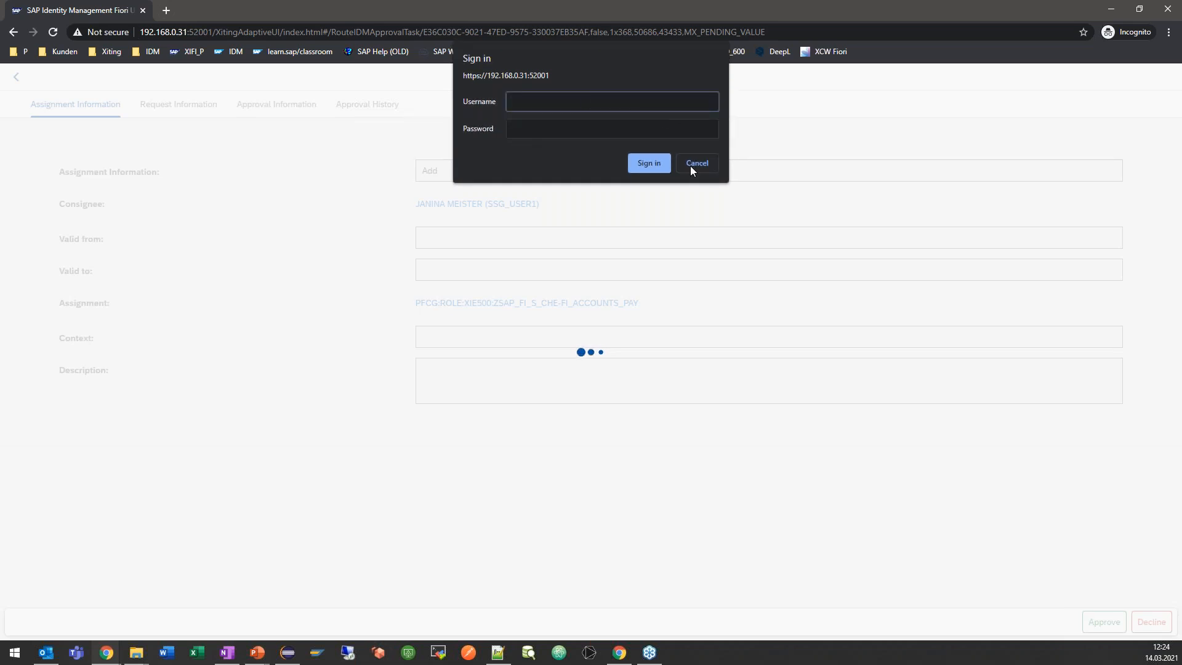
click(695, 163)
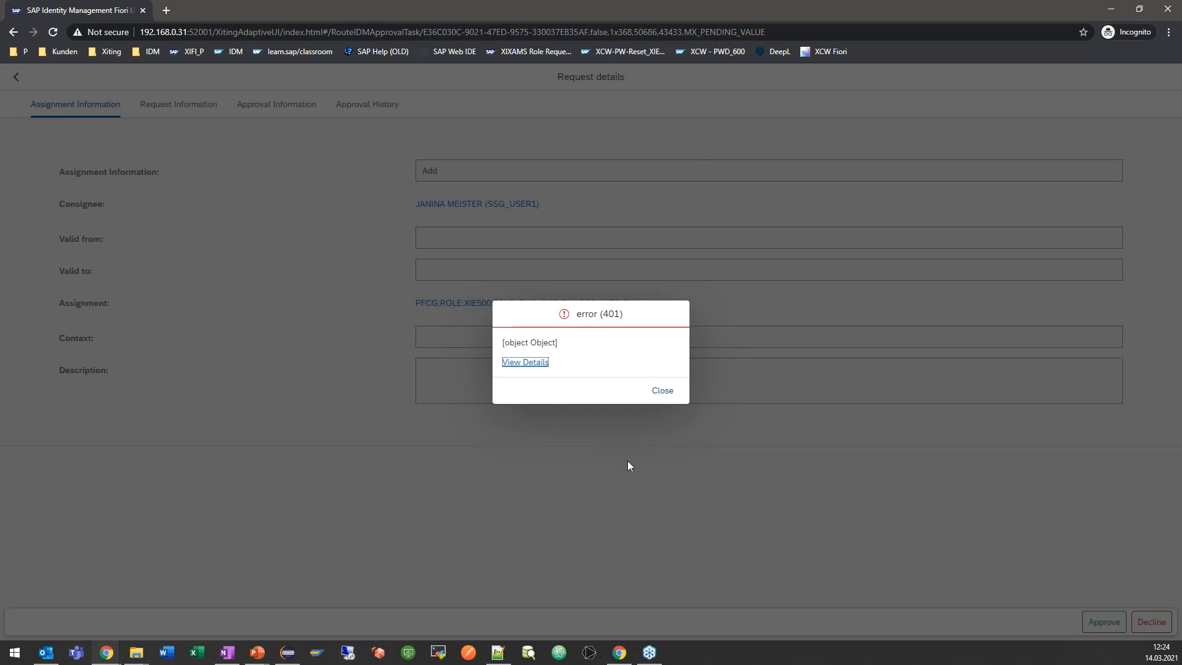
click(661, 390)
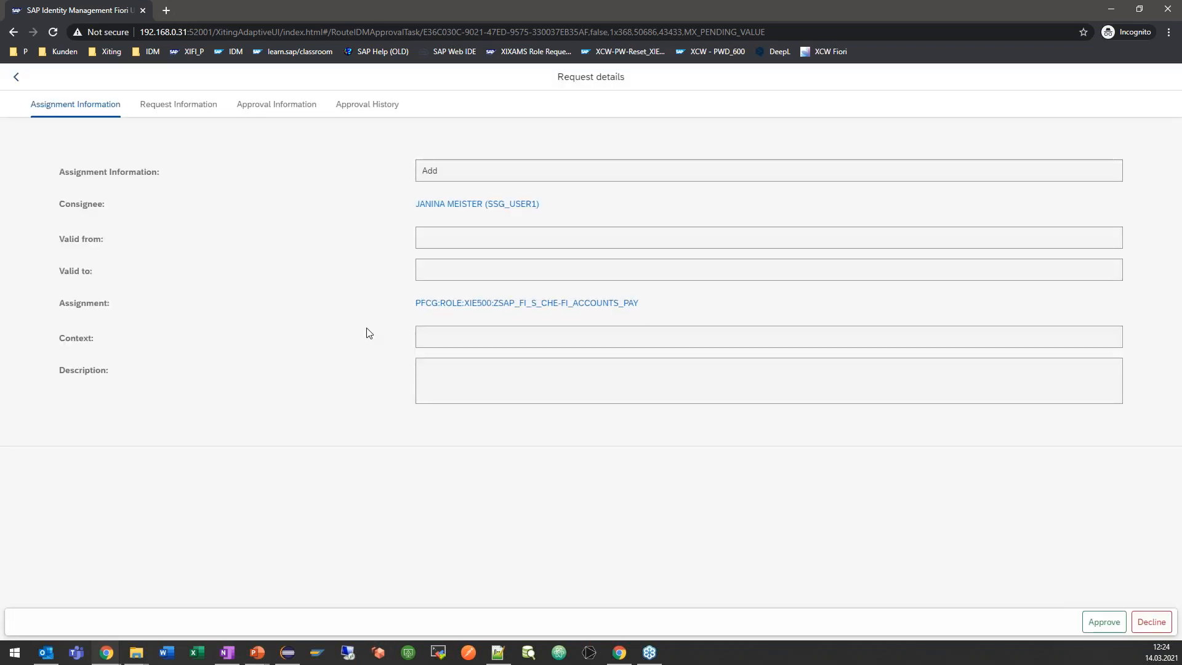
mouse_move(421, 314)
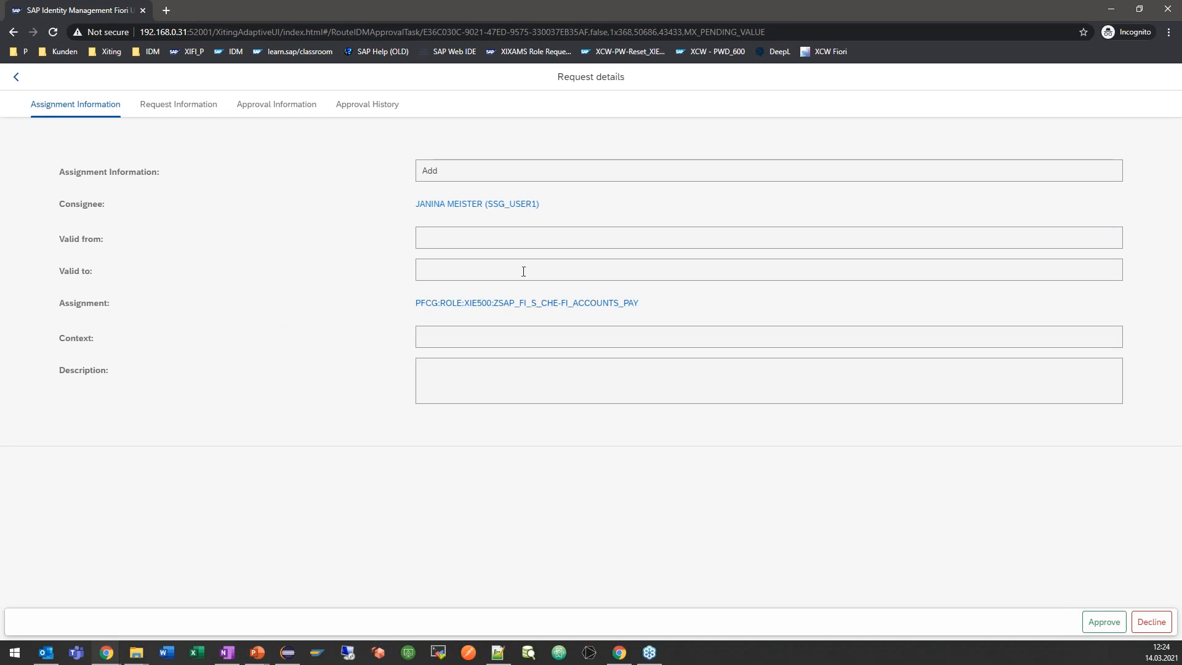
mouse_move(178, 108)
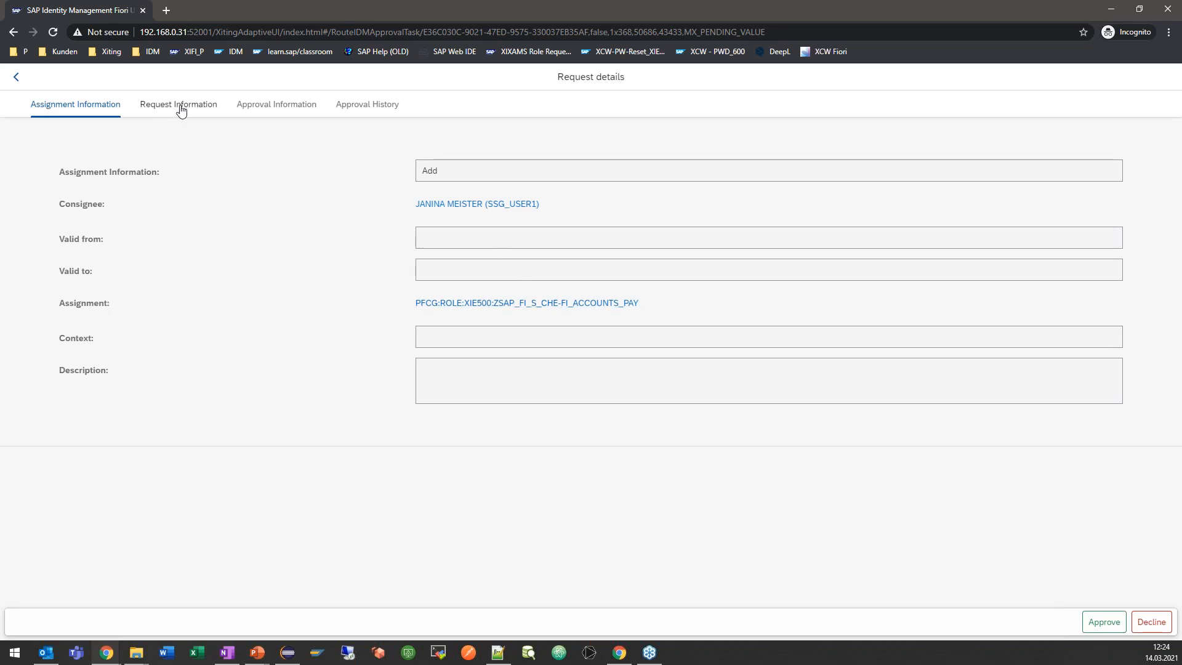
View the Request Information tab, then the Approval Information showing the pending Manager Approval.
click(178, 103)
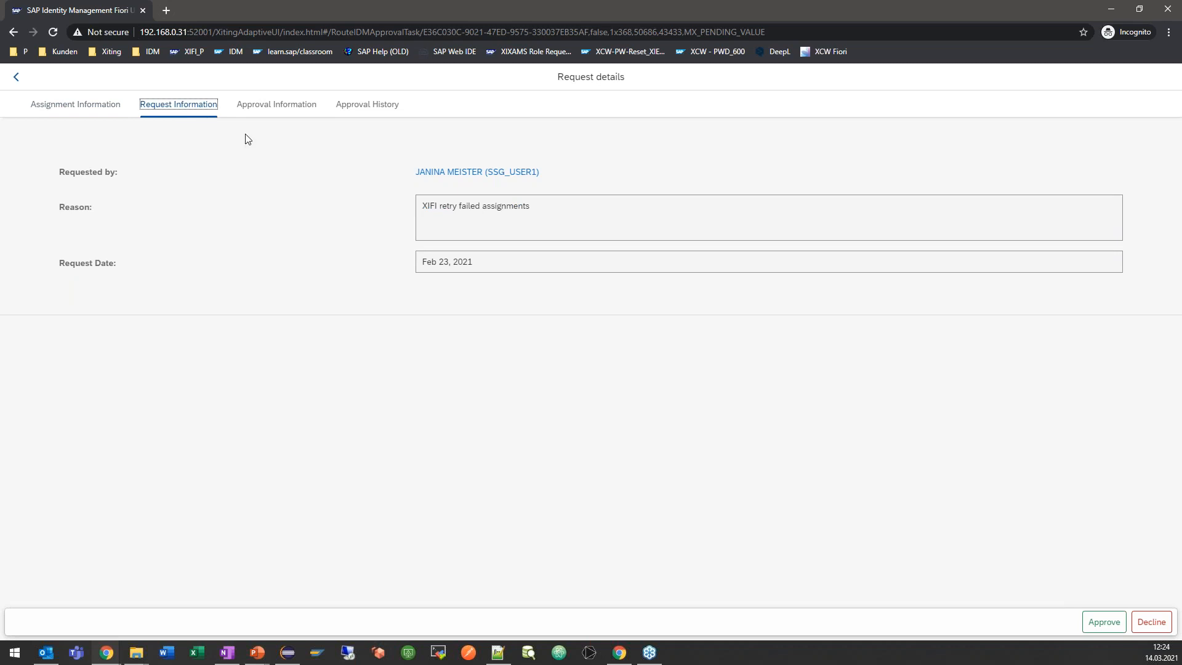
mouse_move(248, 156)
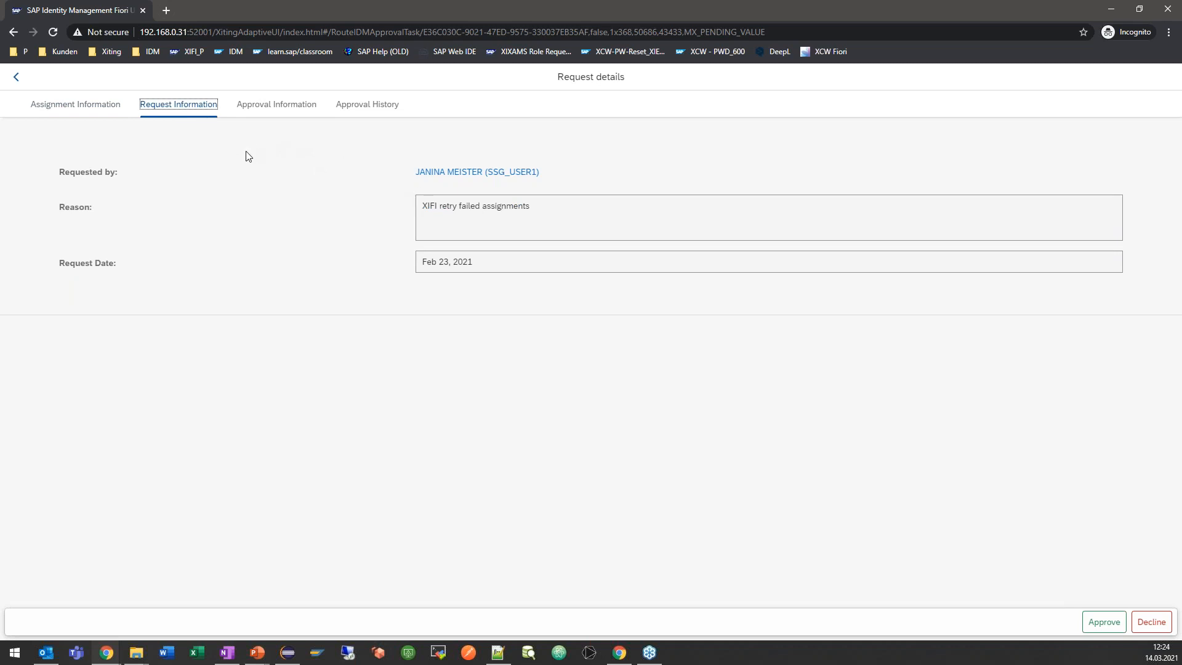
click(276, 104)
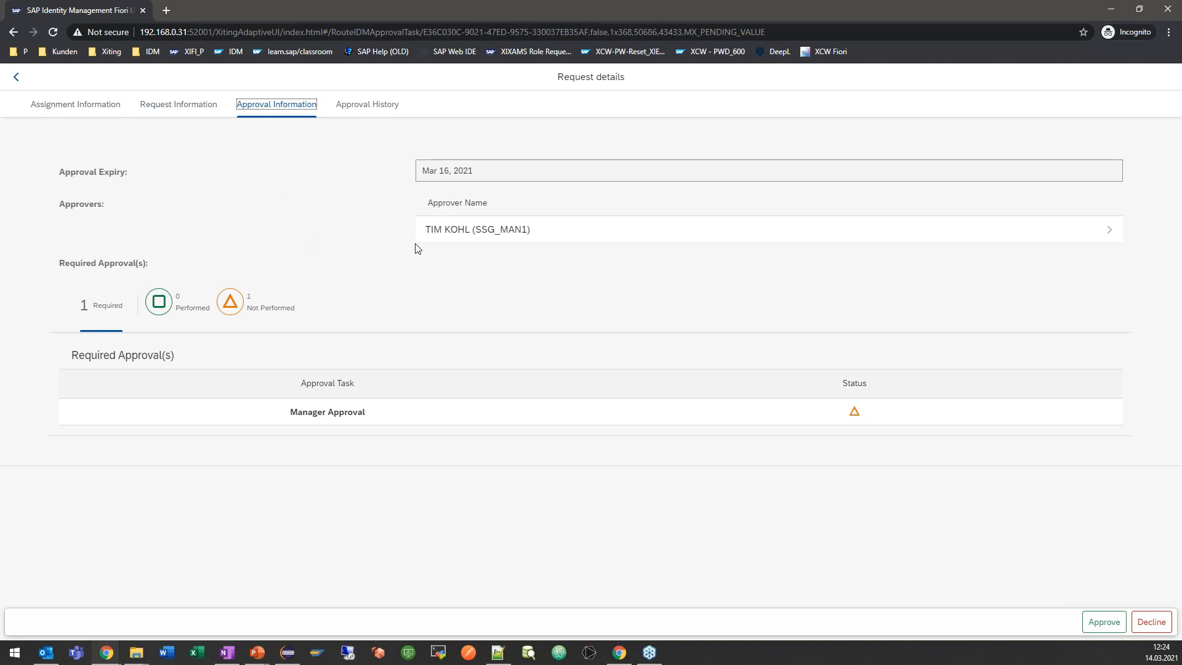
click(767, 170)
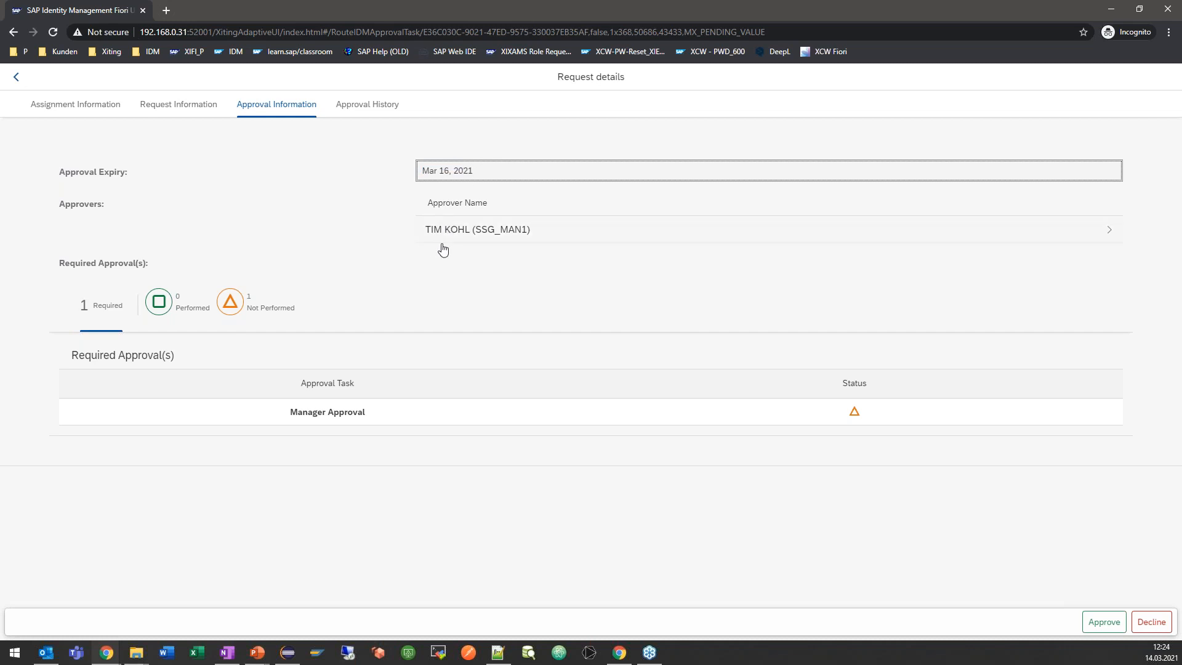
mouse_move(437, 264)
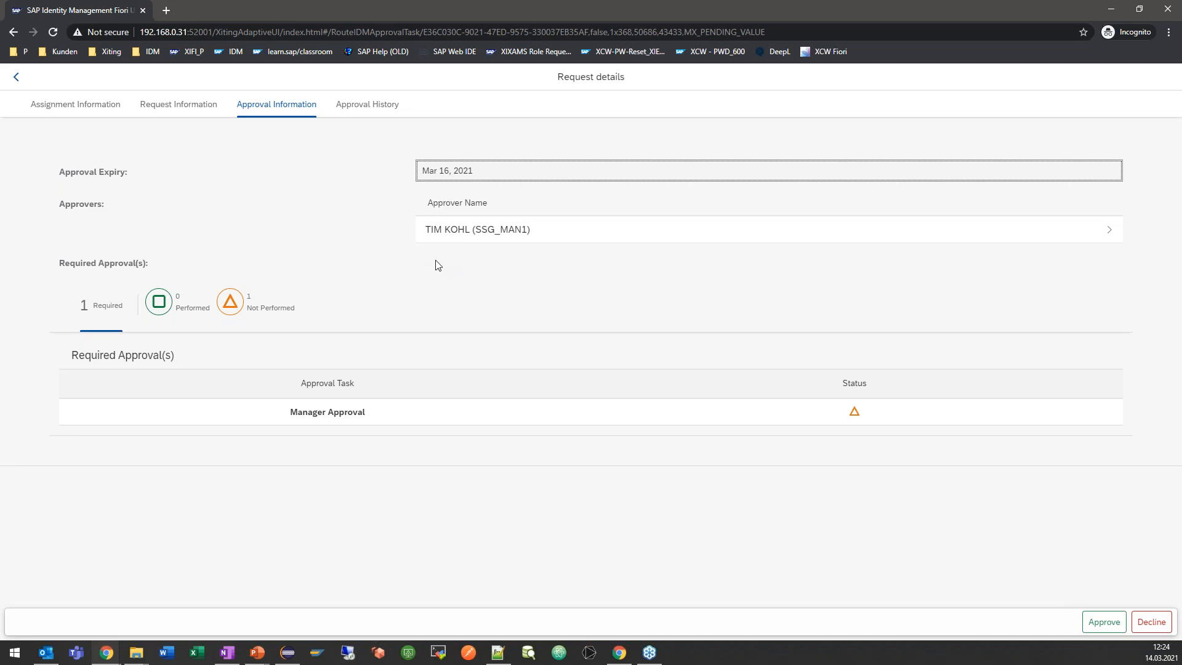
mouse_move(453, 268)
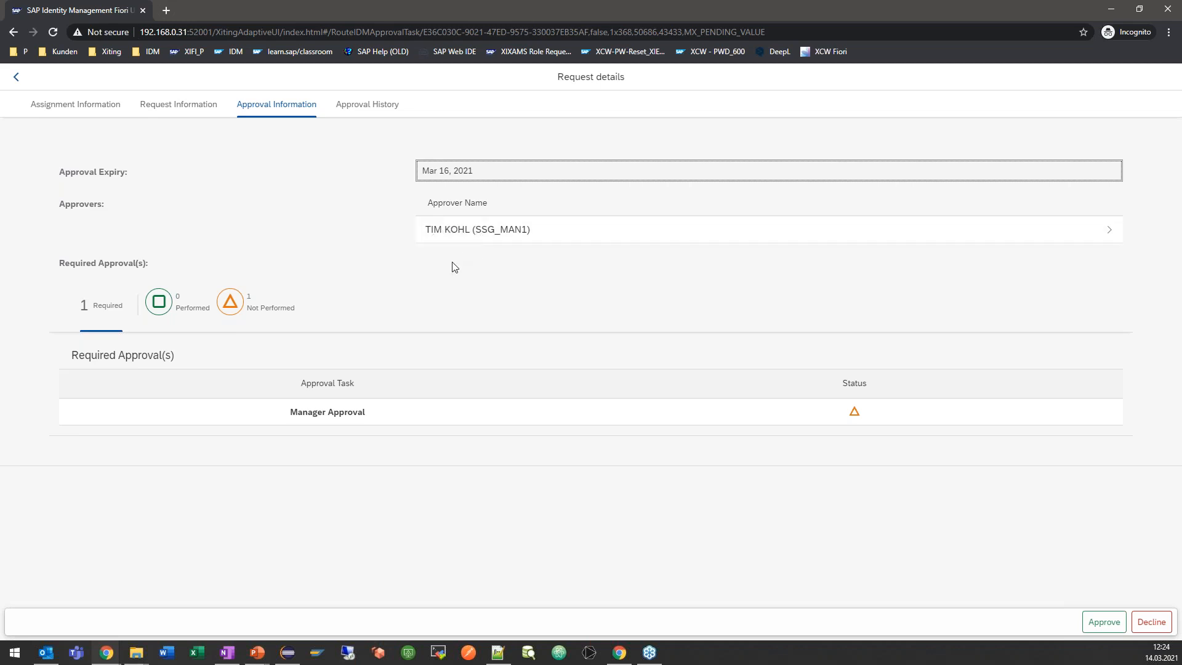
mouse_move(442, 274)
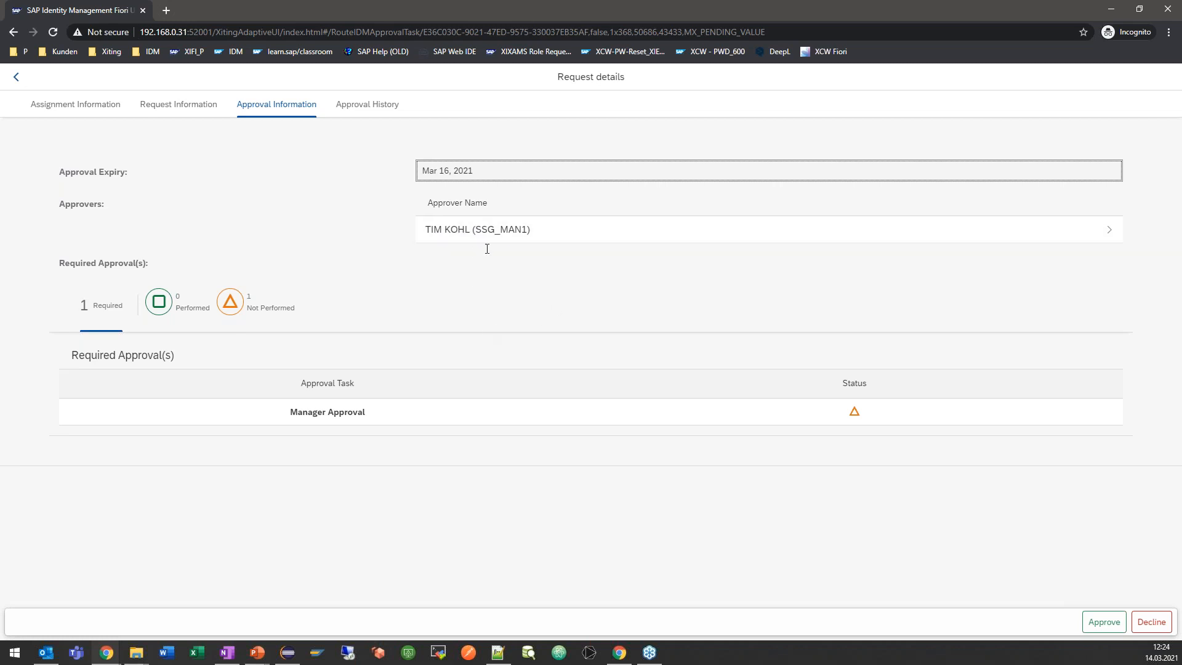
mouse_move(299, 345)
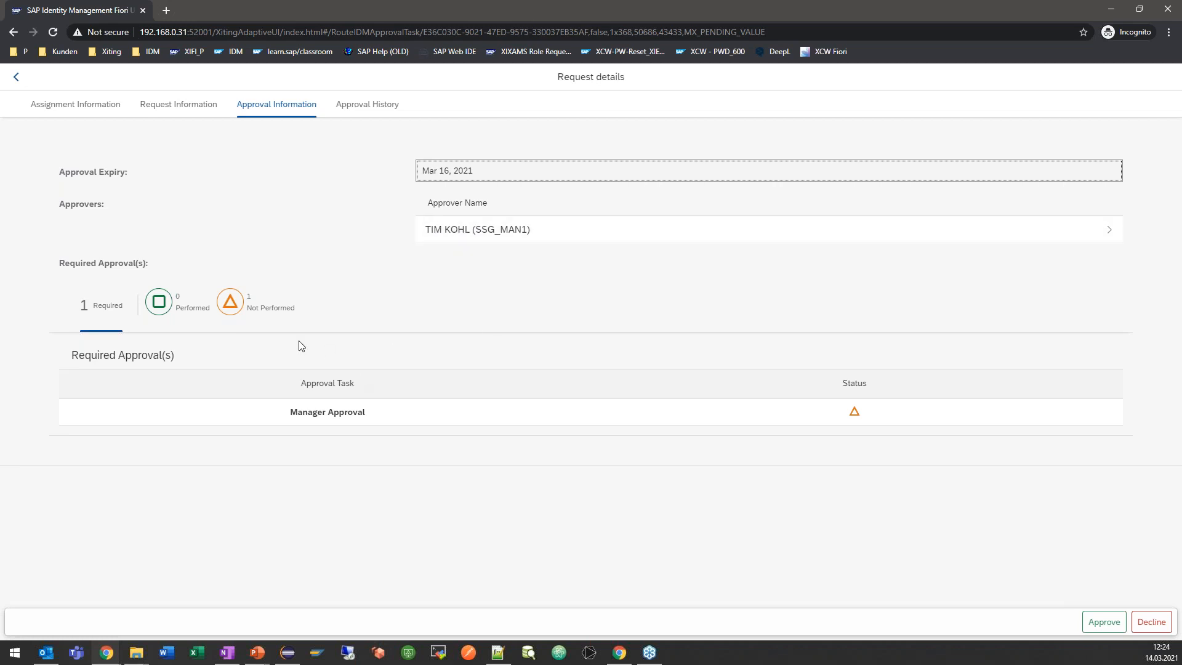
mouse_move(281, 415)
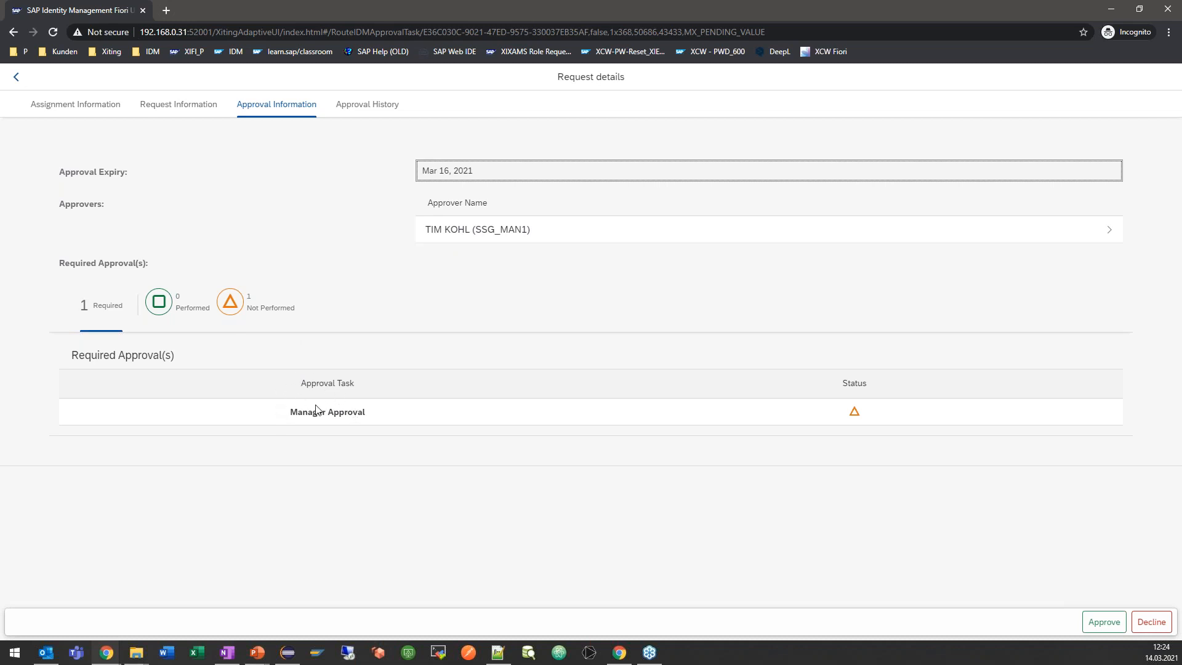
mouse_move(294, 426)
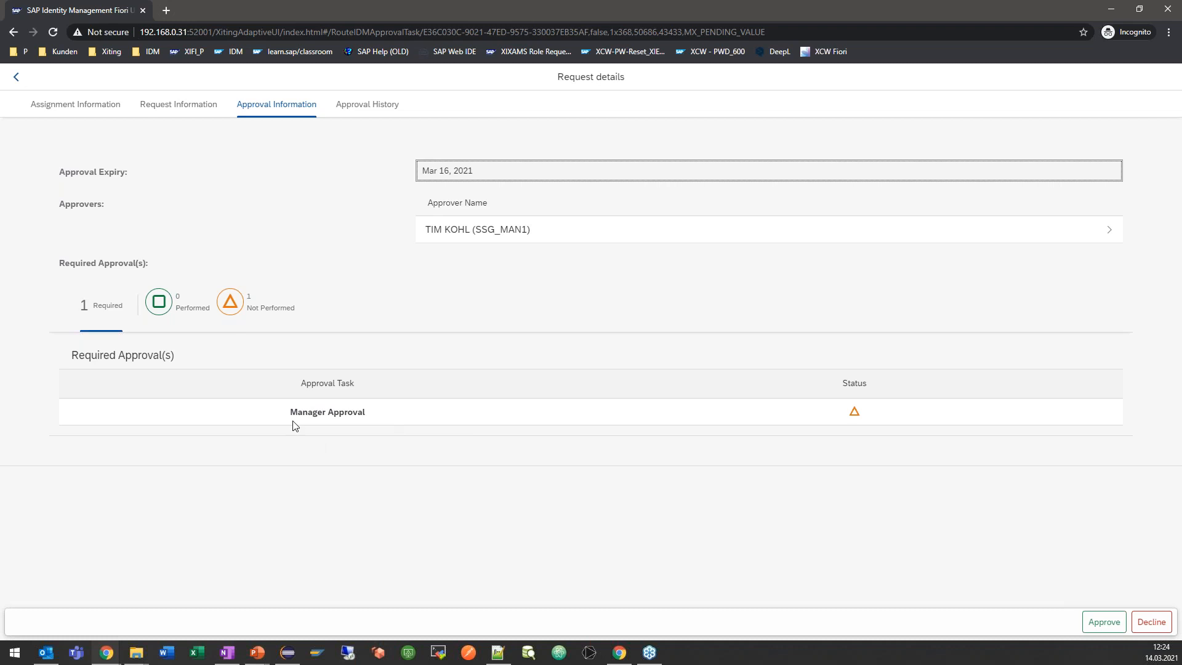
mouse_move(367, 103)
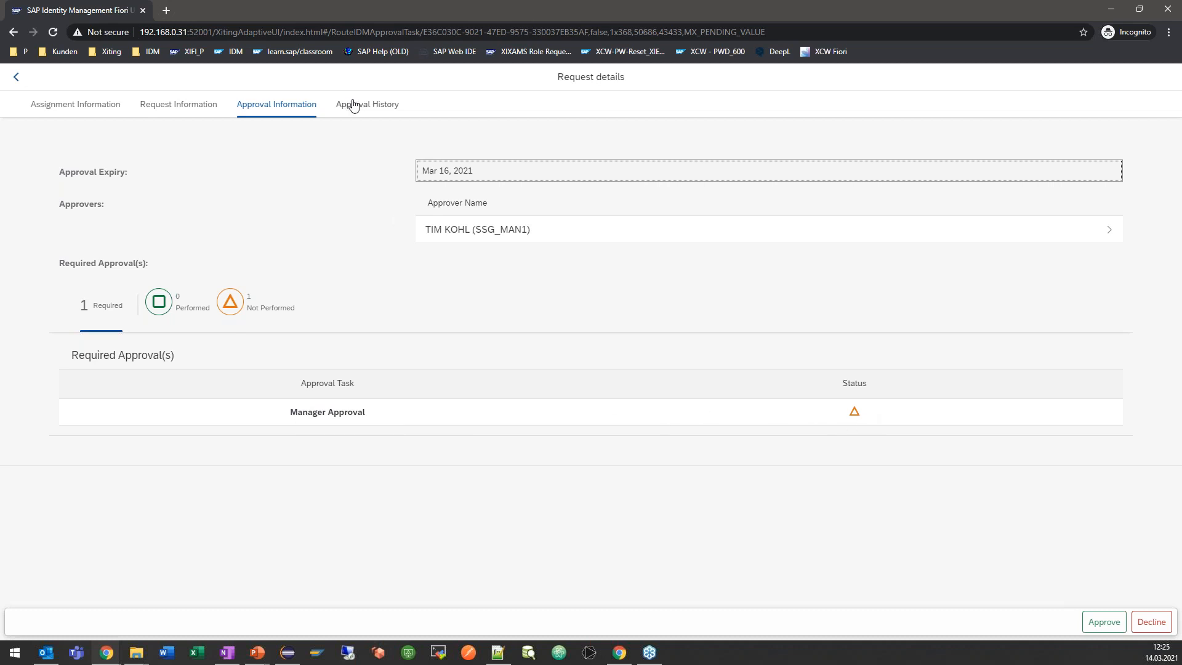
Review all seven Approval History entries, including the earlier decline and retry, then return to the approvals list.
click(367, 103)
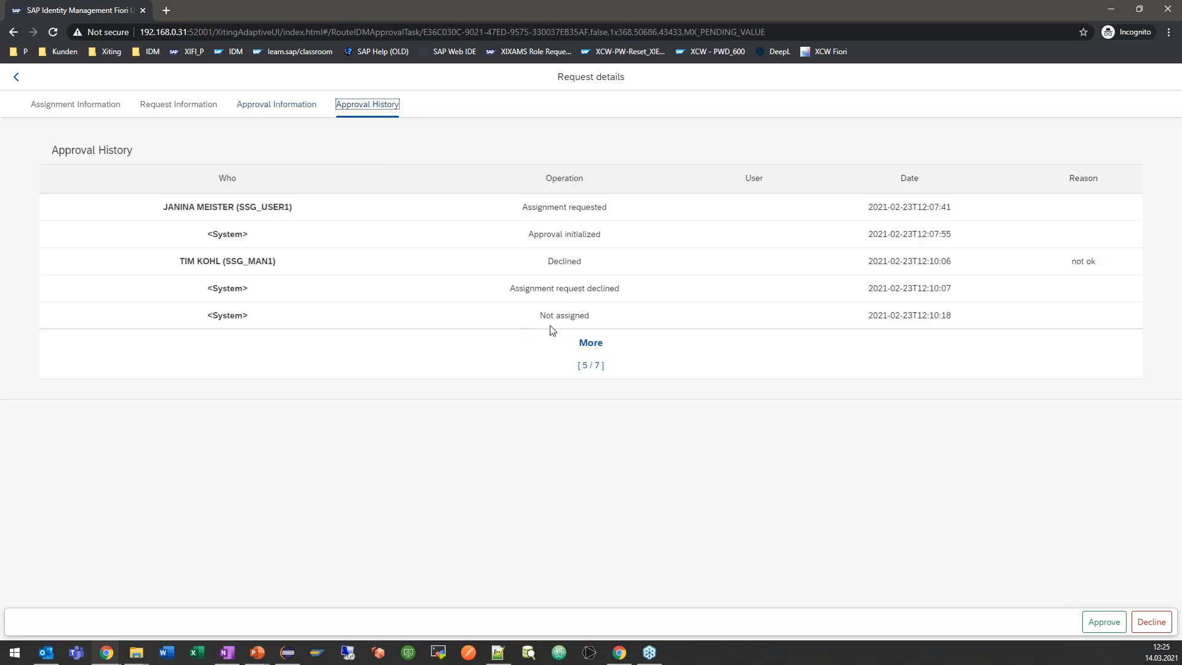
click(590, 343)
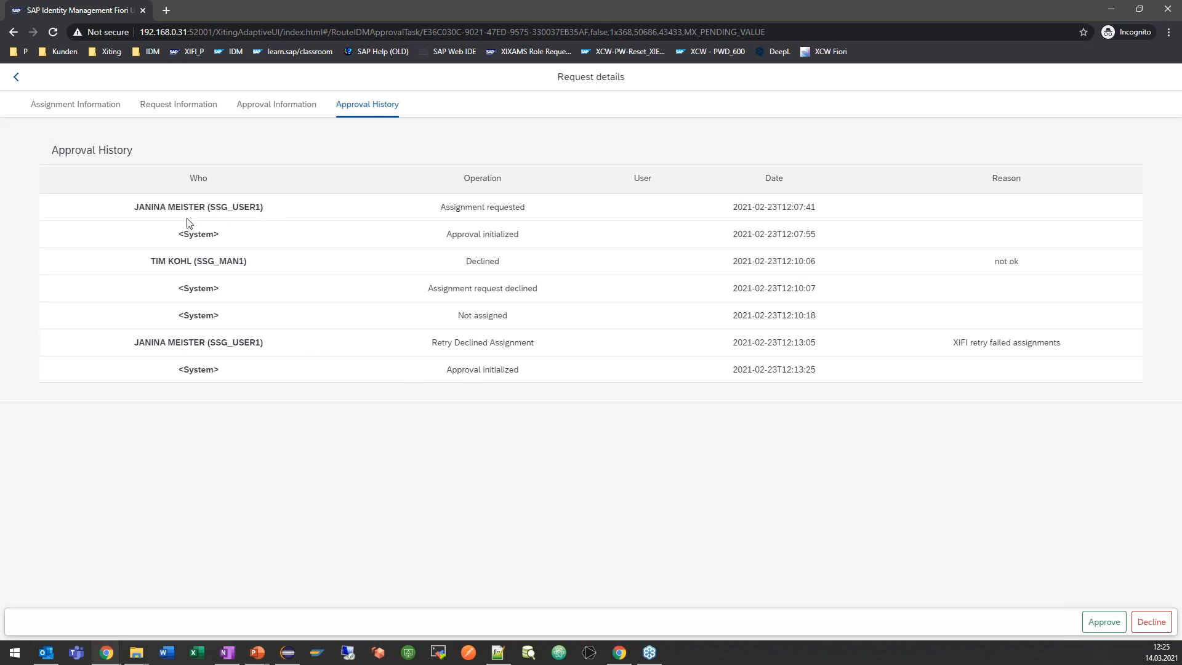
mouse_move(464, 263)
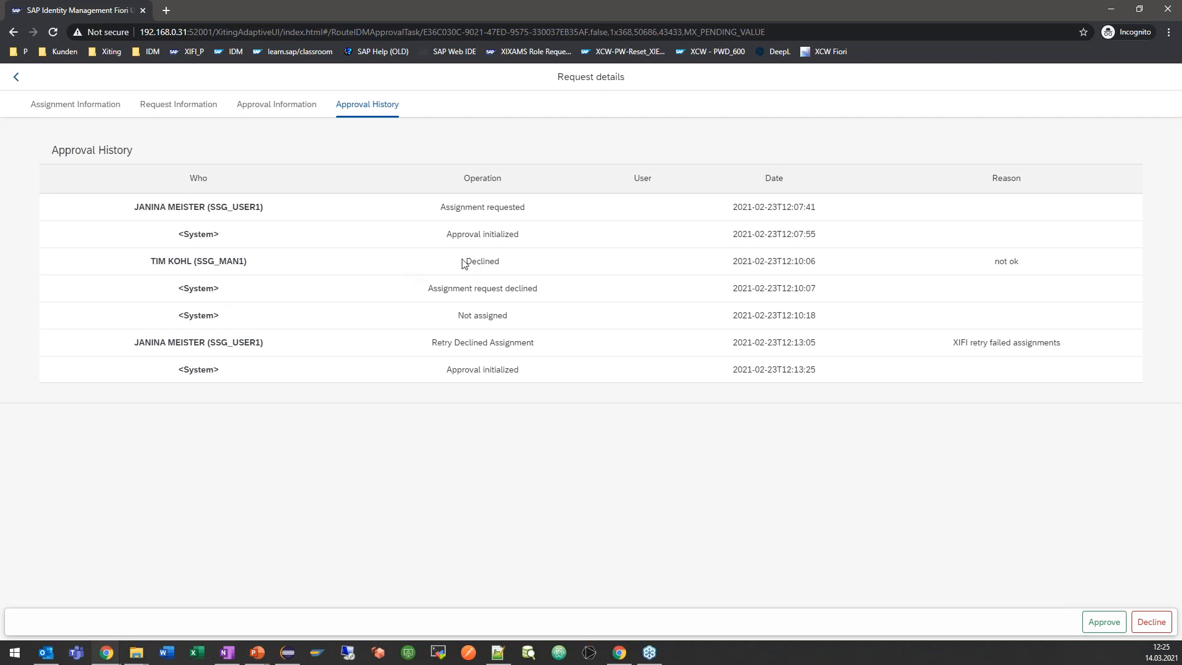
mouse_move(185, 345)
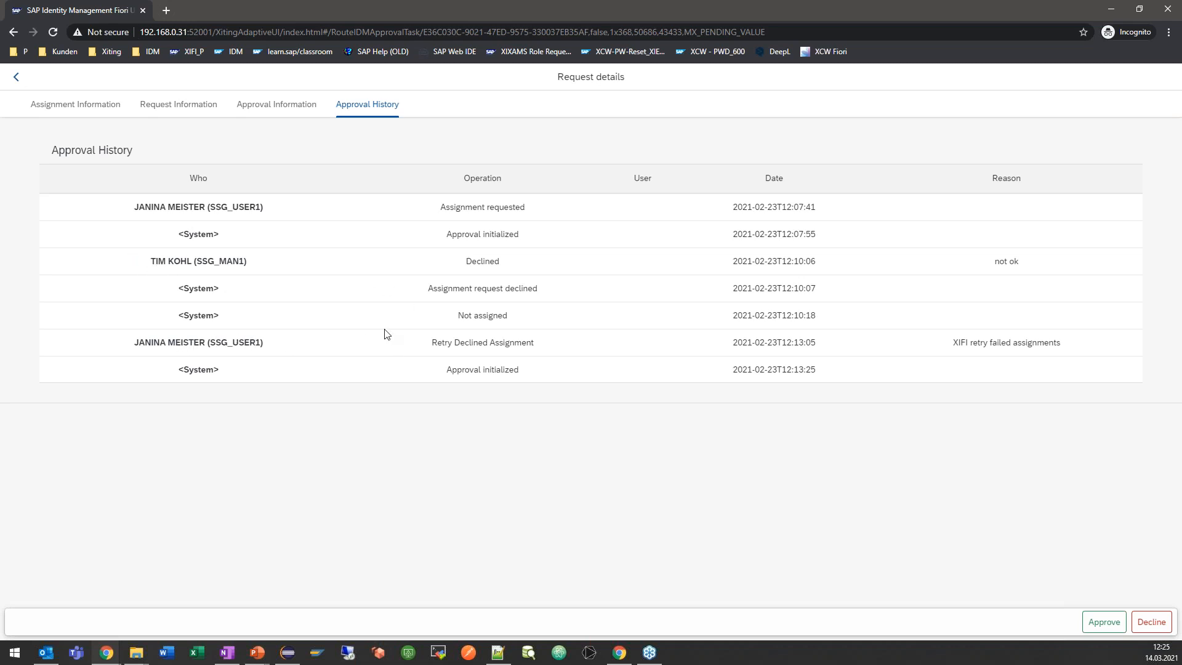
mouse_move(325, 372)
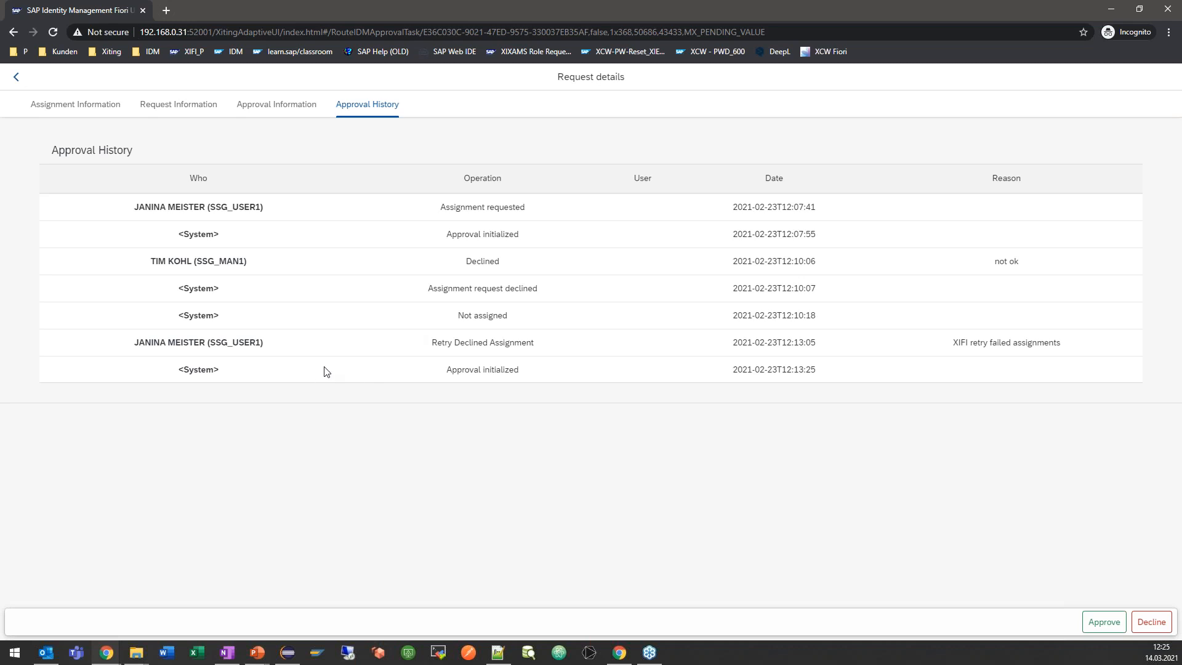
mouse_move(417, 459)
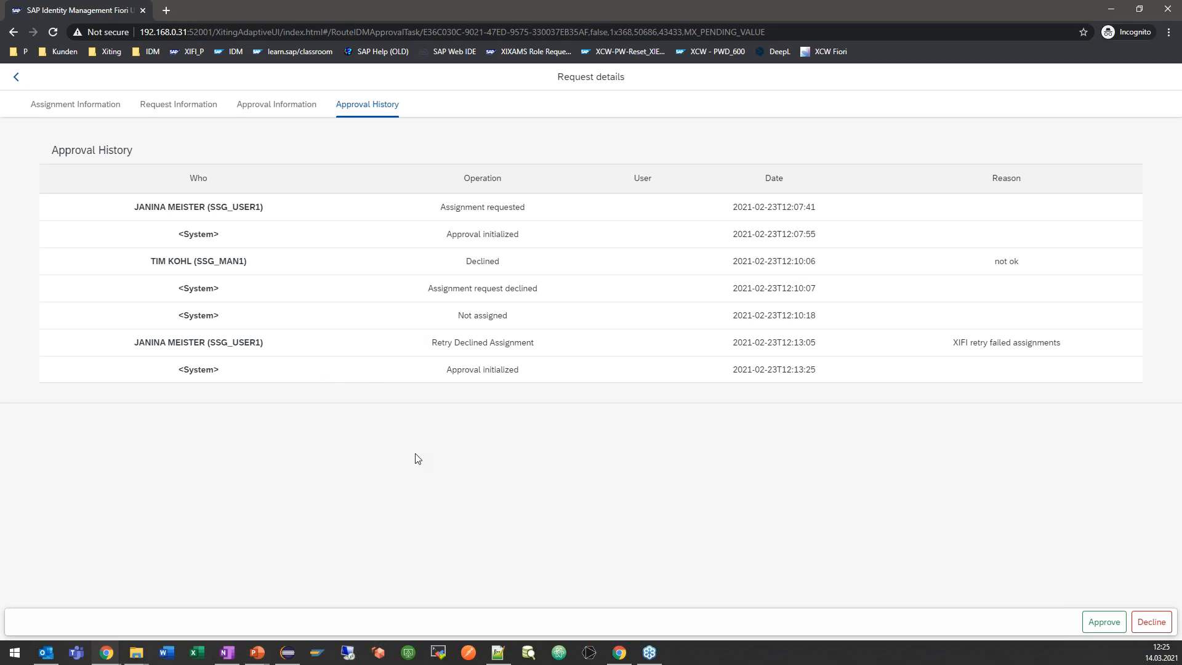
click(15, 76)
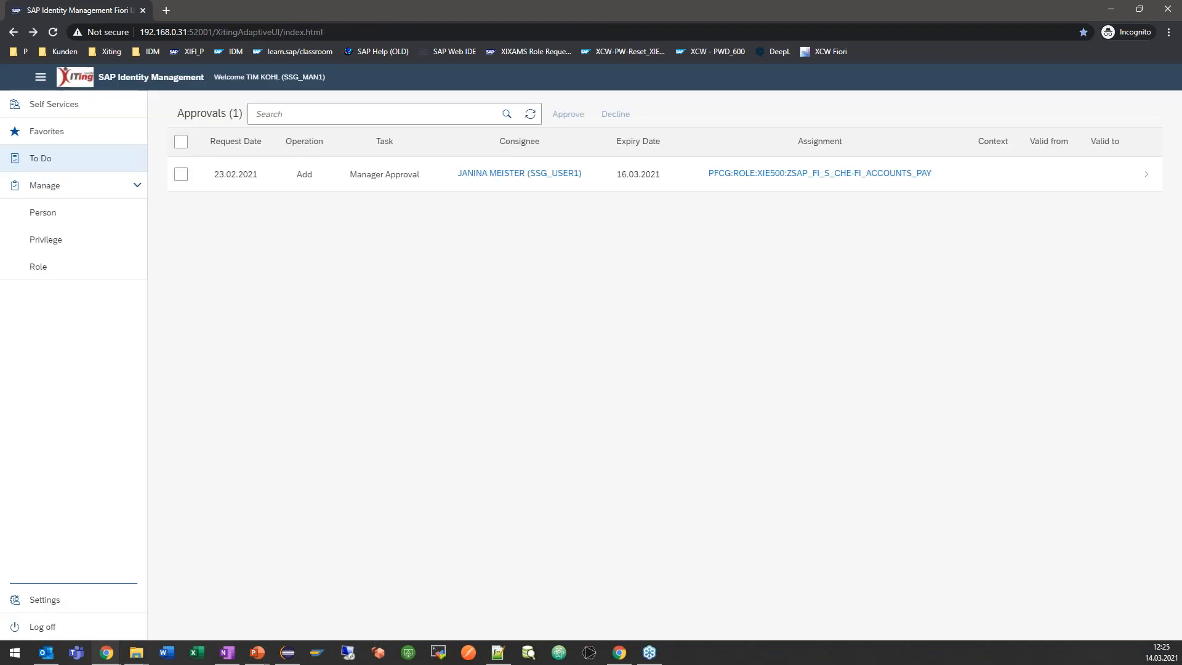
mouse_move(79, 254)
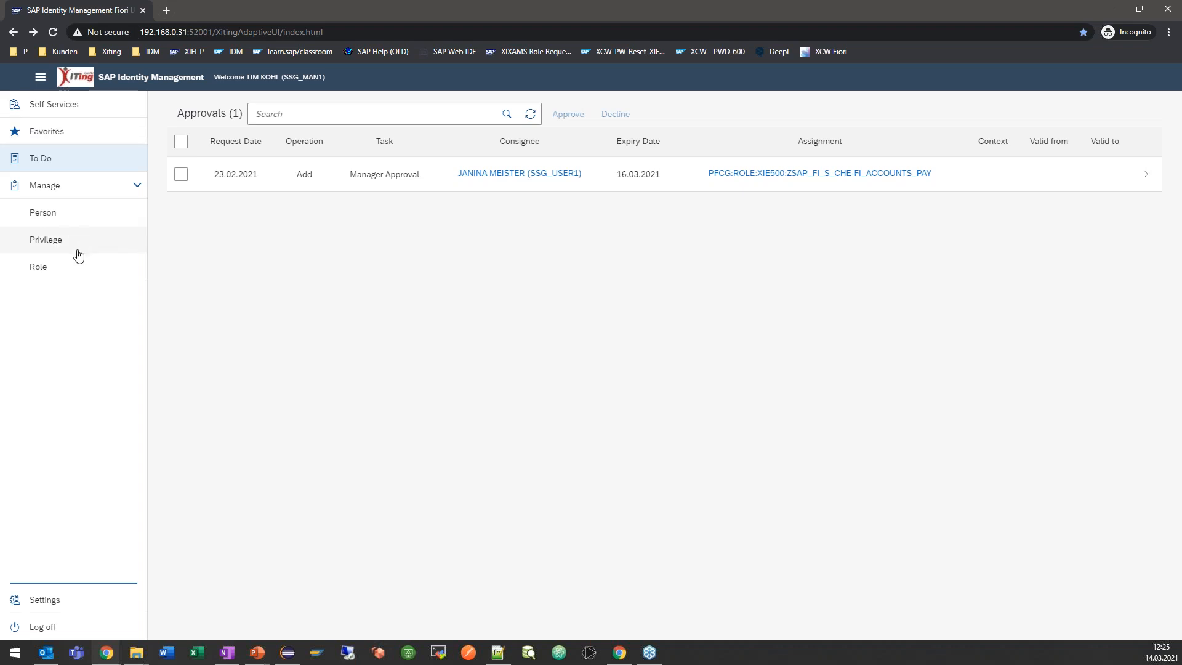